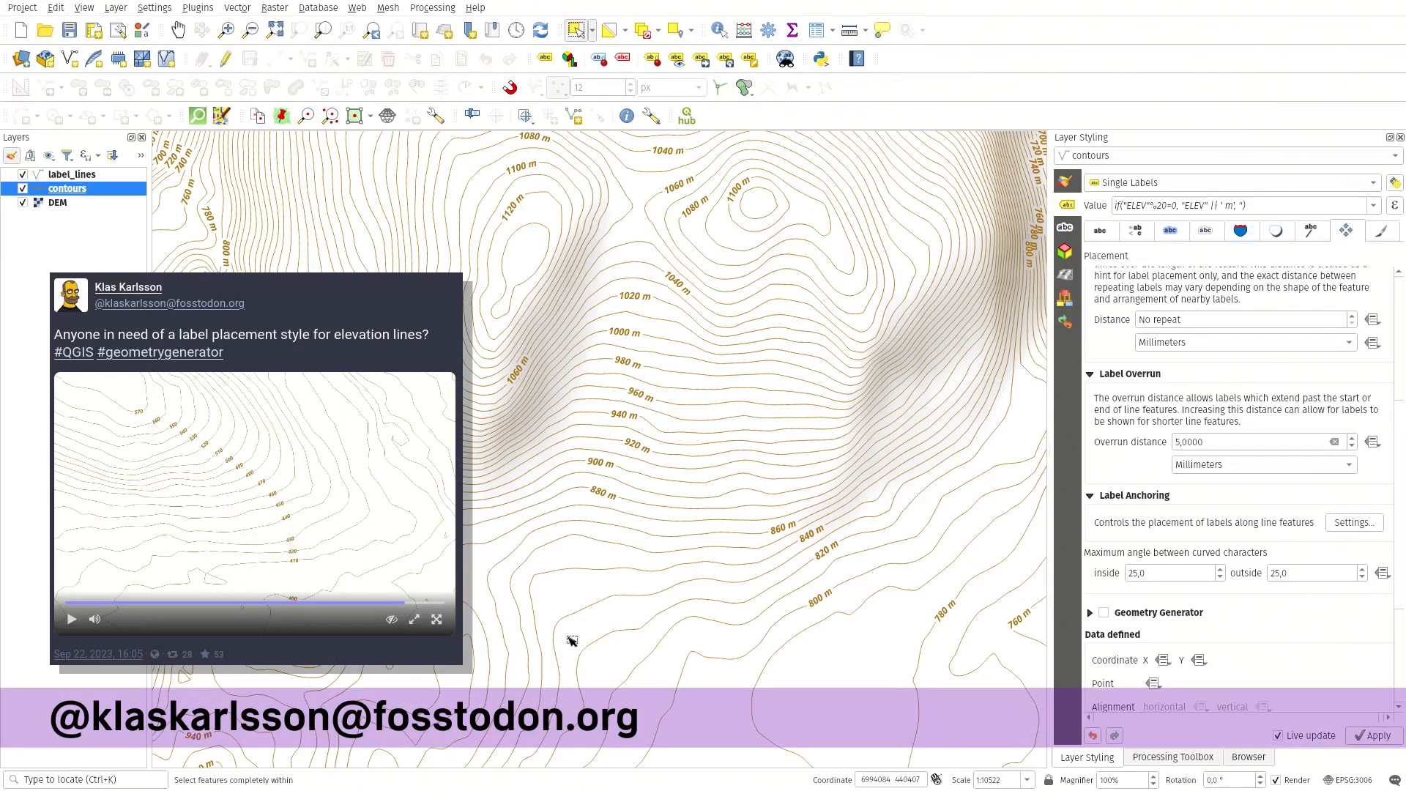
mouse_move(540, 255)
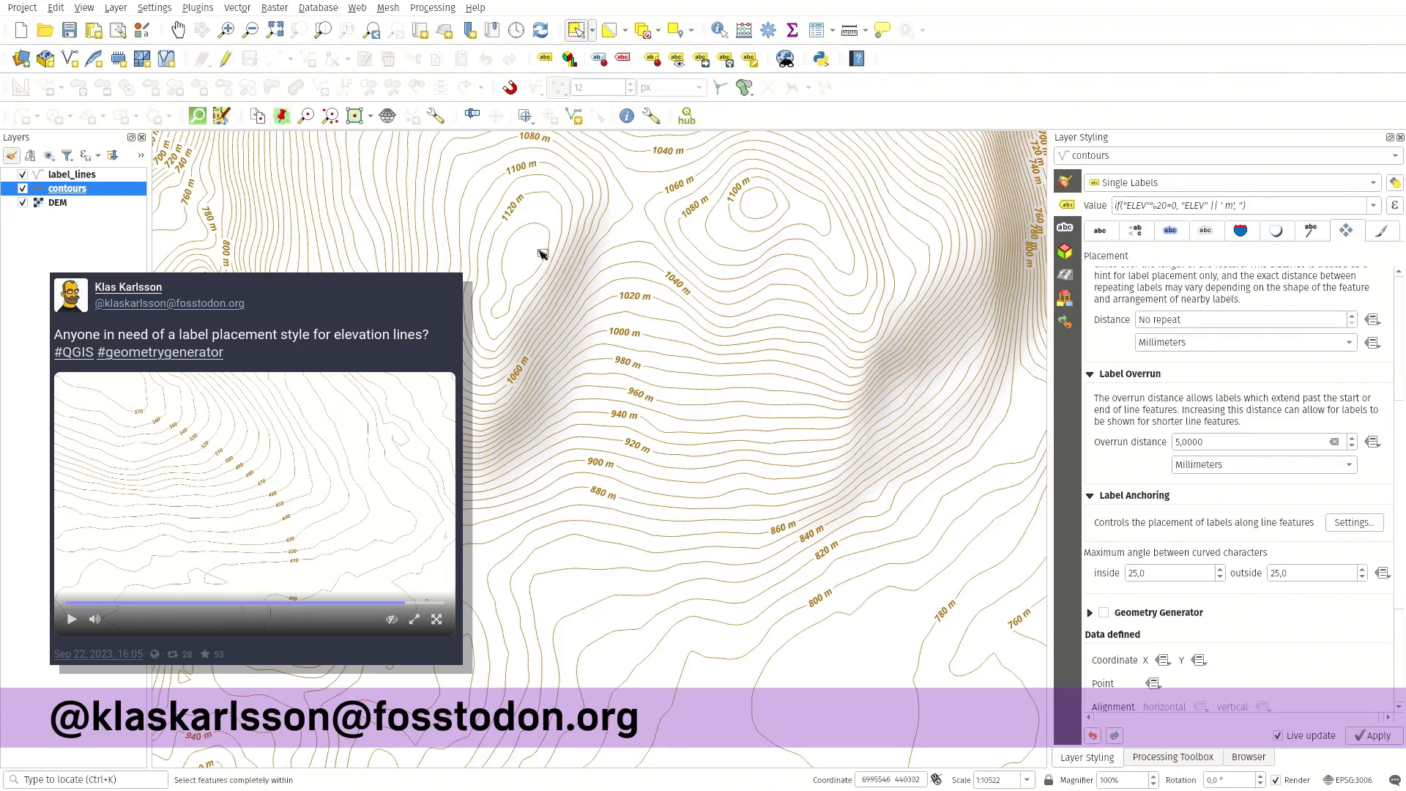
mouse_move(574, 339)
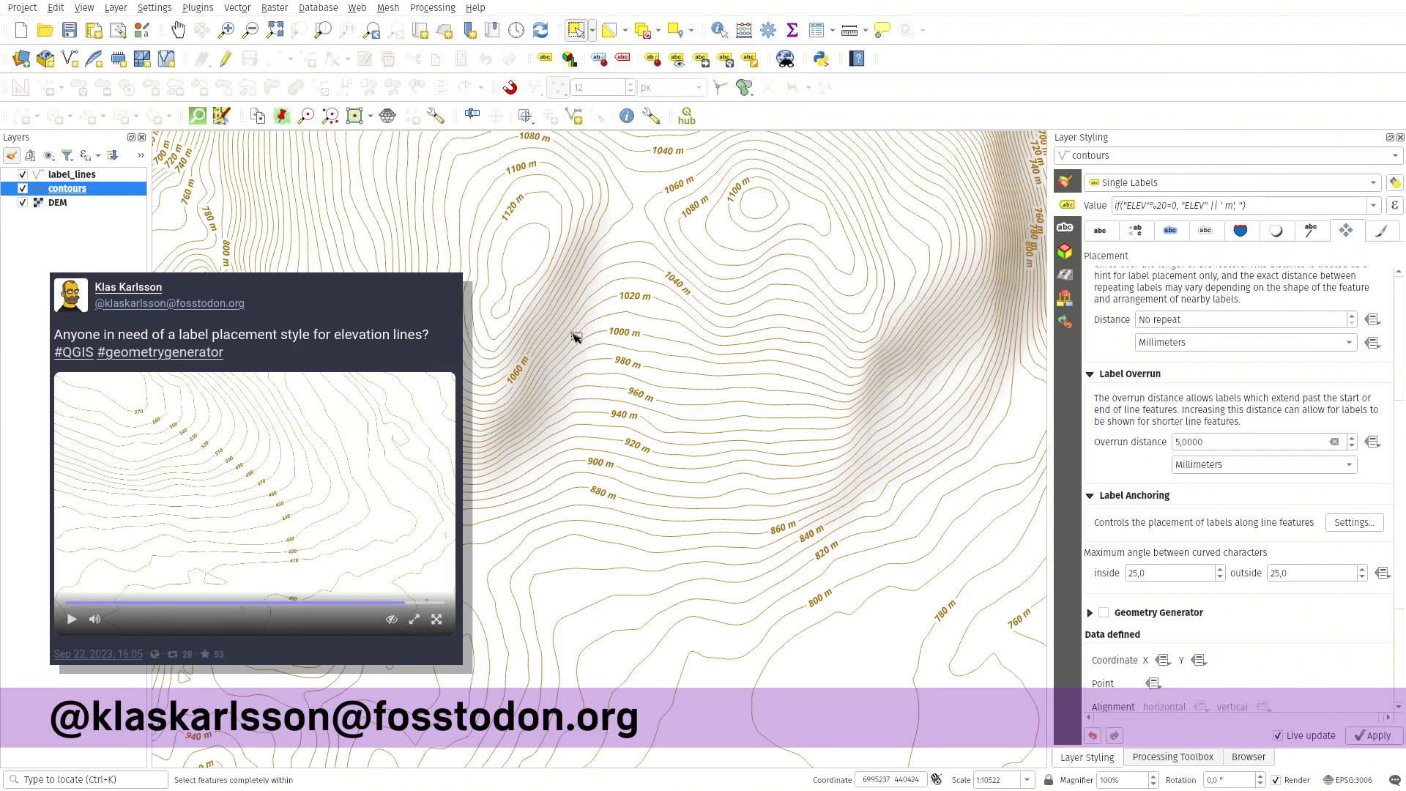
mouse_move(610, 465)
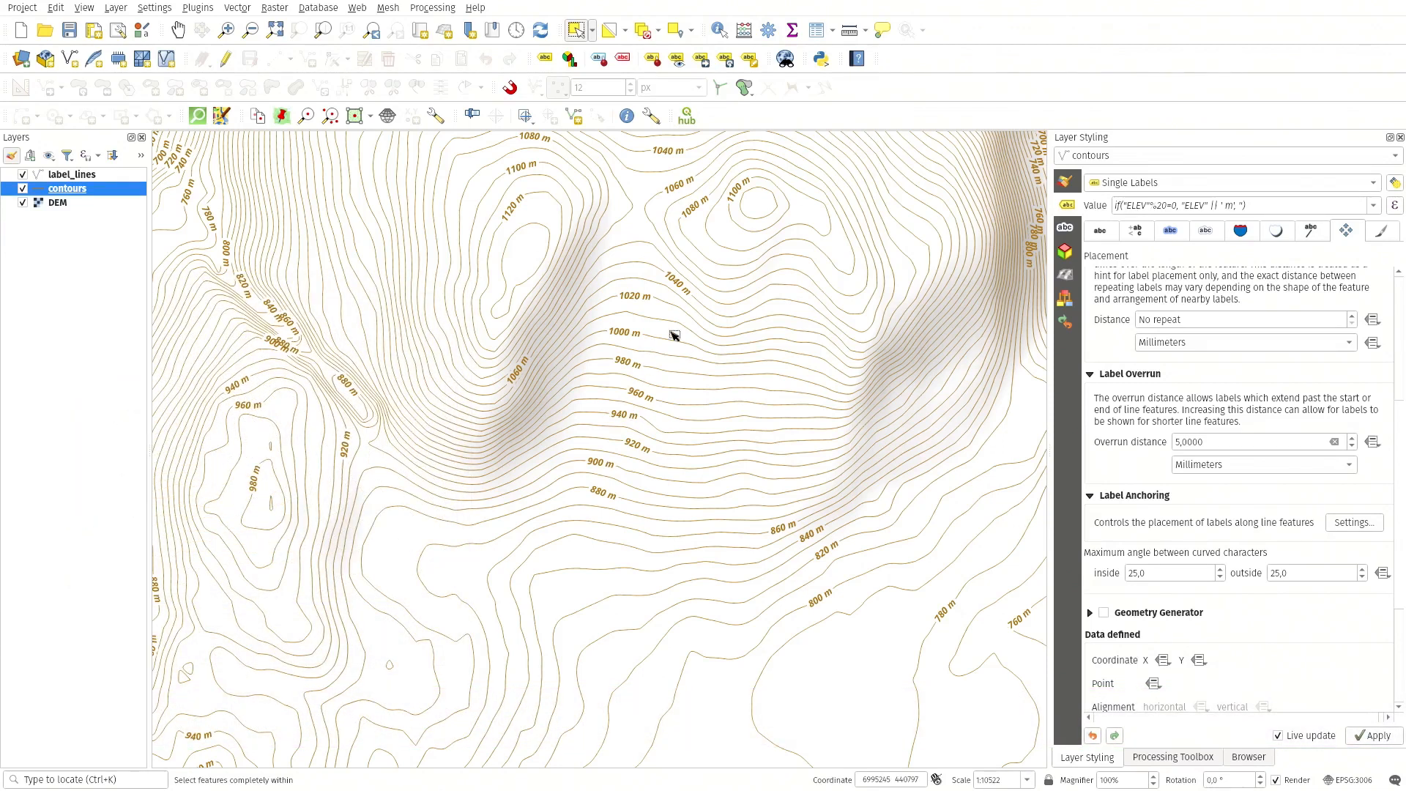
mouse_move(729, 250)
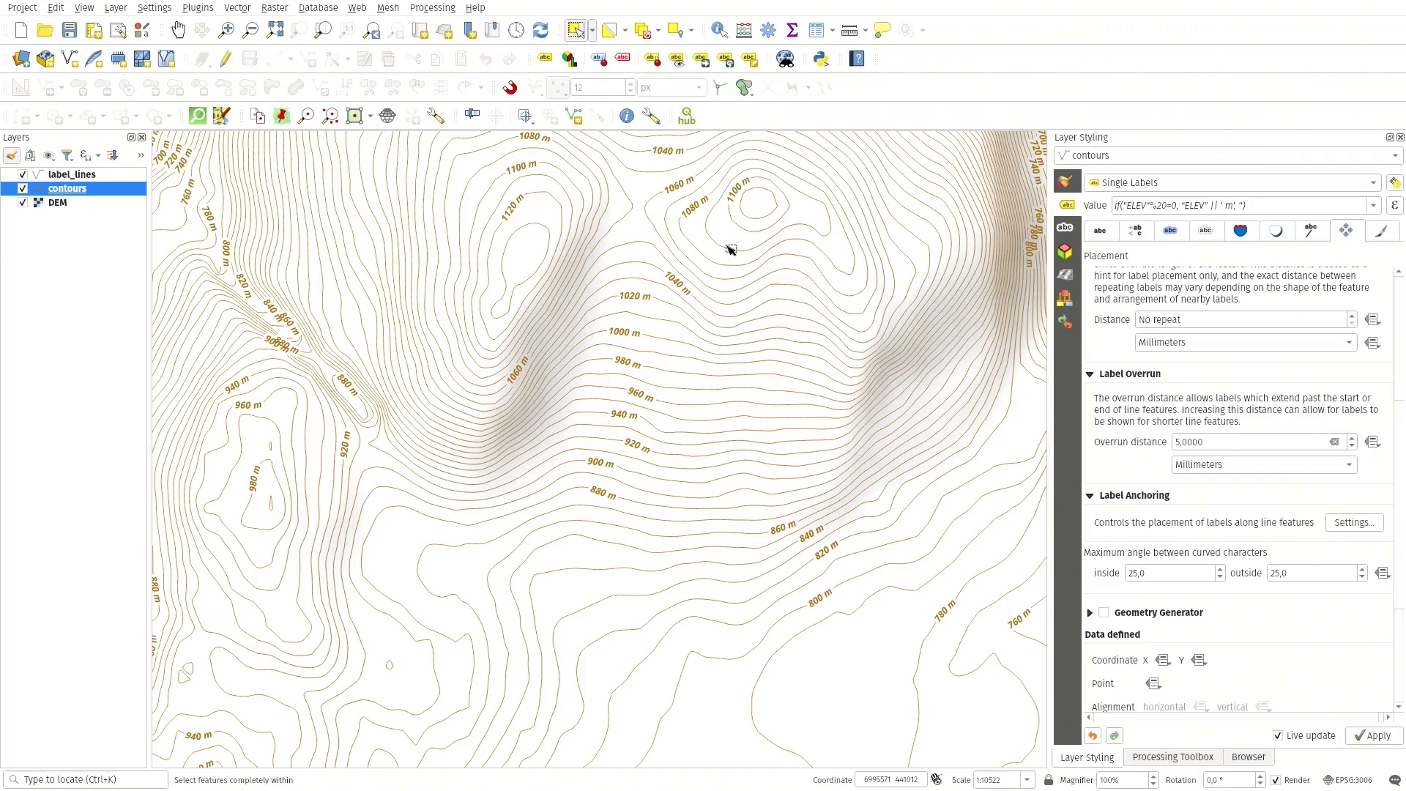
mouse_move(654, 326)
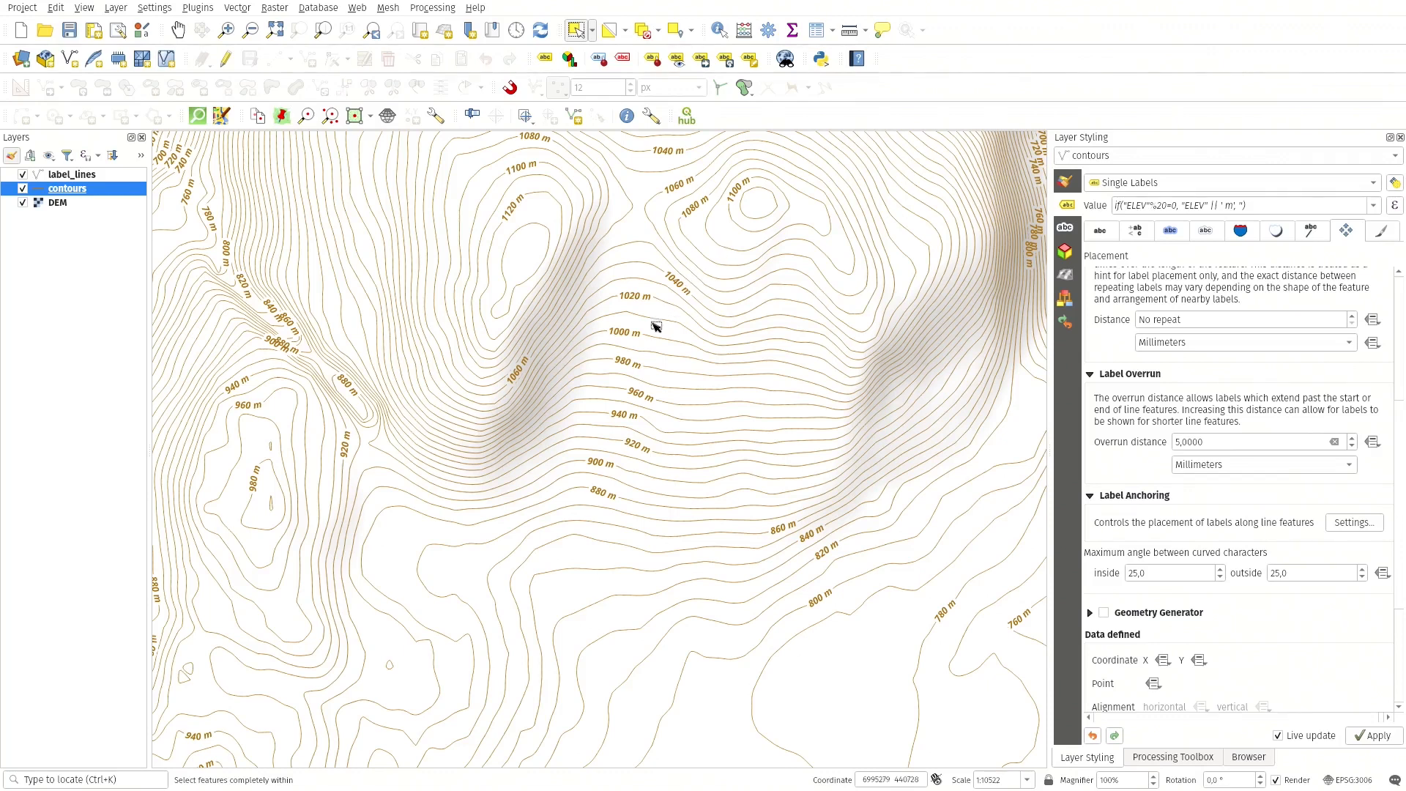
mouse_move(646, 337)
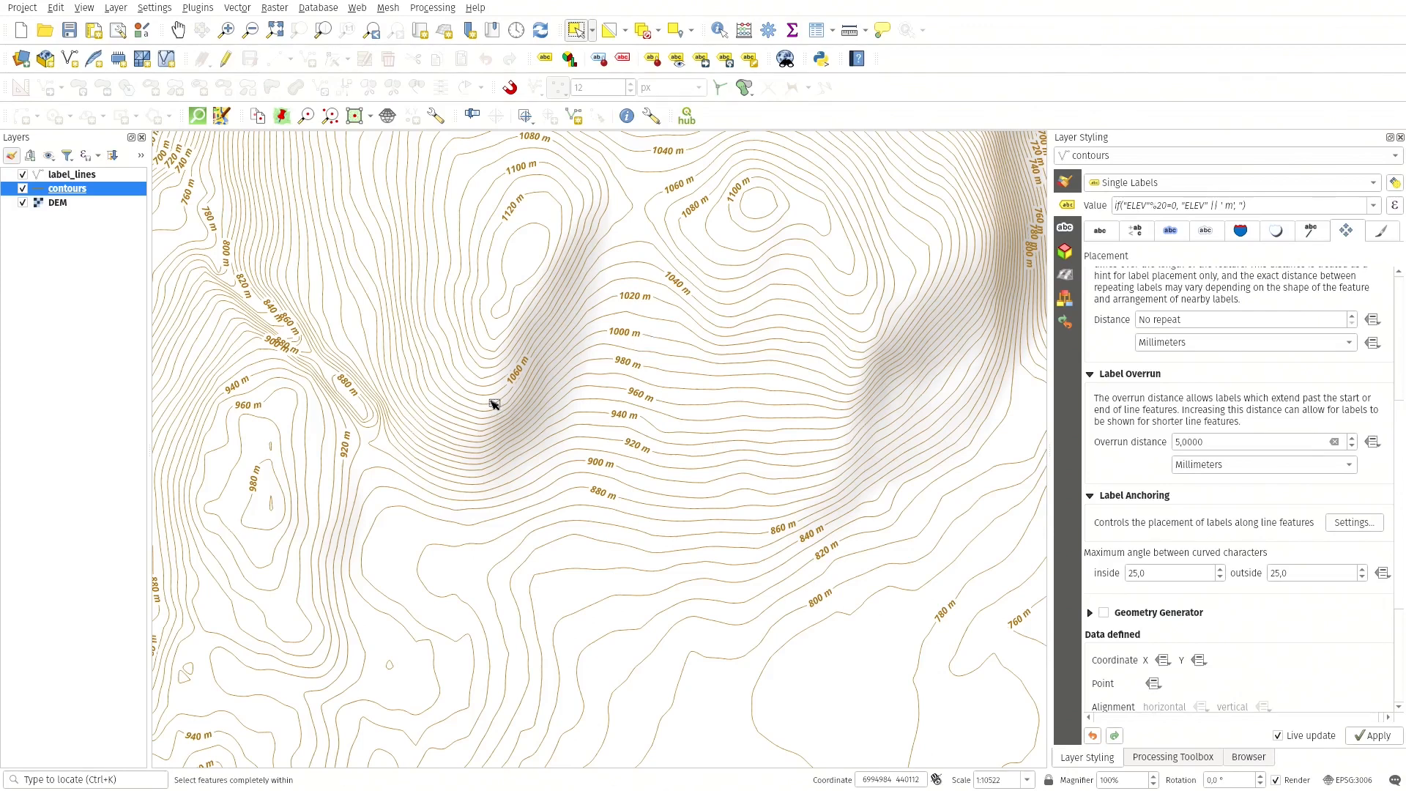
mouse_move(532, 434)
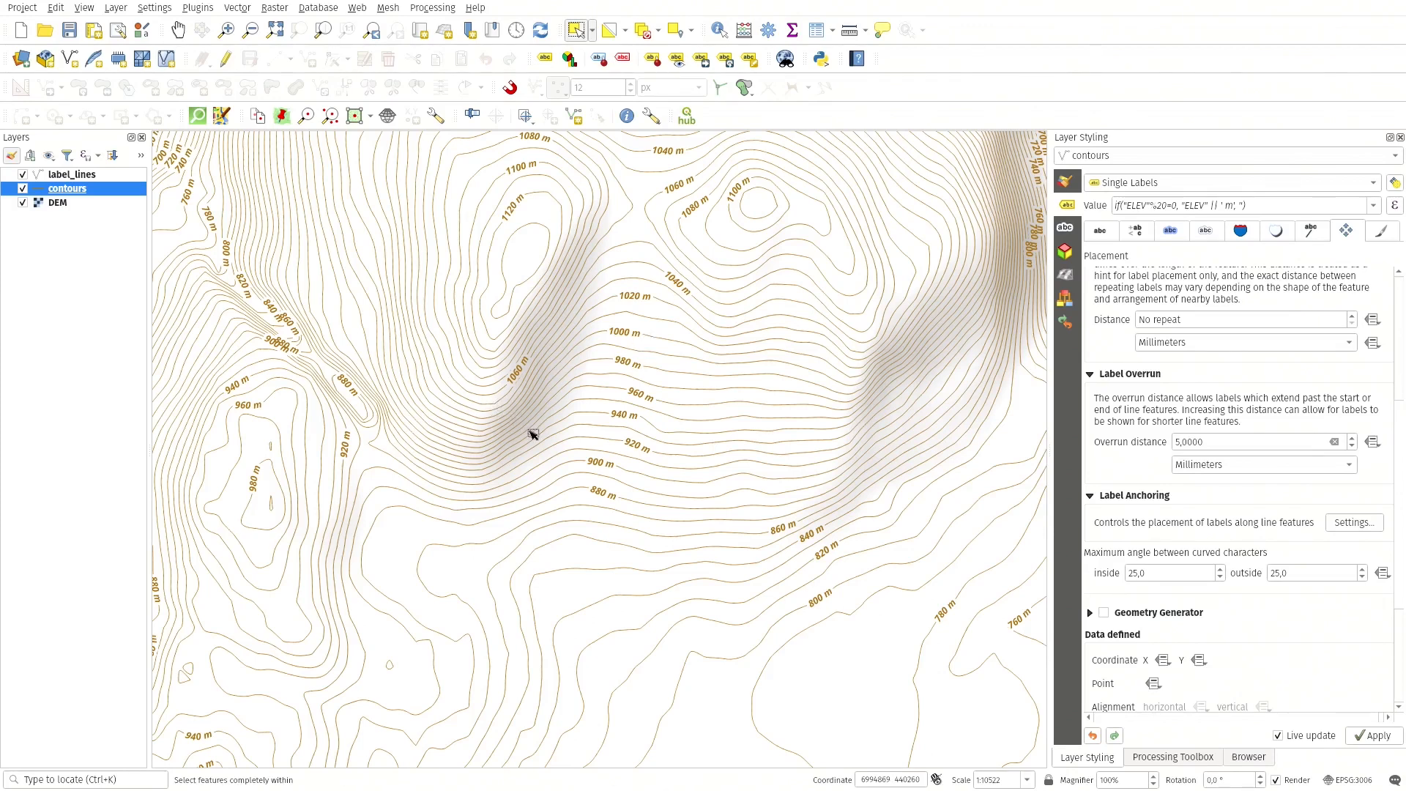
mouse_move(534, 417)
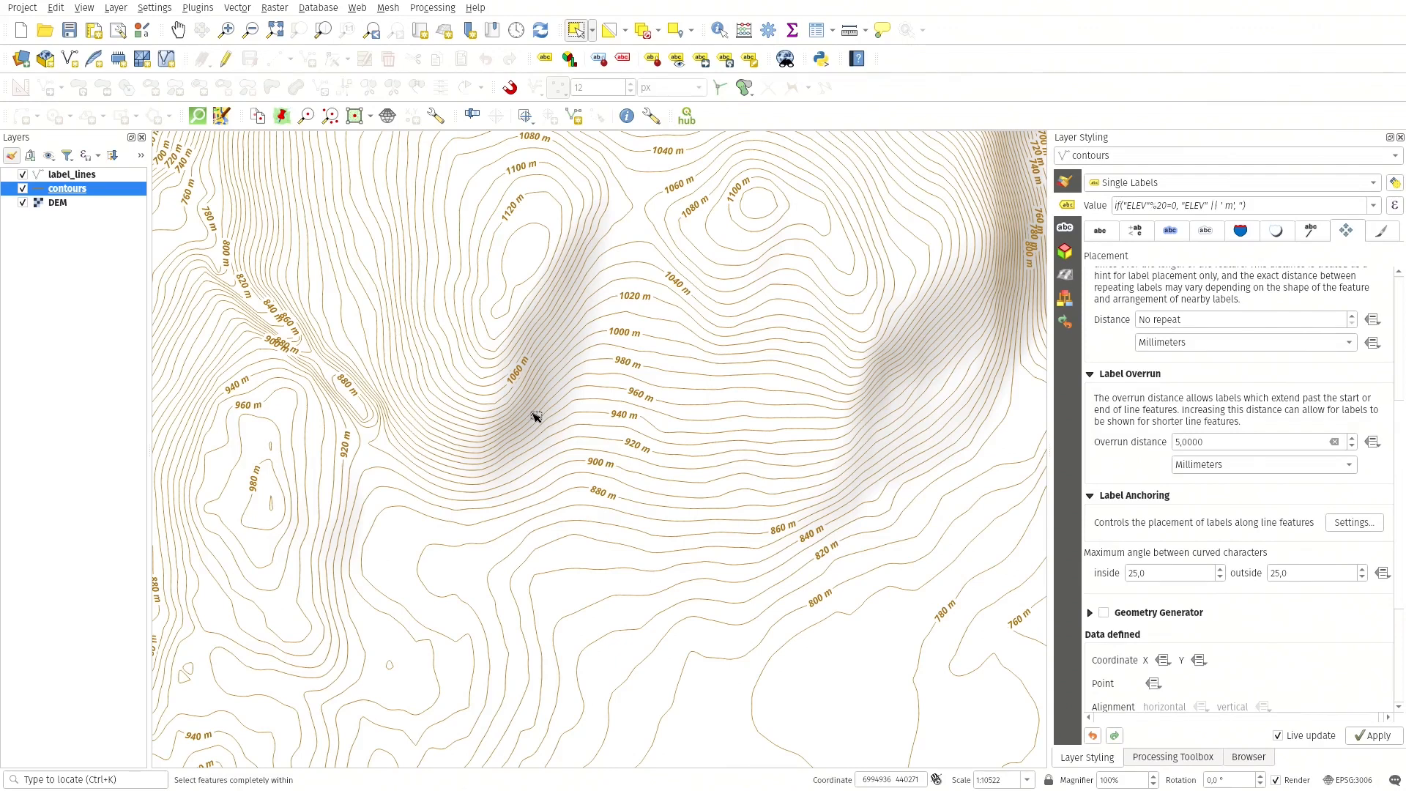
mouse_move(501, 459)
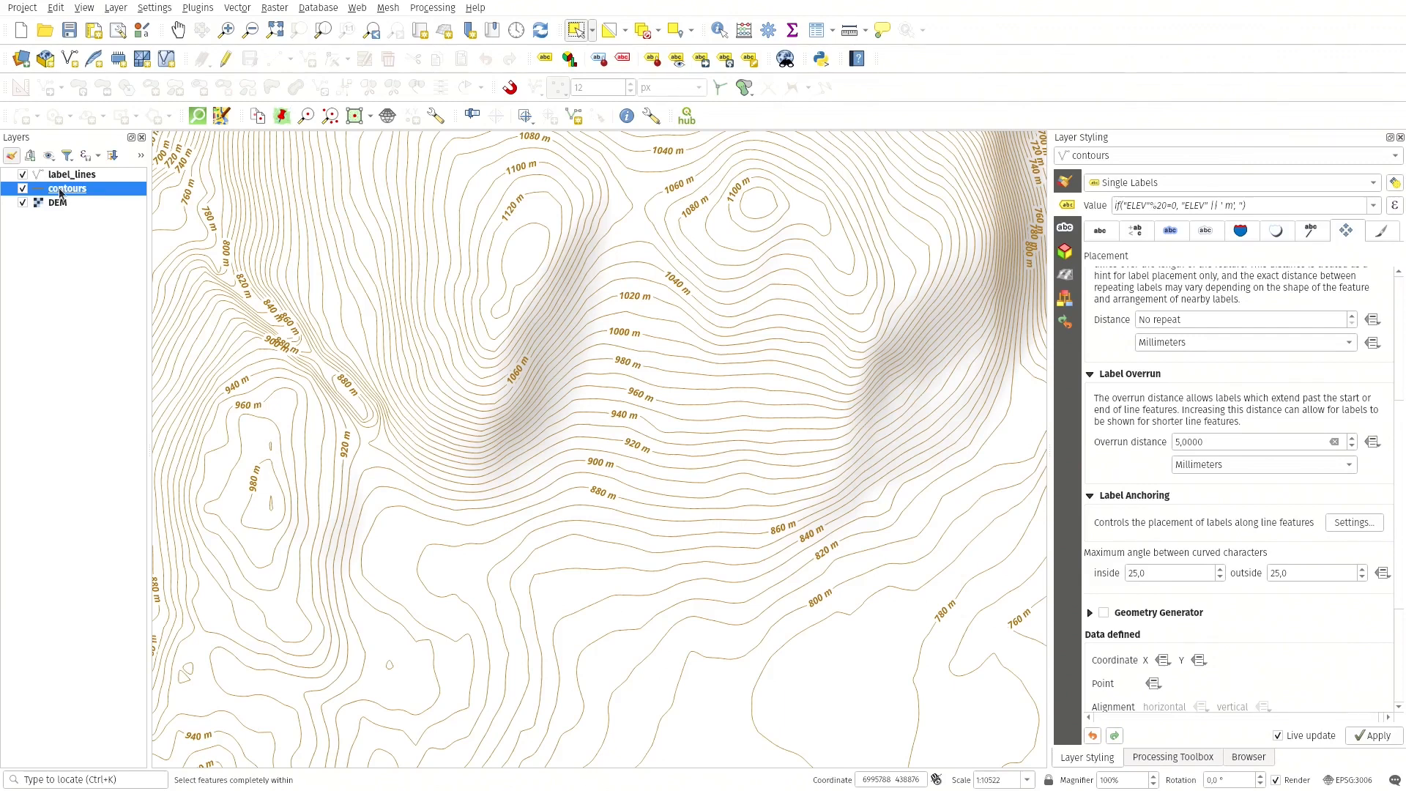
mouse_move(702, 321)
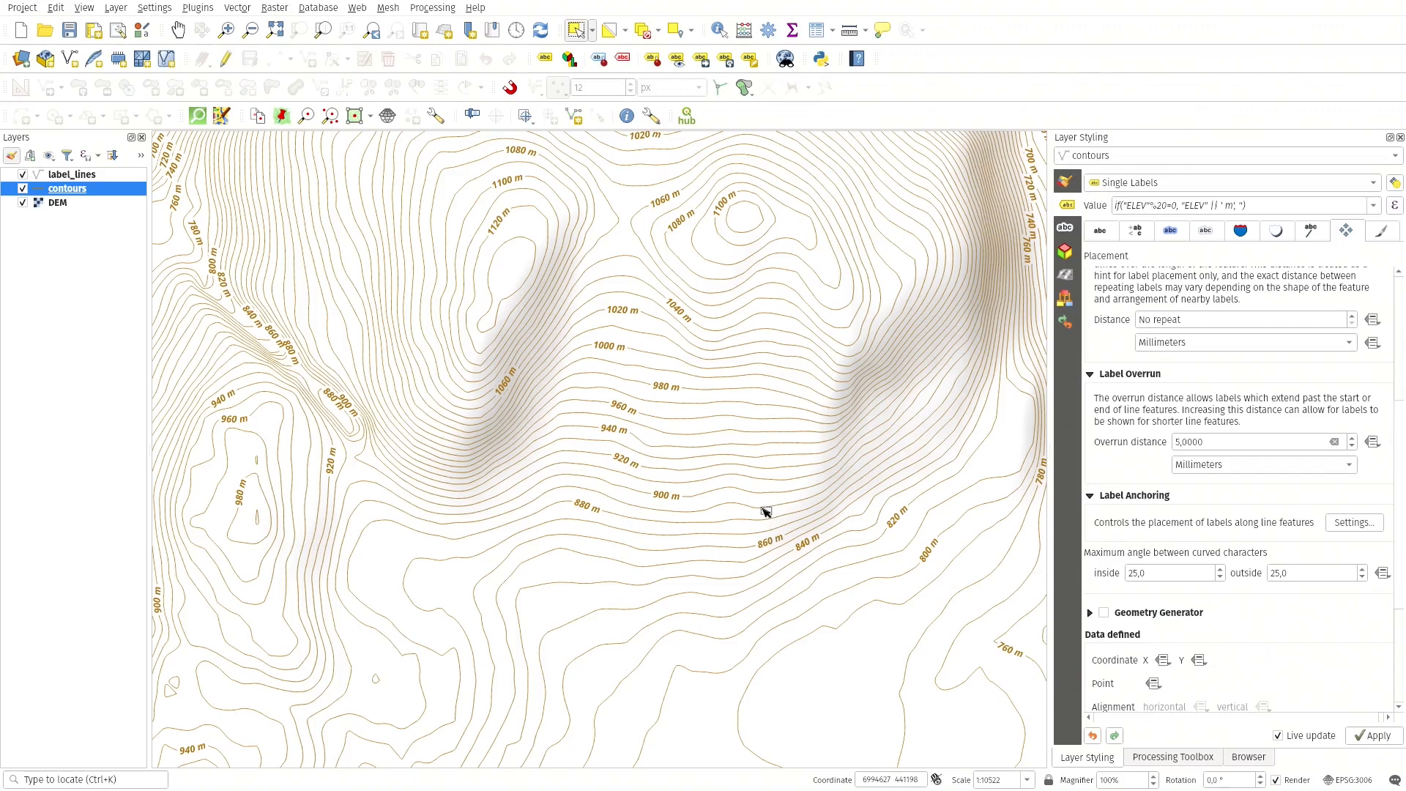
mouse_move(605, 365)
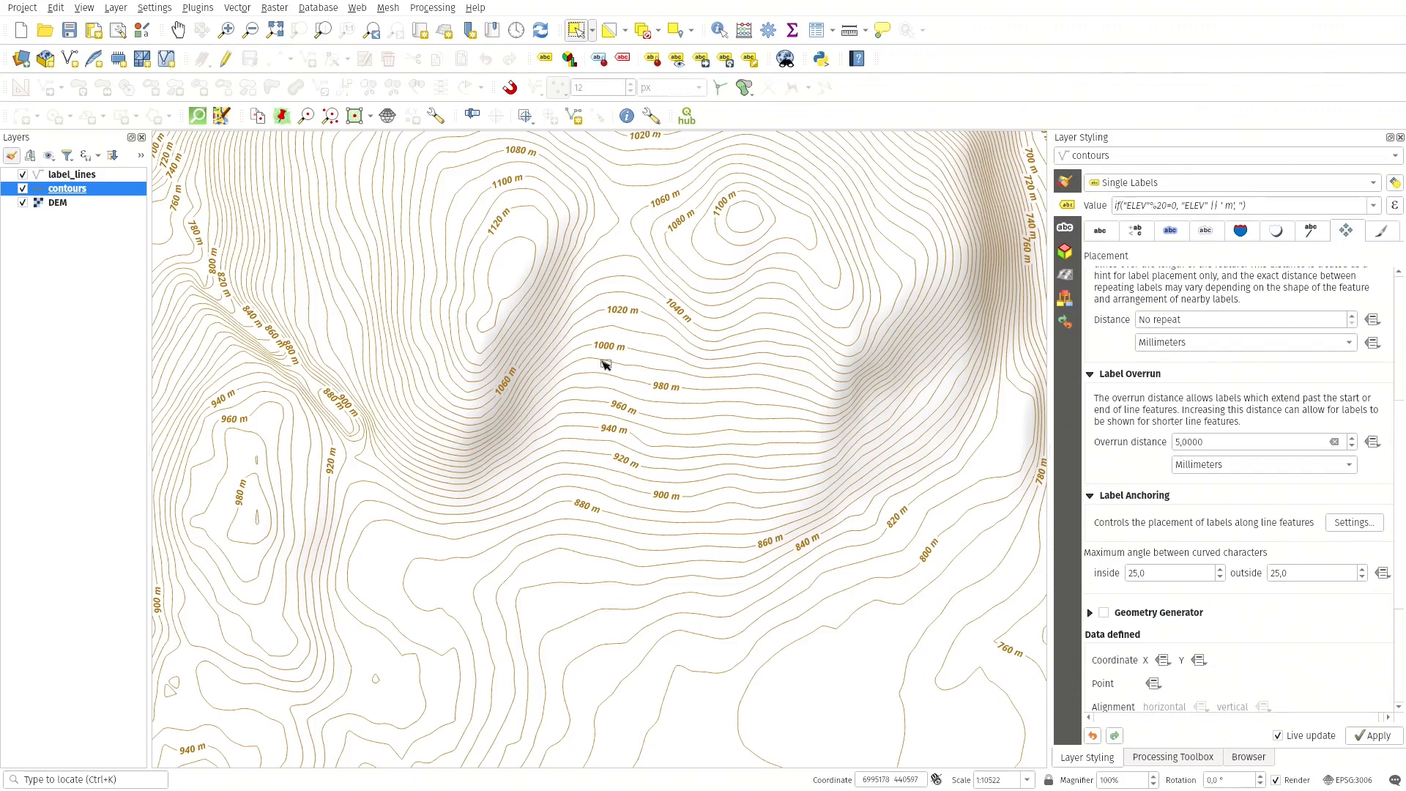
mouse_move(527, 287)
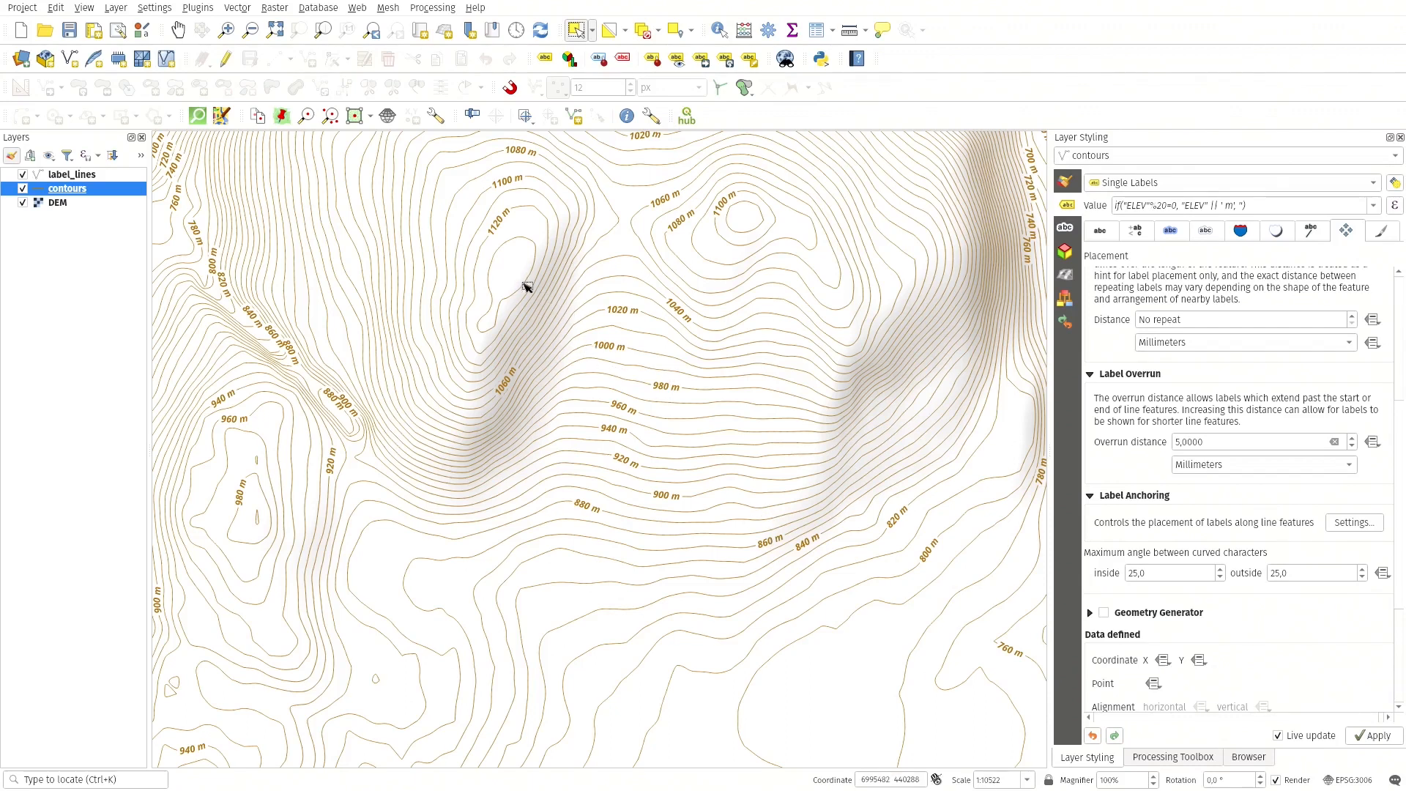
mouse_move(600, 421)
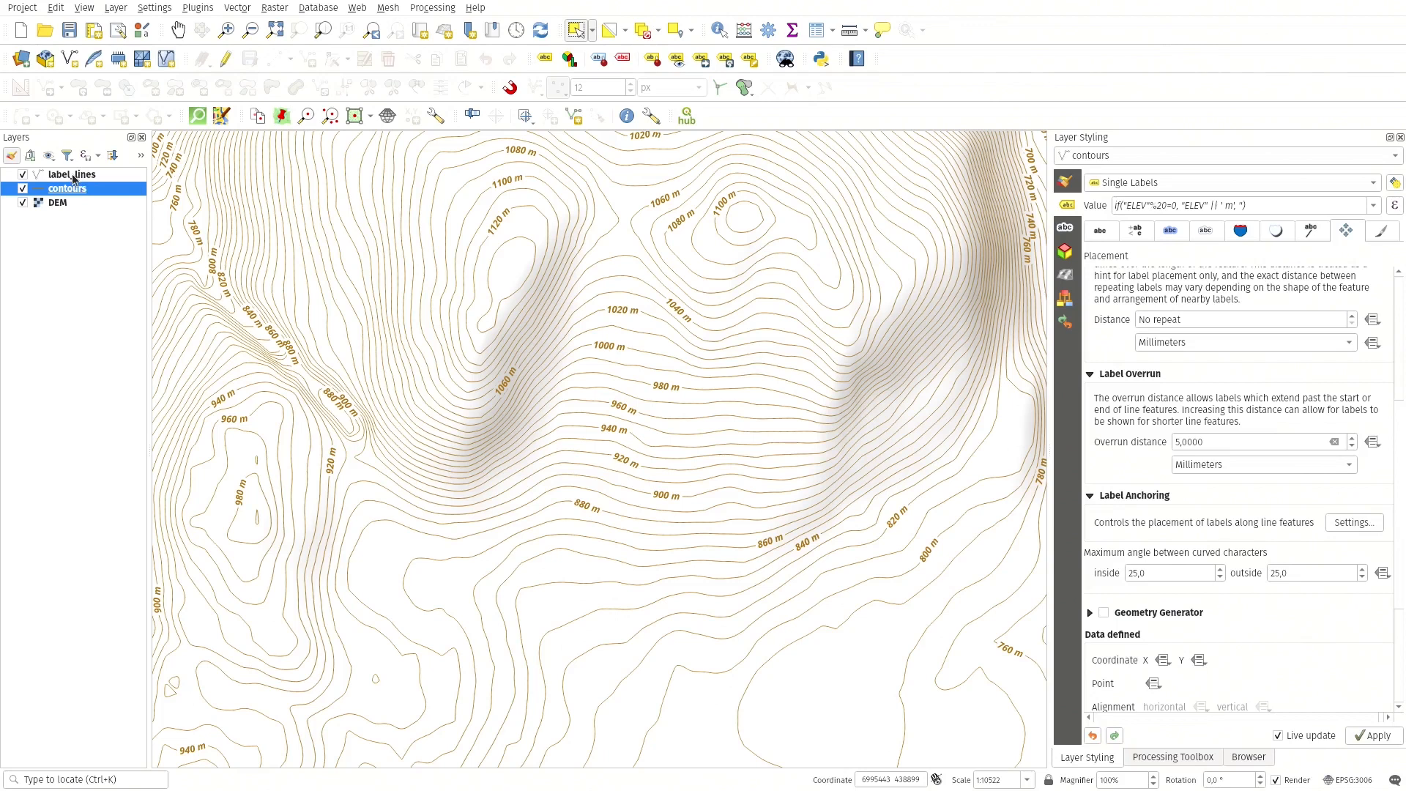
- Select the label_lines layer to show its labelling, currently set to No Labels
click(71, 174)
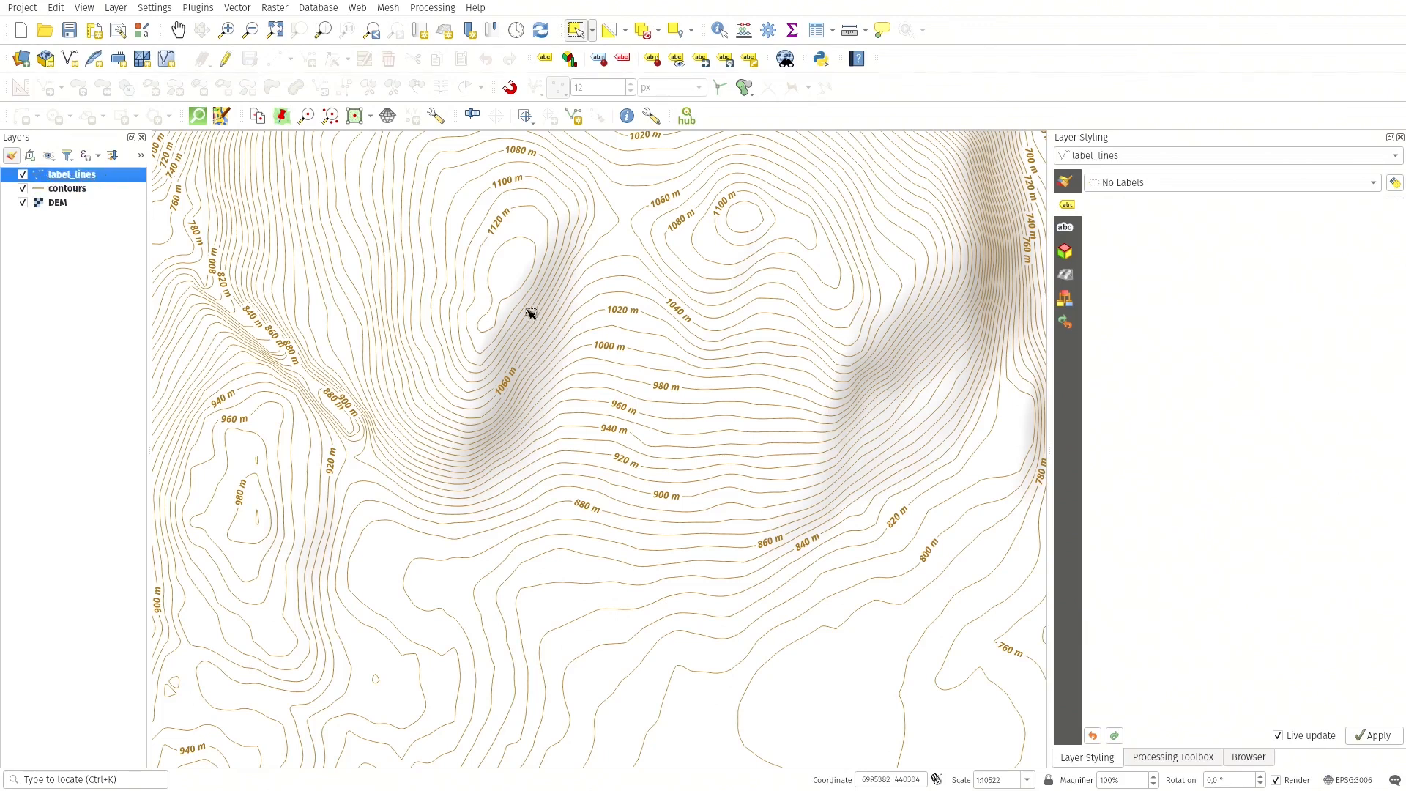
mouse_move(546, 363)
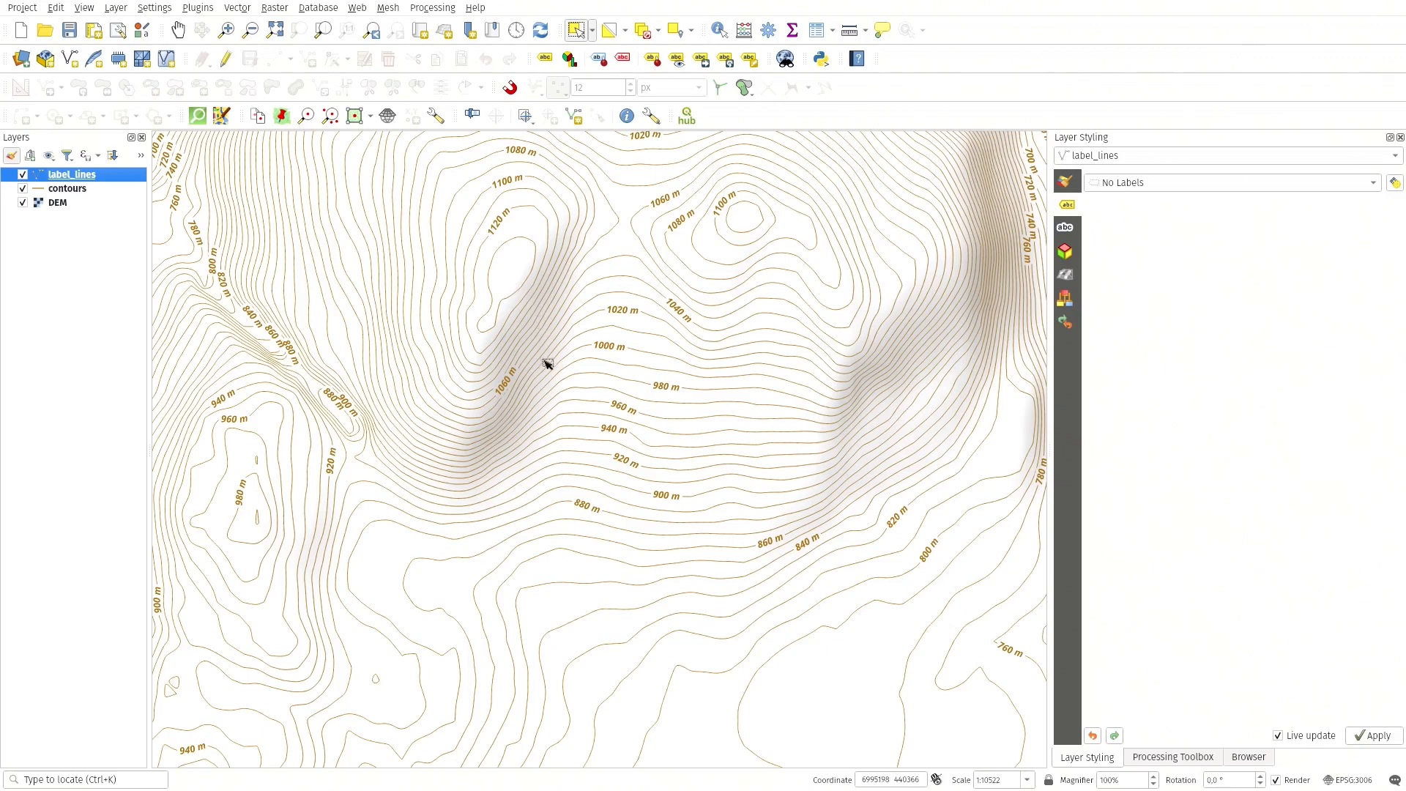
mouse_move(549, 219)
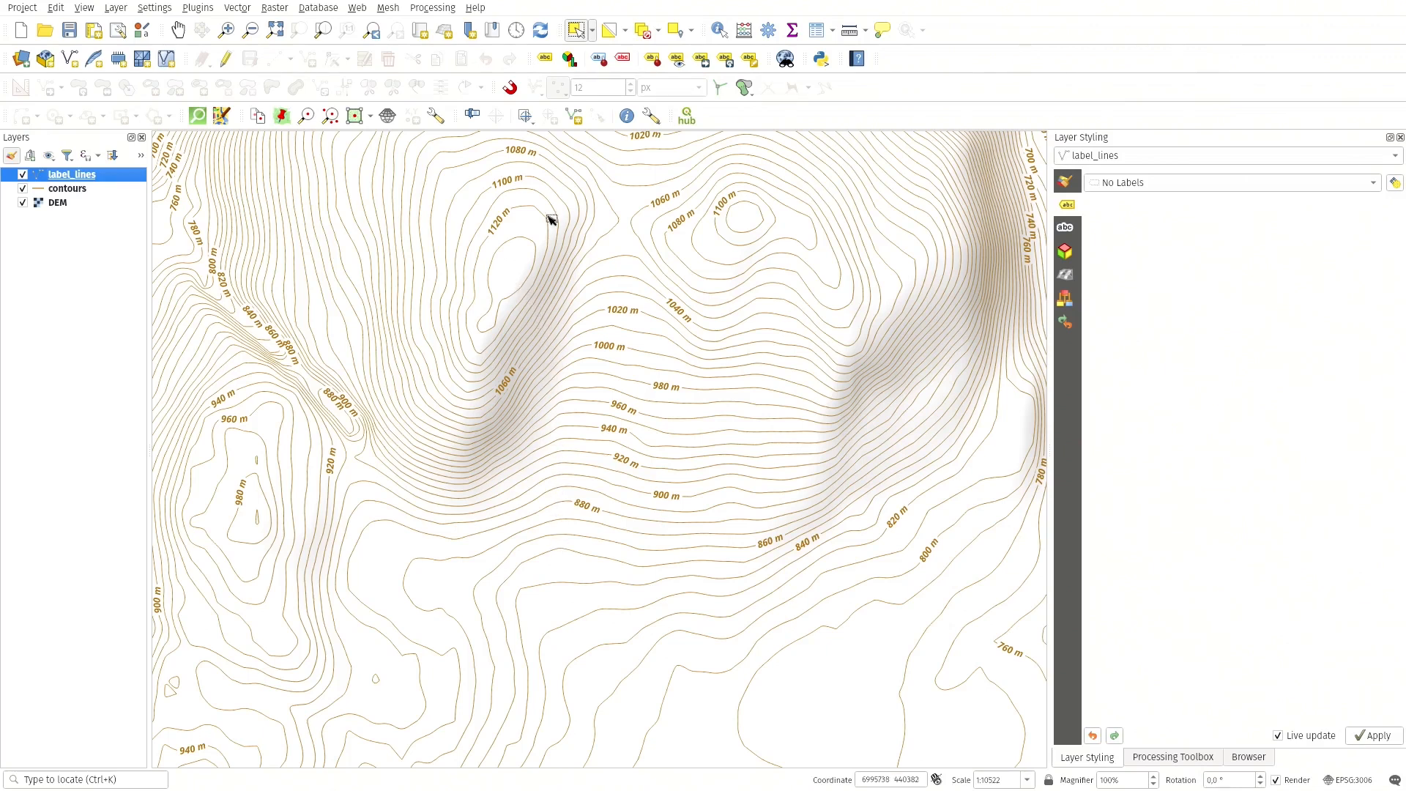
mouse_move(583, 357)
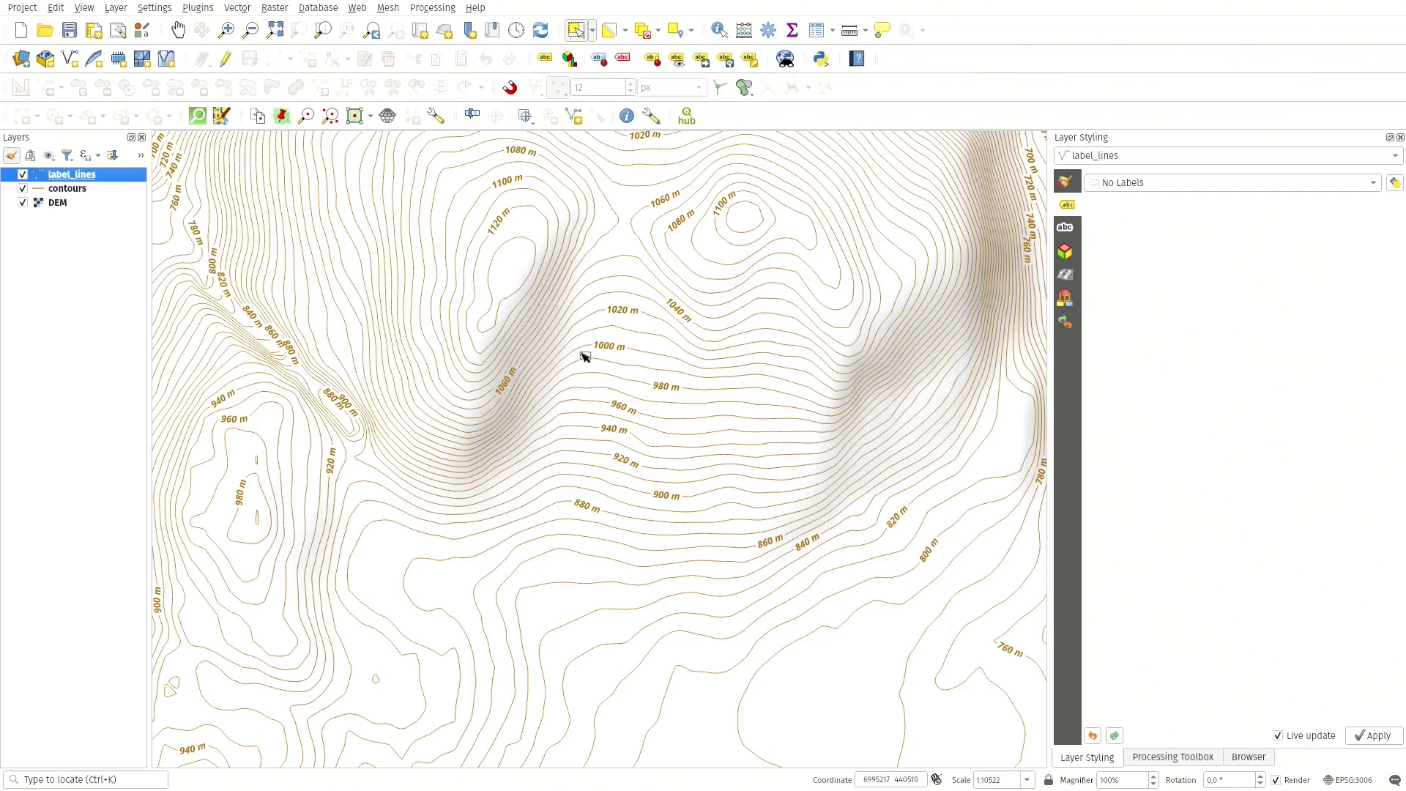
mouse_move(603, 406)
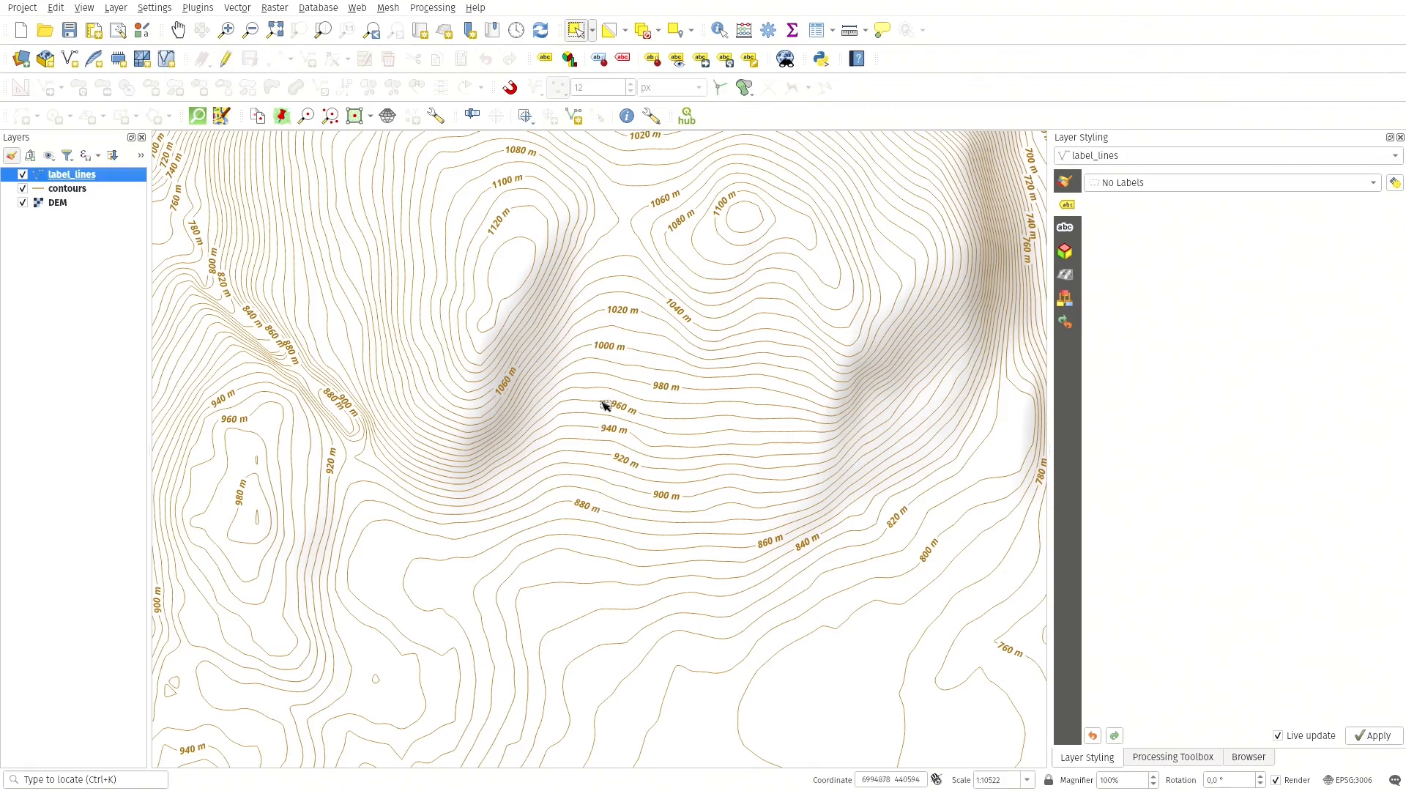
mouse_move(602, 326)
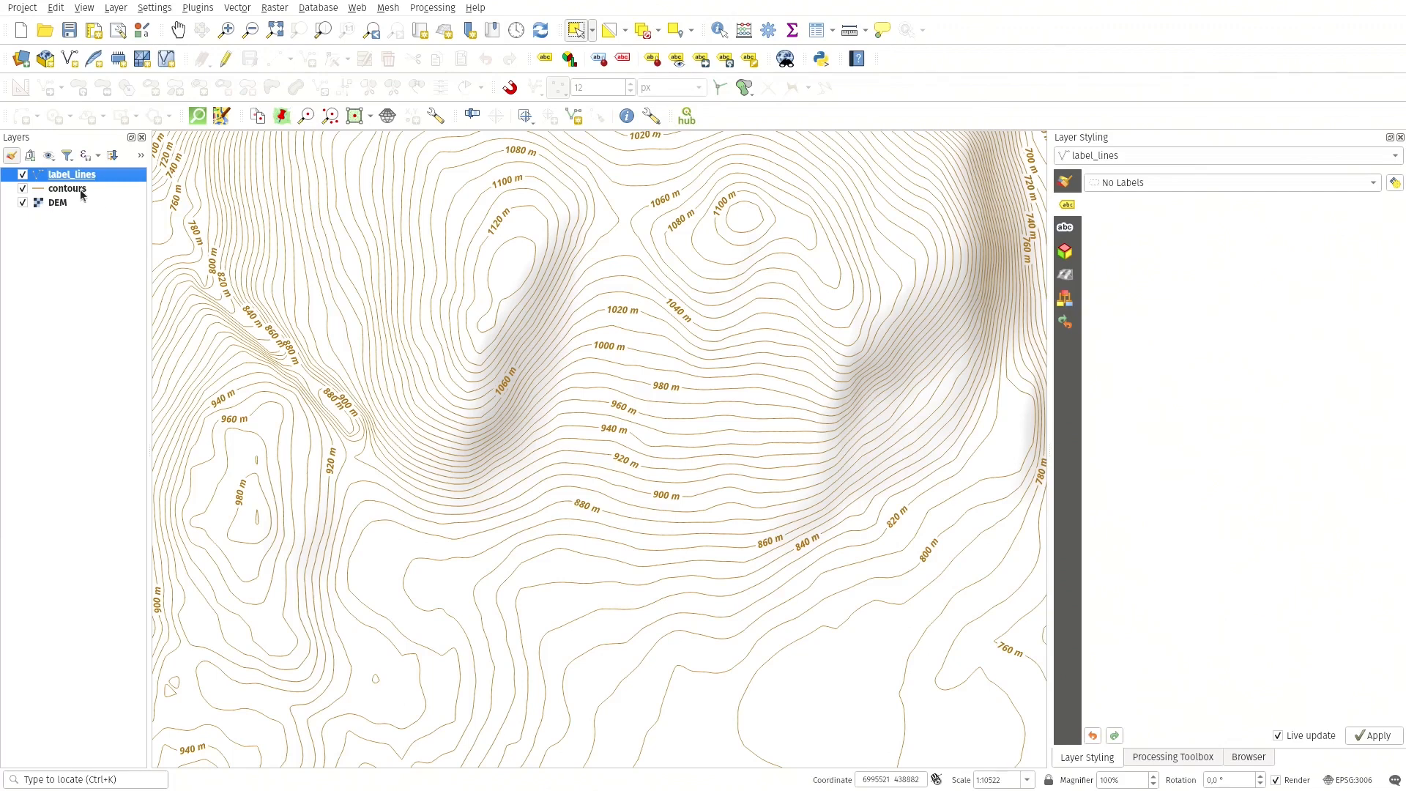
- Select the contours layer to return to its label placement settings
click(67, 189)
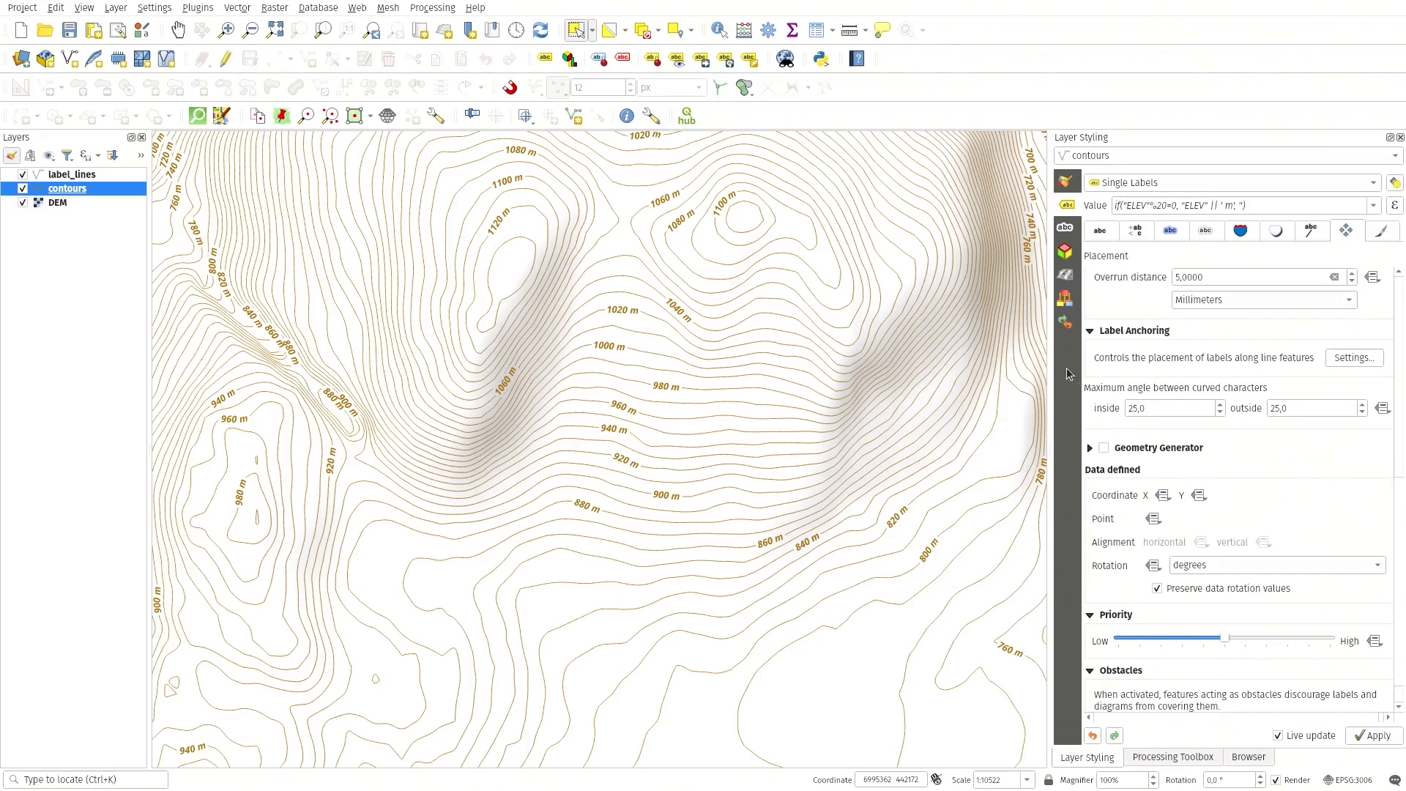
mouse_move(1111, 447)
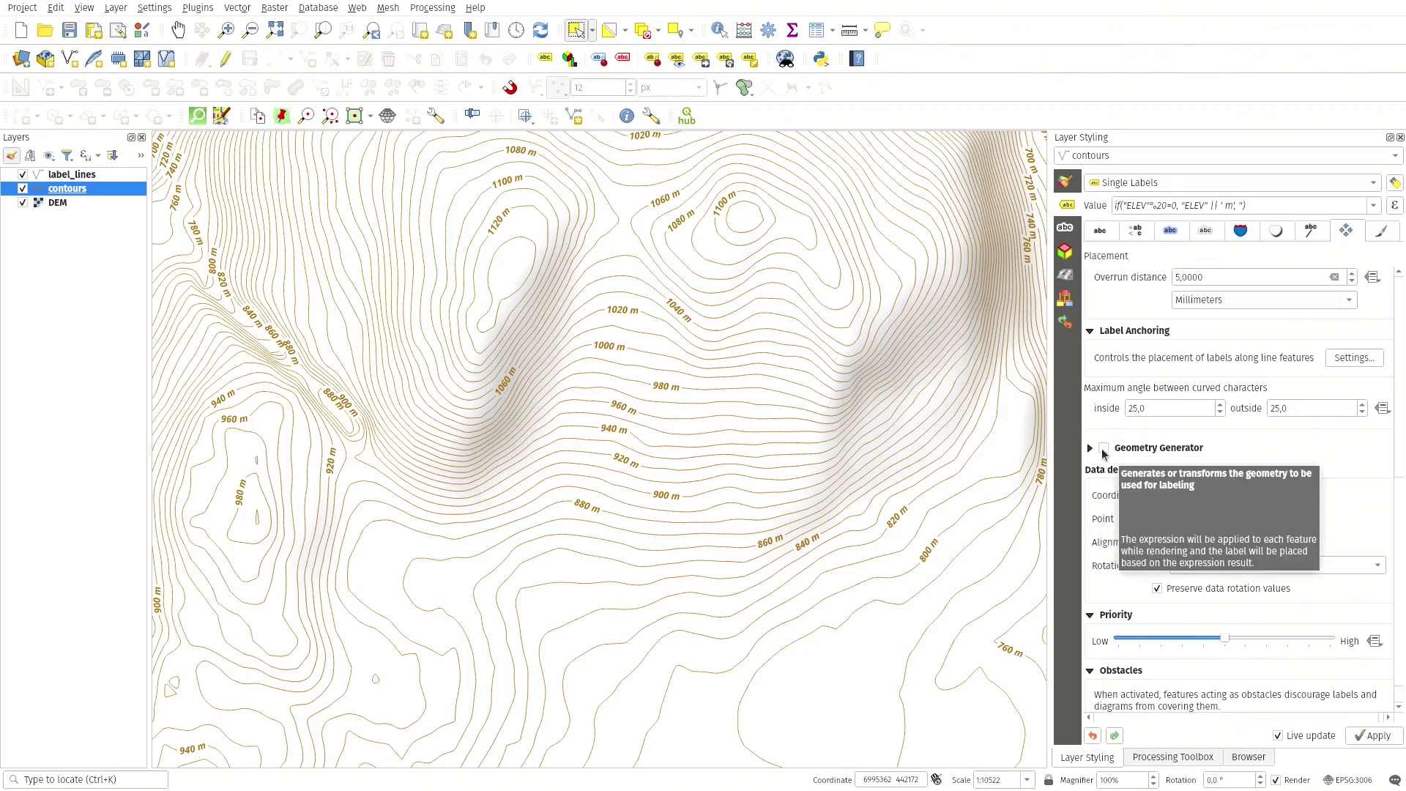
mouse_move(1348, 231)
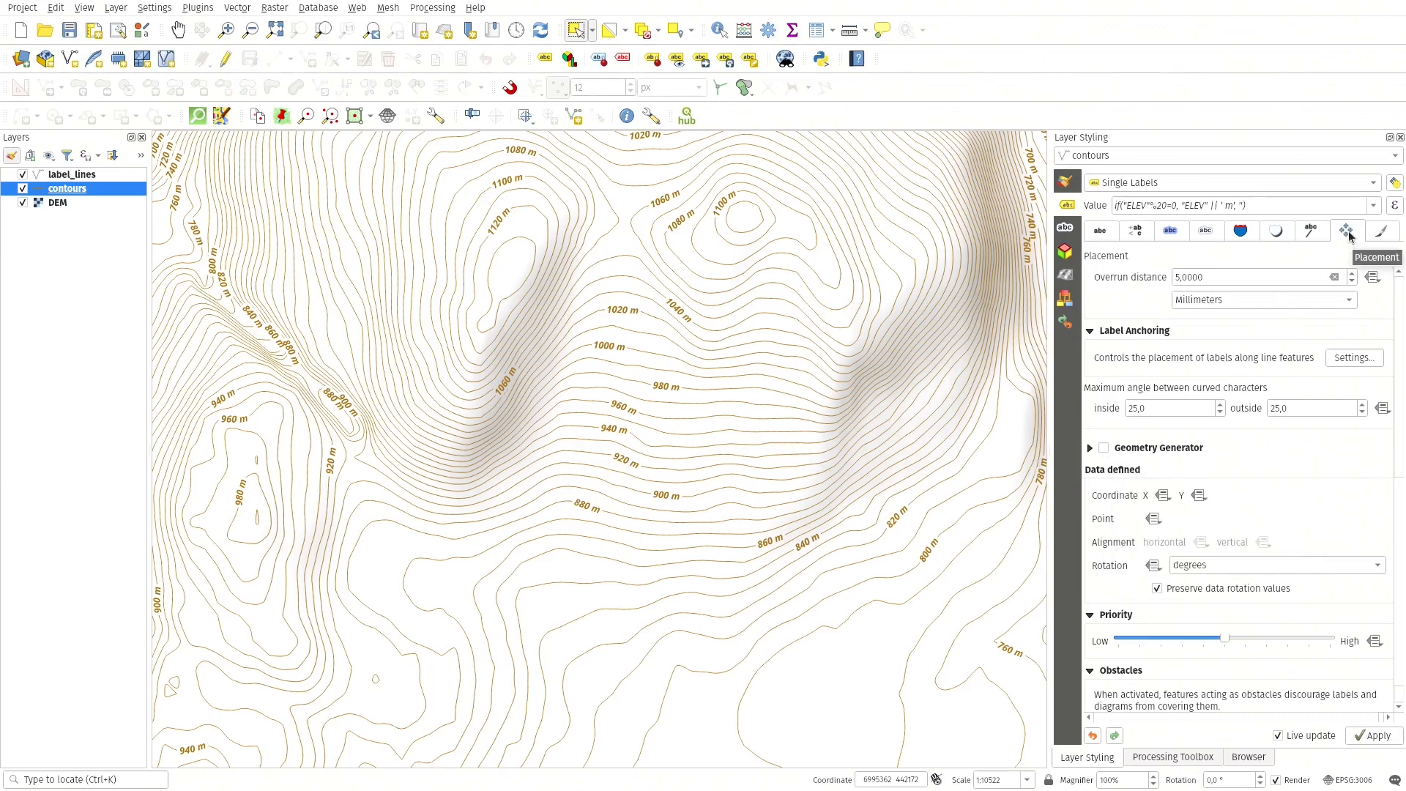
mouse_move(1327, 249)
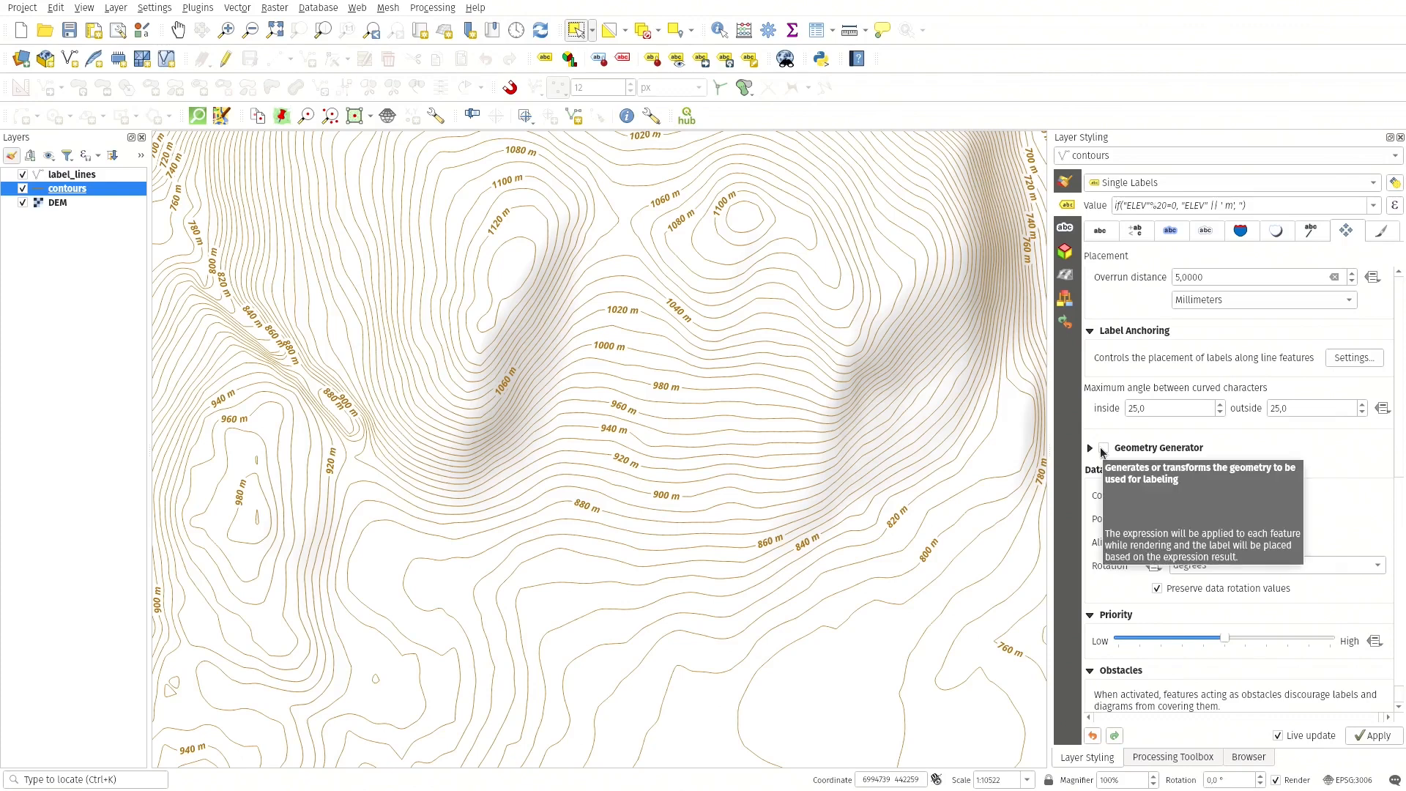
- Enable the Geometry Generator for the contours labels, removing the elevation labels from the map
click(1104, 448)
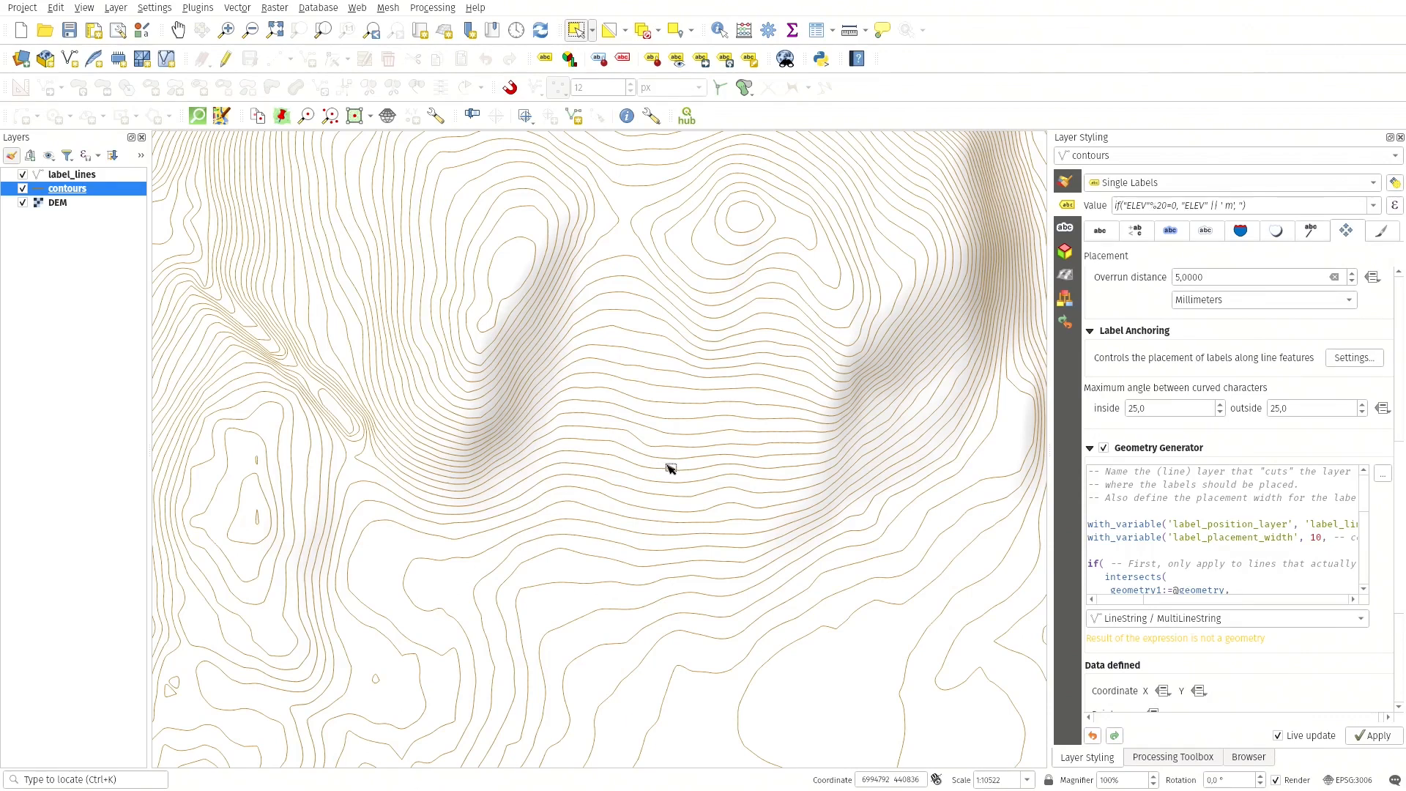
mouse_move(1085, 480)
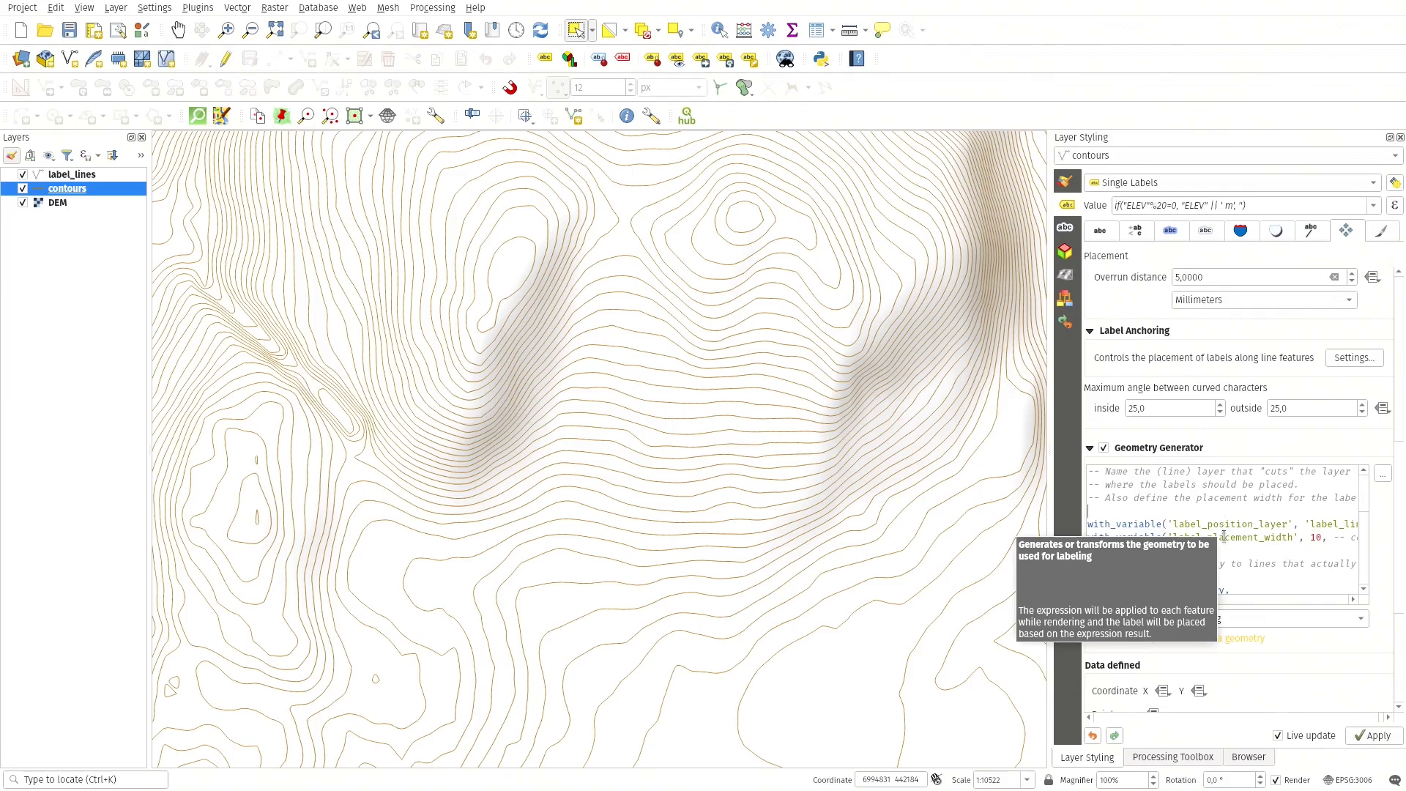
mouse_move(726, 414)
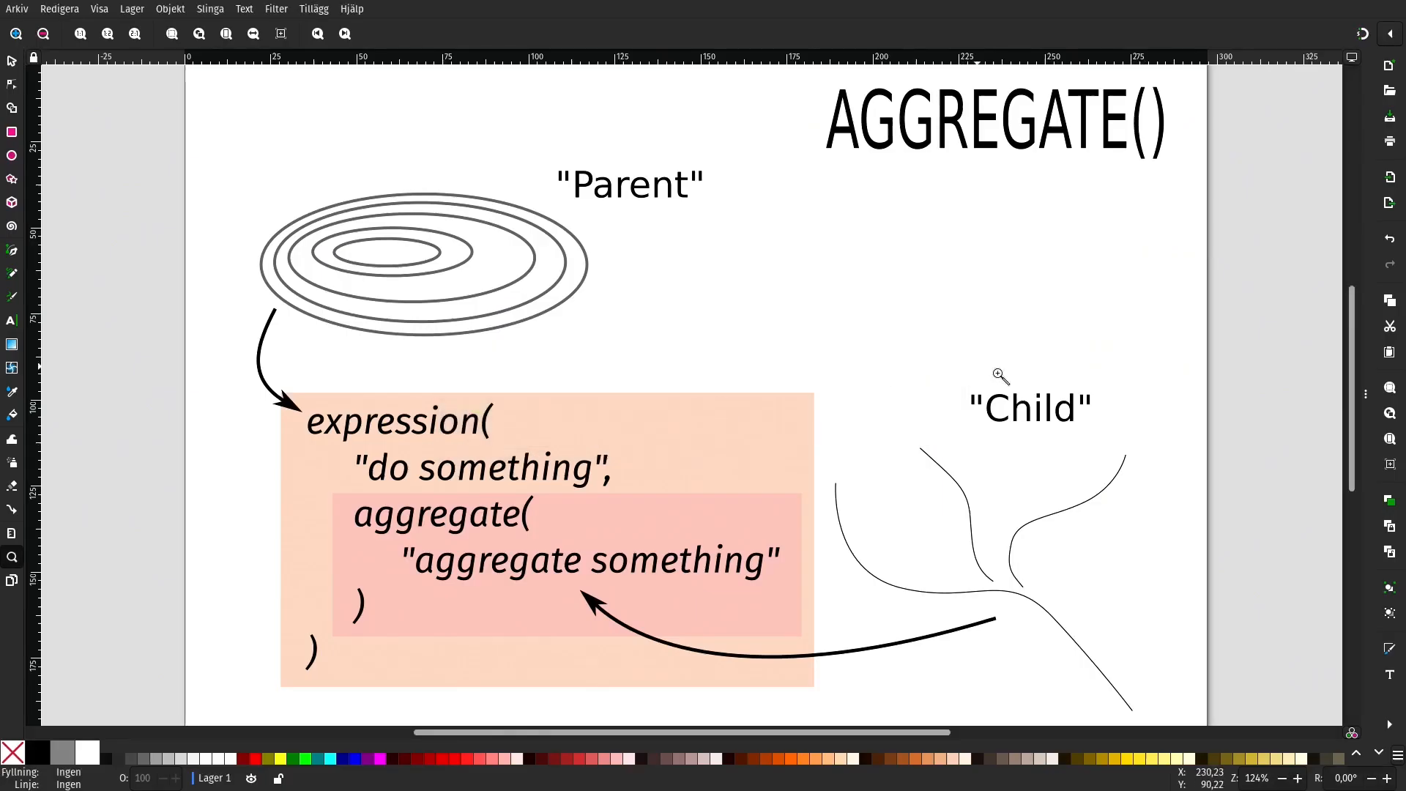
mouse_move(1208, 420)
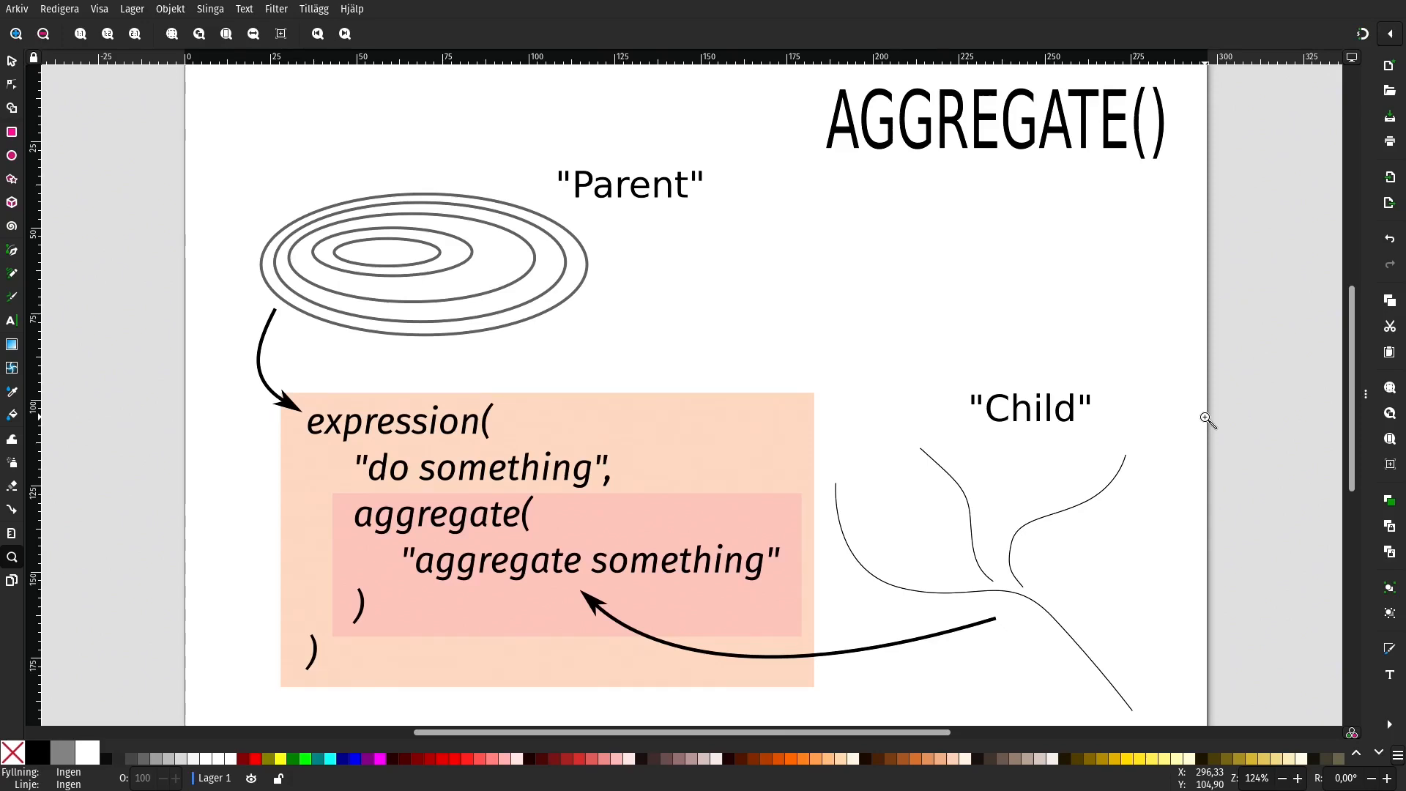
mouse_move(1219, 246)
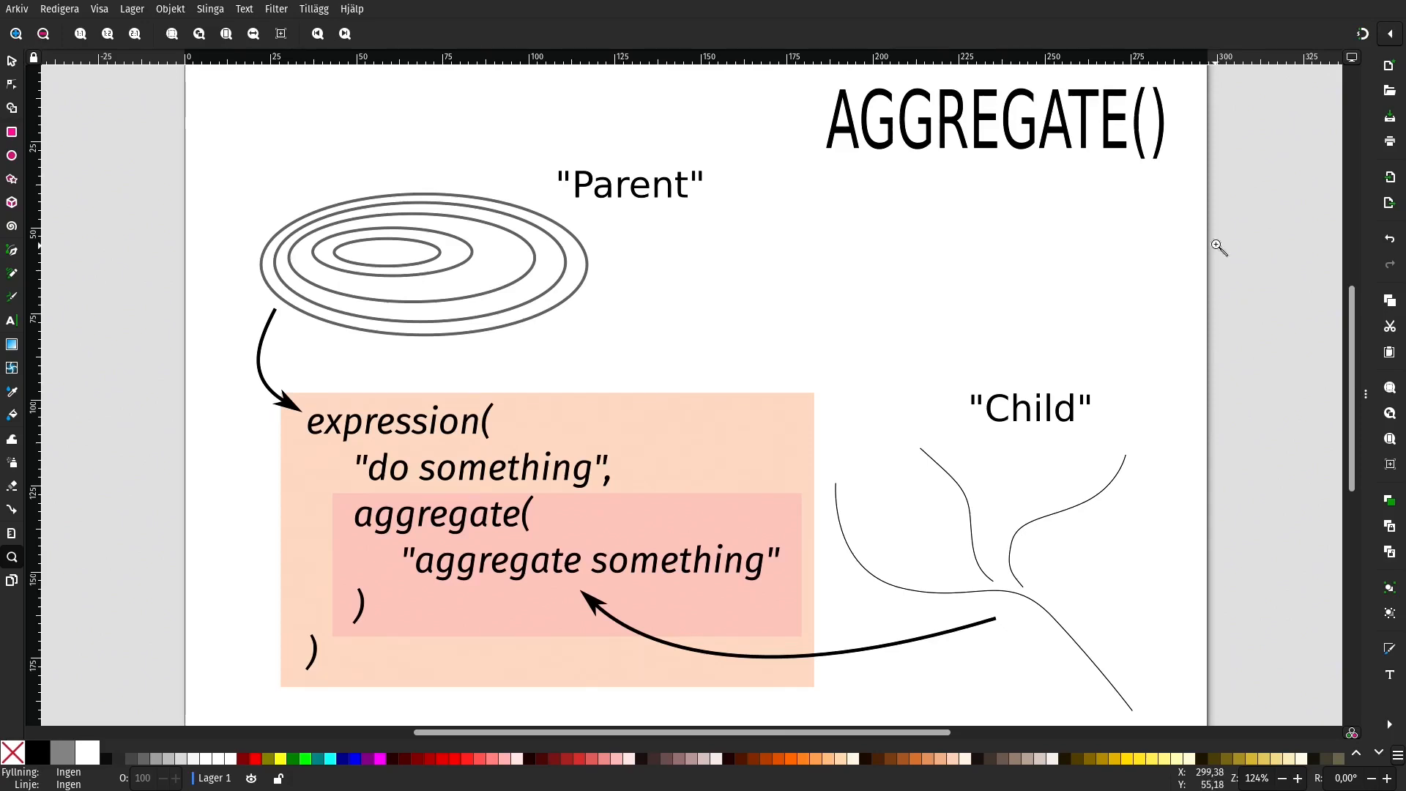
mouse_move(375, 304)
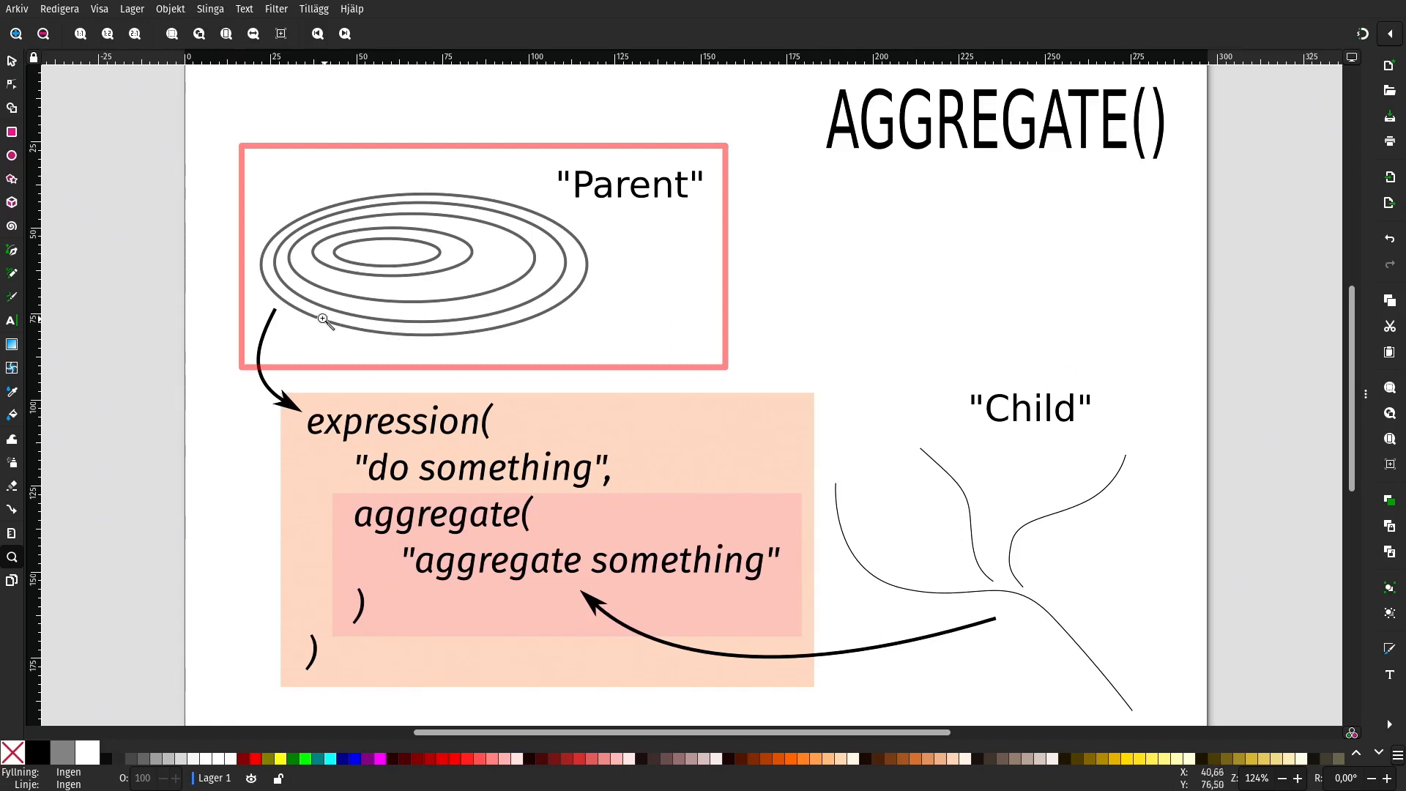
mouse_move(372, 273)
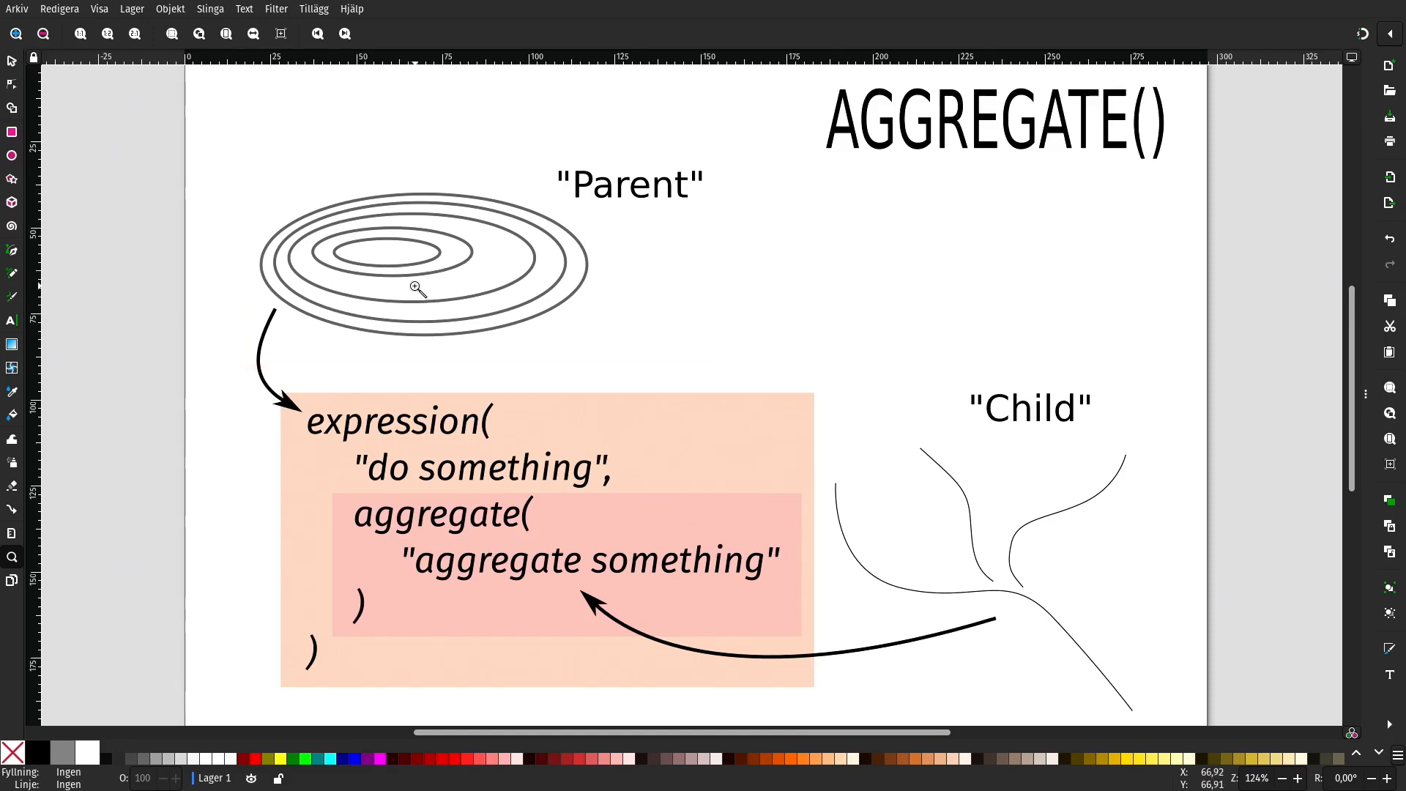
mouse_move(338, 294)
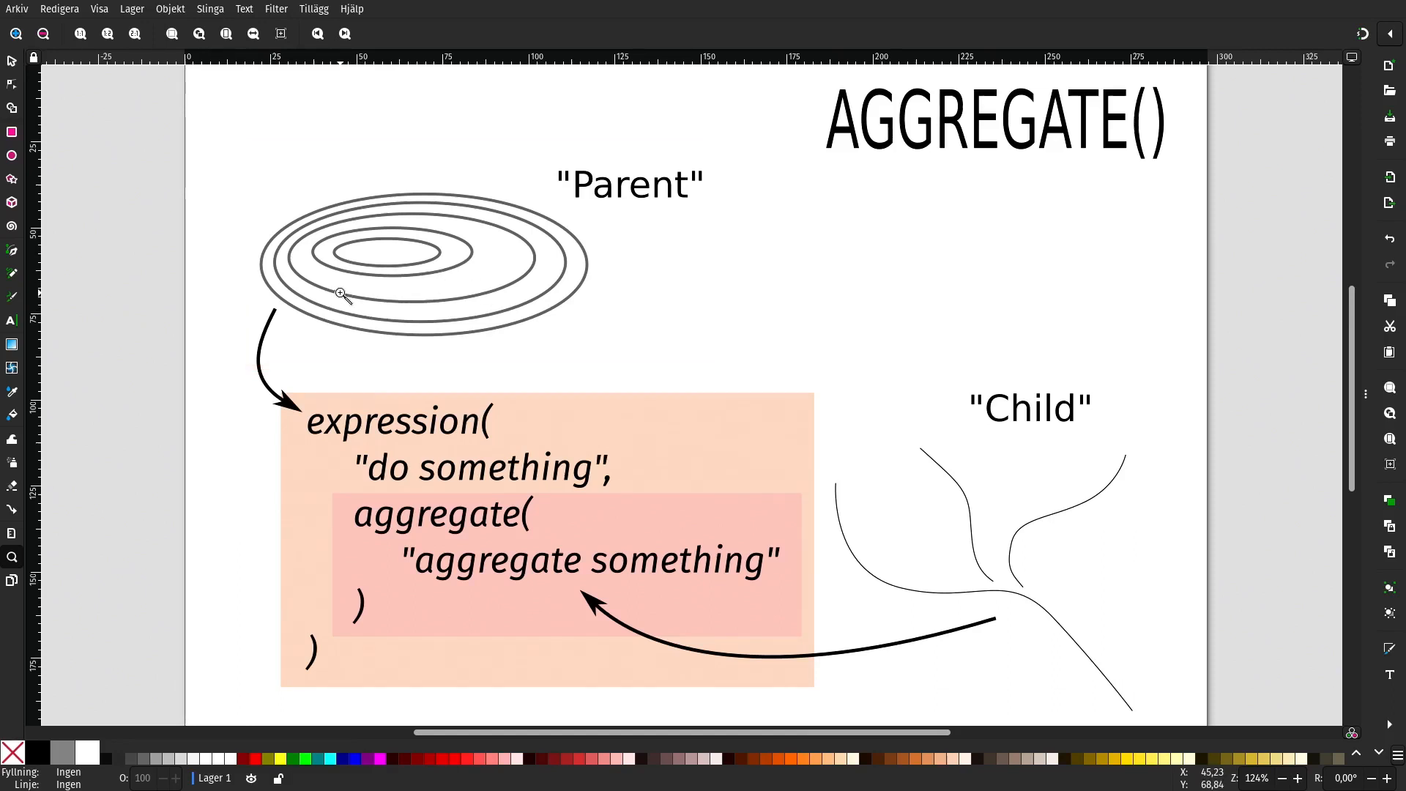
mouse_move(287, 665)
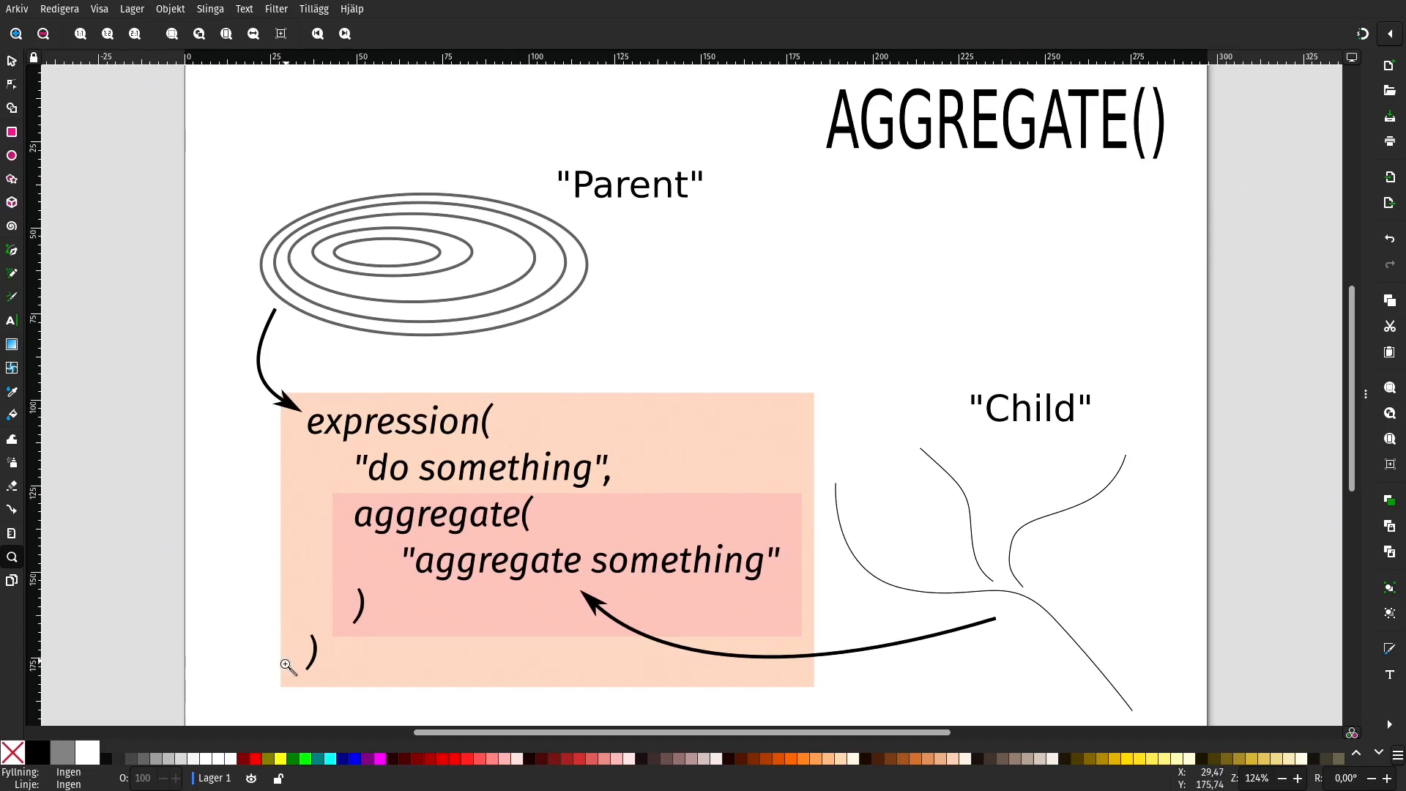
mouse_move(232, 406)
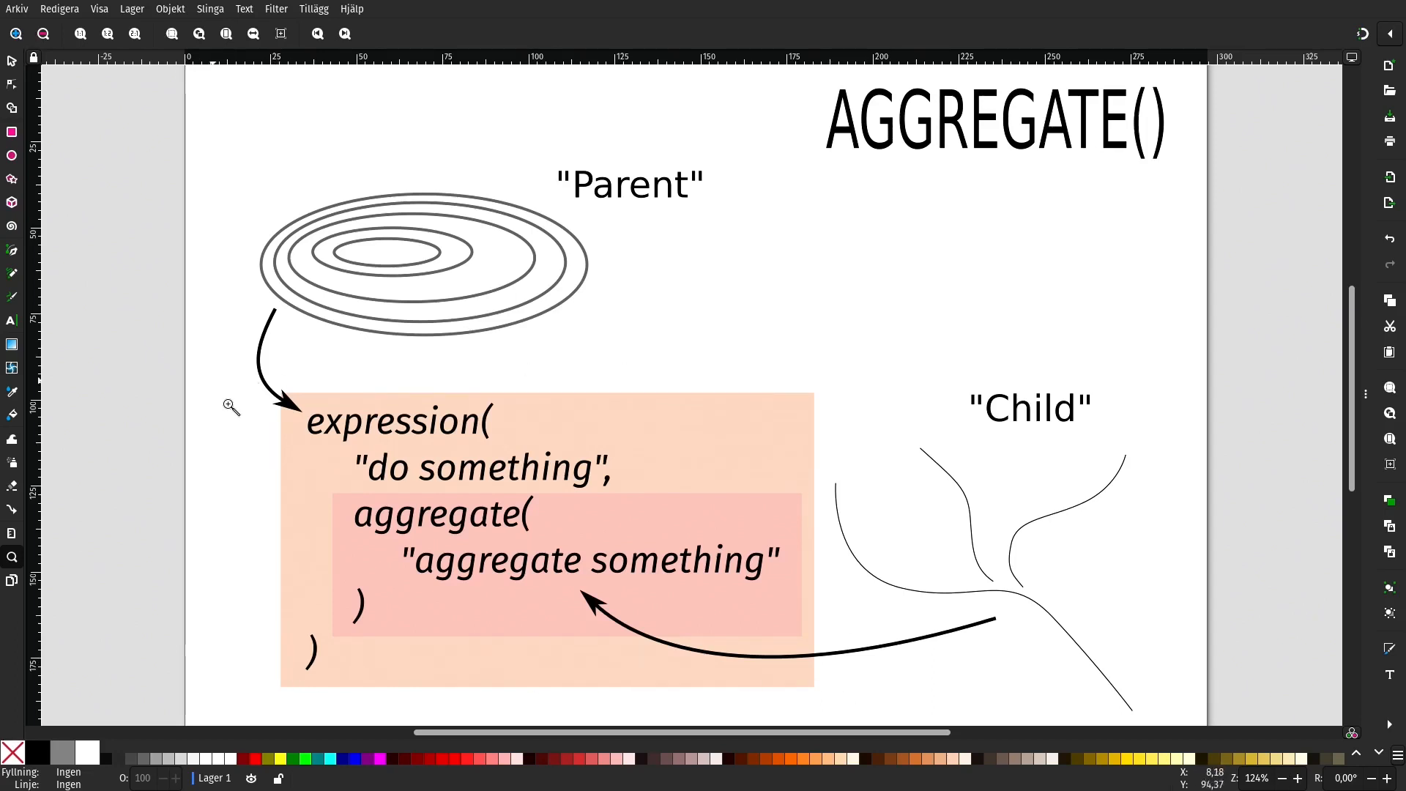
mouse_move(316, 366)
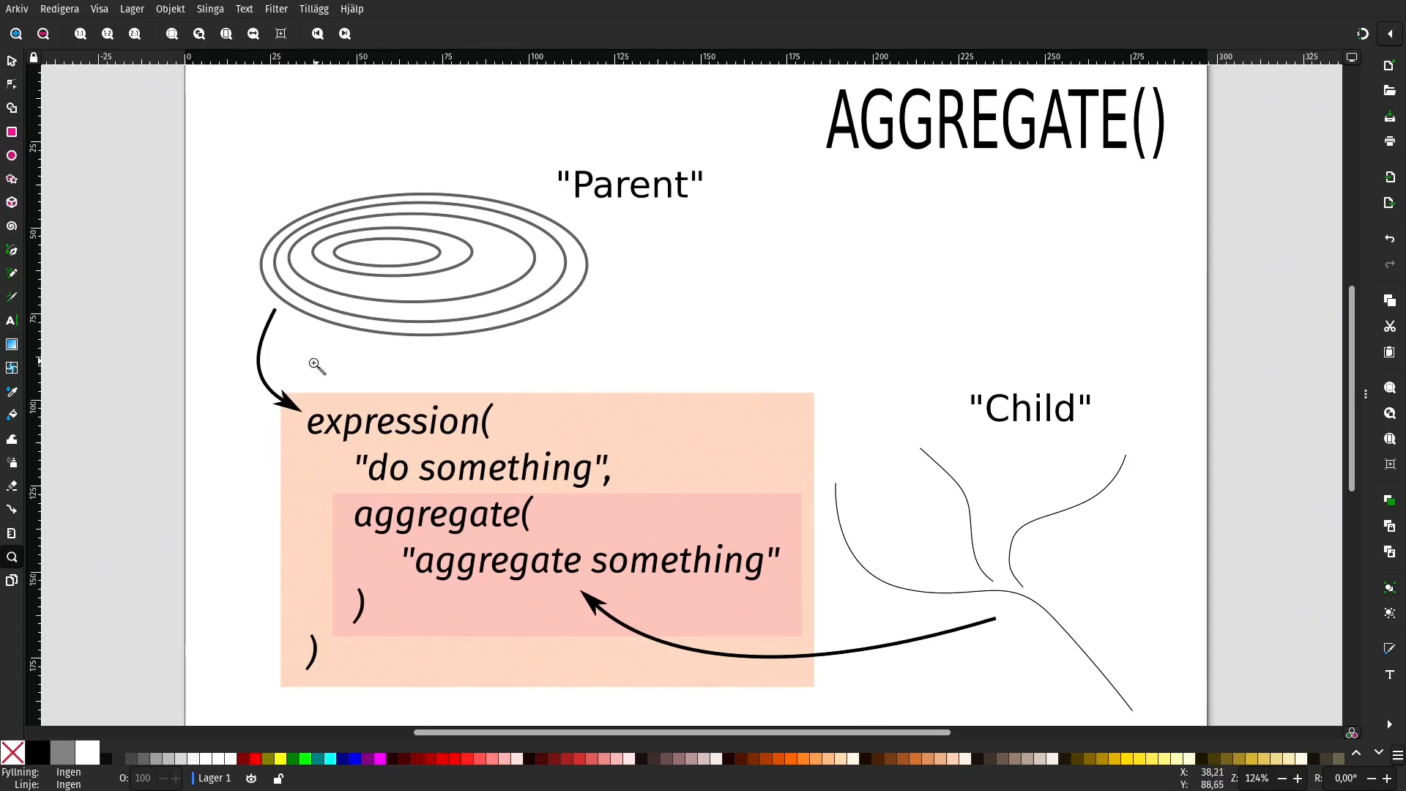
mouse_move(574, 213)
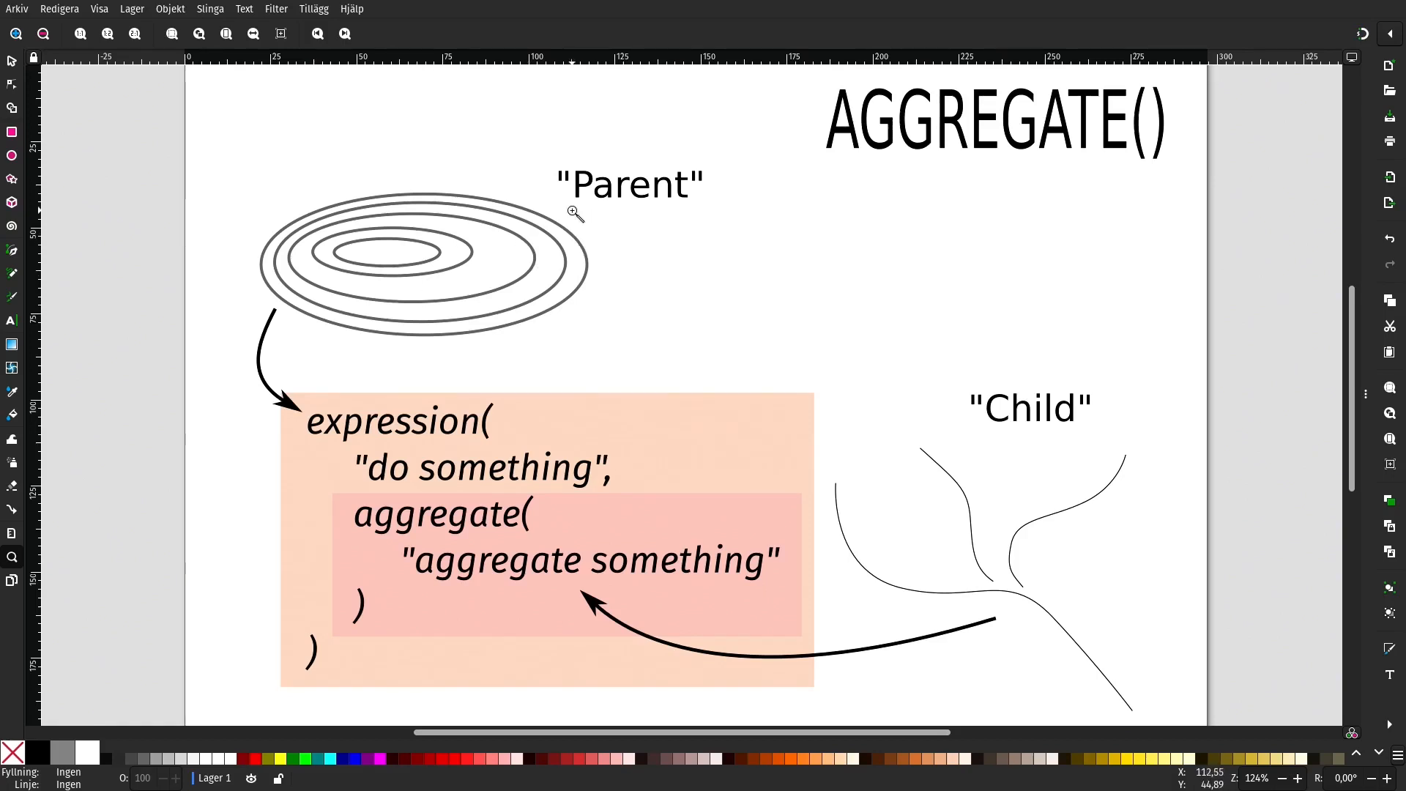
mouse_move(524, 175)
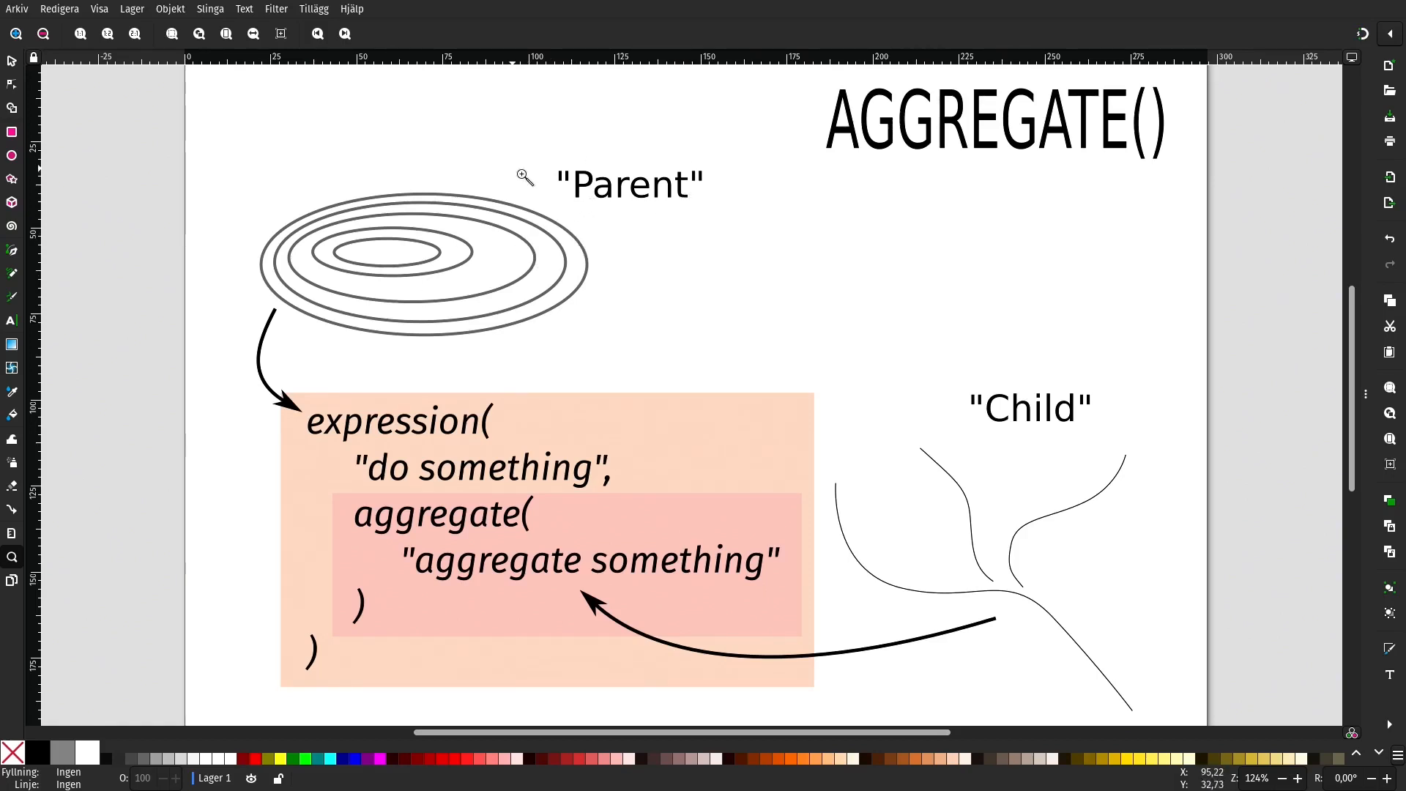
mouse_move(456, 359)
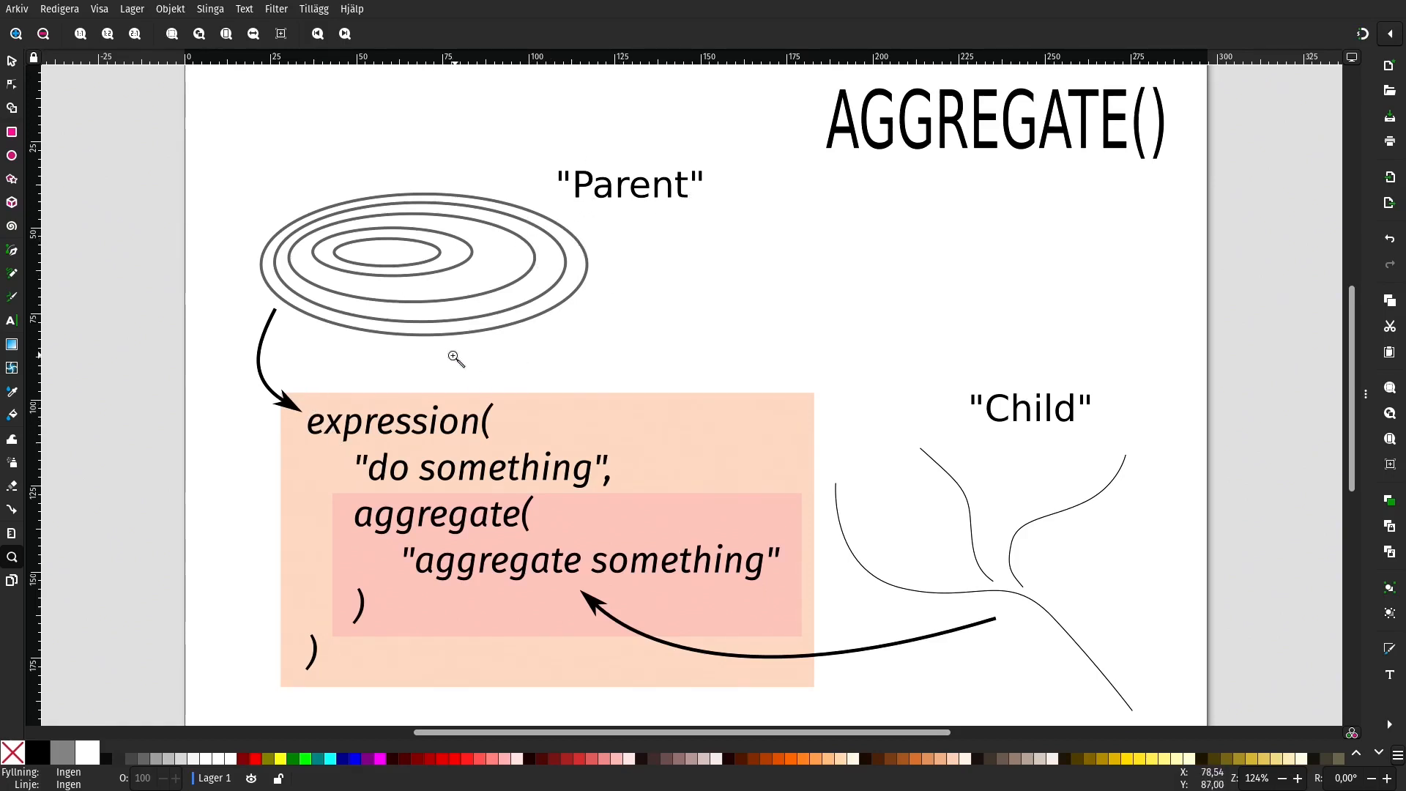
mouse_move(363, 330)
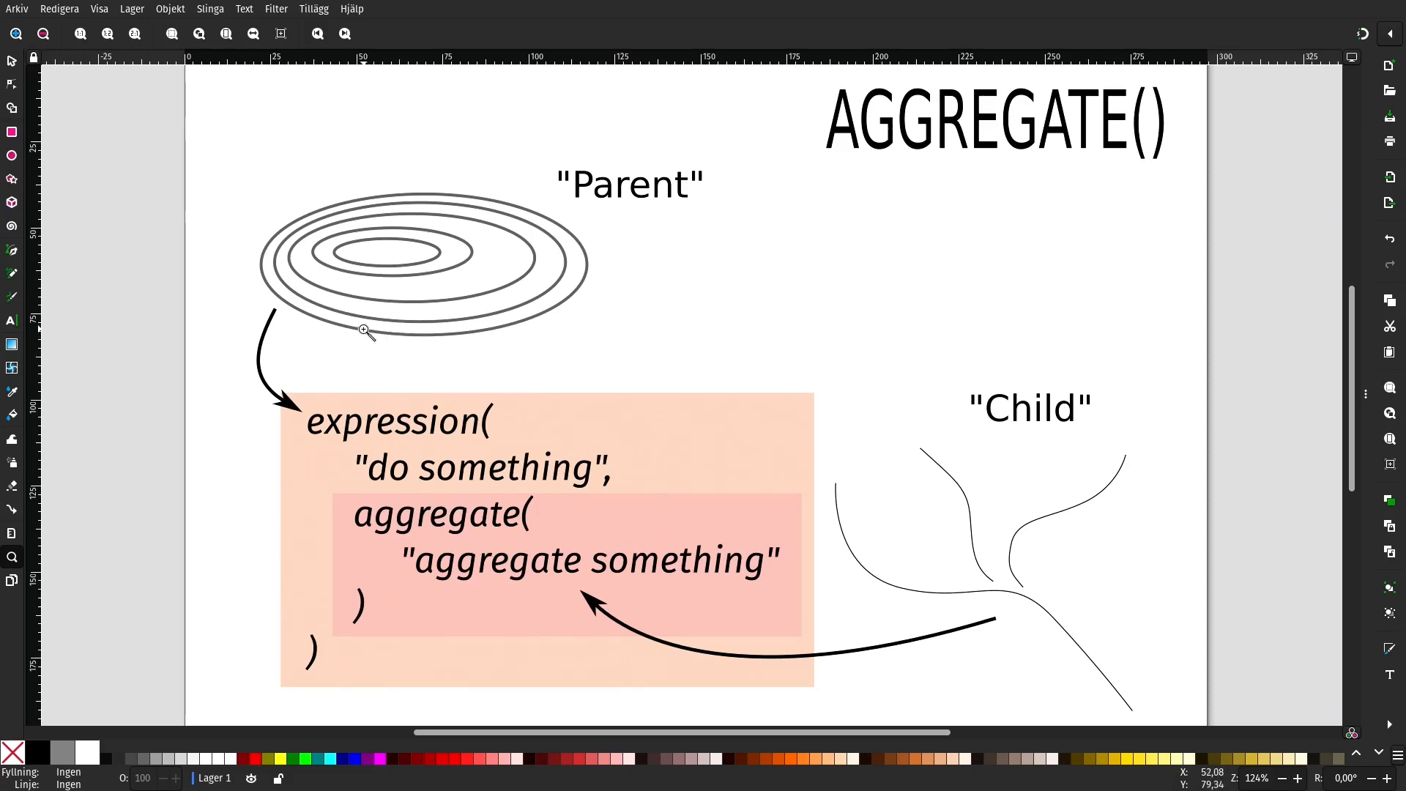
mouse_move(788, 705)
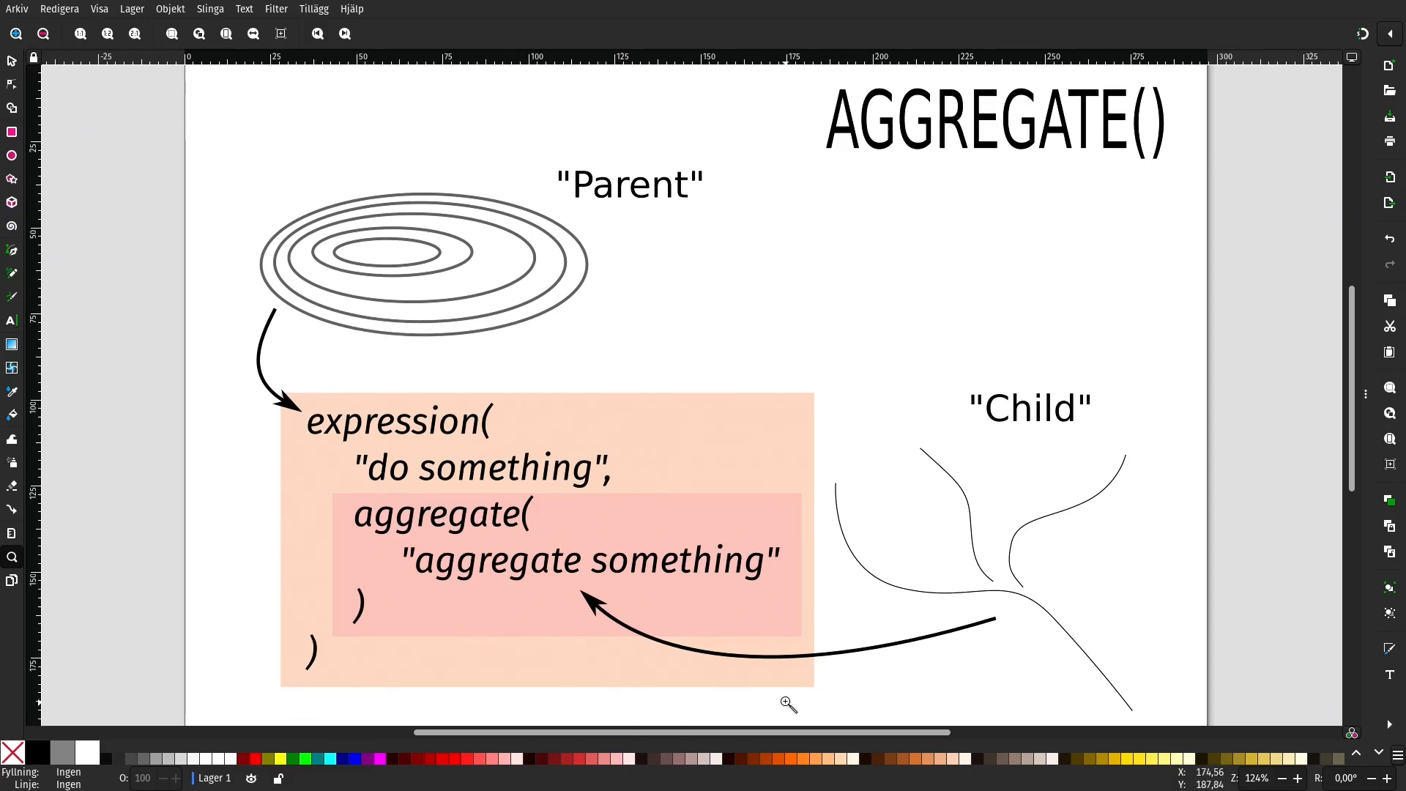
mouse_move(281, 685)
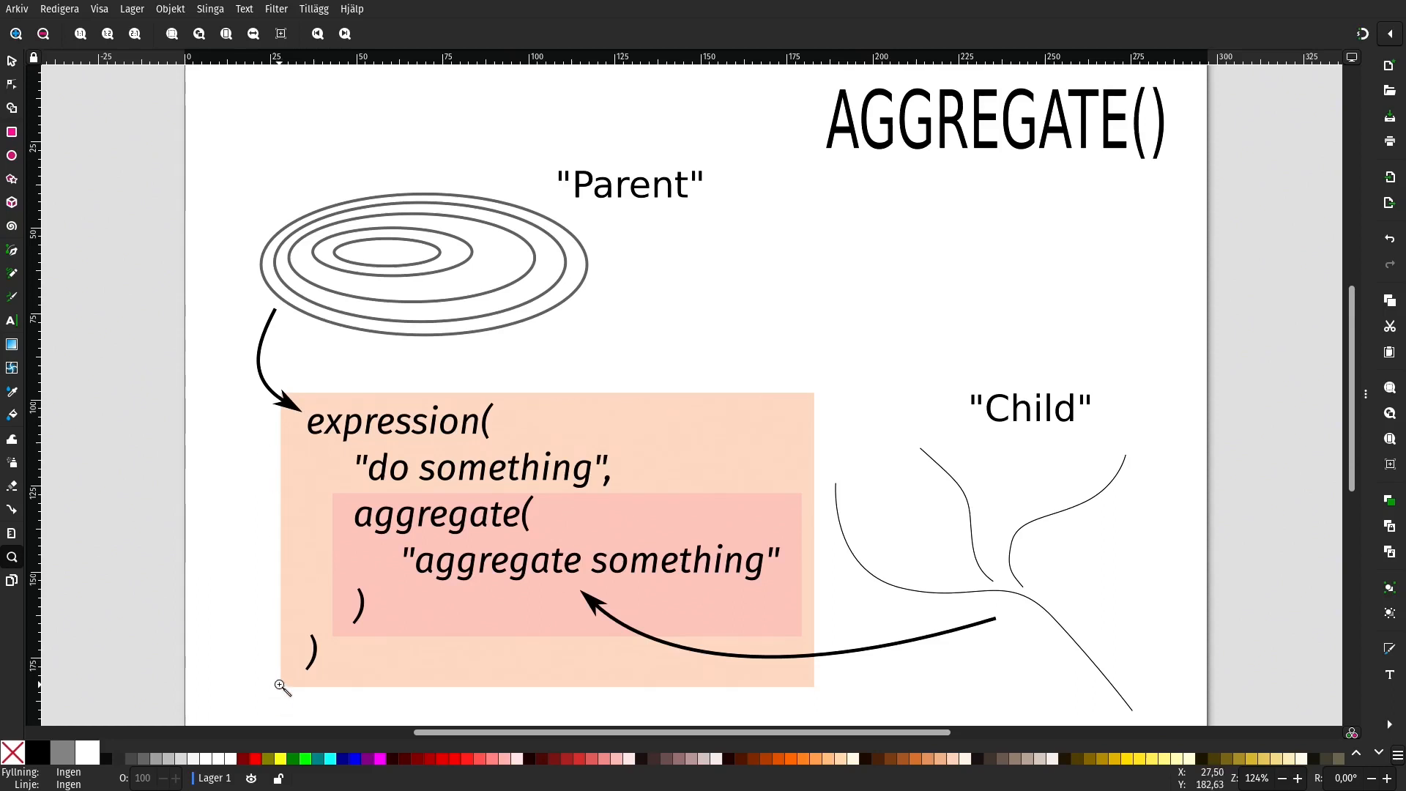
mouse_move(292, 681)
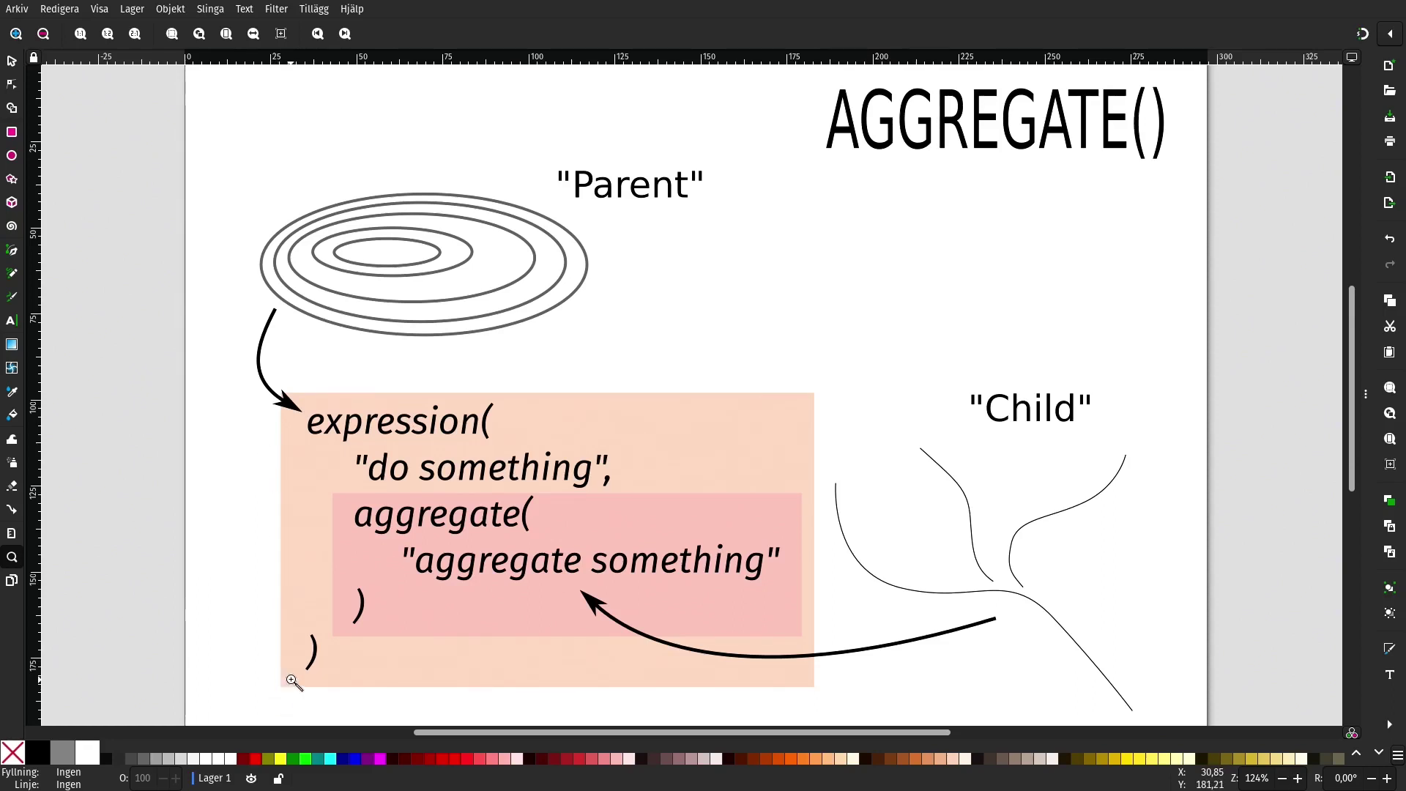
mouse_move(296, 676)
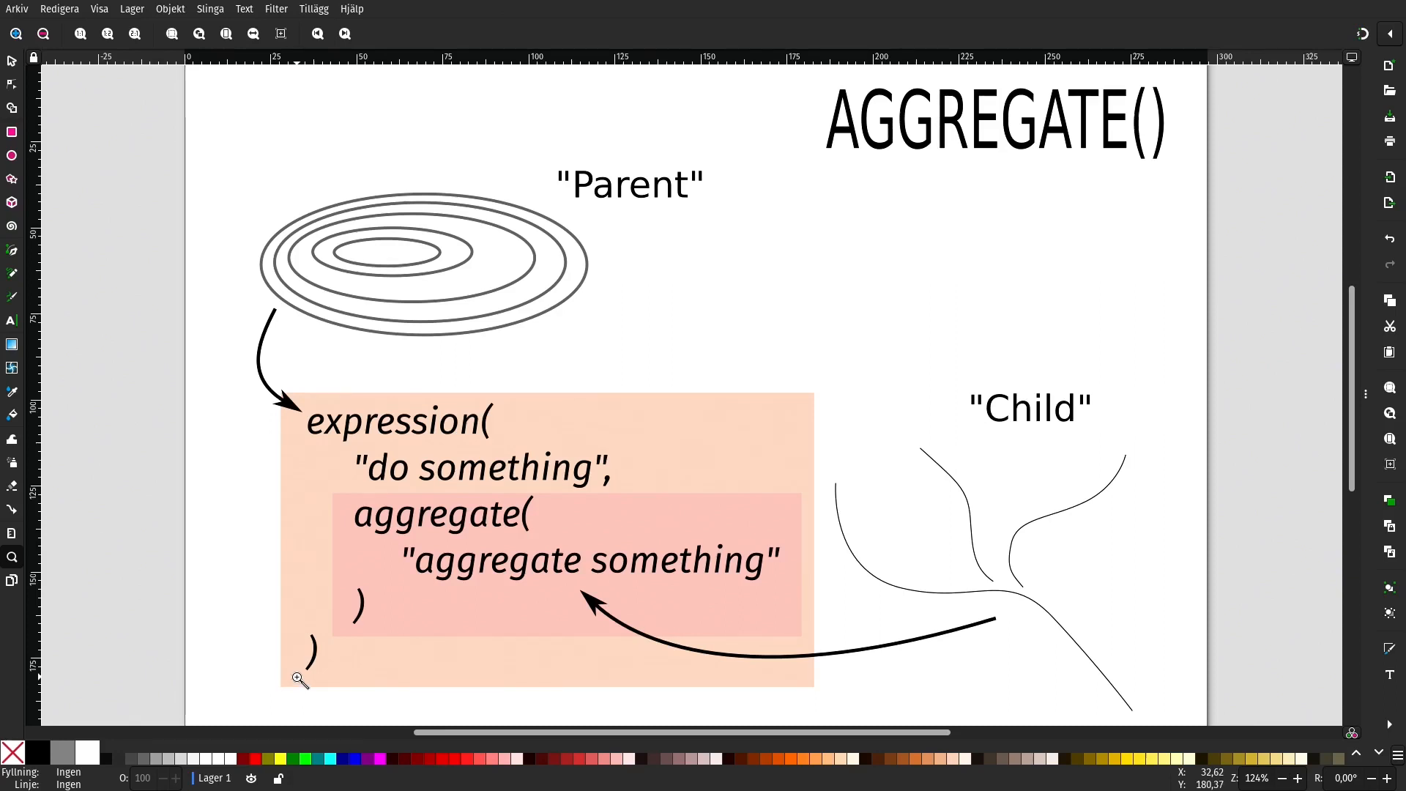
mouse_move(366, 662)
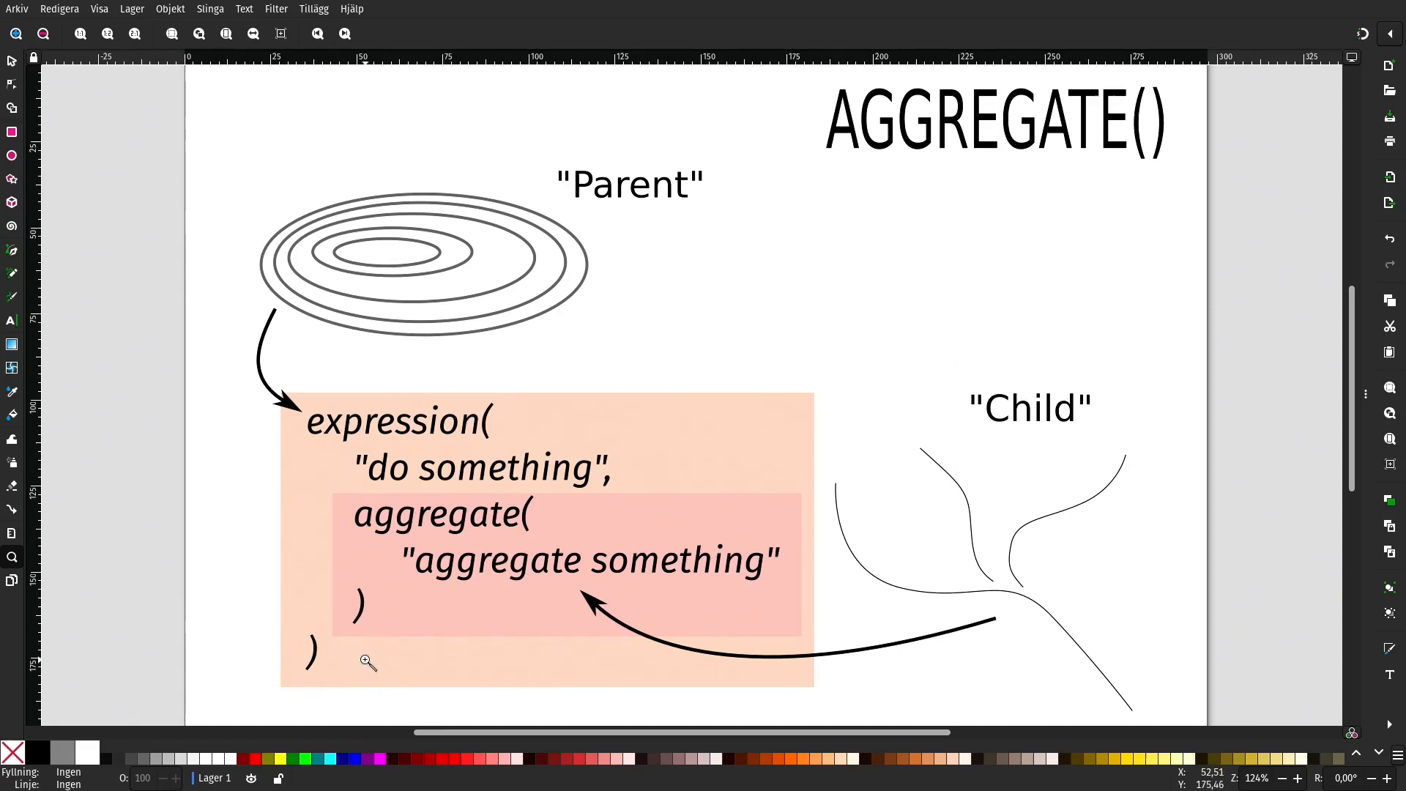
mouse_move(1001, 501)
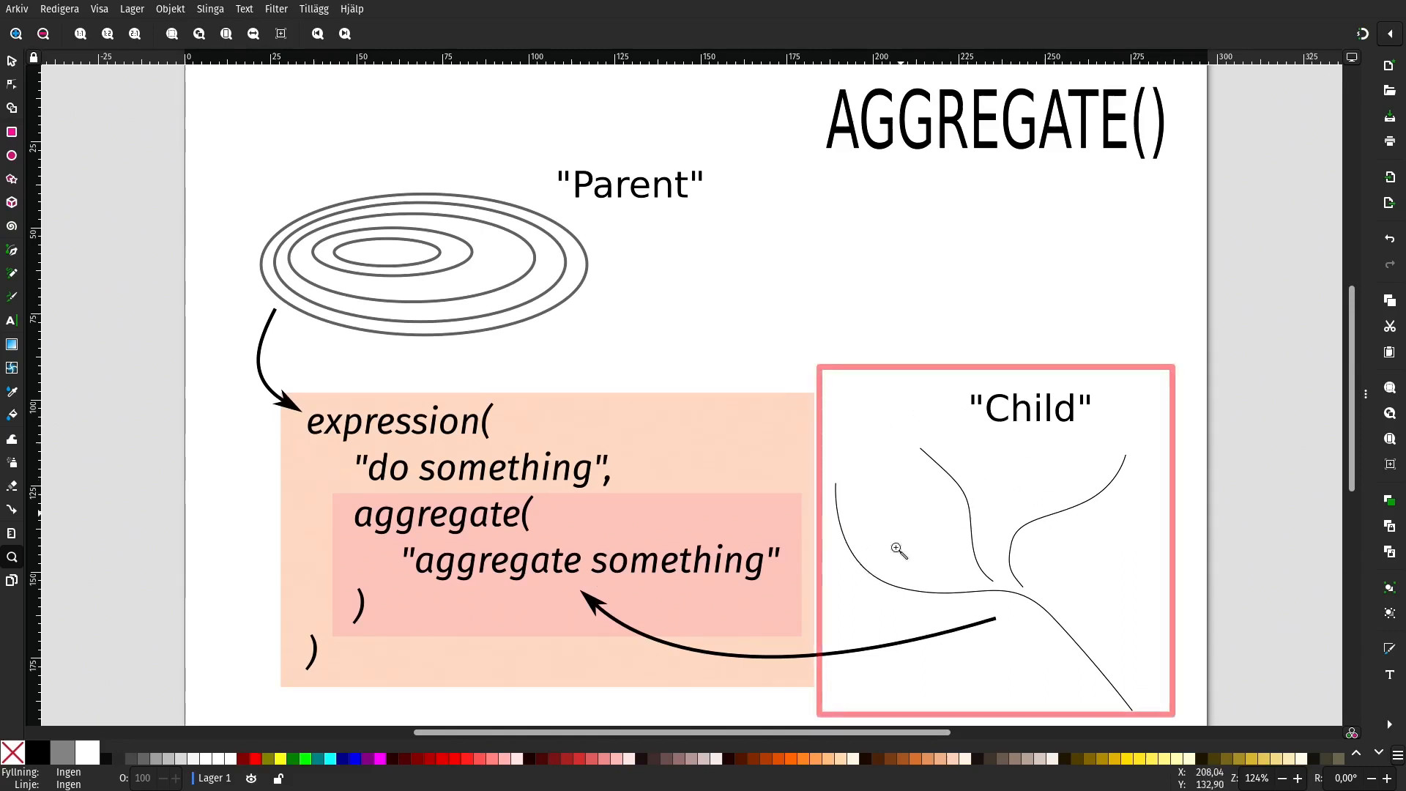
mouse_move(949, 578)
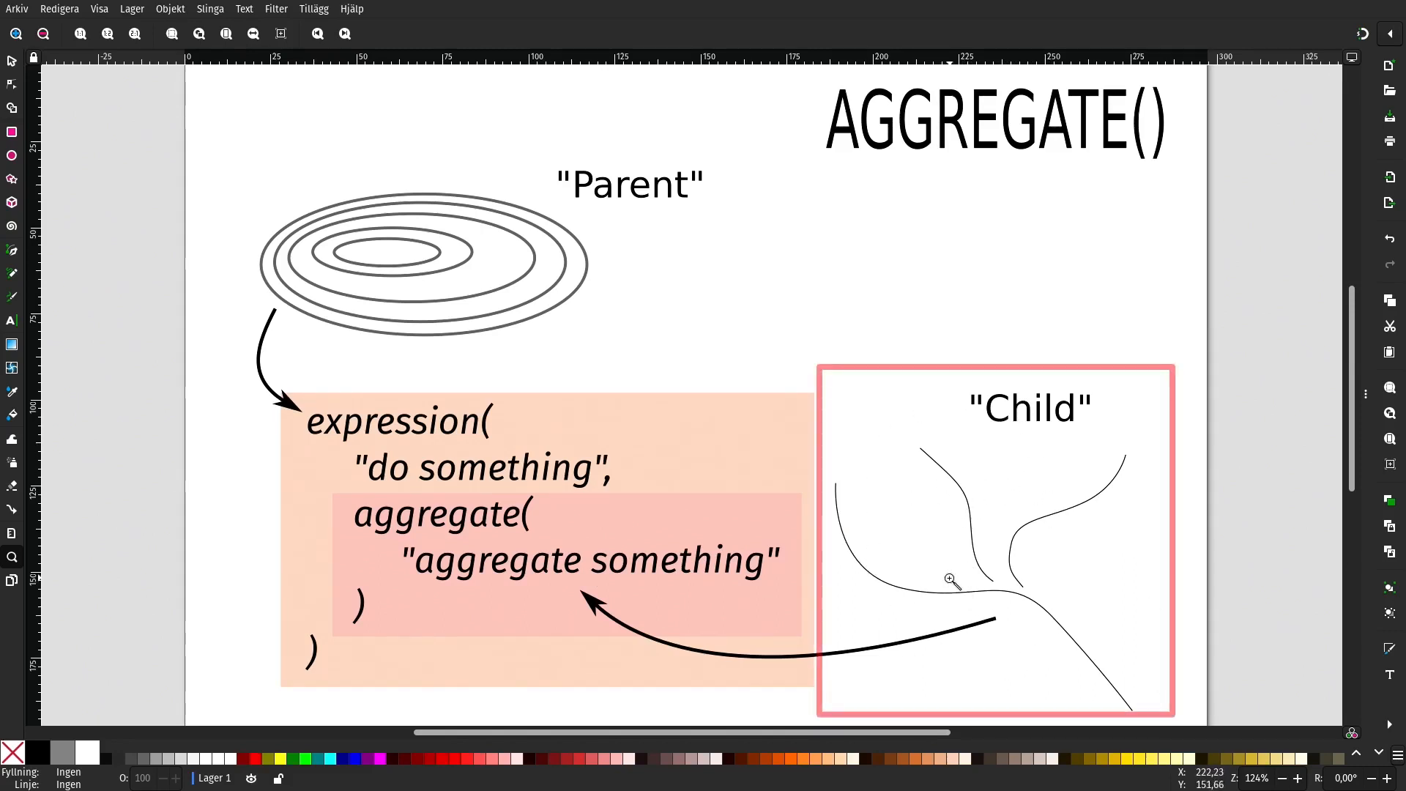
mouse_move(1046, 431)
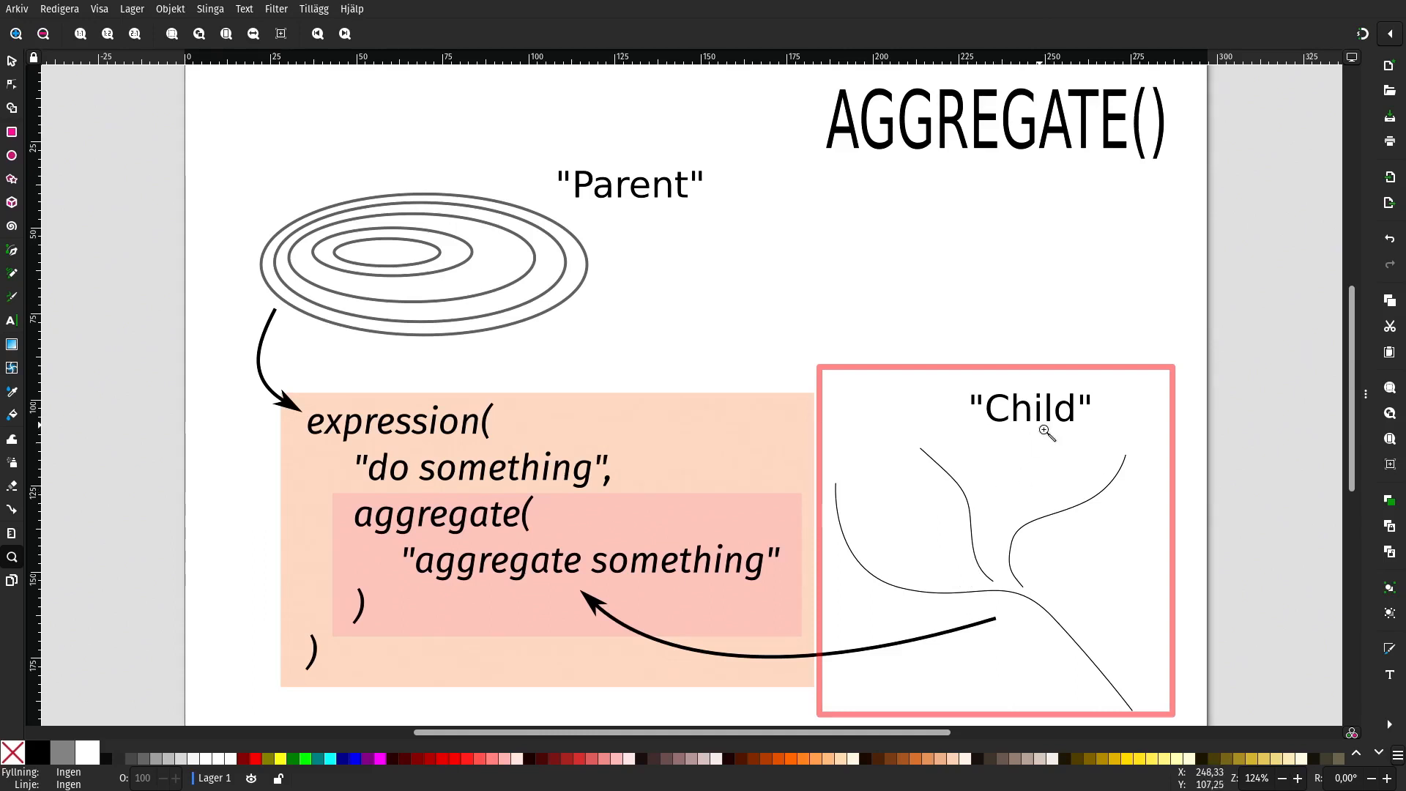
mouse_move(1047, 460)
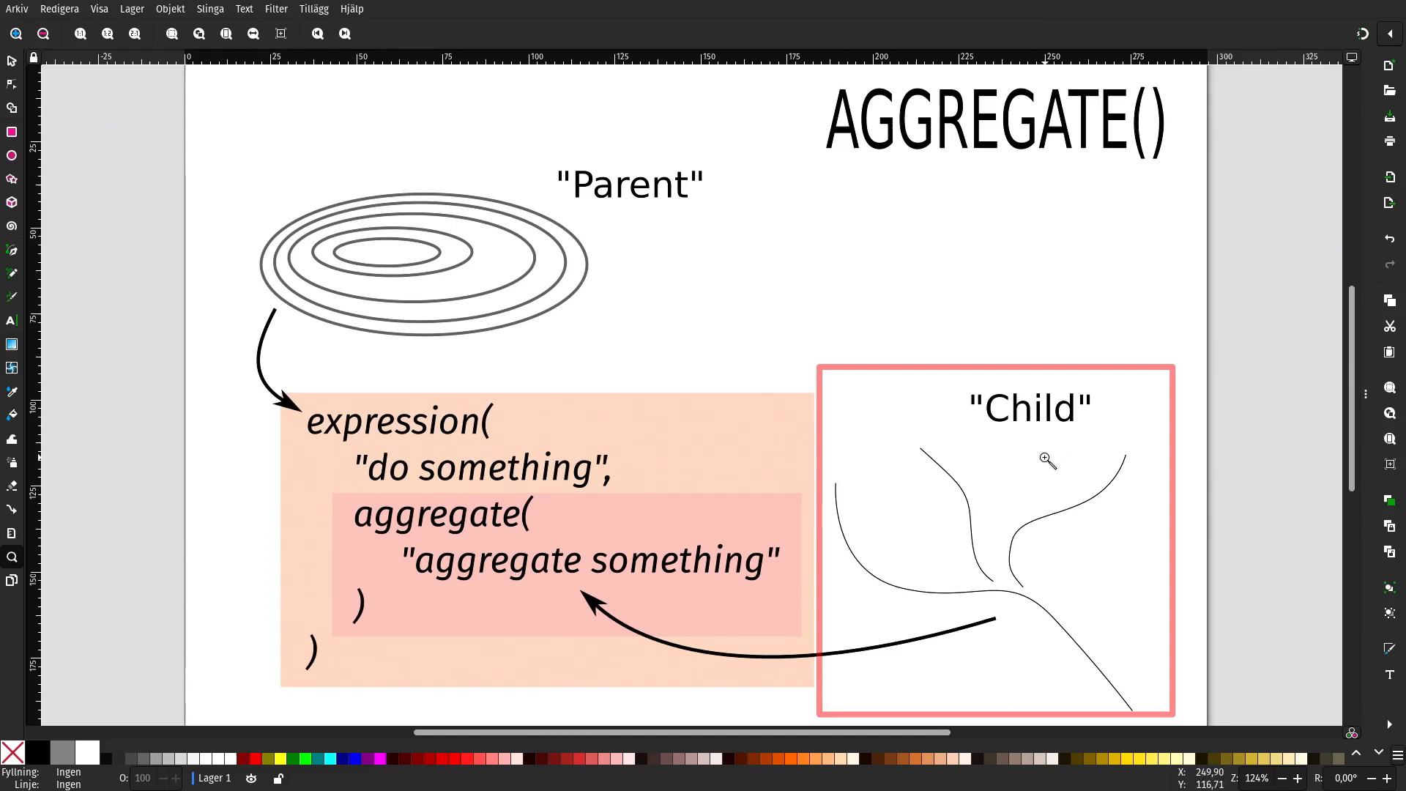
mouse_move(1041, 451)
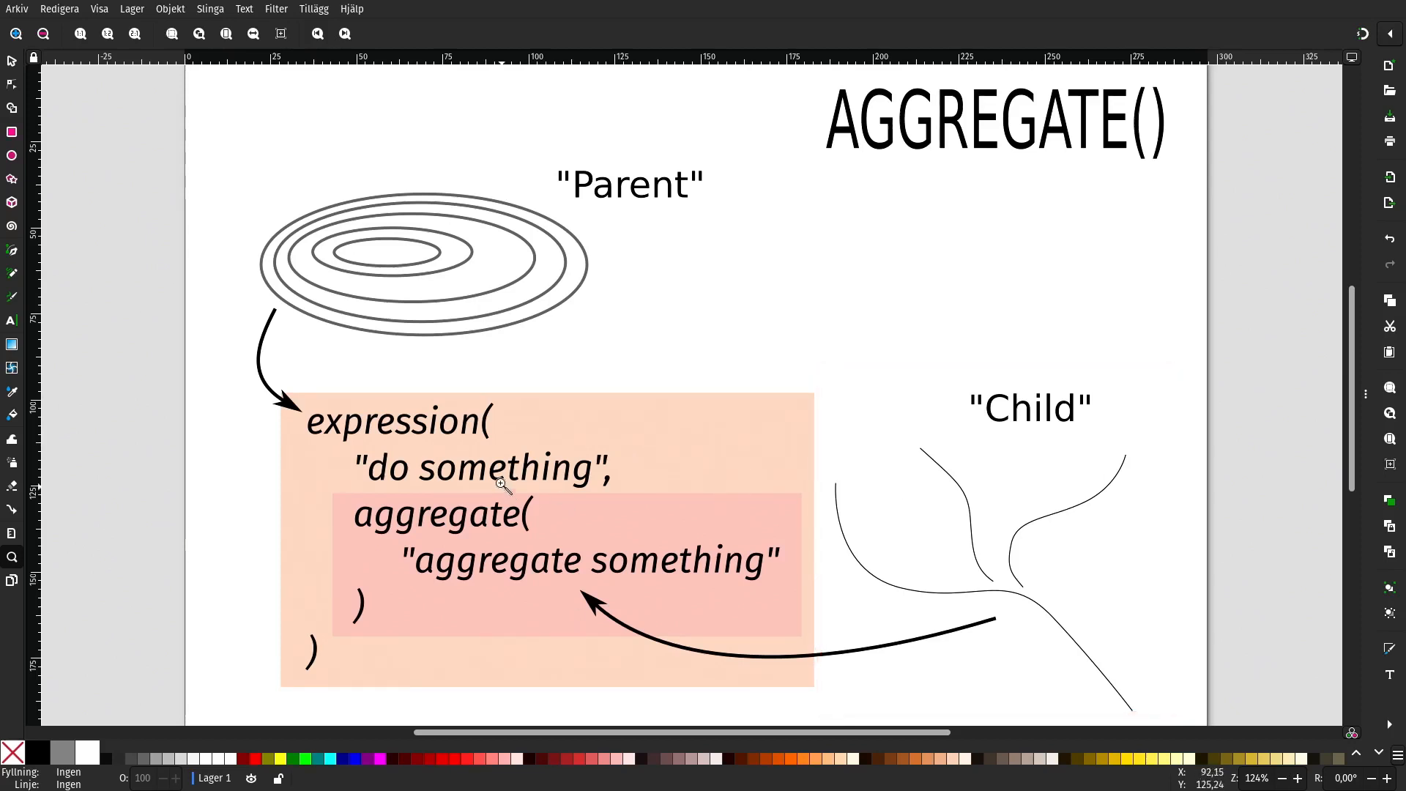
mouse_move(621, 609)
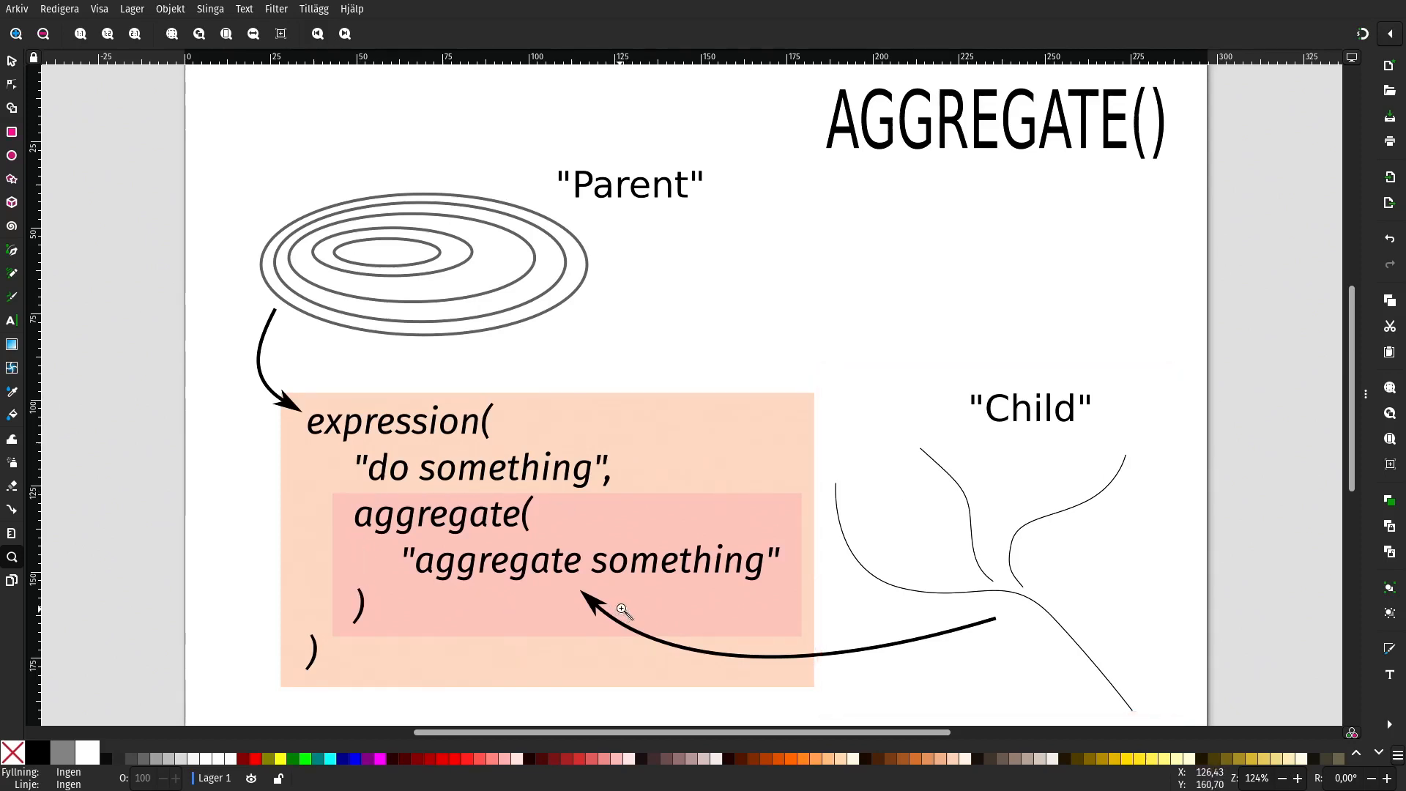
mouse_move(517, 557)
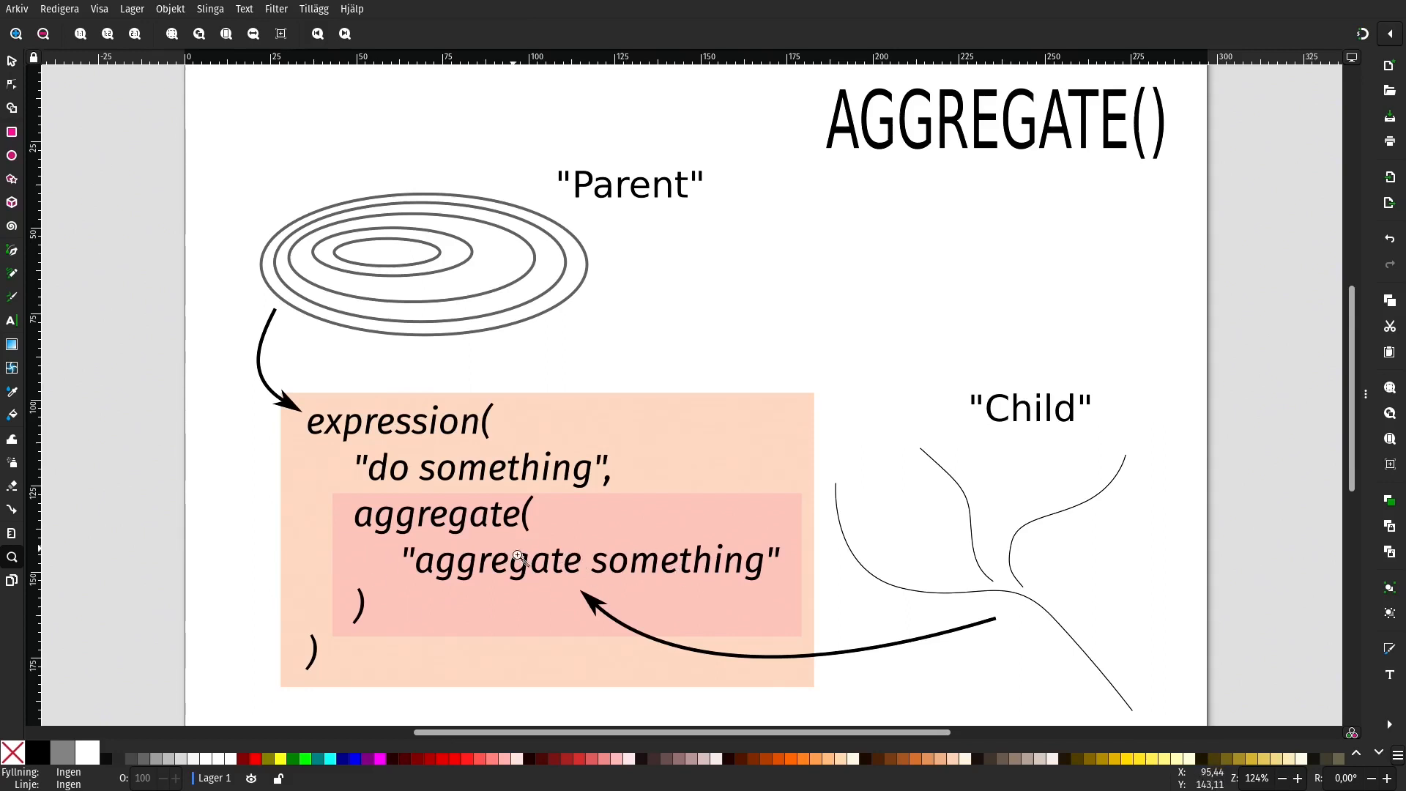
mouse_move(526, 565)
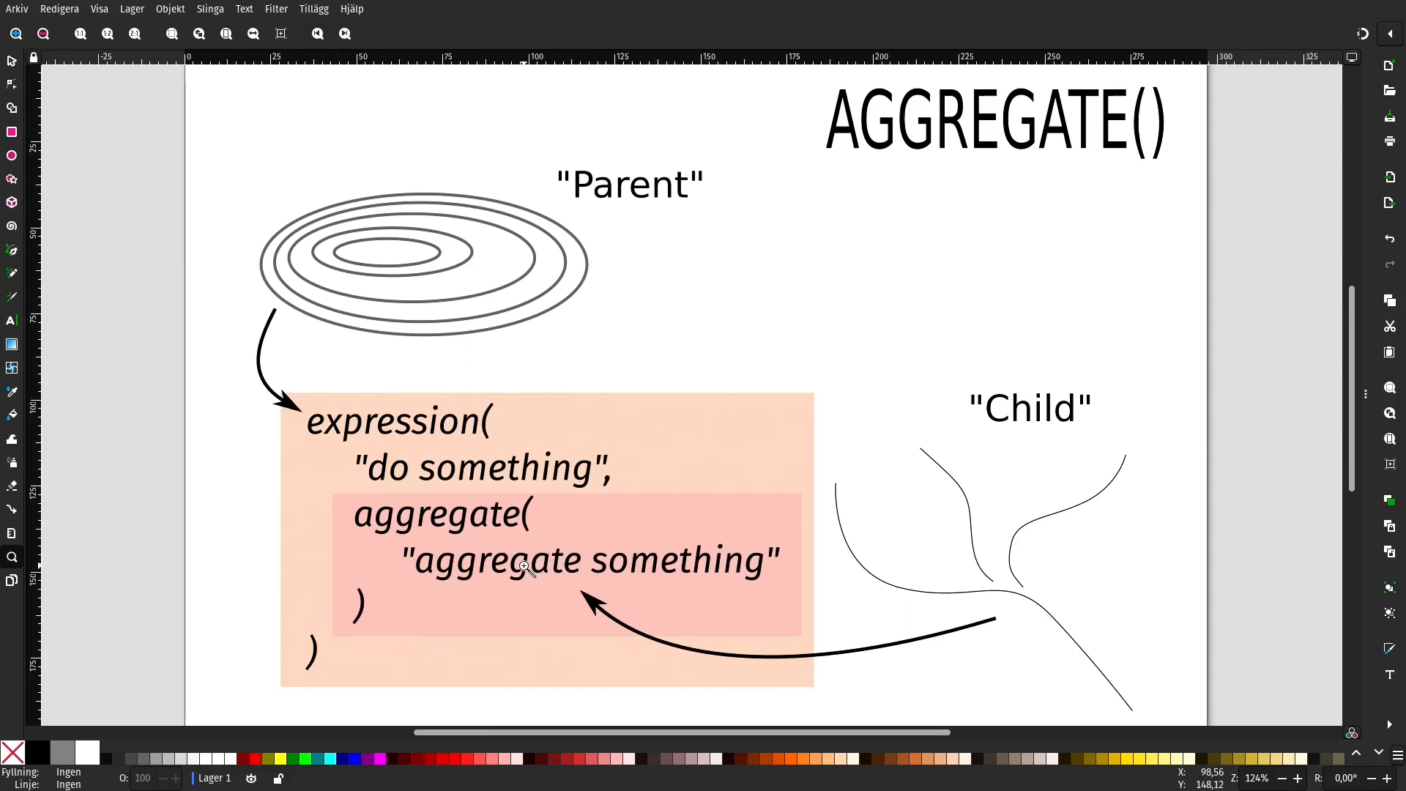
mouse_move(605, 565)
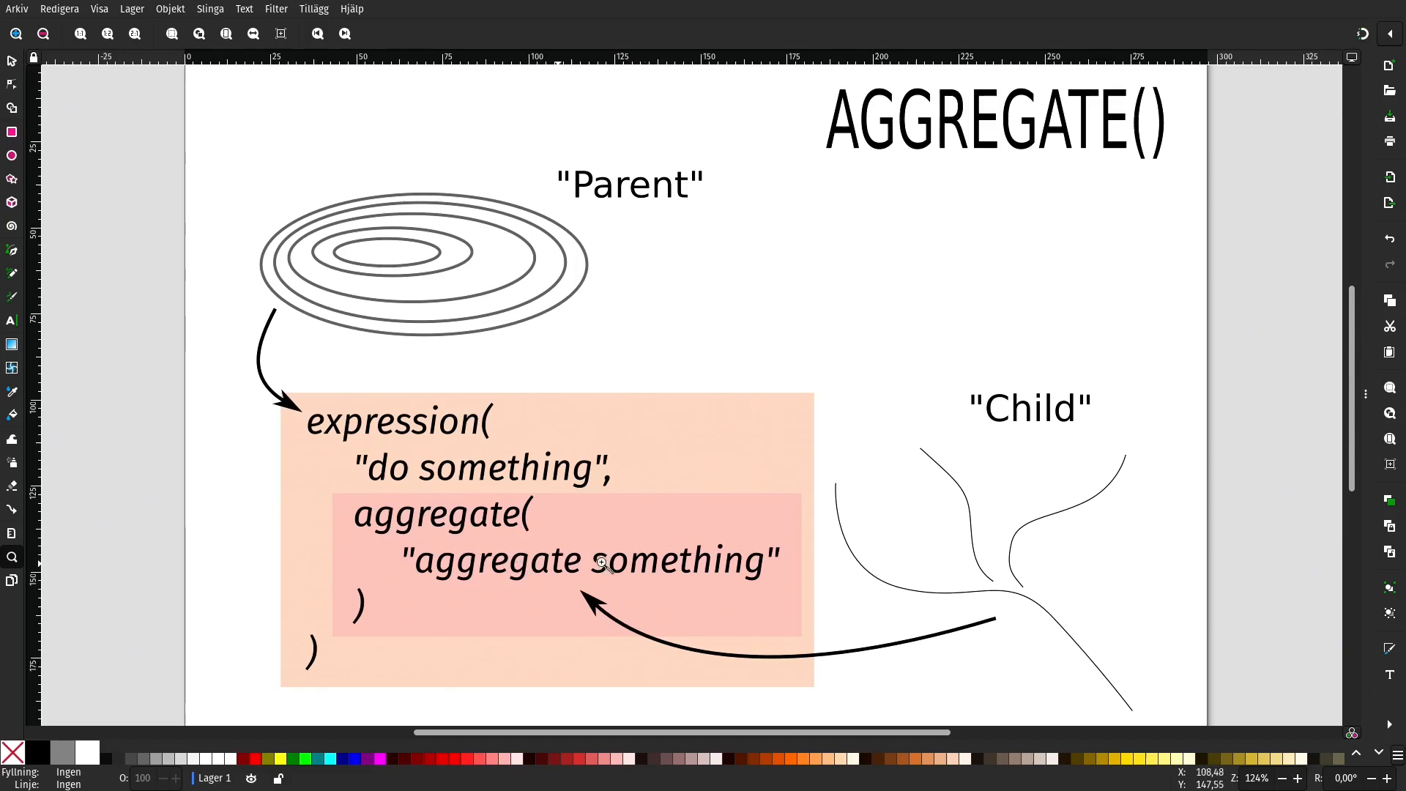
mouse_move(977, 572)
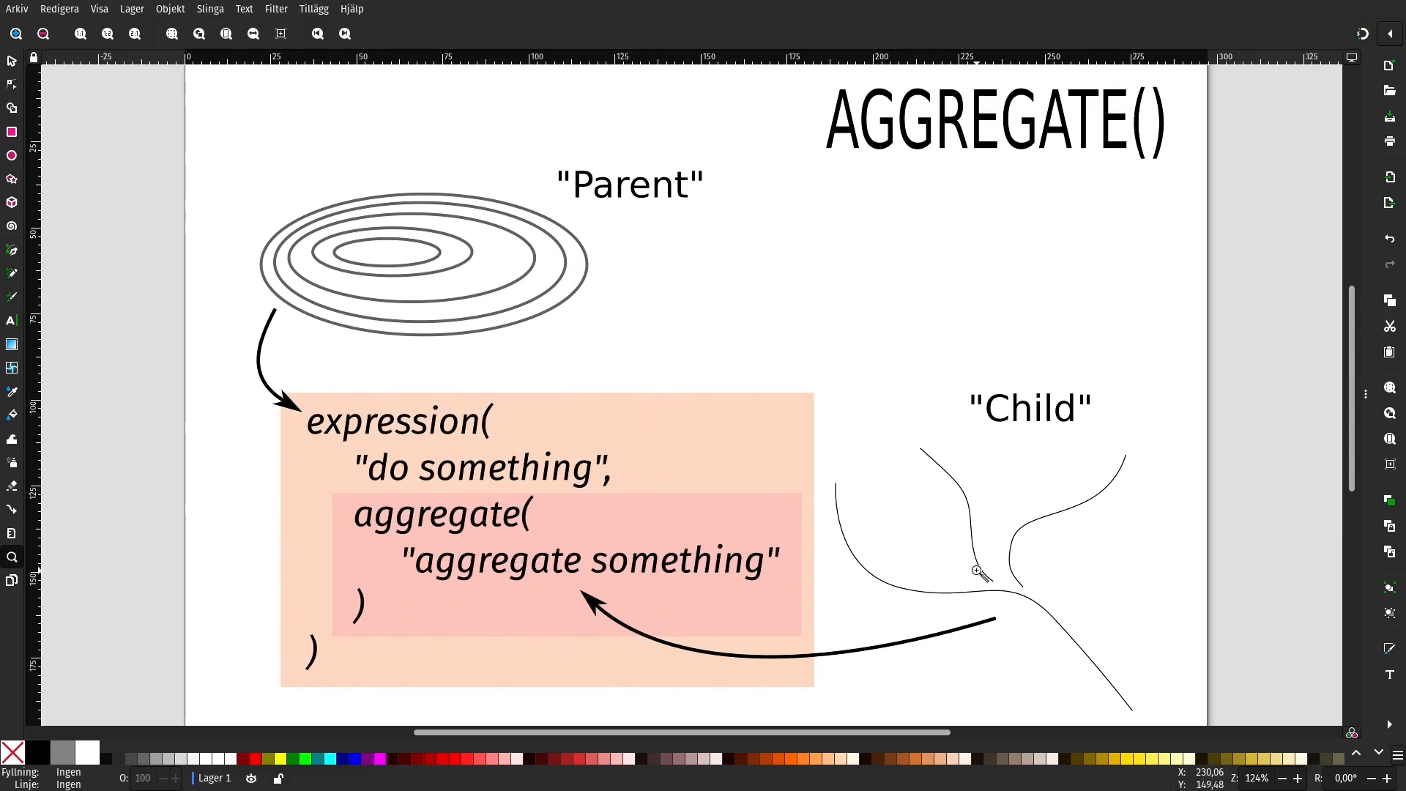
mouse_move(991, 575)
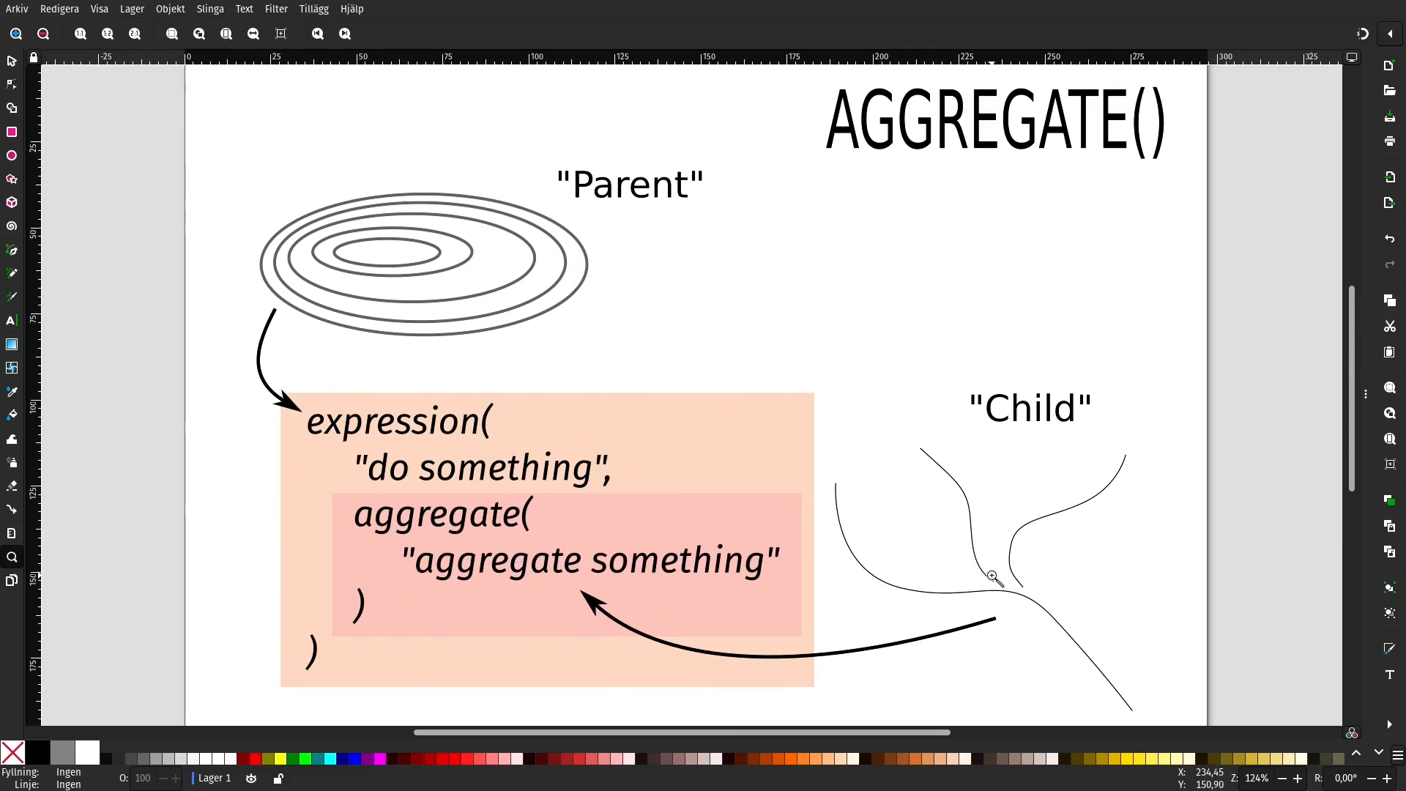
mouse_move(959, 584)
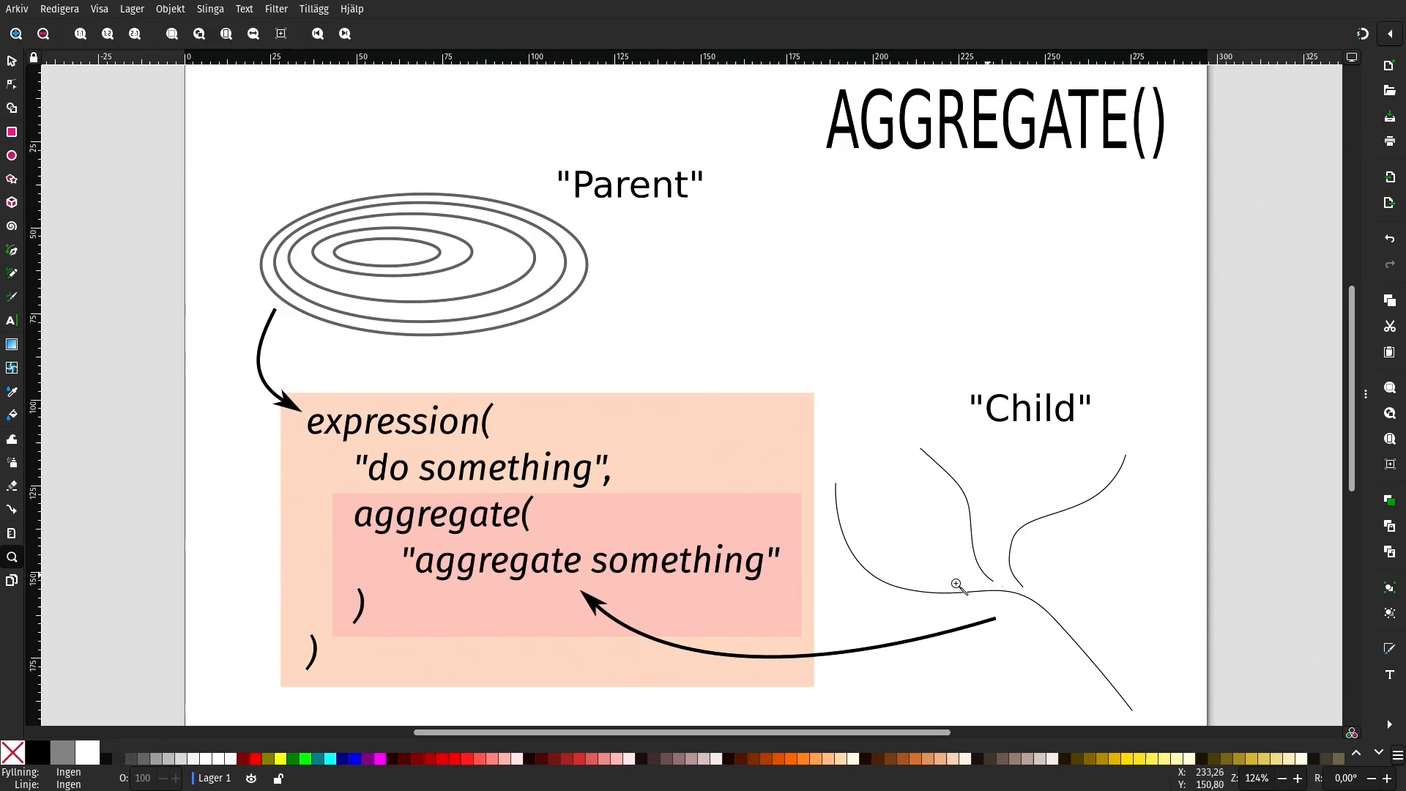
mouse_move(404, 327)
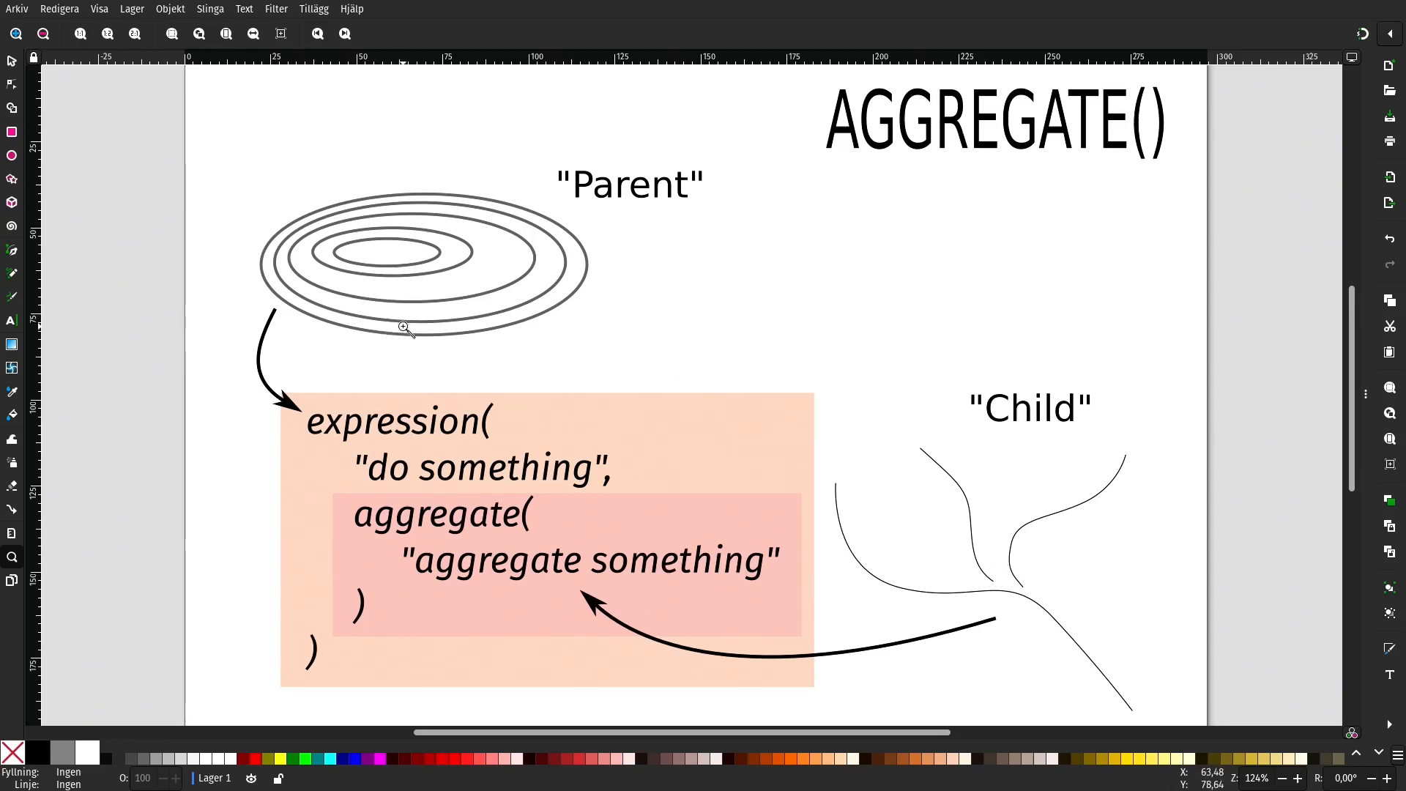
mouse_move(546, 439)
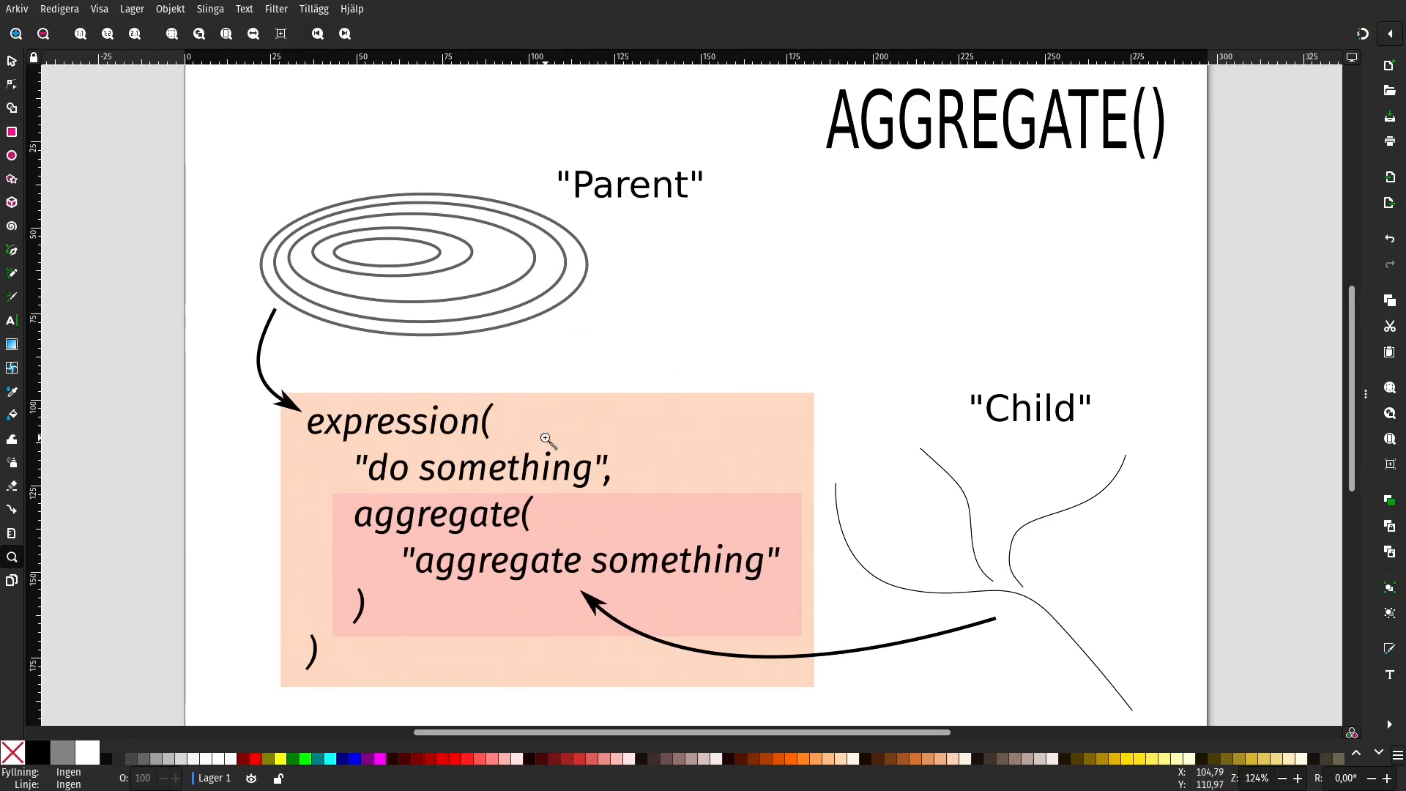
click(630, 185)
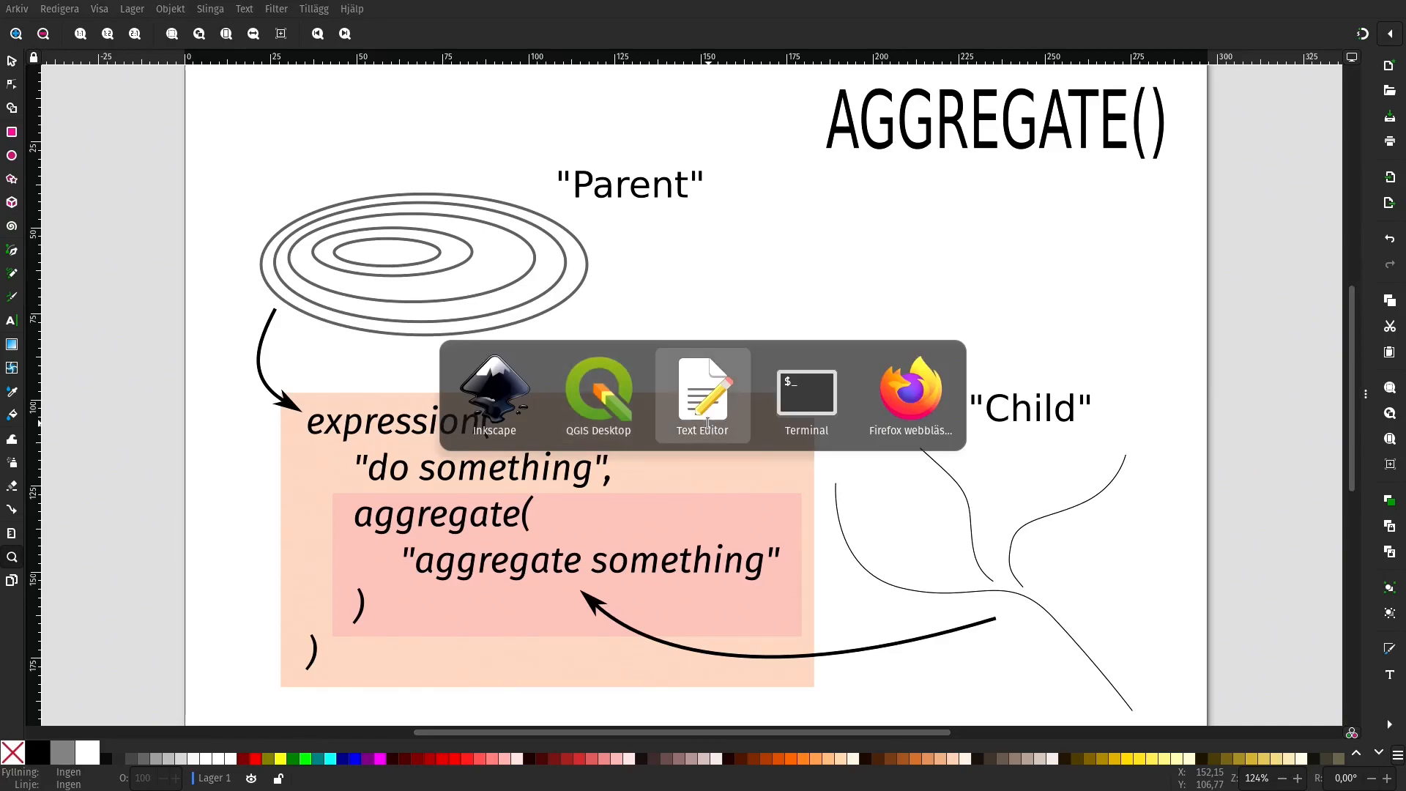
- Switch to the Text Editor showing the label expression with the aggregate block on lines 17–24
click(702, 394)
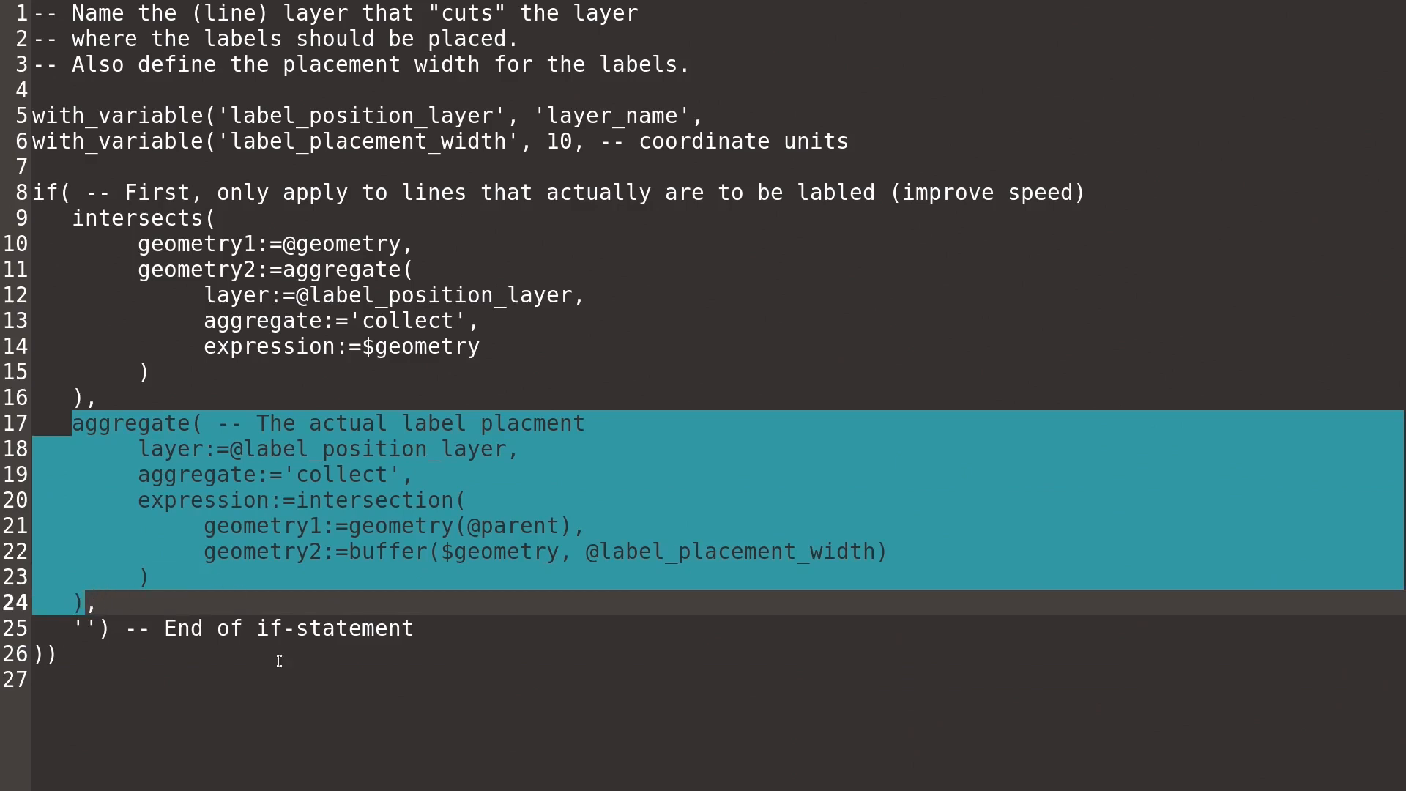
mouse_move(435, 618)
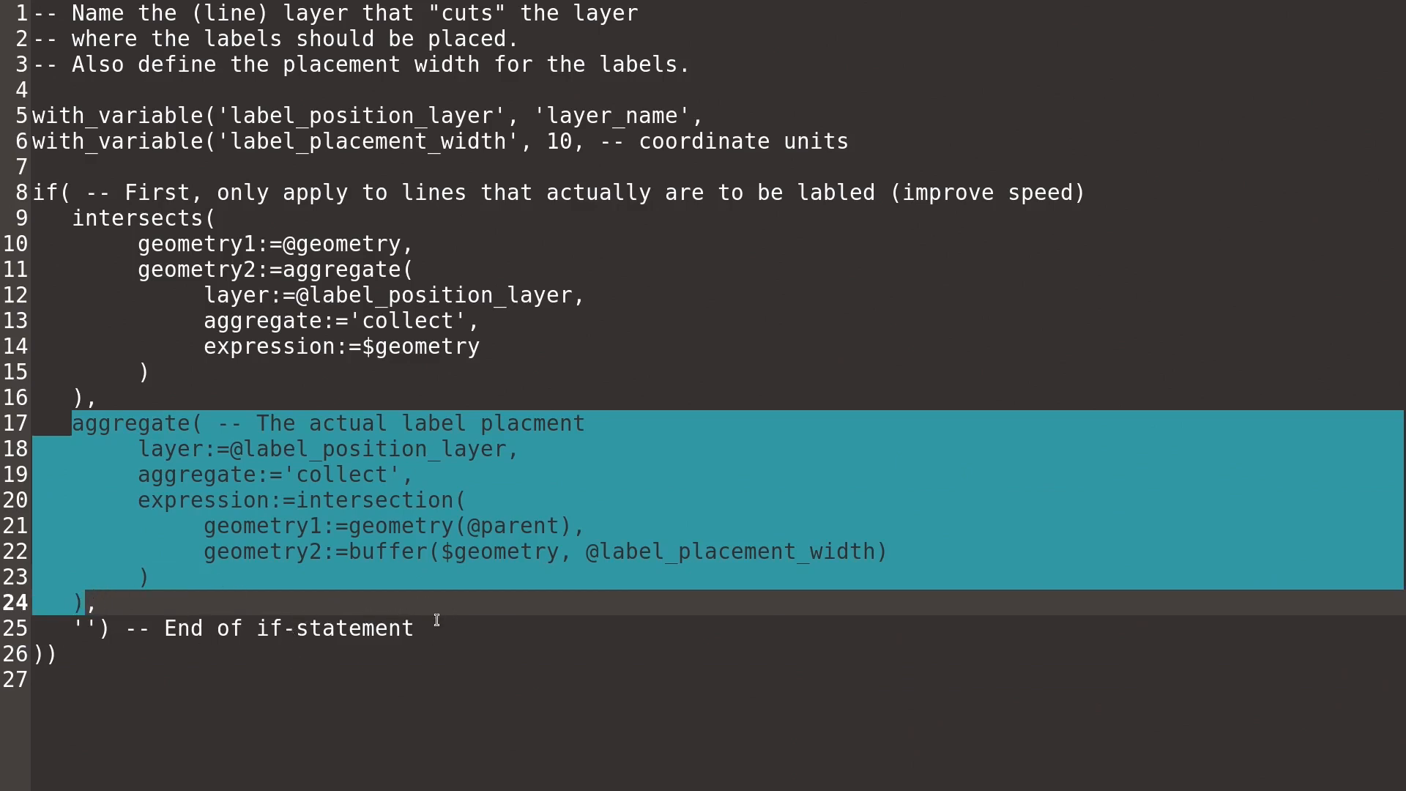
mouse_move(269, 489)
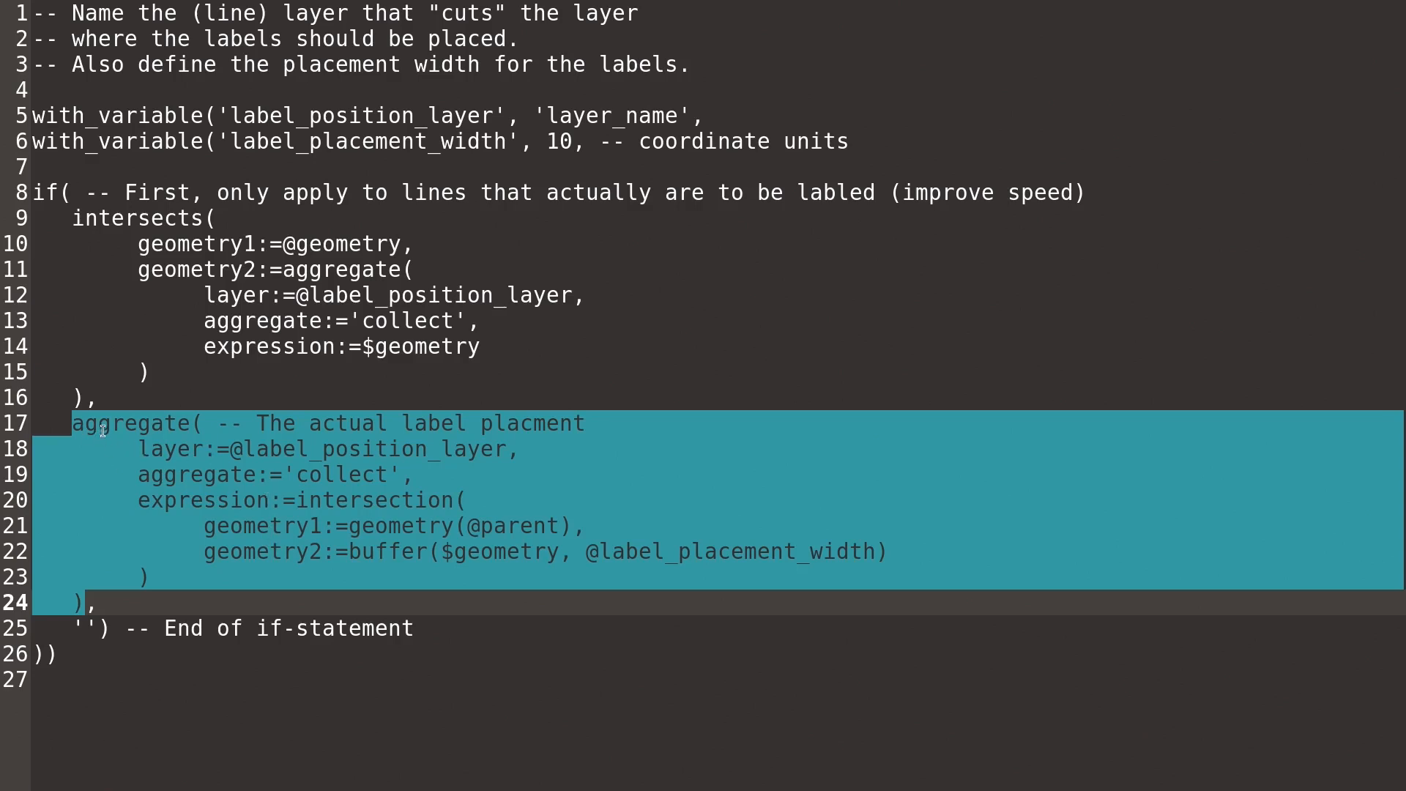
mouse_move(185, 439)
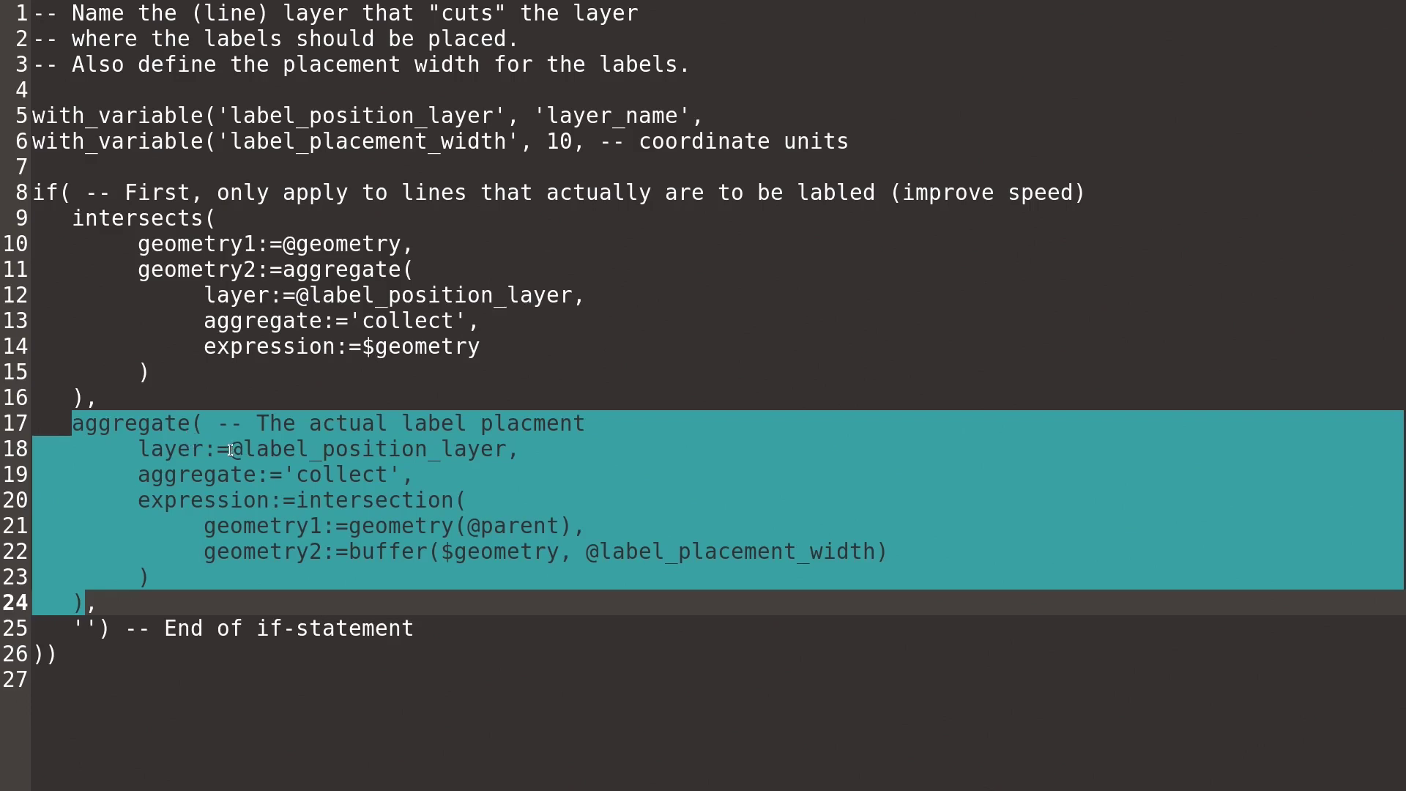
mouse_move(399, 450)
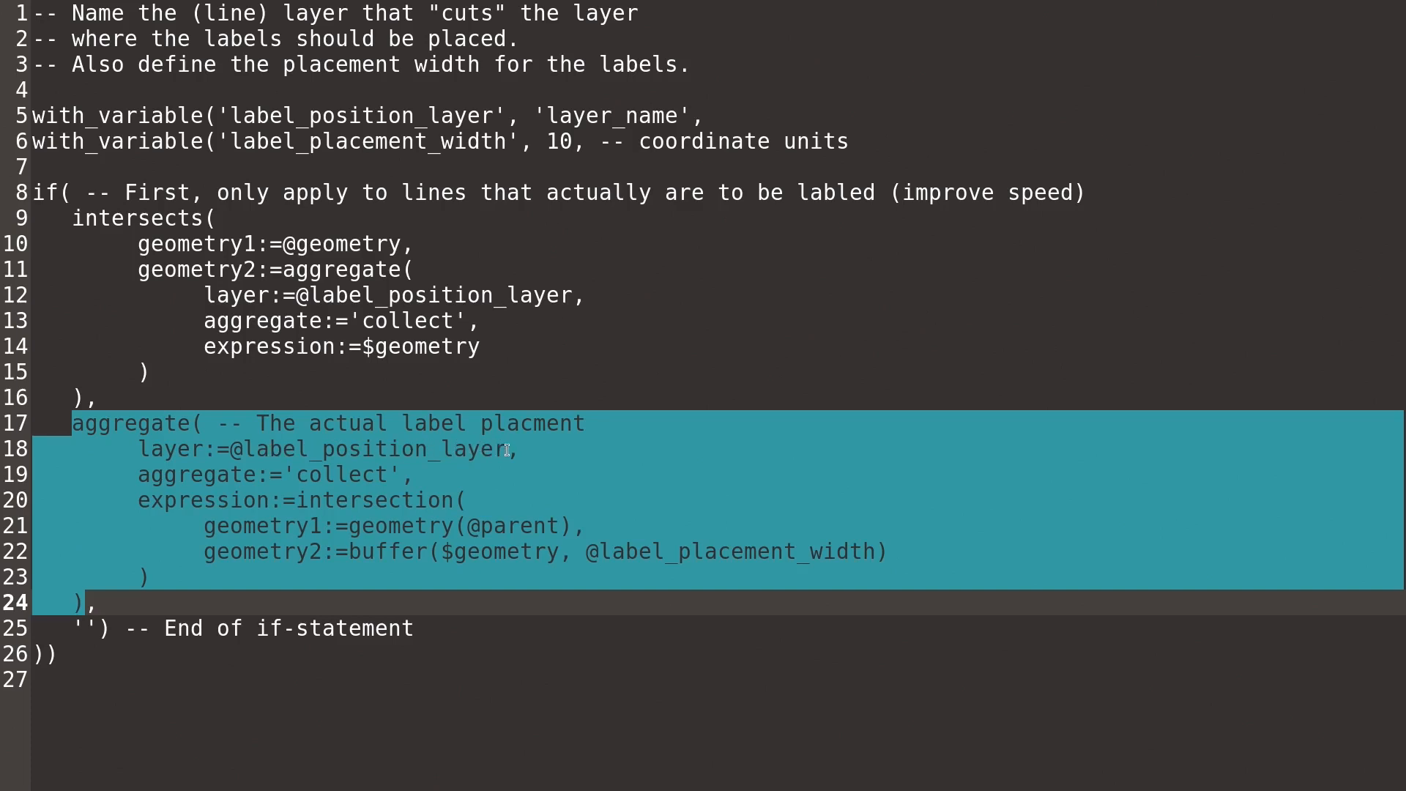
mouse_move(143, 439)
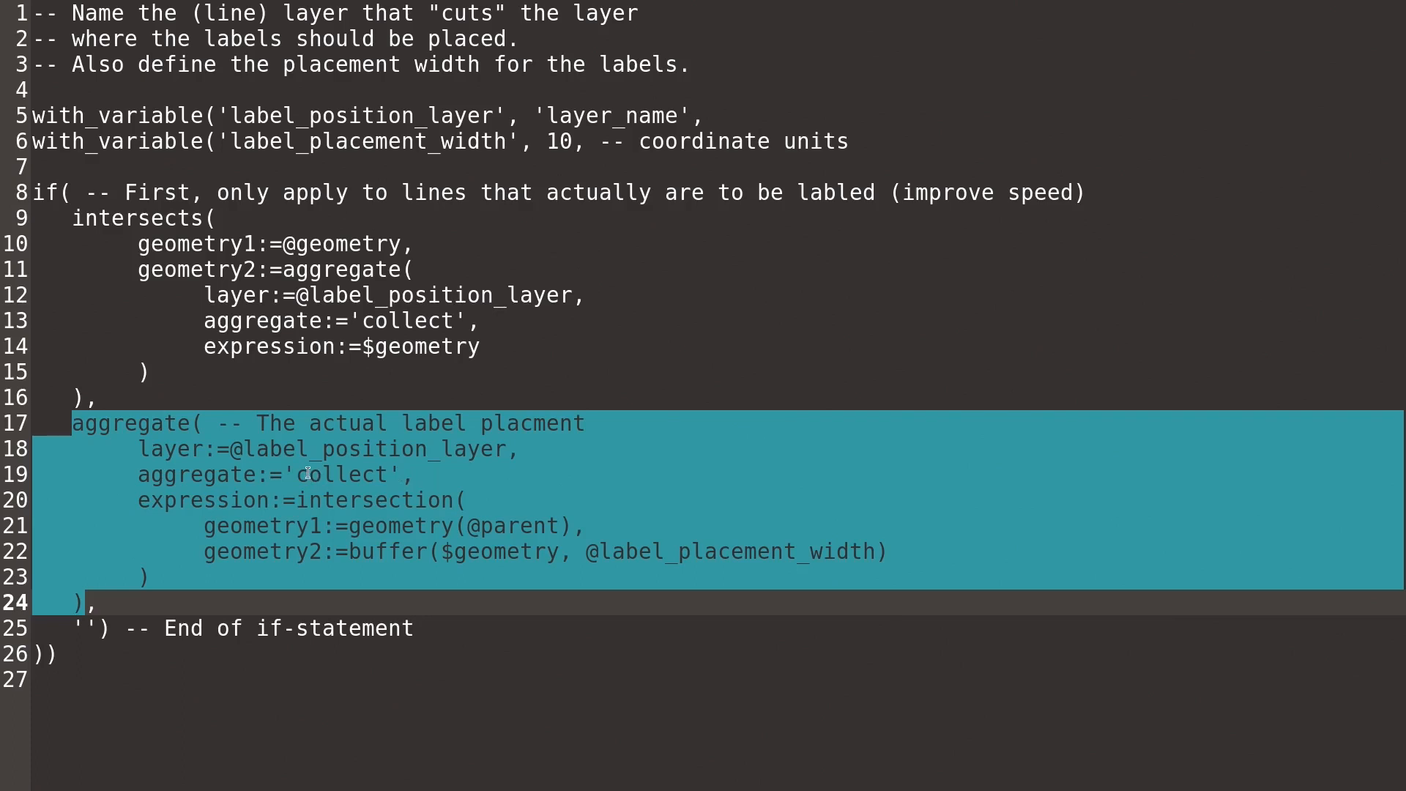
mouse_move(384, 475)
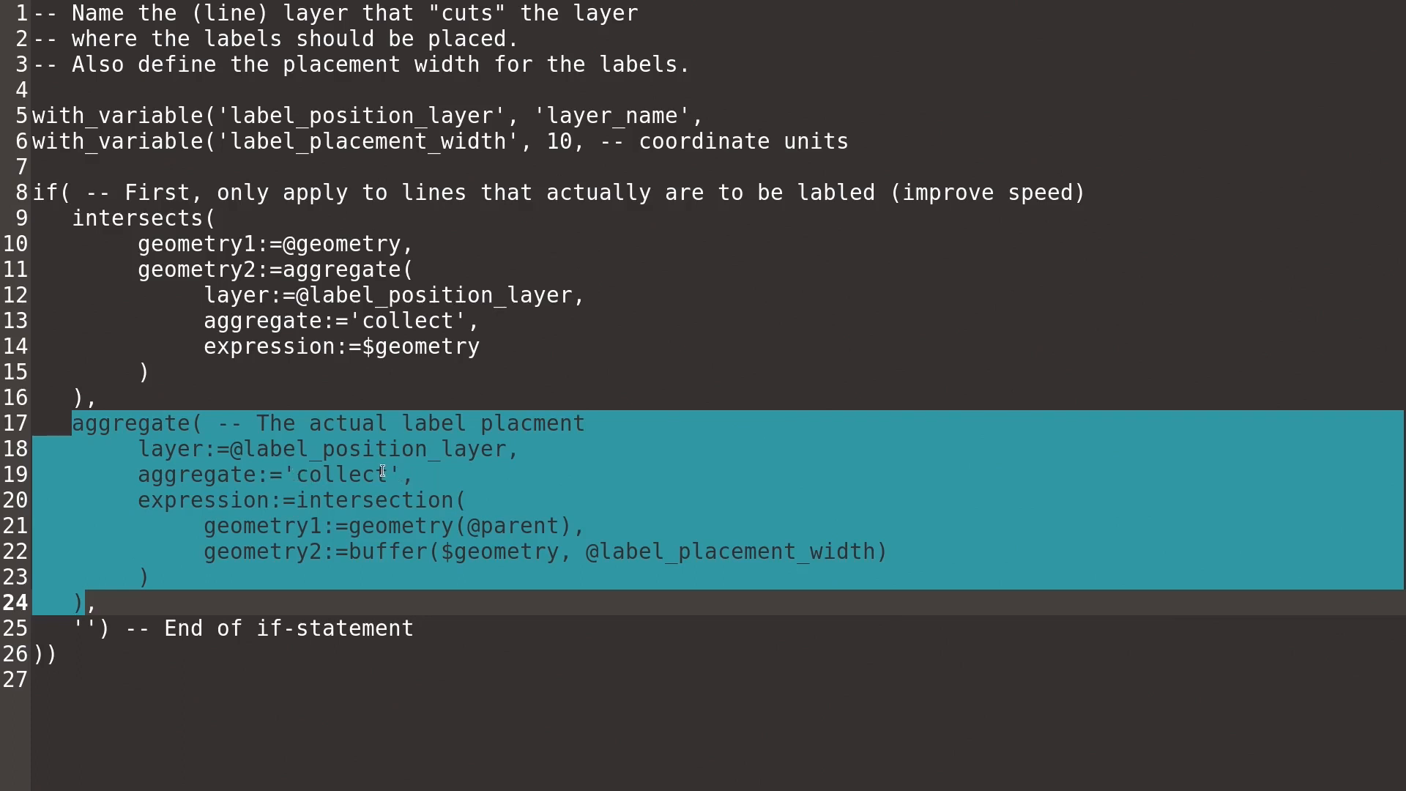
mouse_move(326, 489)
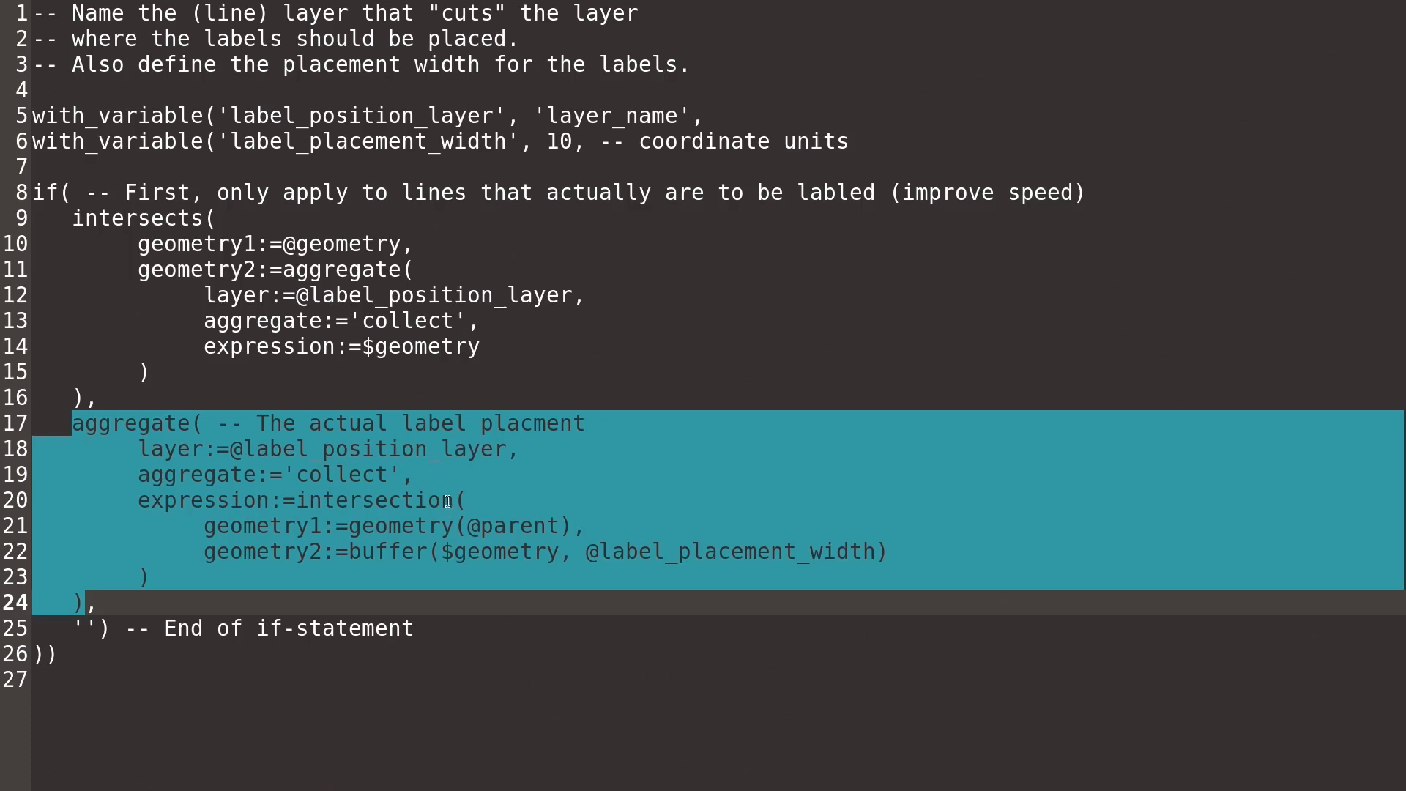
mouse_move(505, 502)
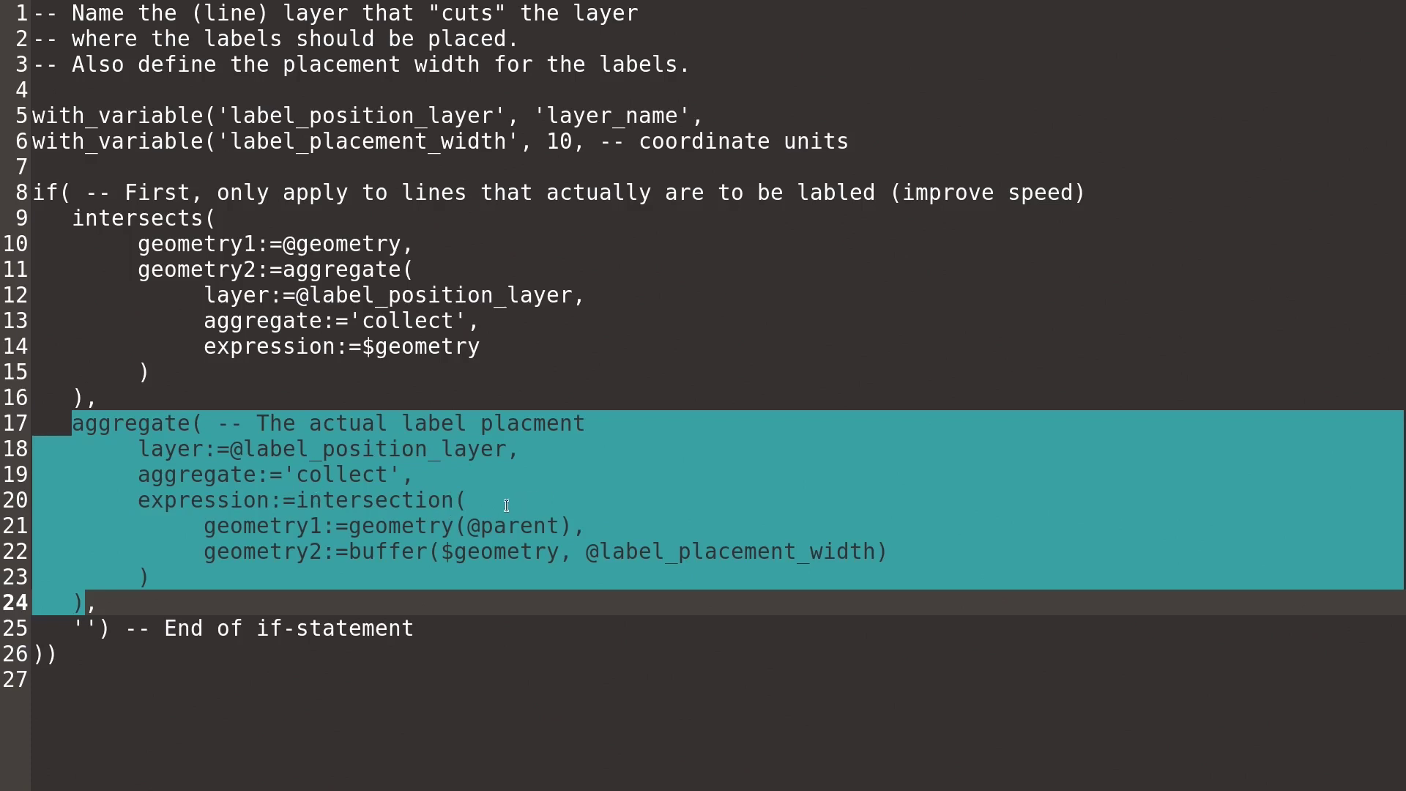
mouse_move(646, 552)
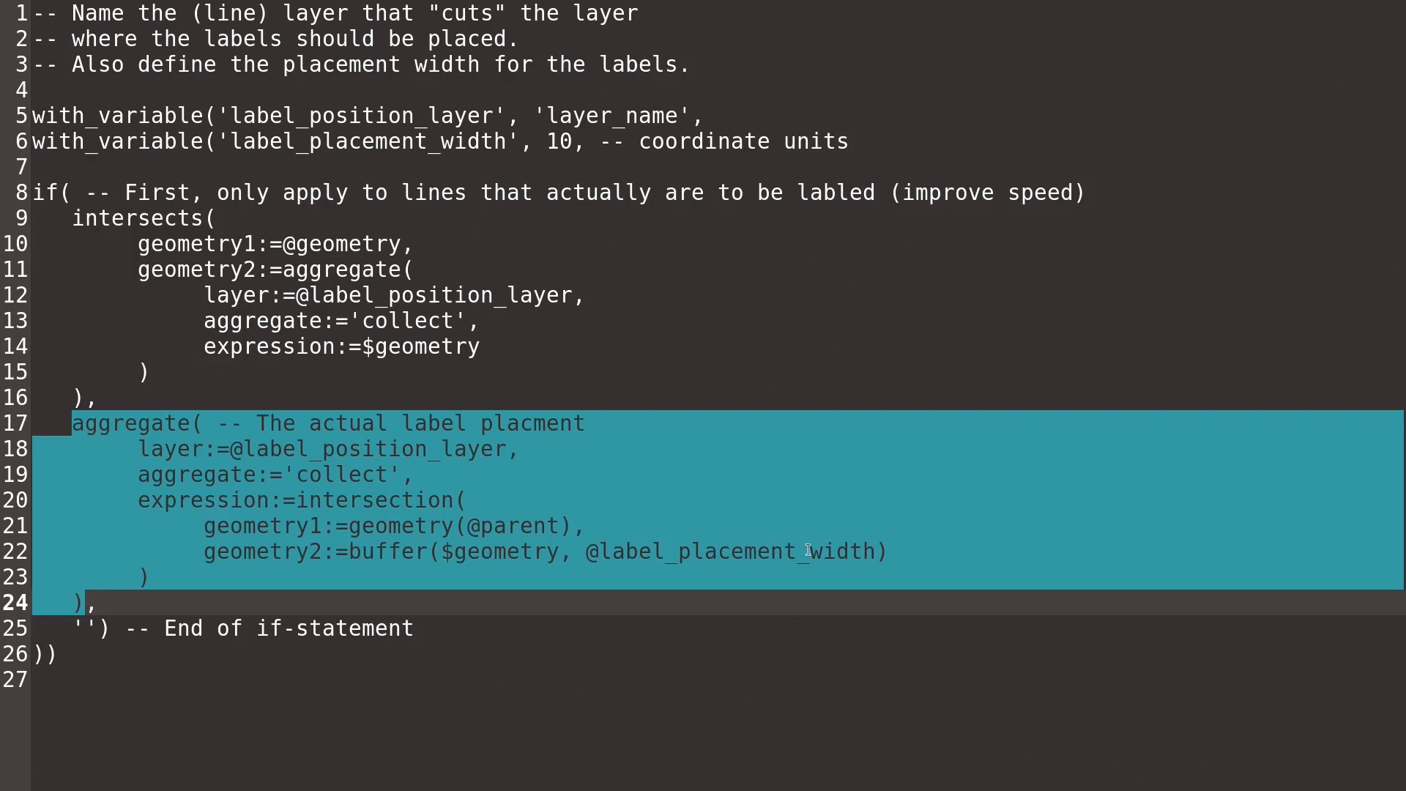
mouse_move(772, 553)
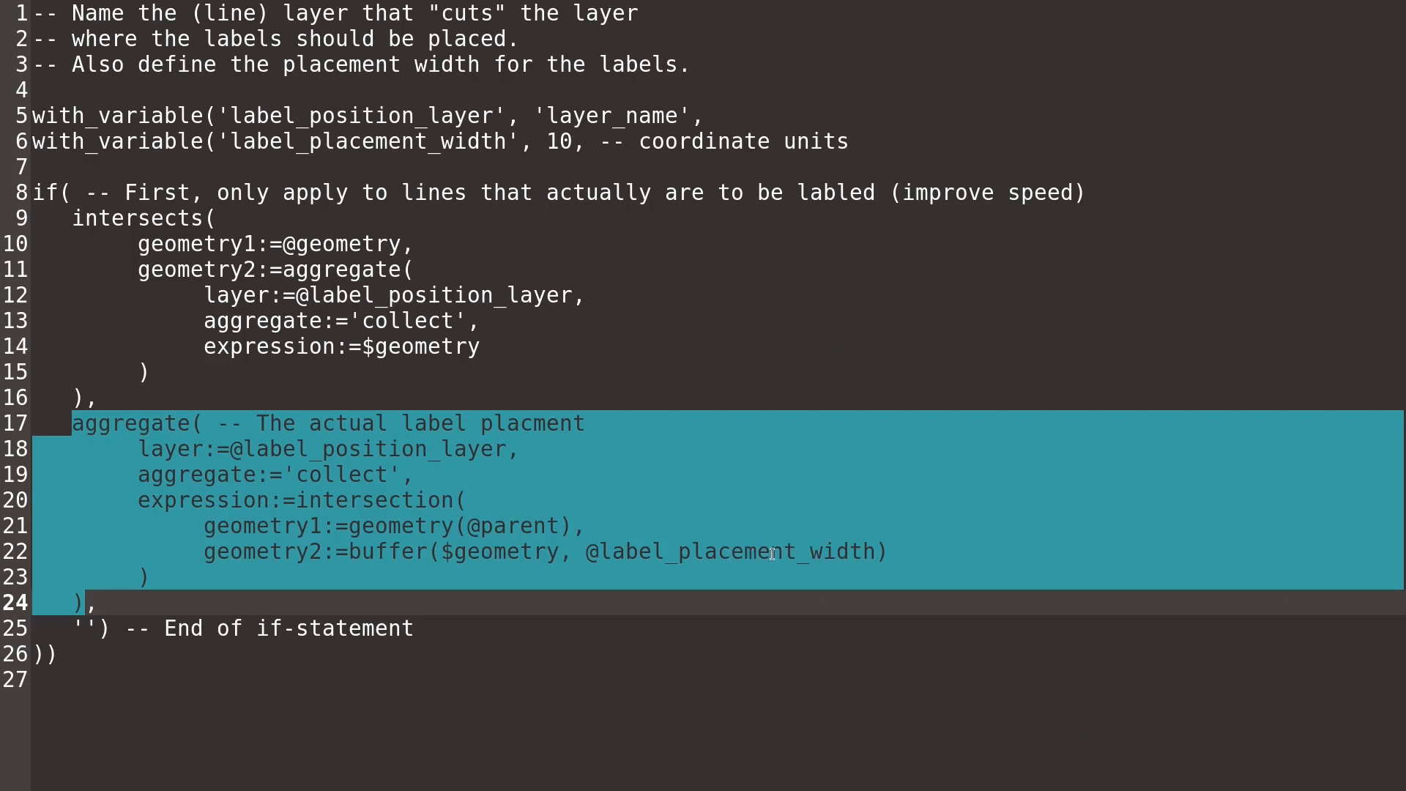
mouse_move(789, 552)
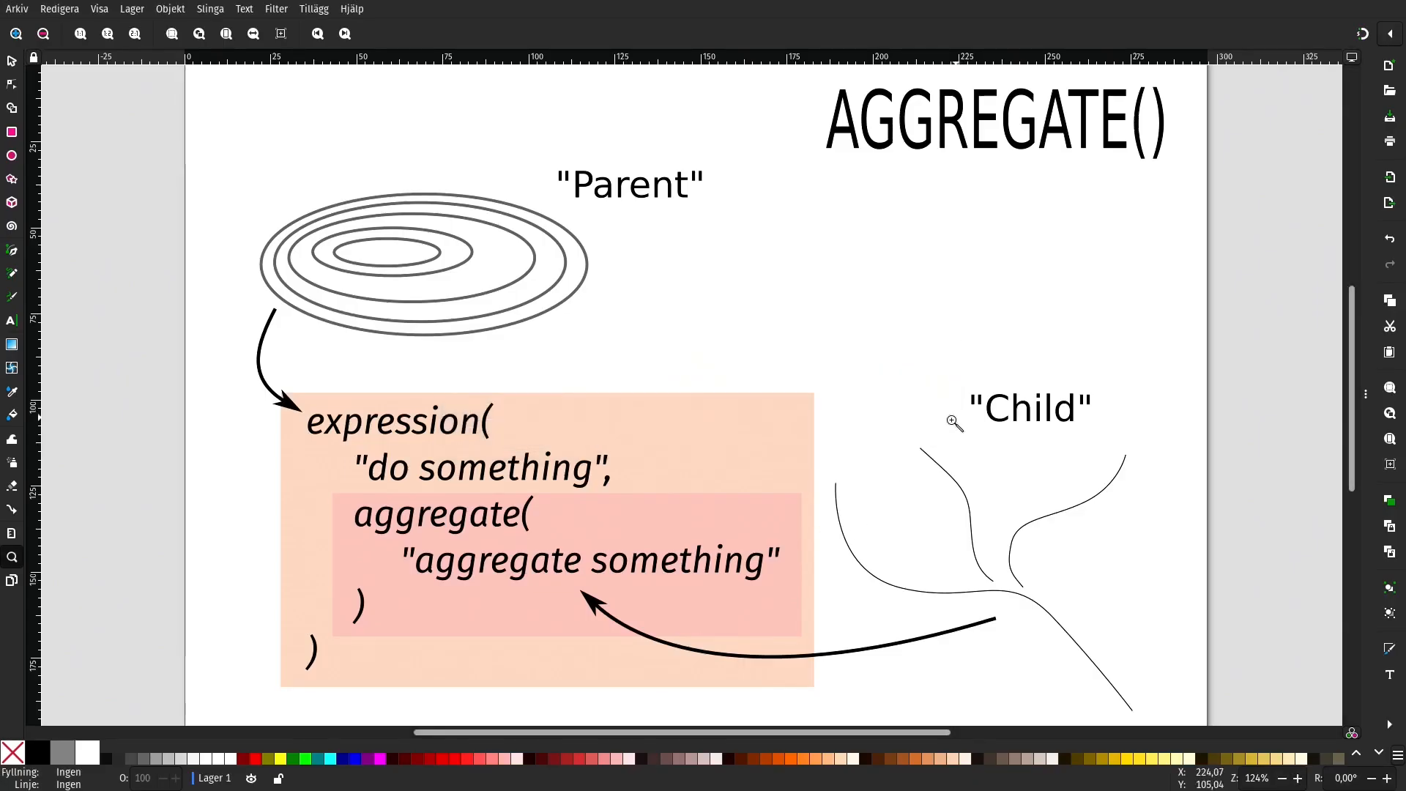
mouse_move(973, 573)
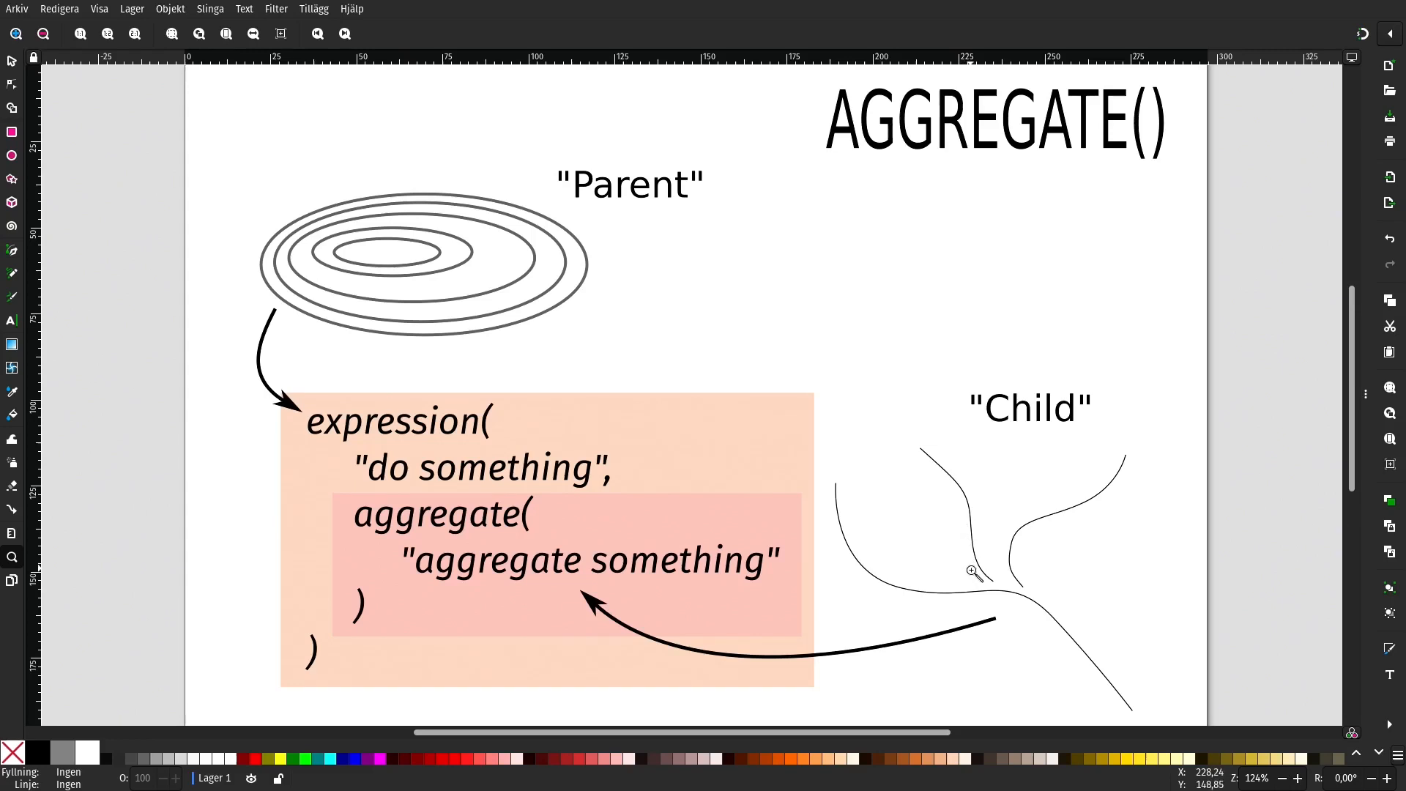
mouse_move(940, 448)
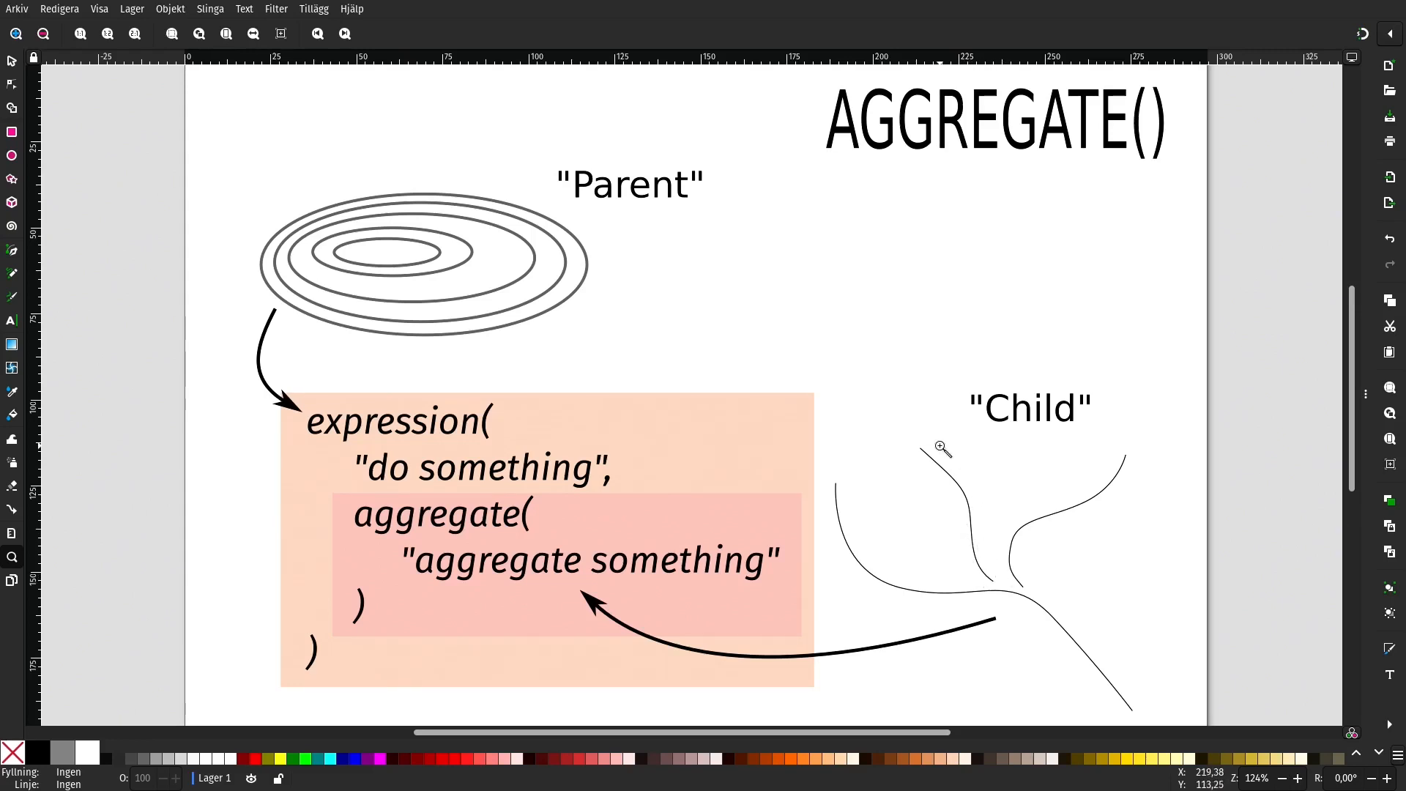
mouse_move(948, 458)
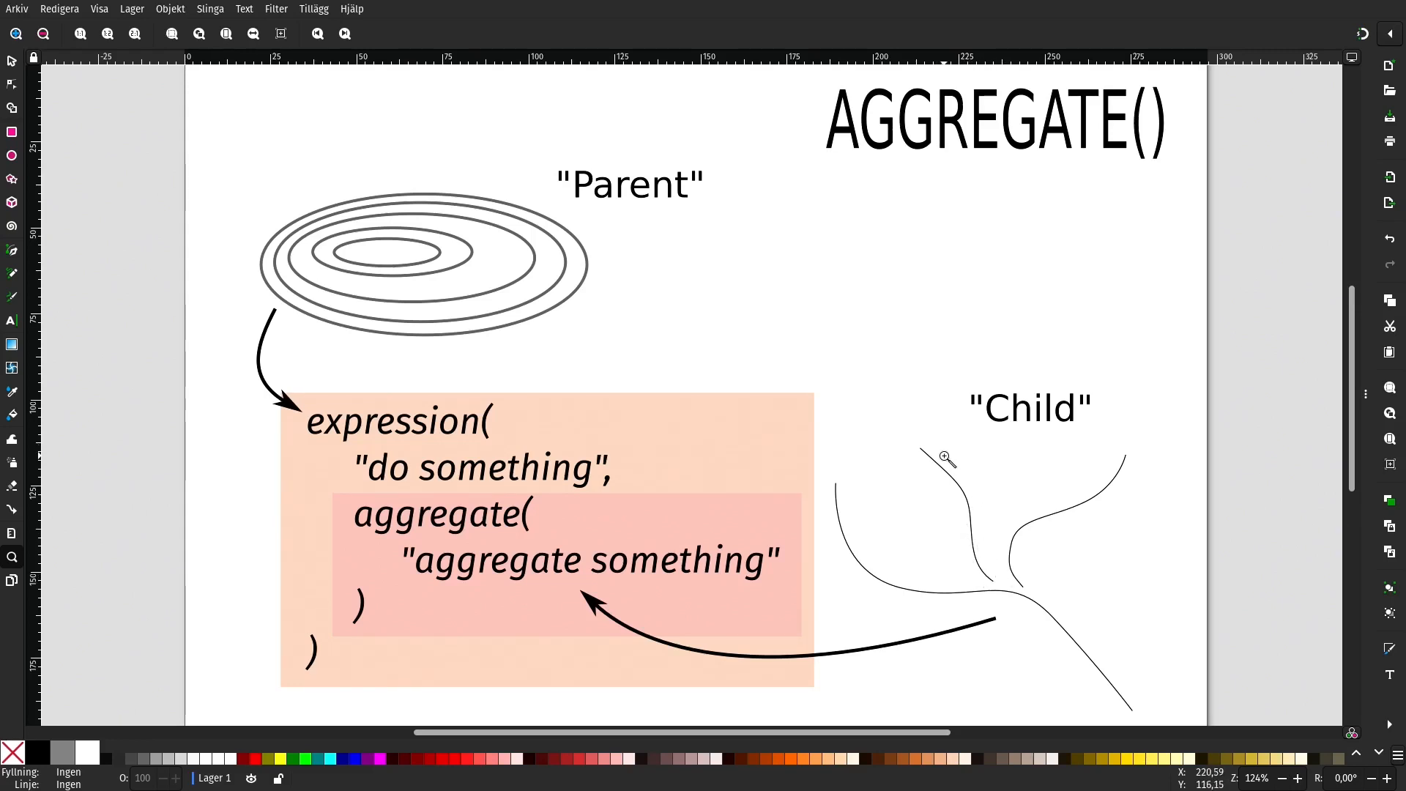
mouse_move(549, 343)
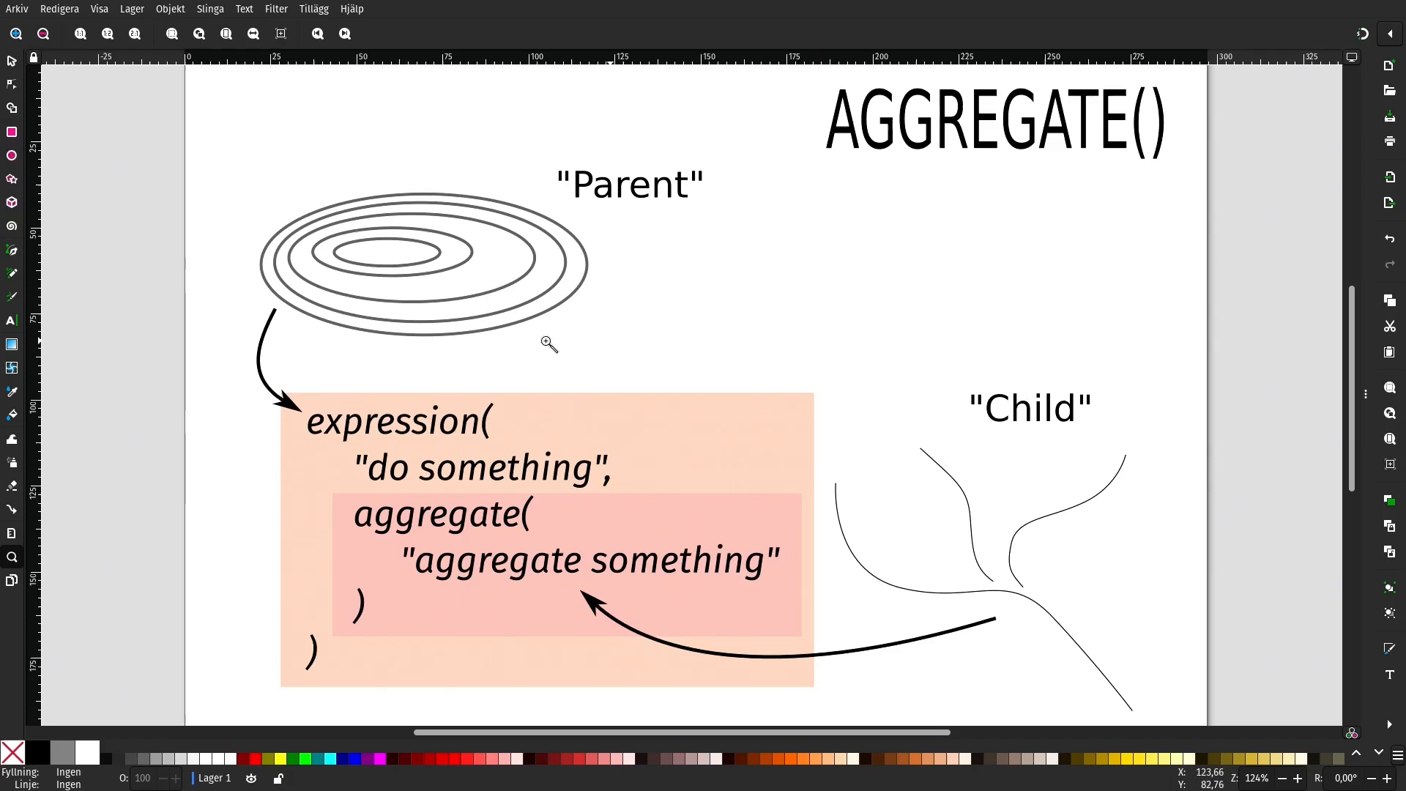
mouse_move(412, 326)
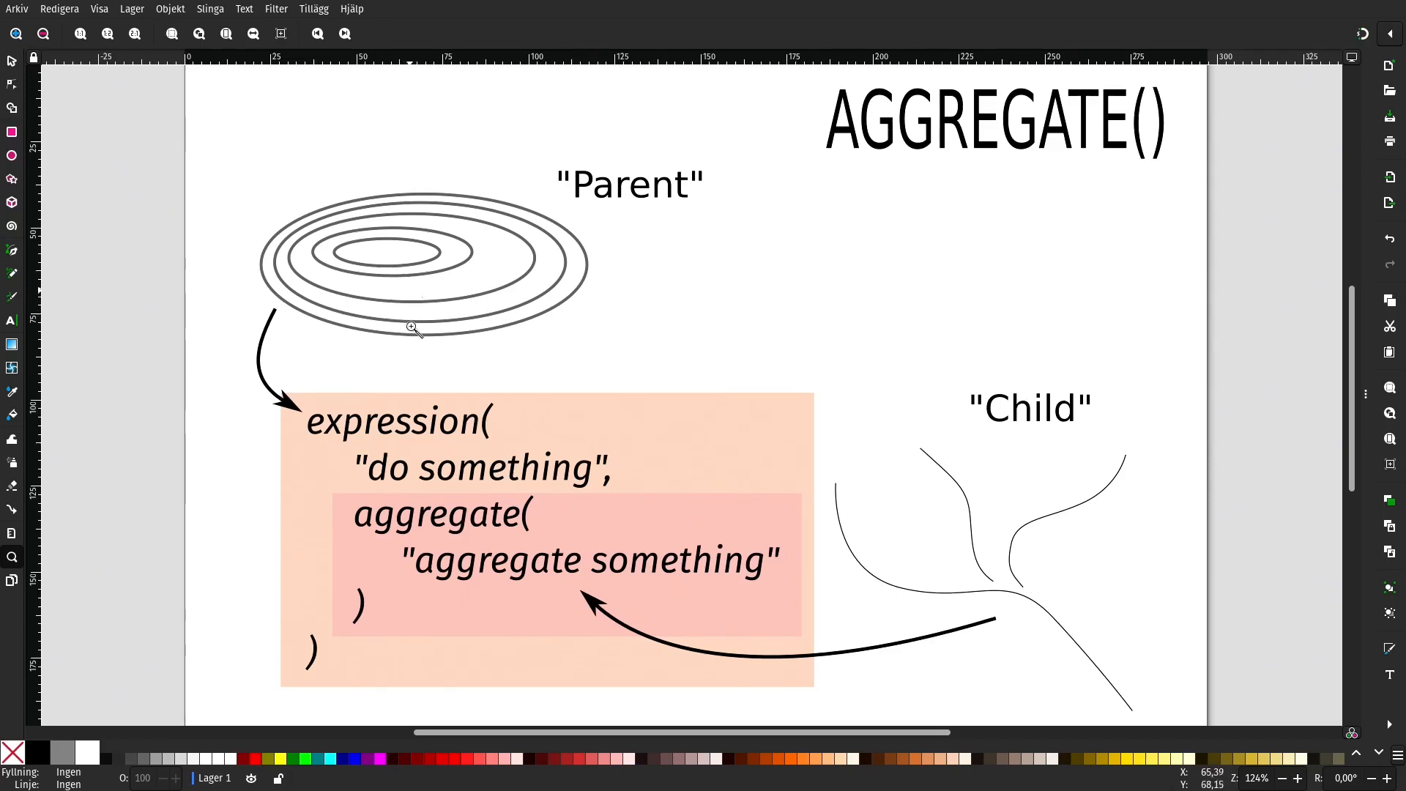
mouse_move(420, 305)
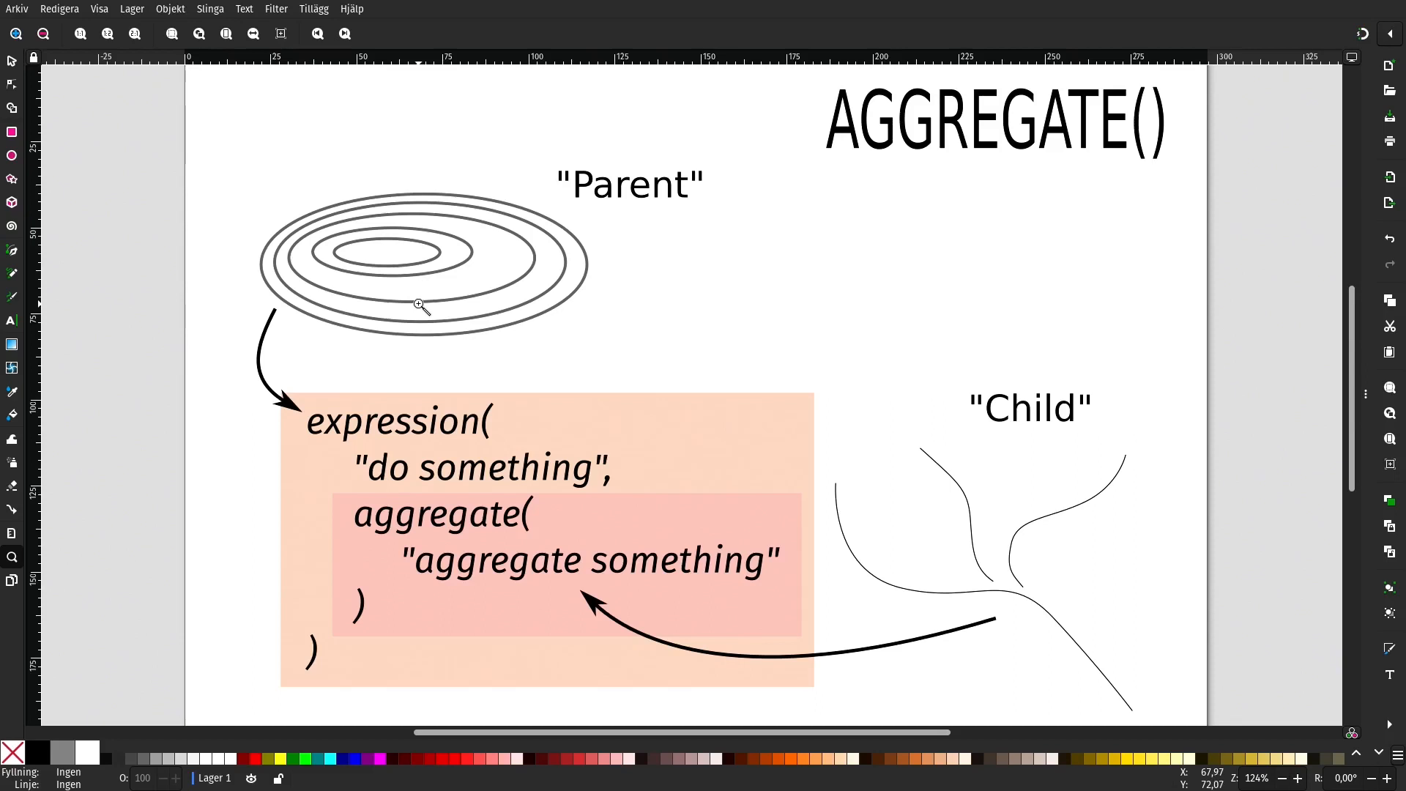
mouse_move(454, 303)
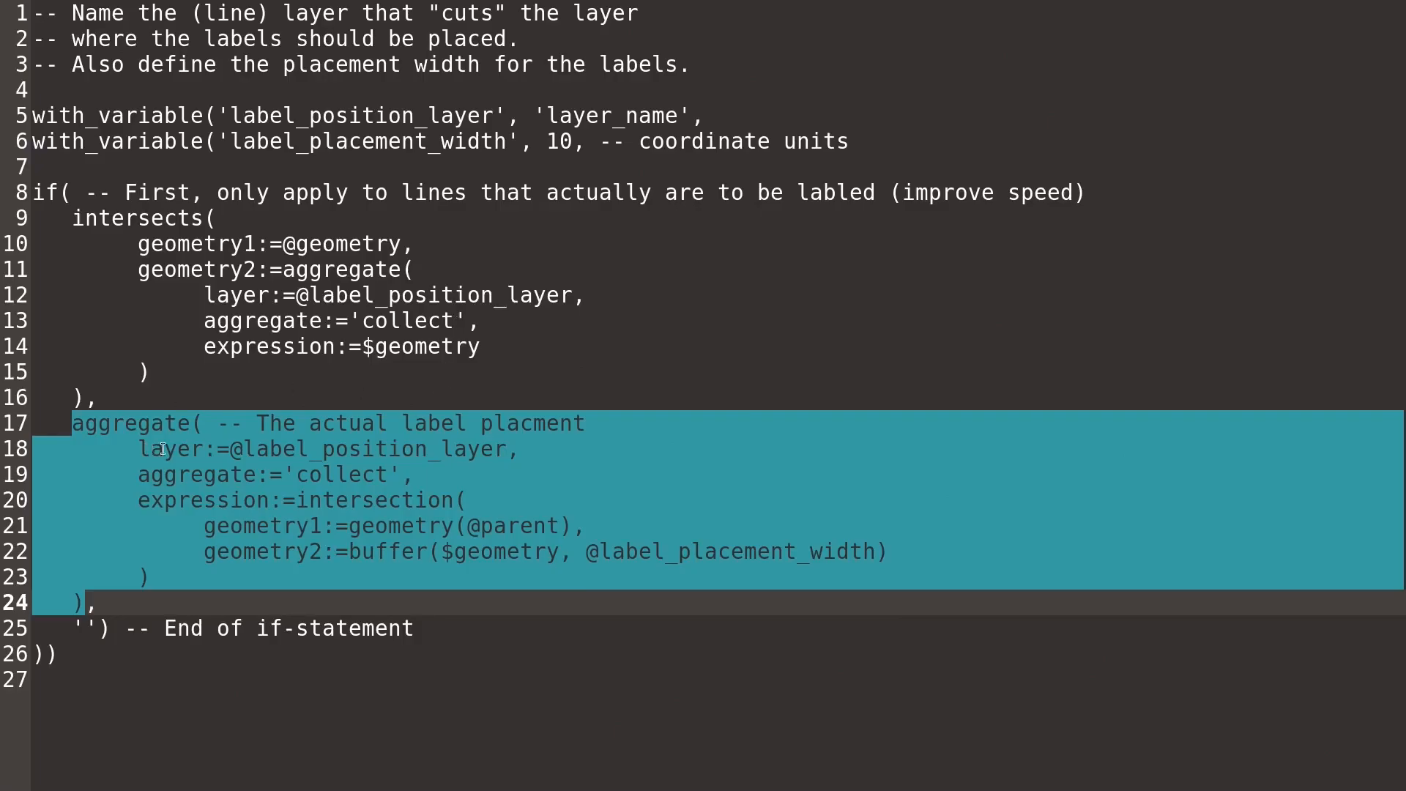
mouse_move(397, 500)
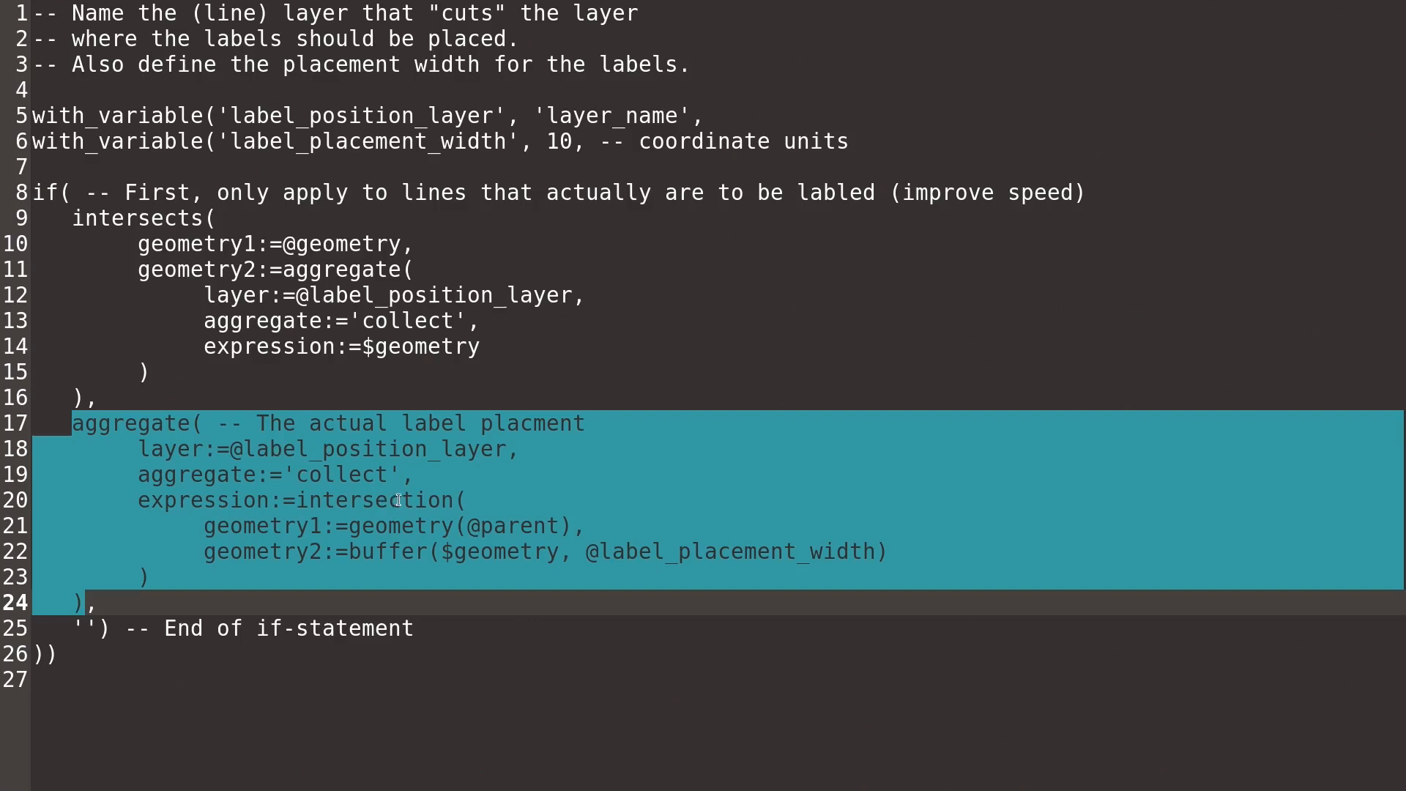
mouse_move(410, 492)
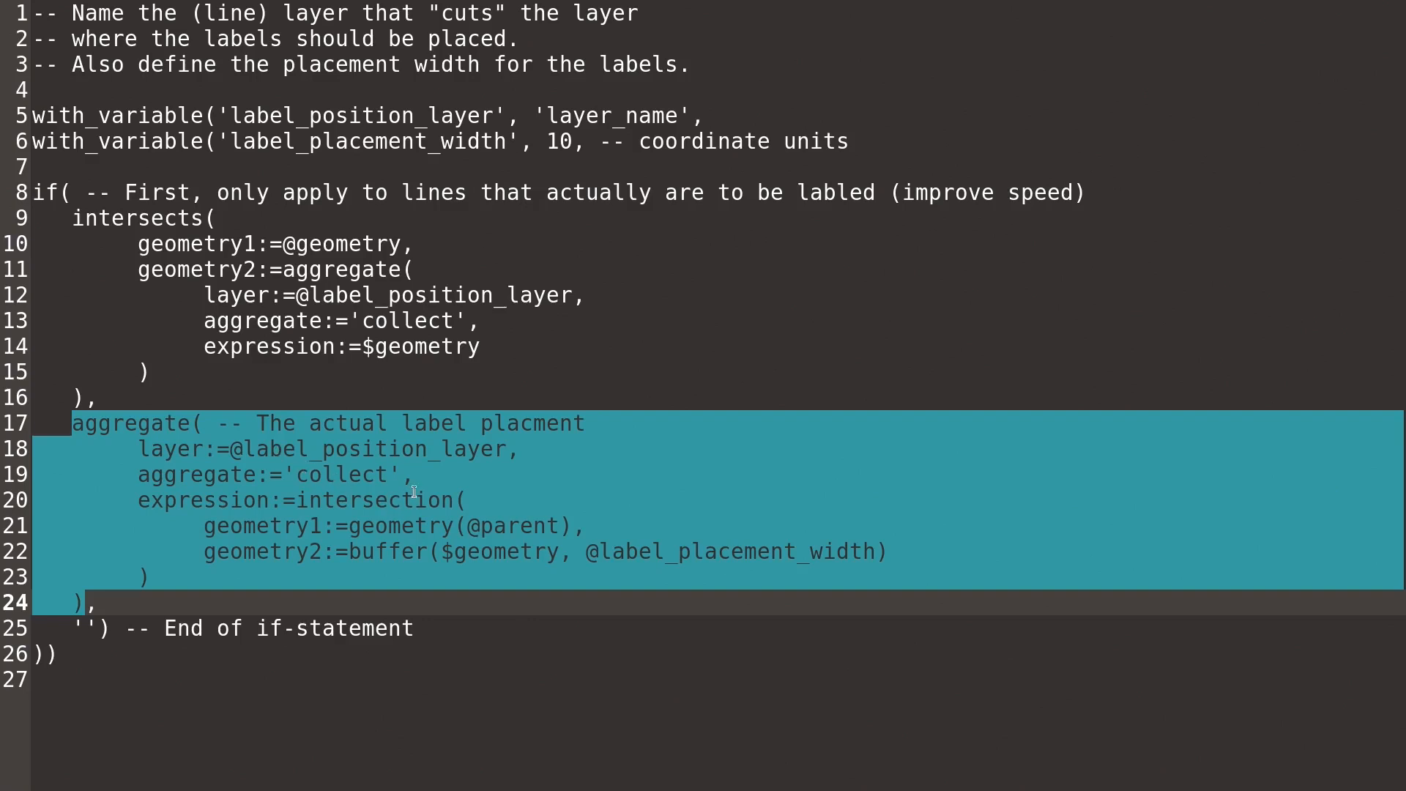
mouse_move(393, 544)
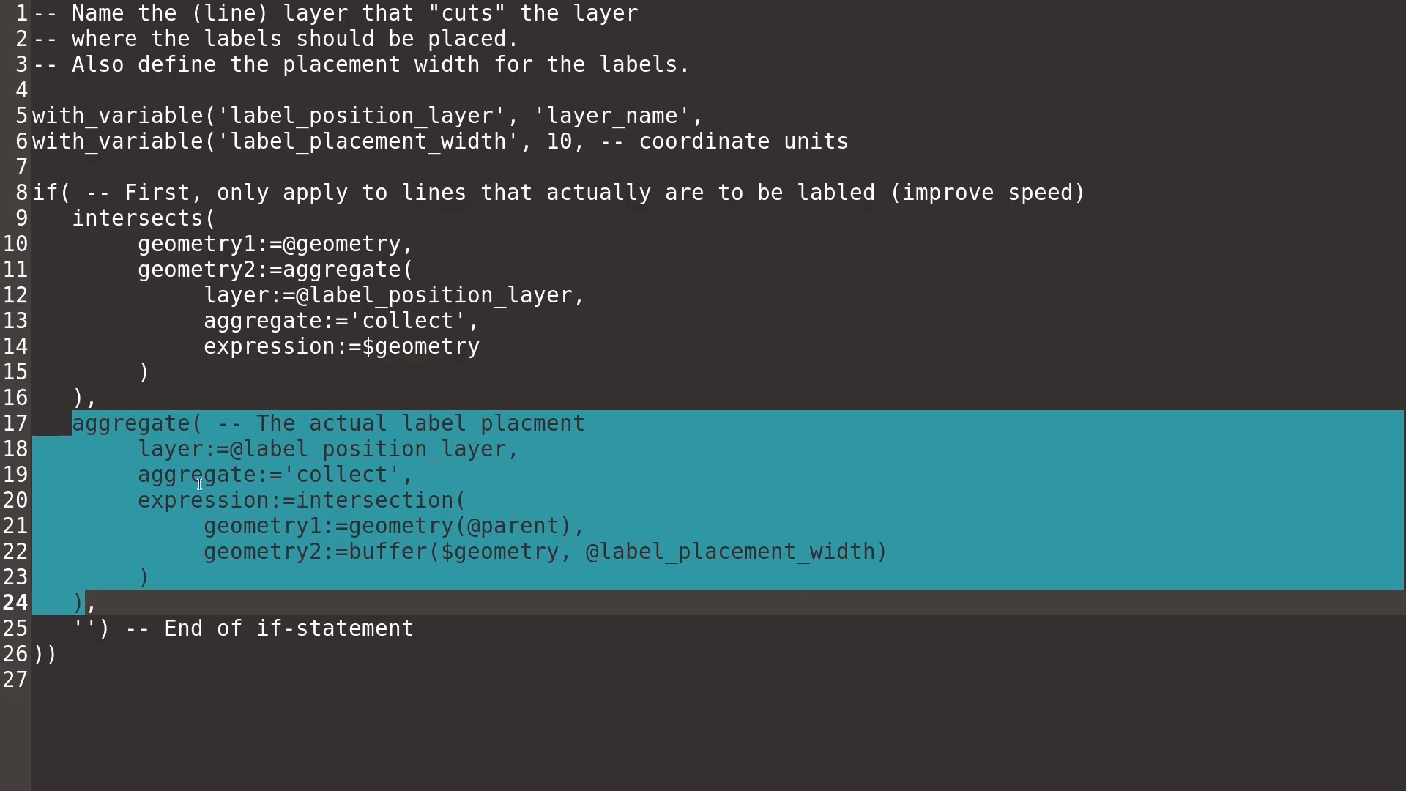
mouse_move(409, 565)
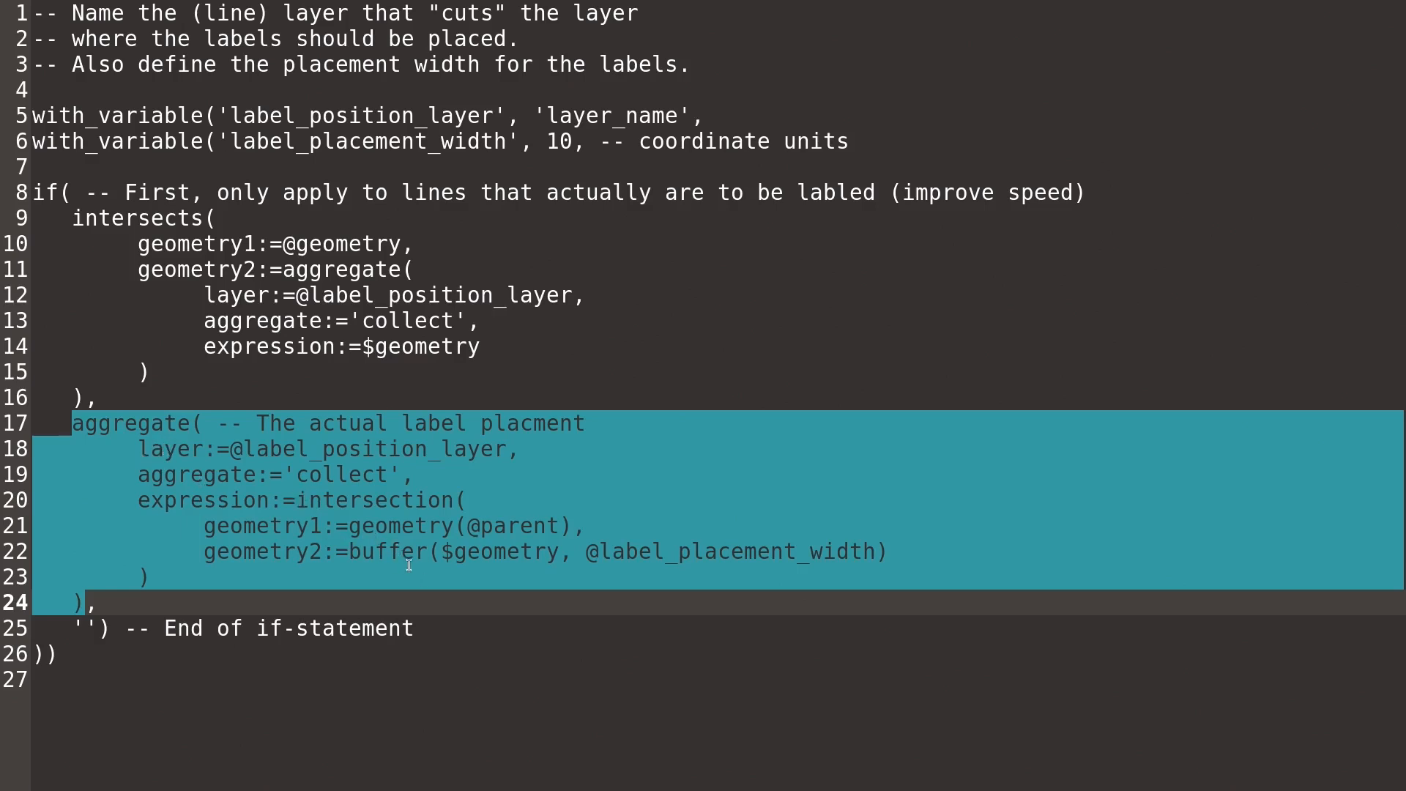
mouse_move(98, 562)
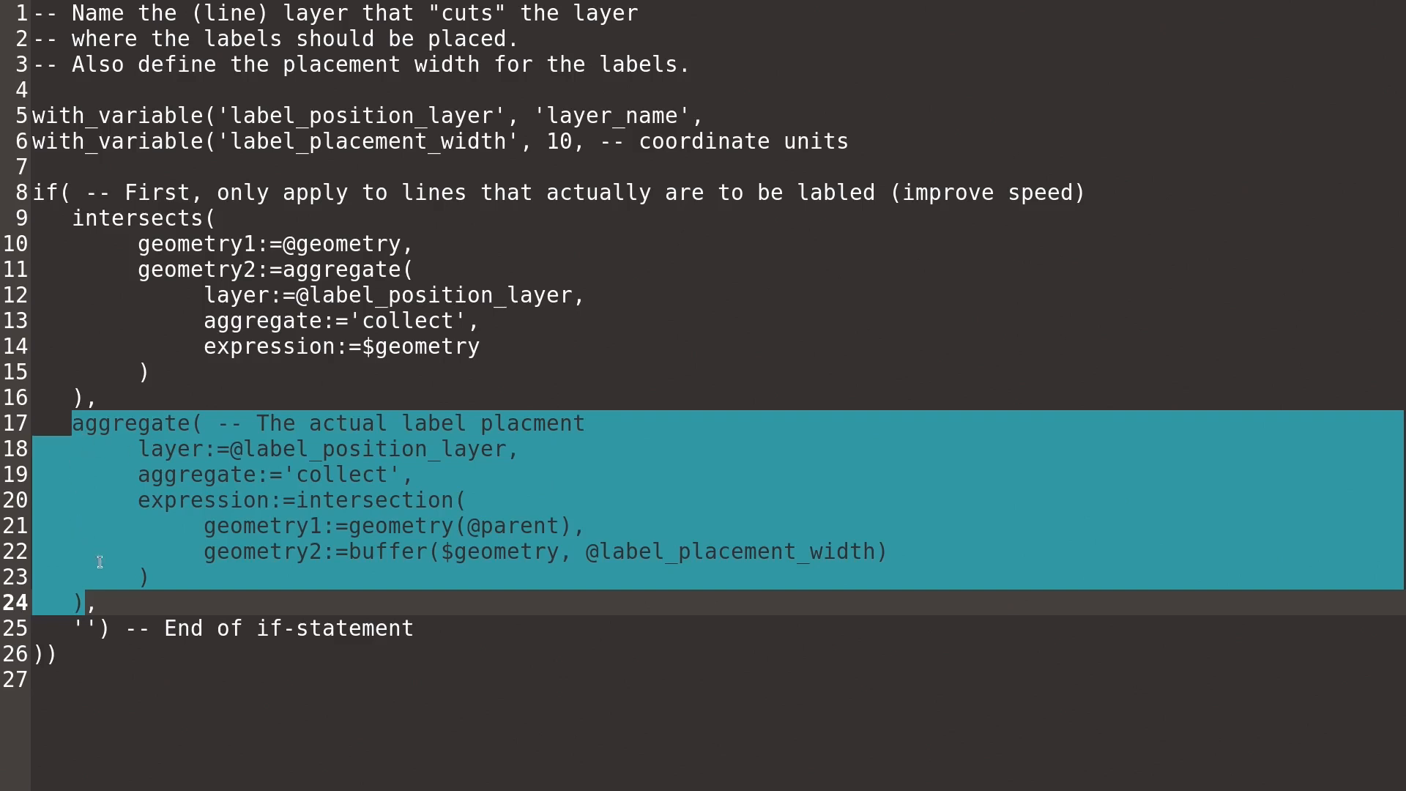
mouse_move(466, 574)
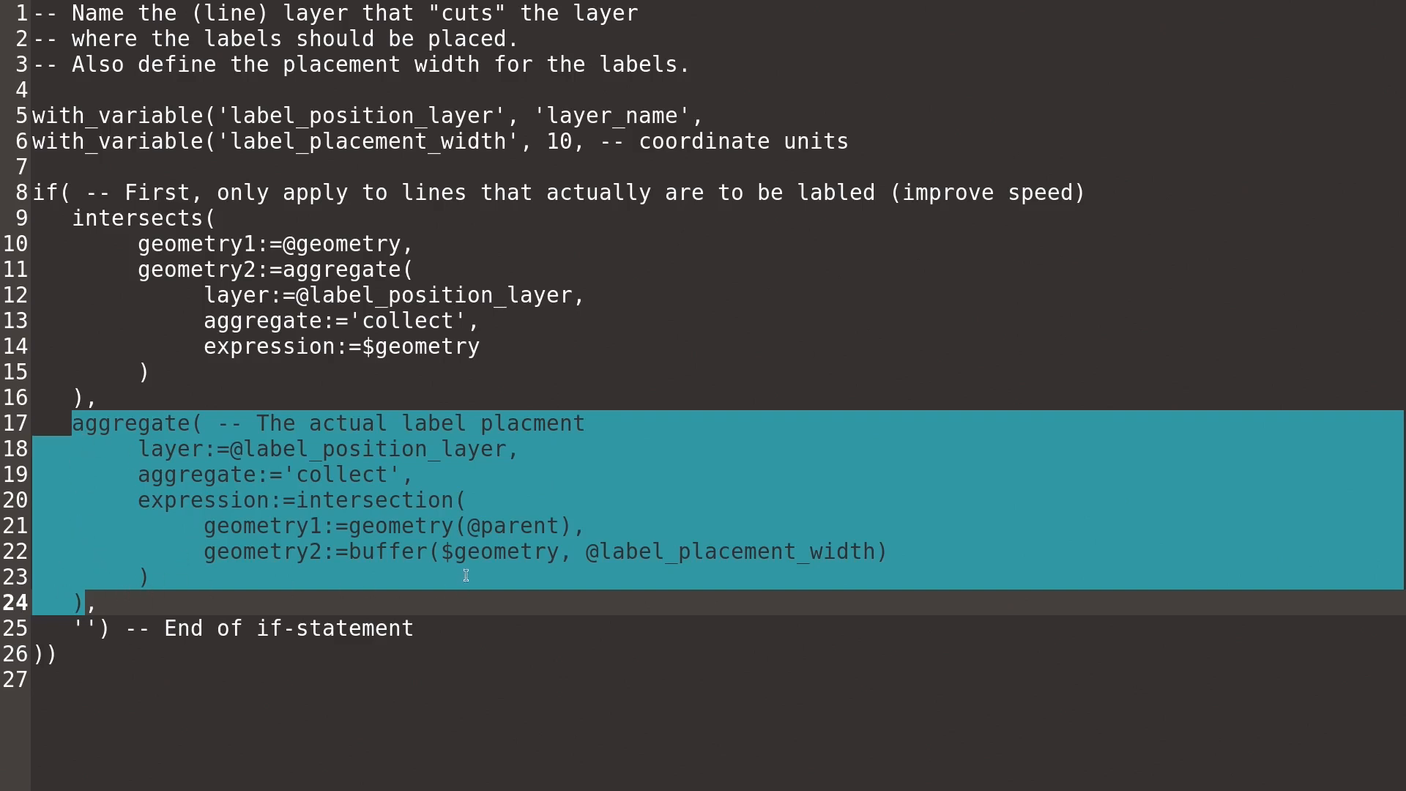
mouse_move(542, 538)
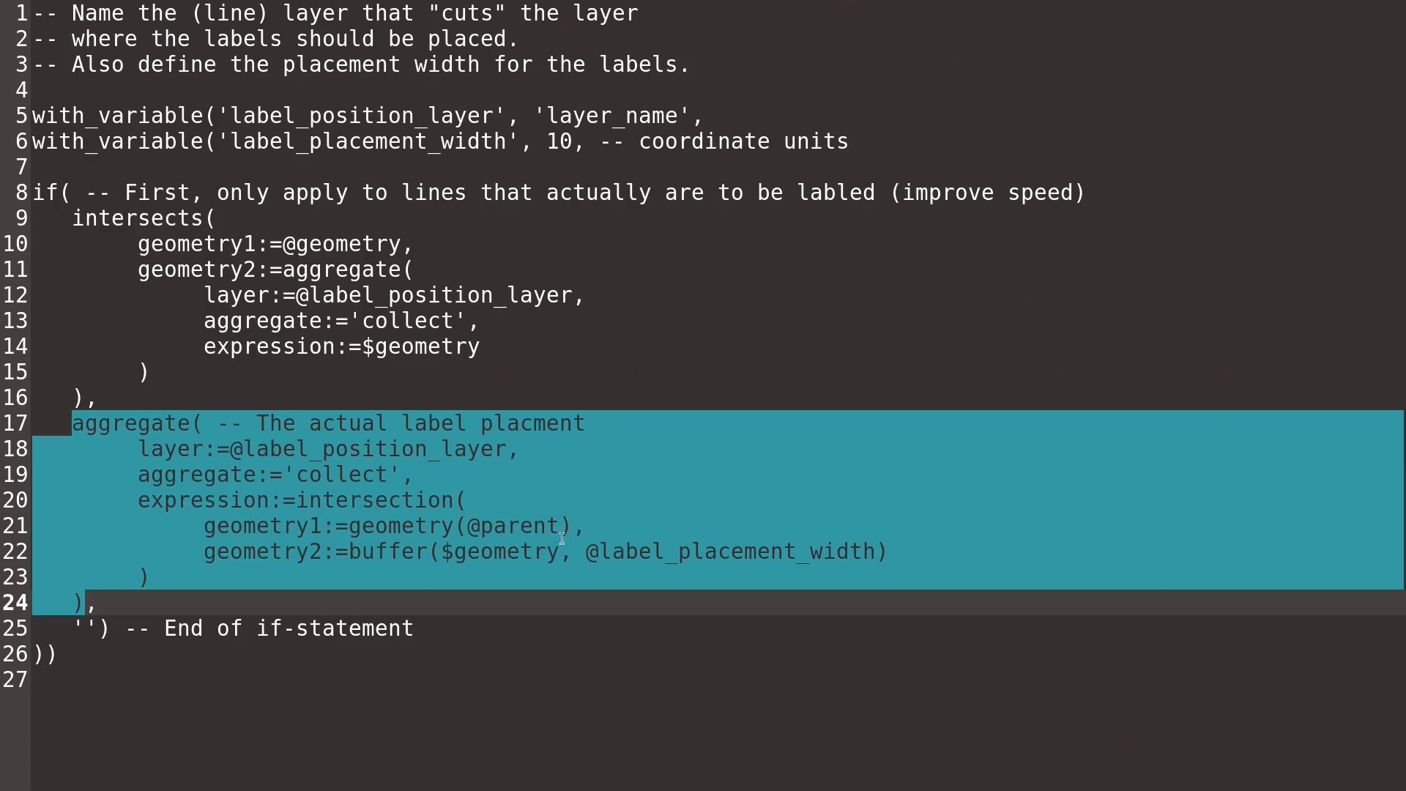
mouse_move(139, 418)
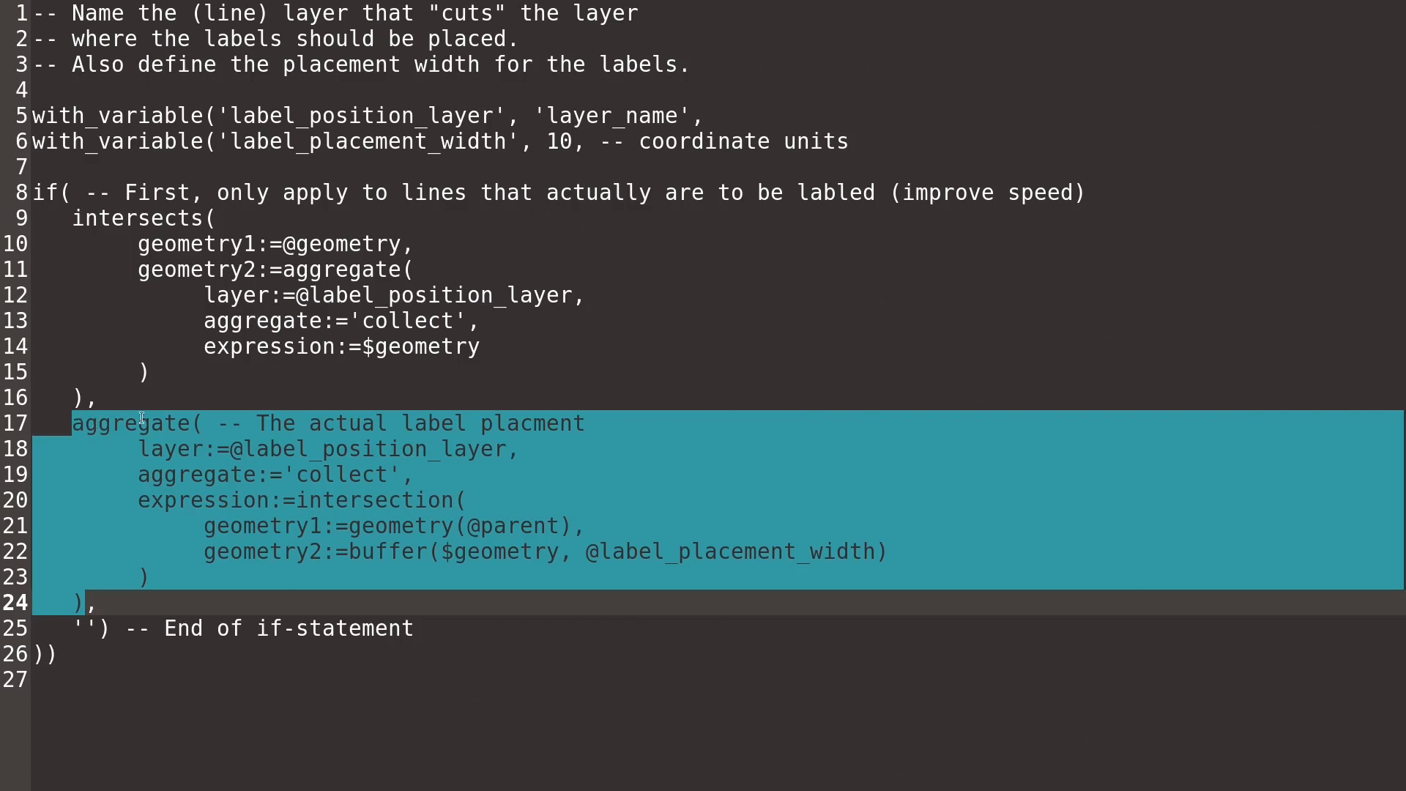
mouse_move(80, 605)
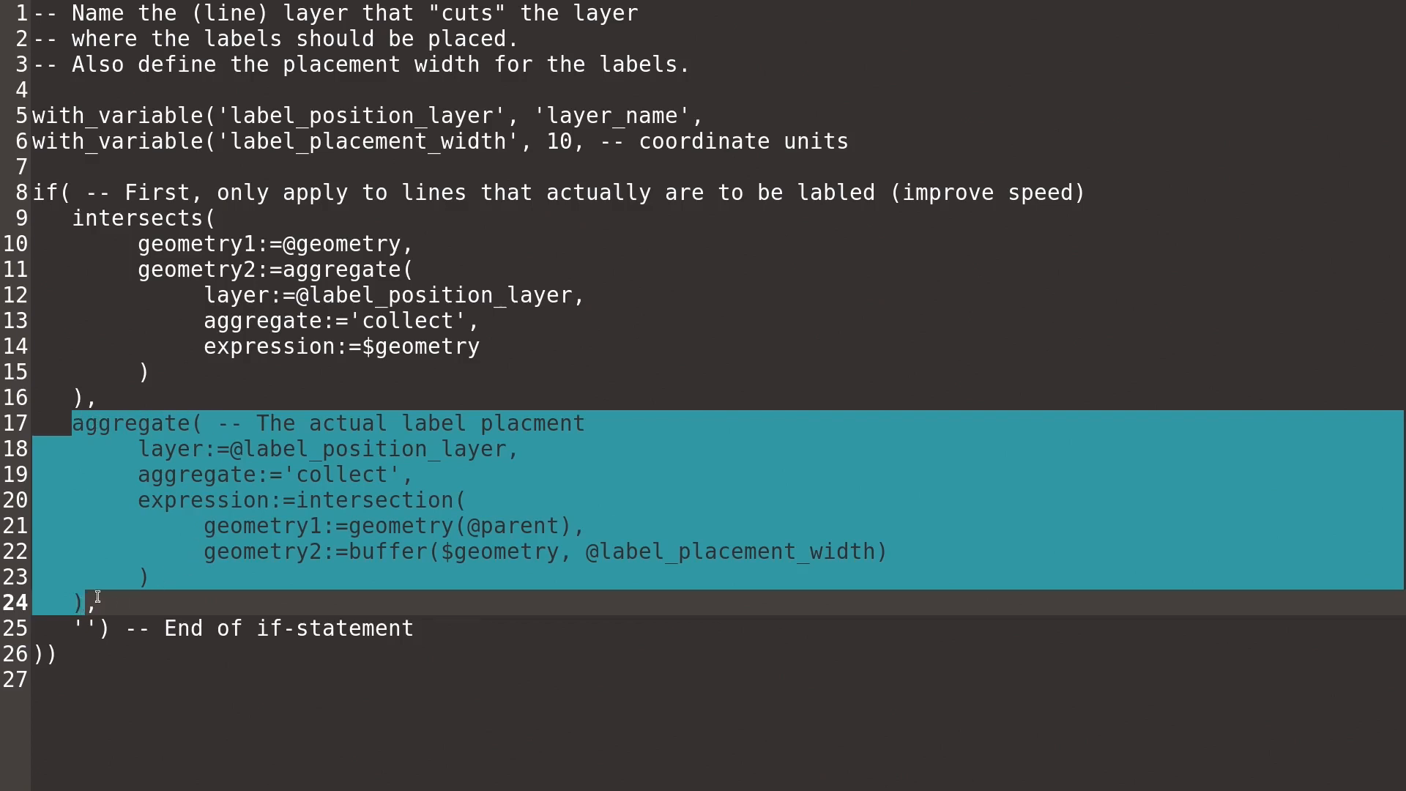
mouse_move(137, 545)
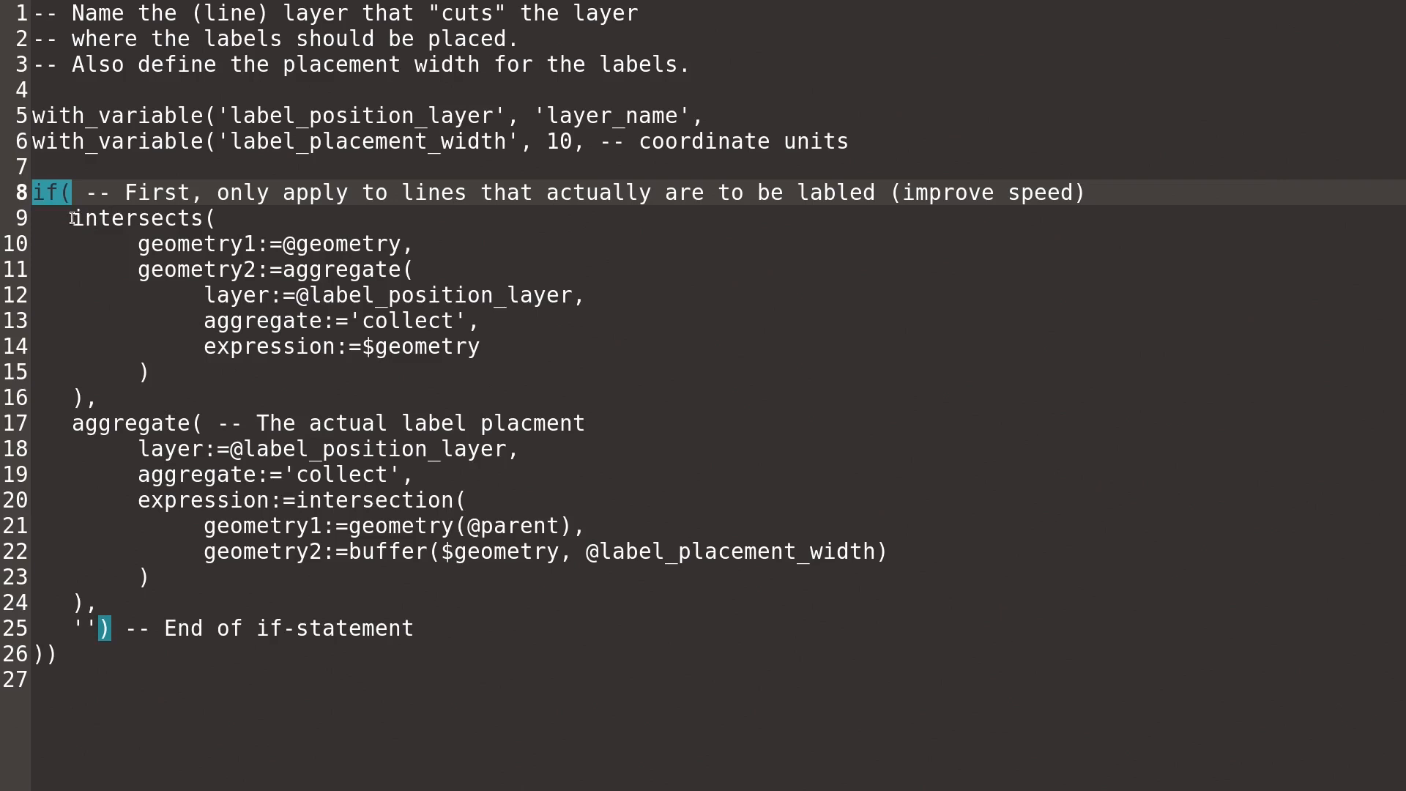
click(170, 218)
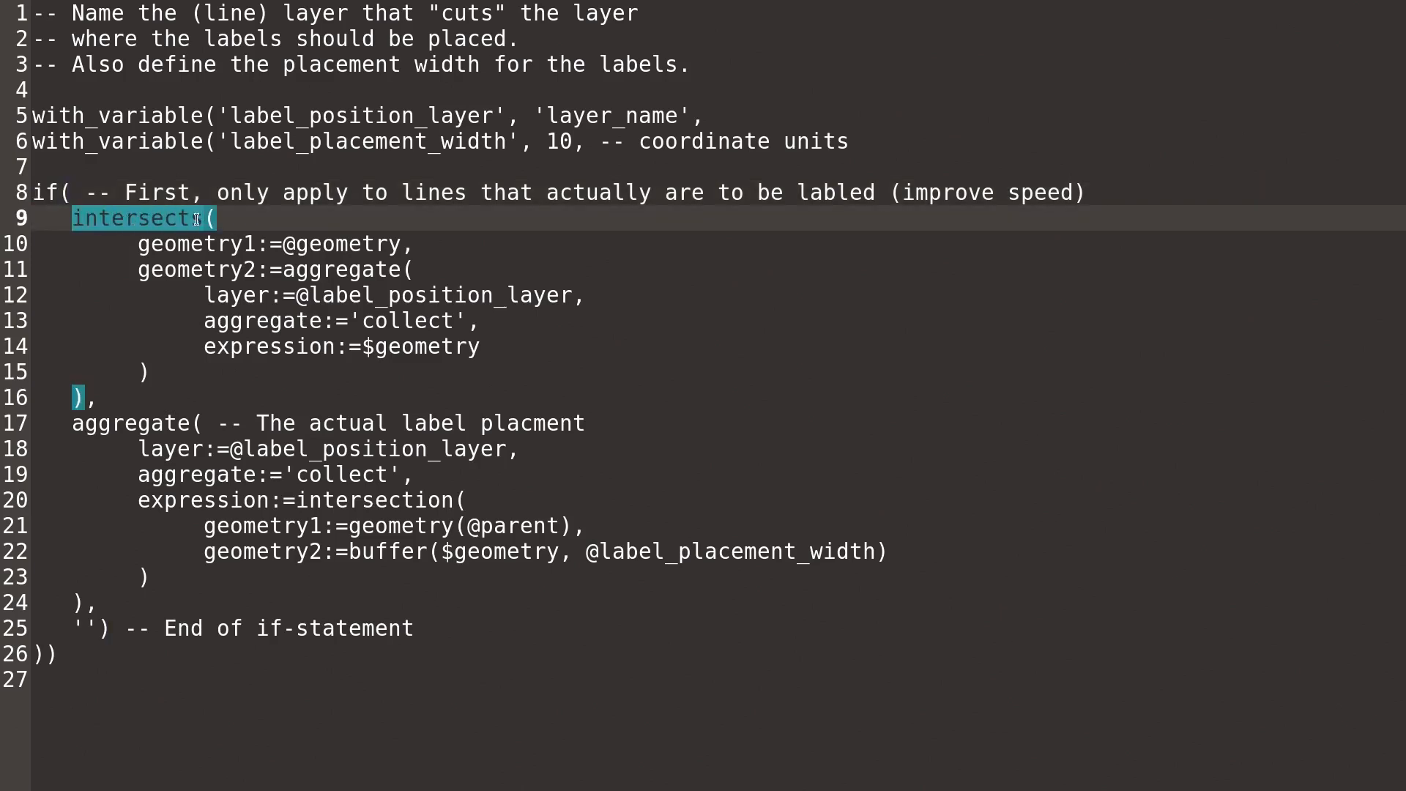
text(s)
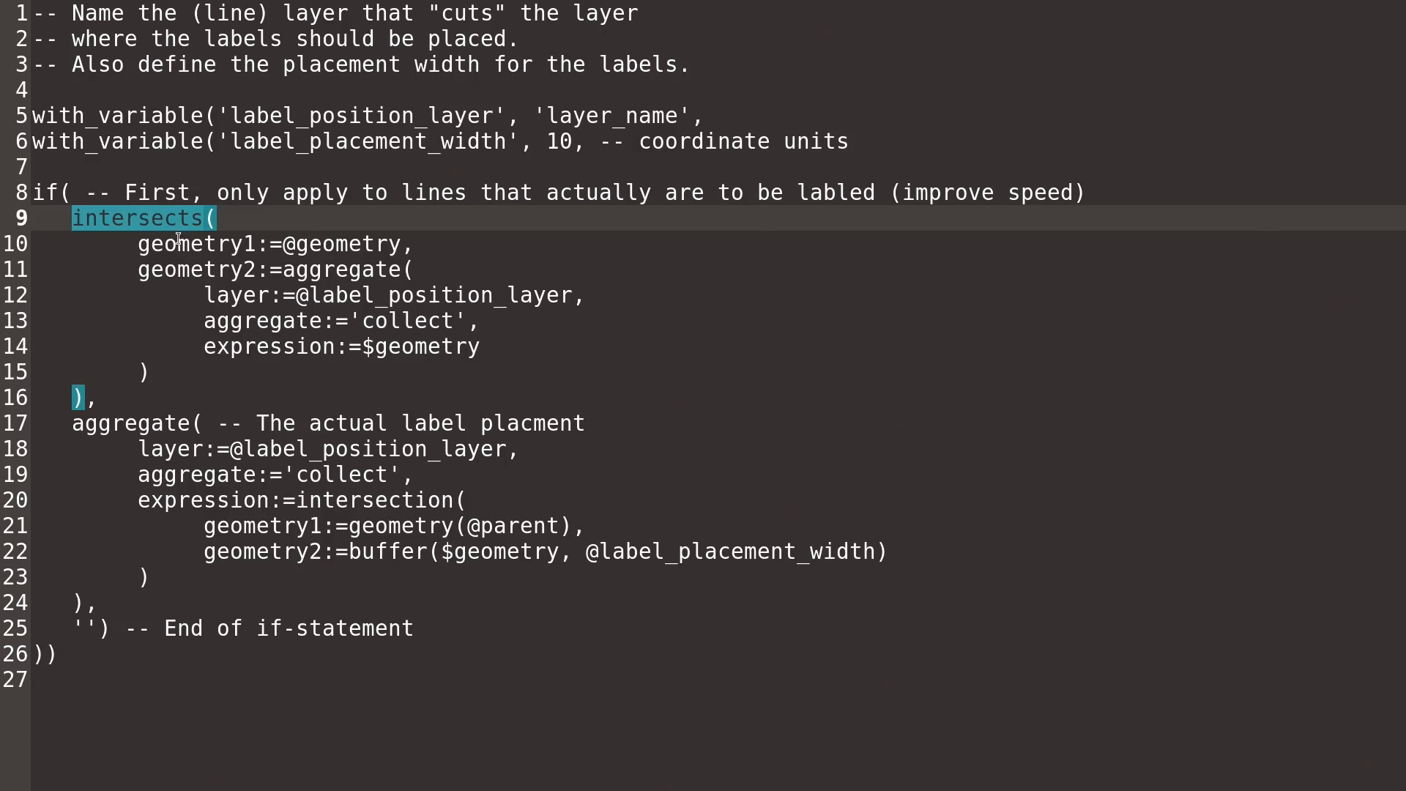
mouse_move(333, 441)
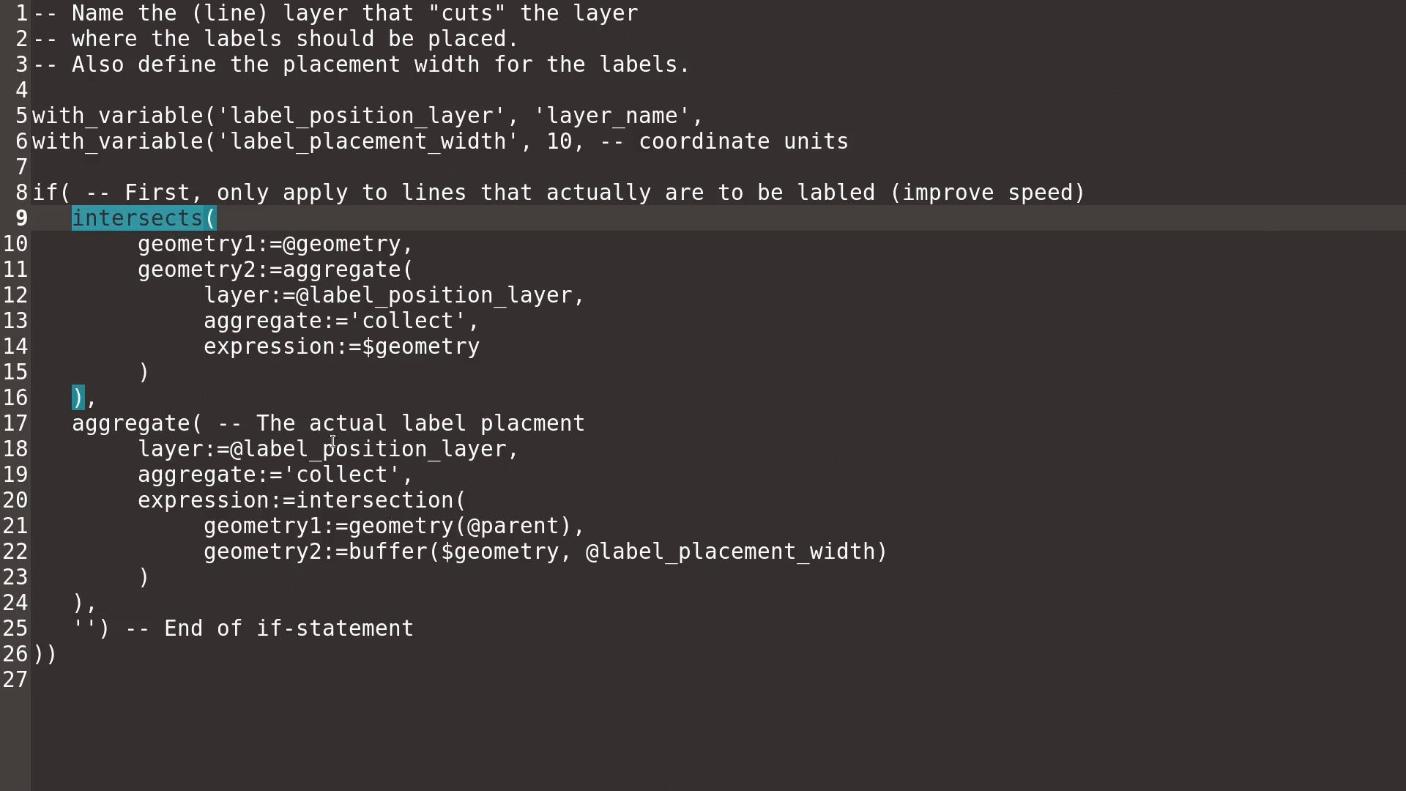
click(296, 244)
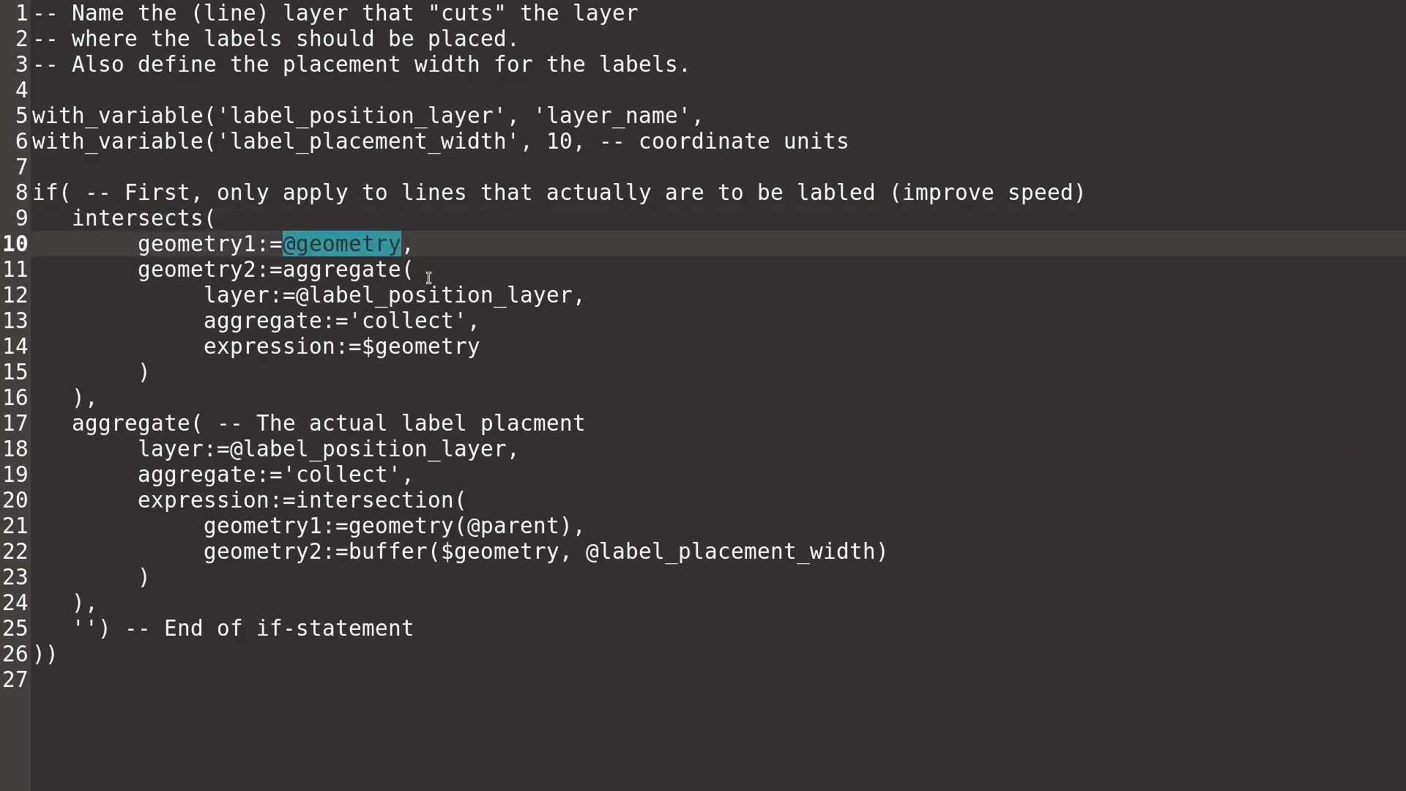
mouse_move(371, 268)
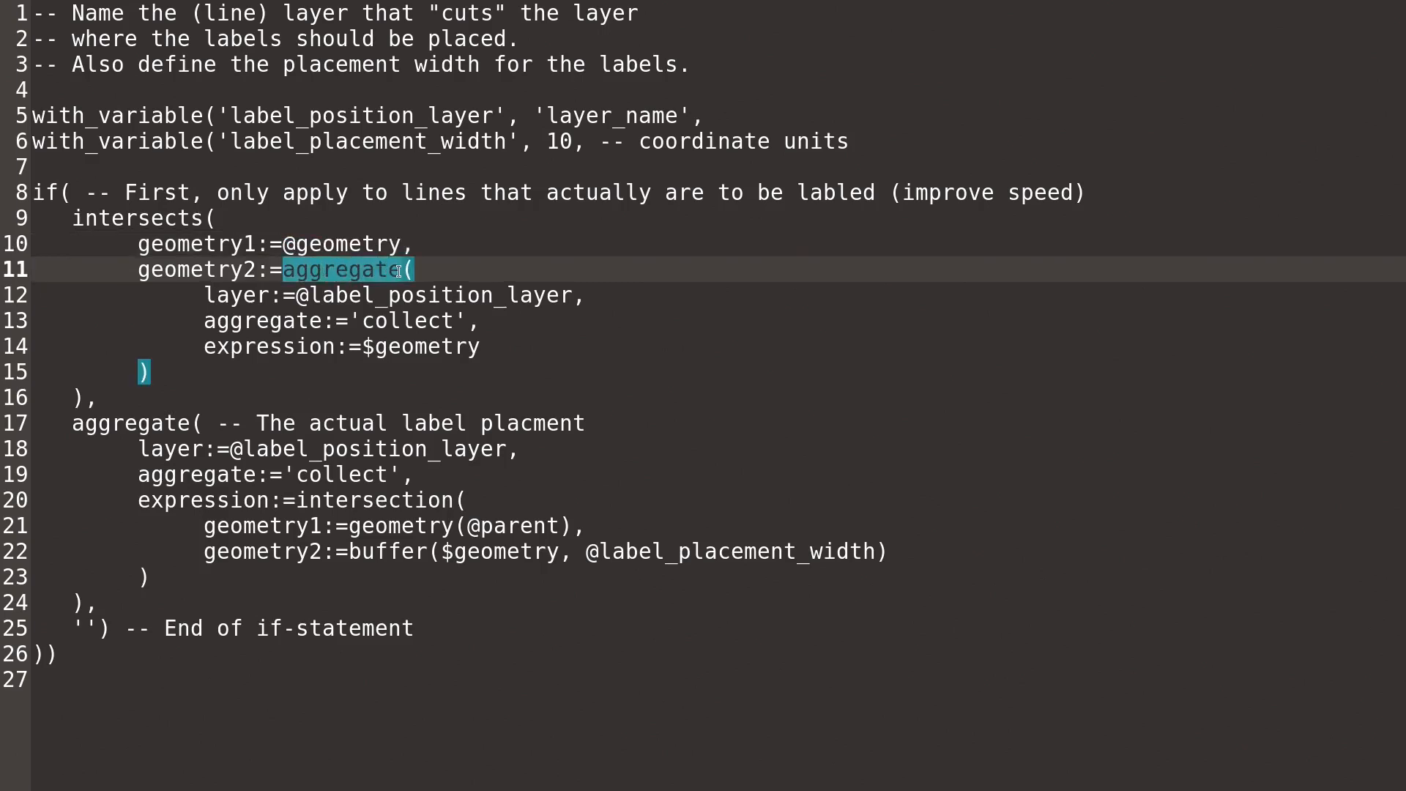
click(444, 294)
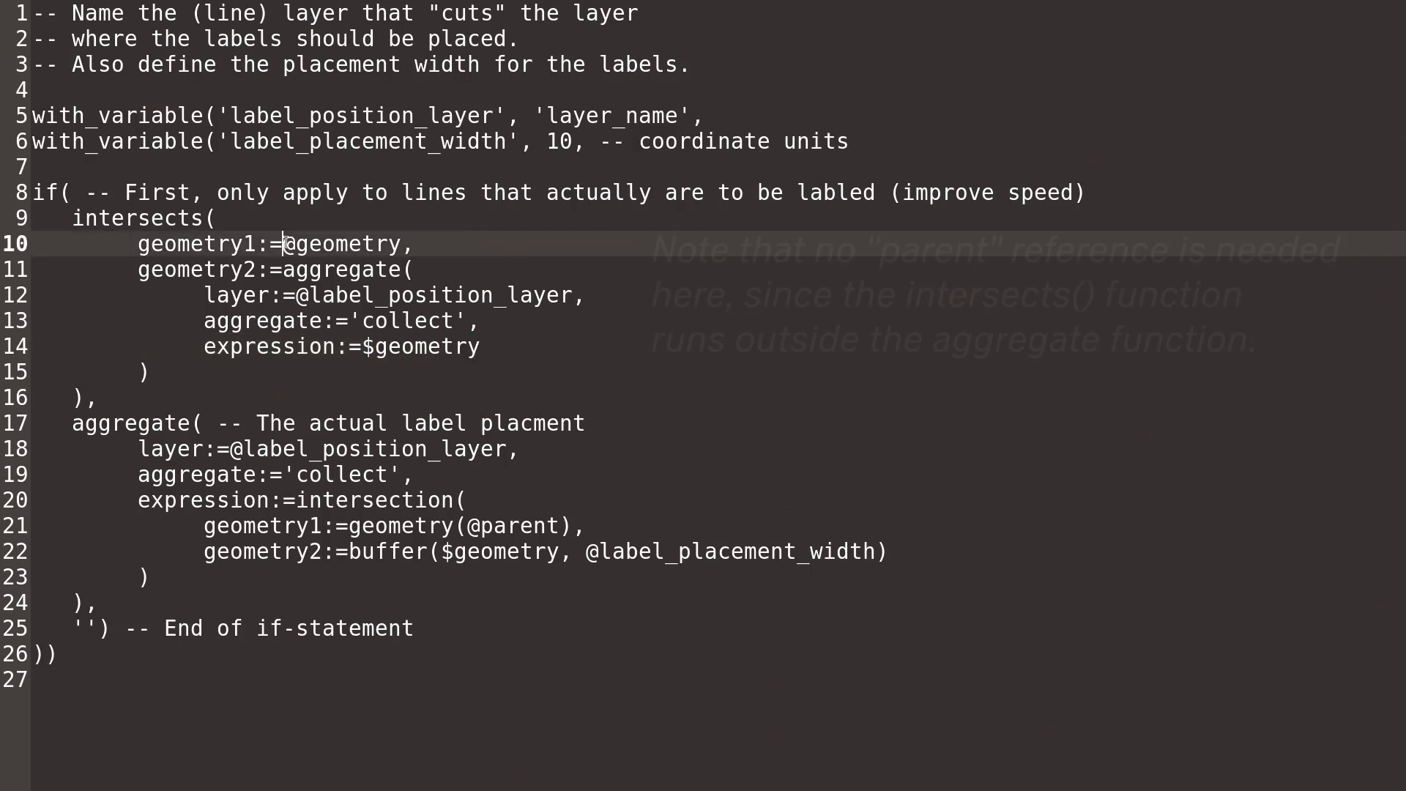
double_click(342, 245)
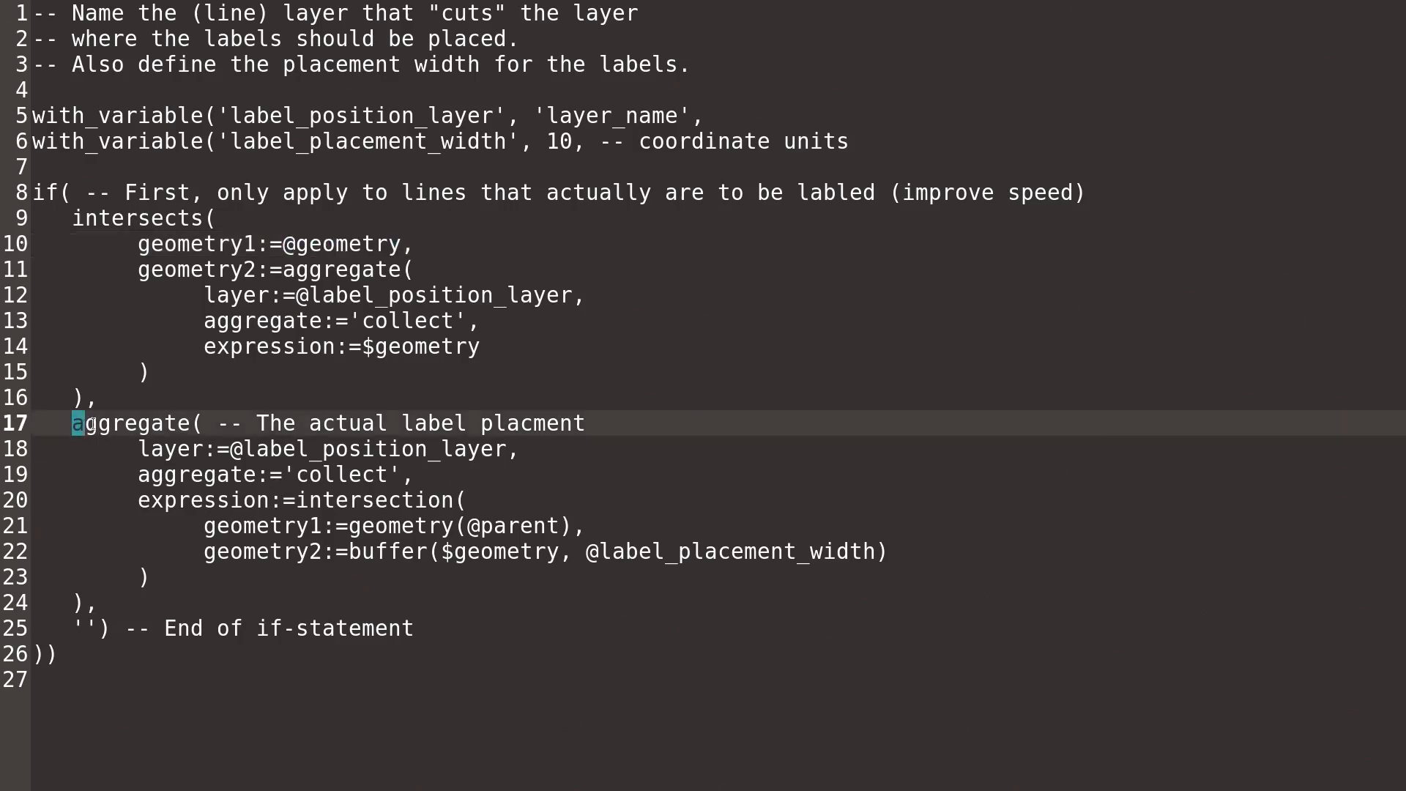
double_click(135, 422)
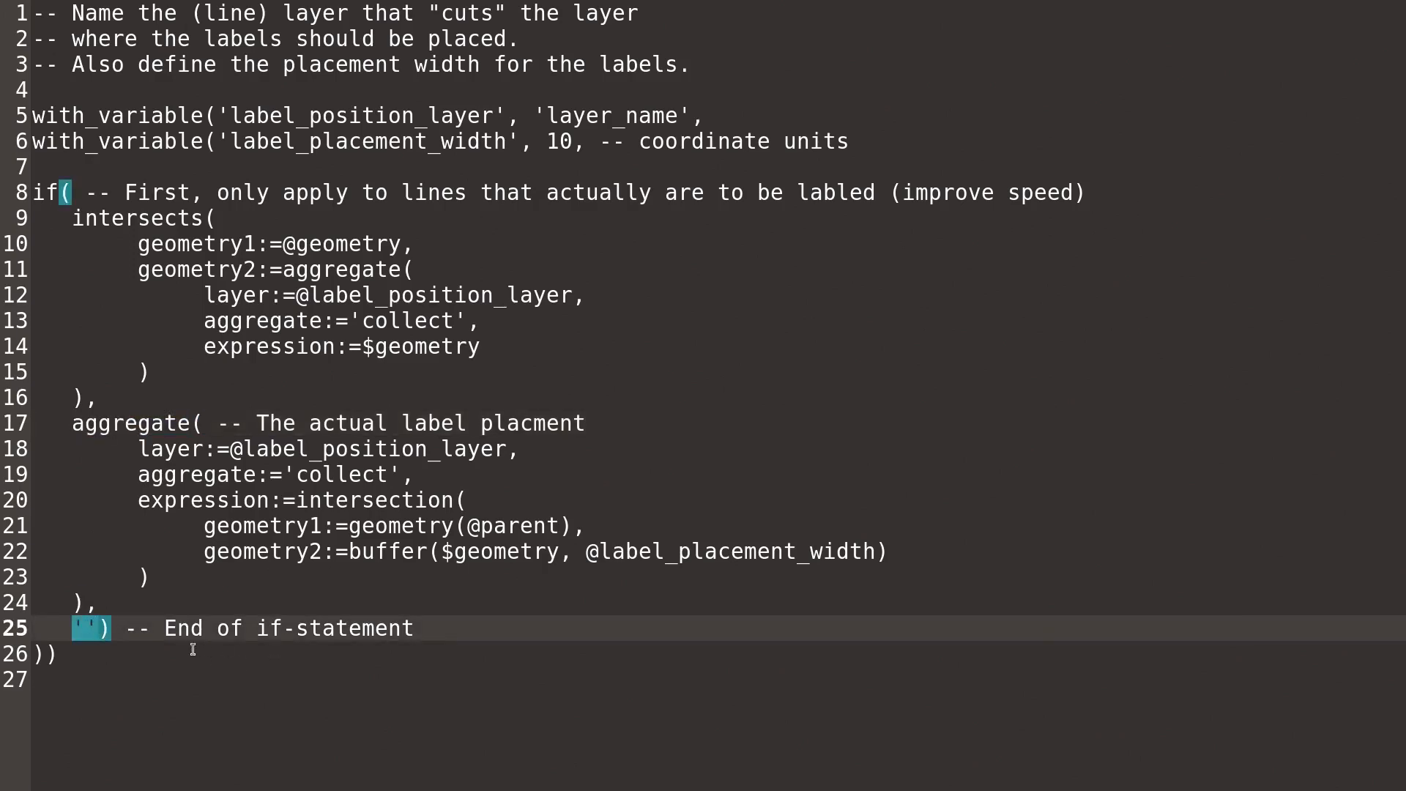
mouse_move(226, 372)
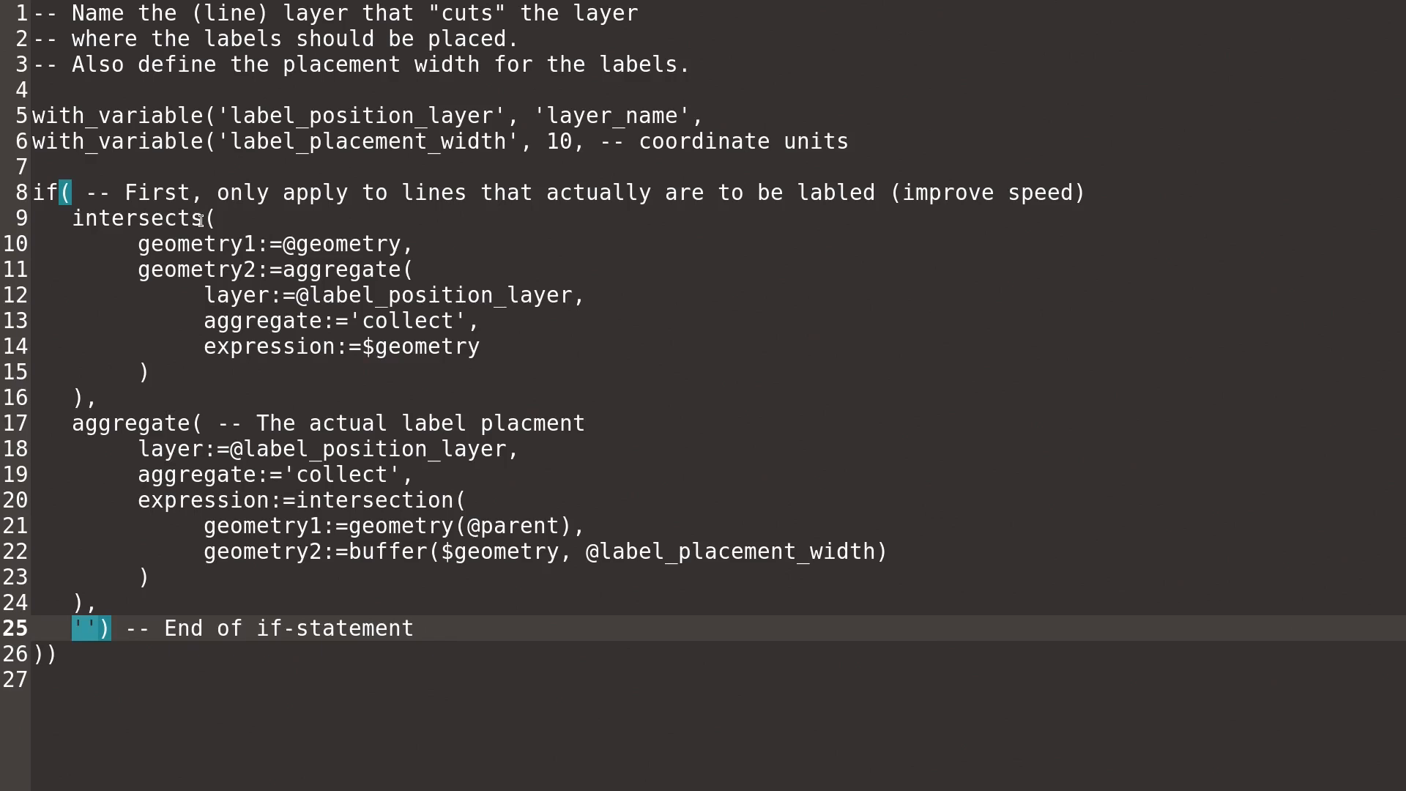
mouse_move(244, 677)
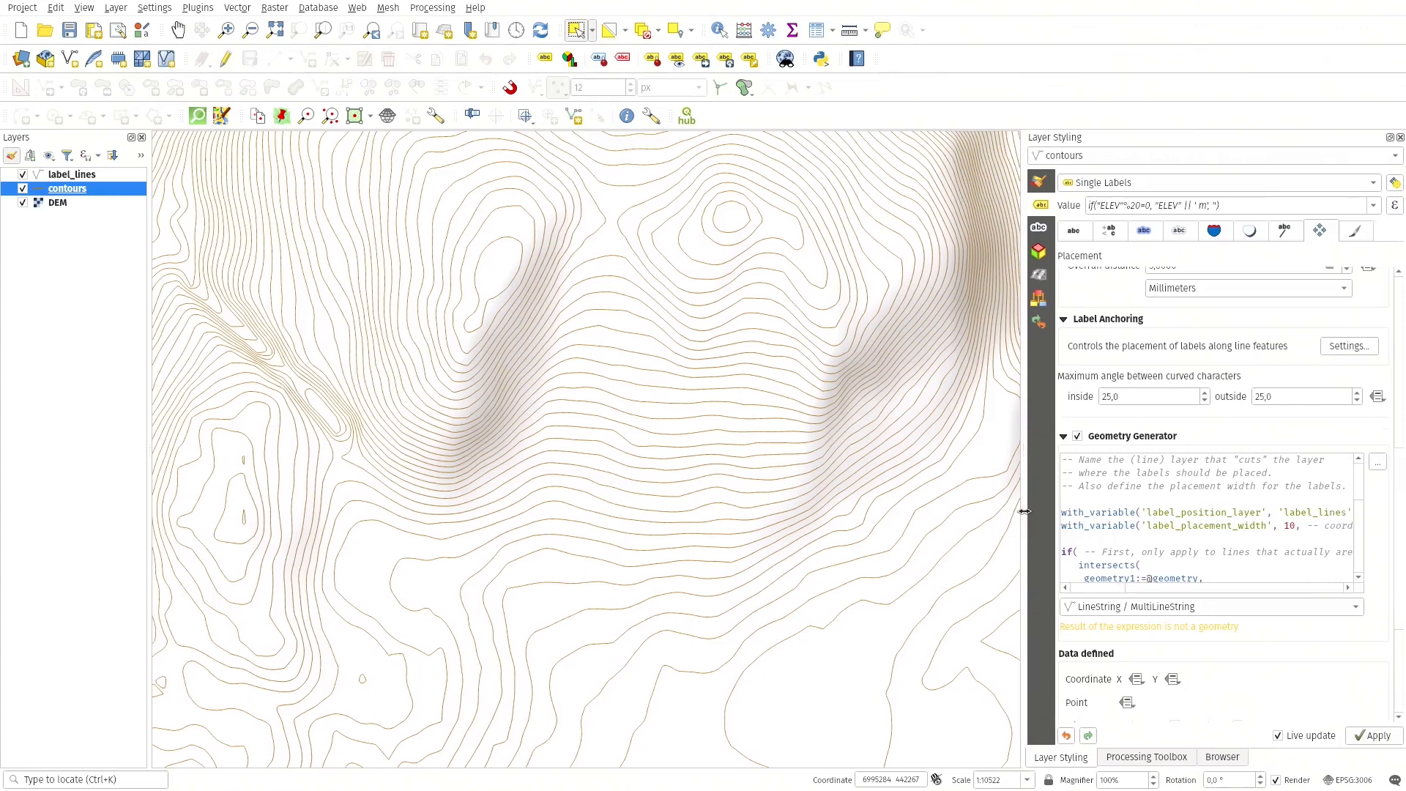
click(1289, 512)
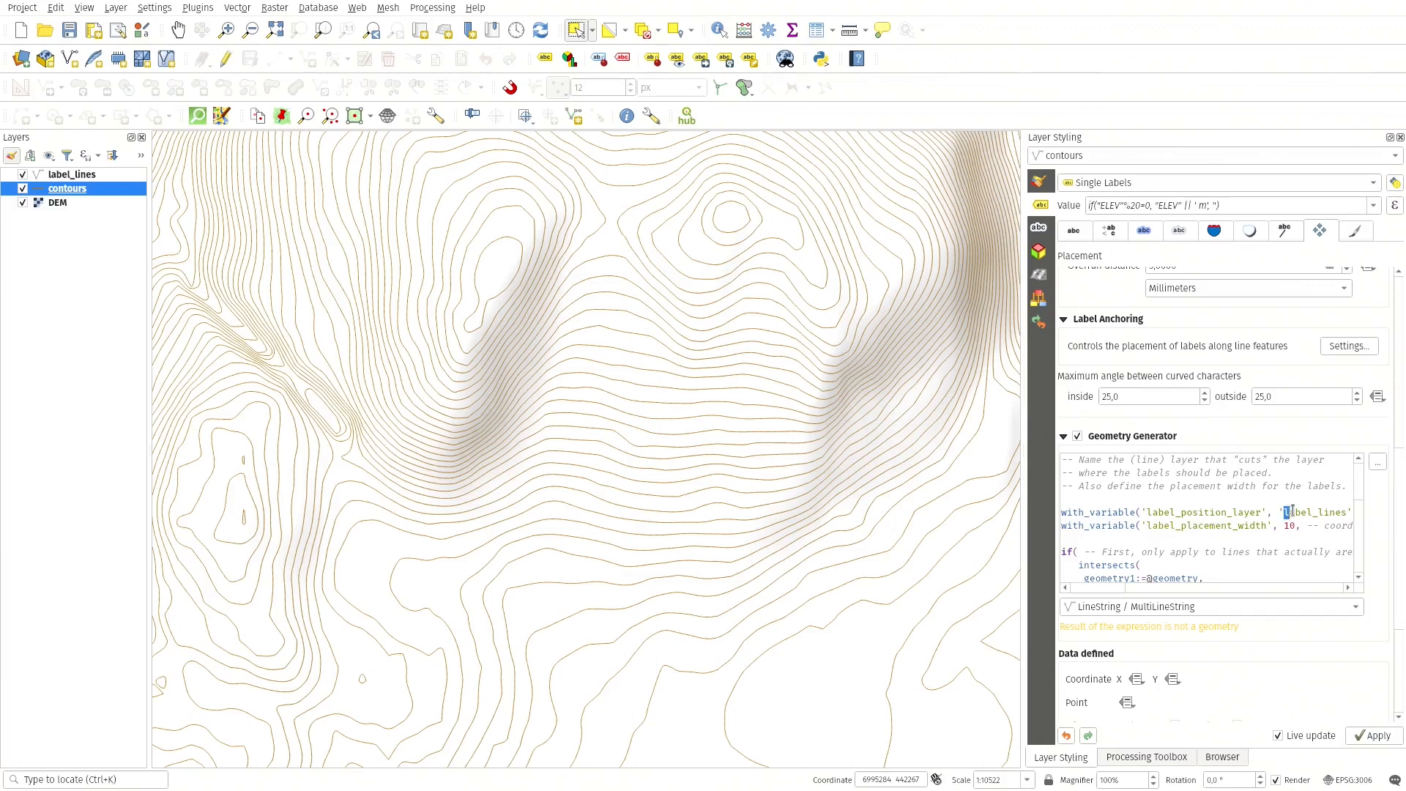
double_click(1315, 513)
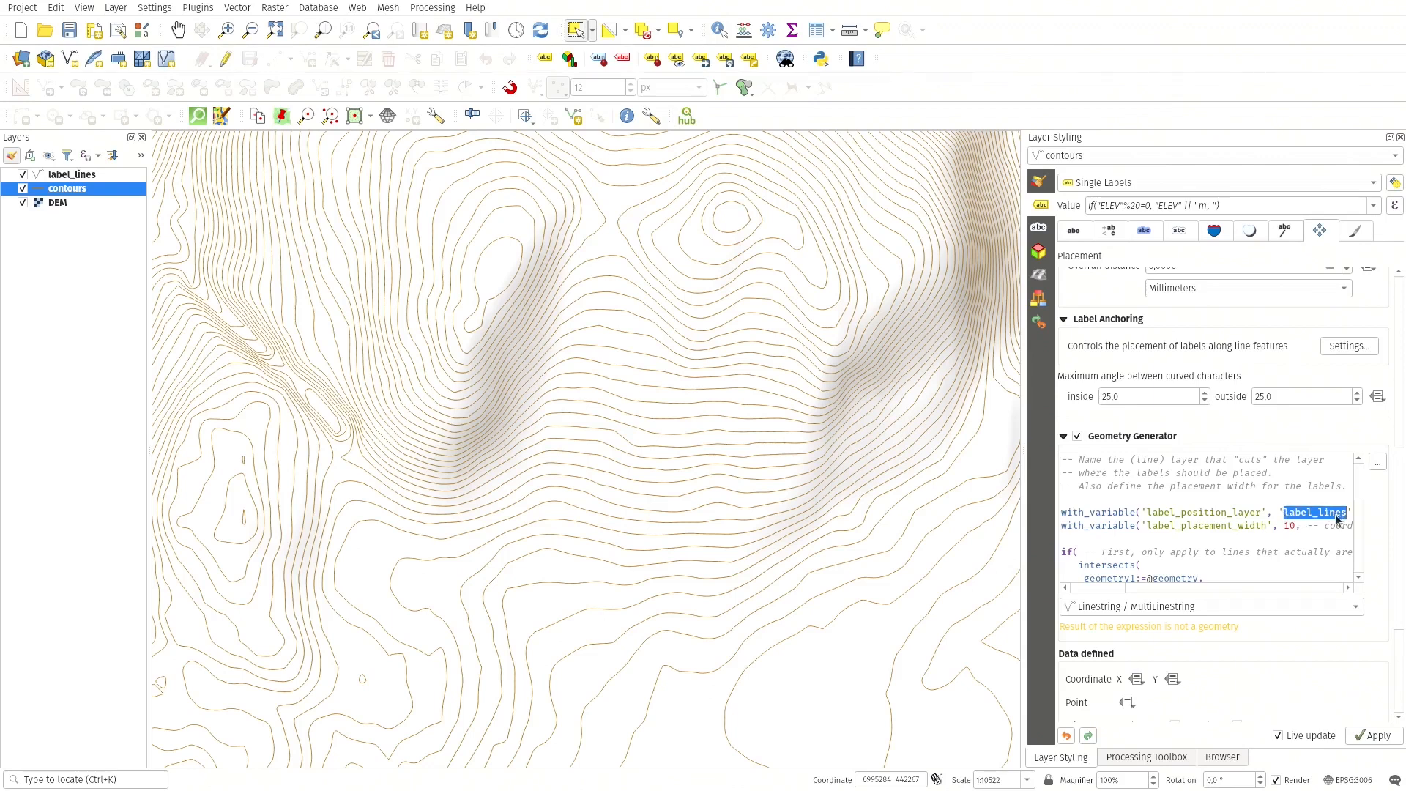
mouse_move(57, 174)
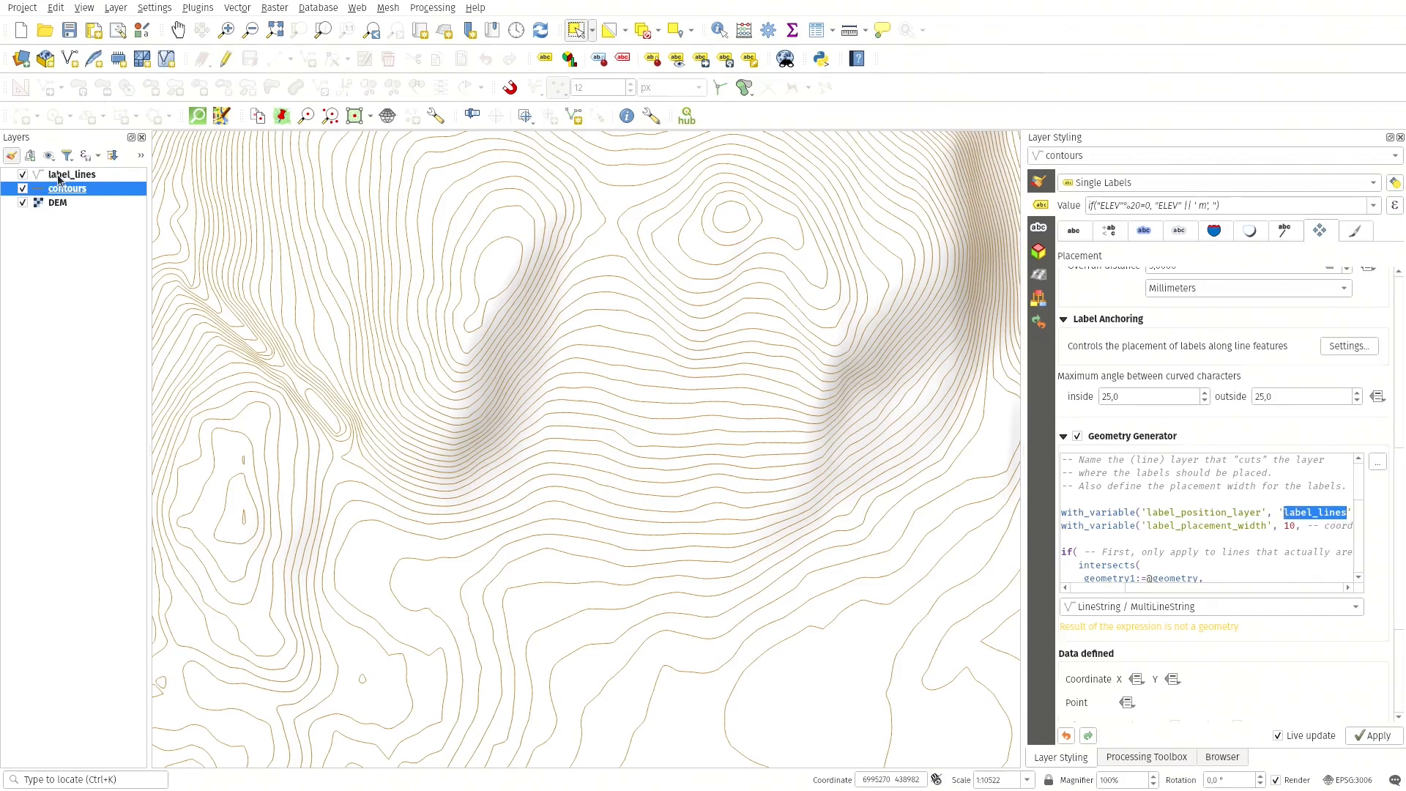
click(72, 174)
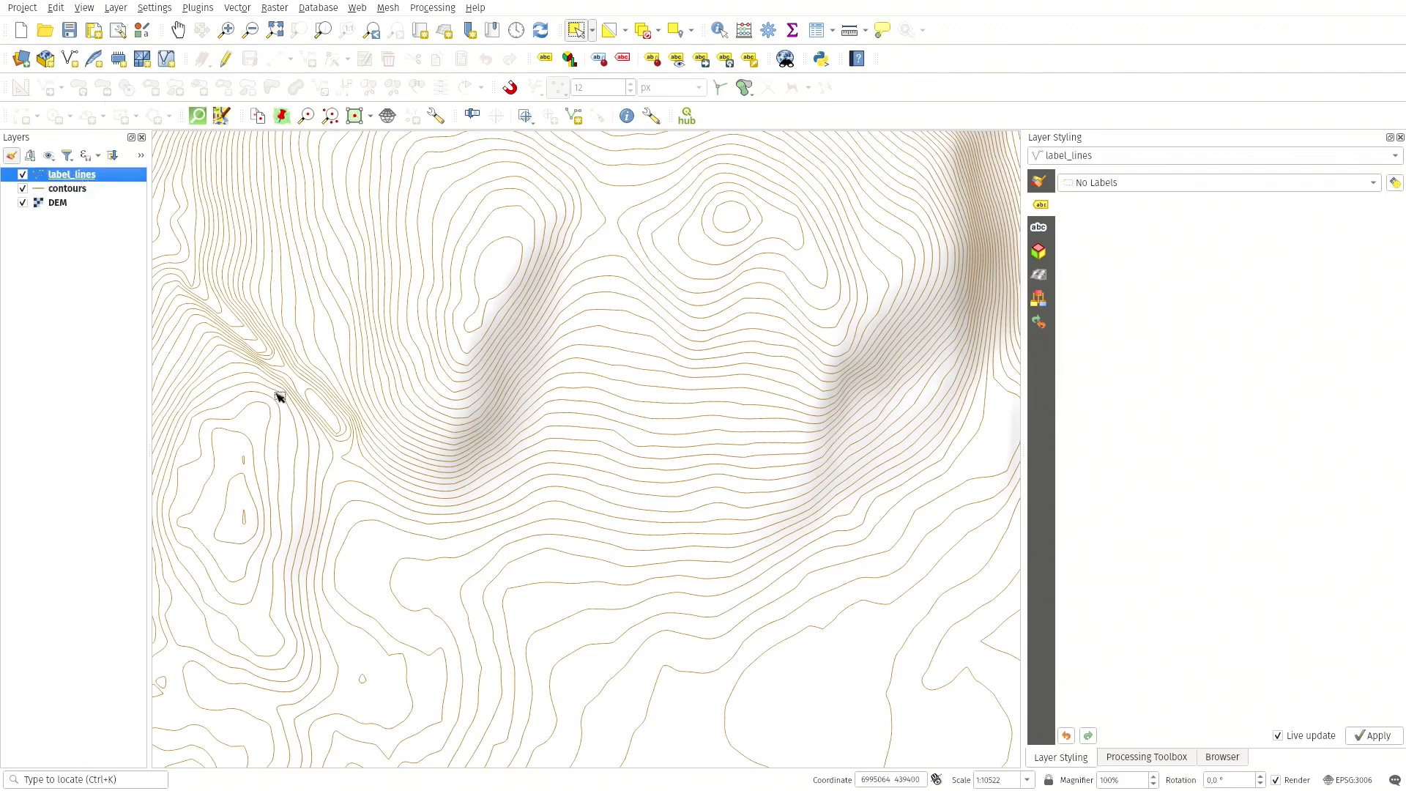
click(67, 188)
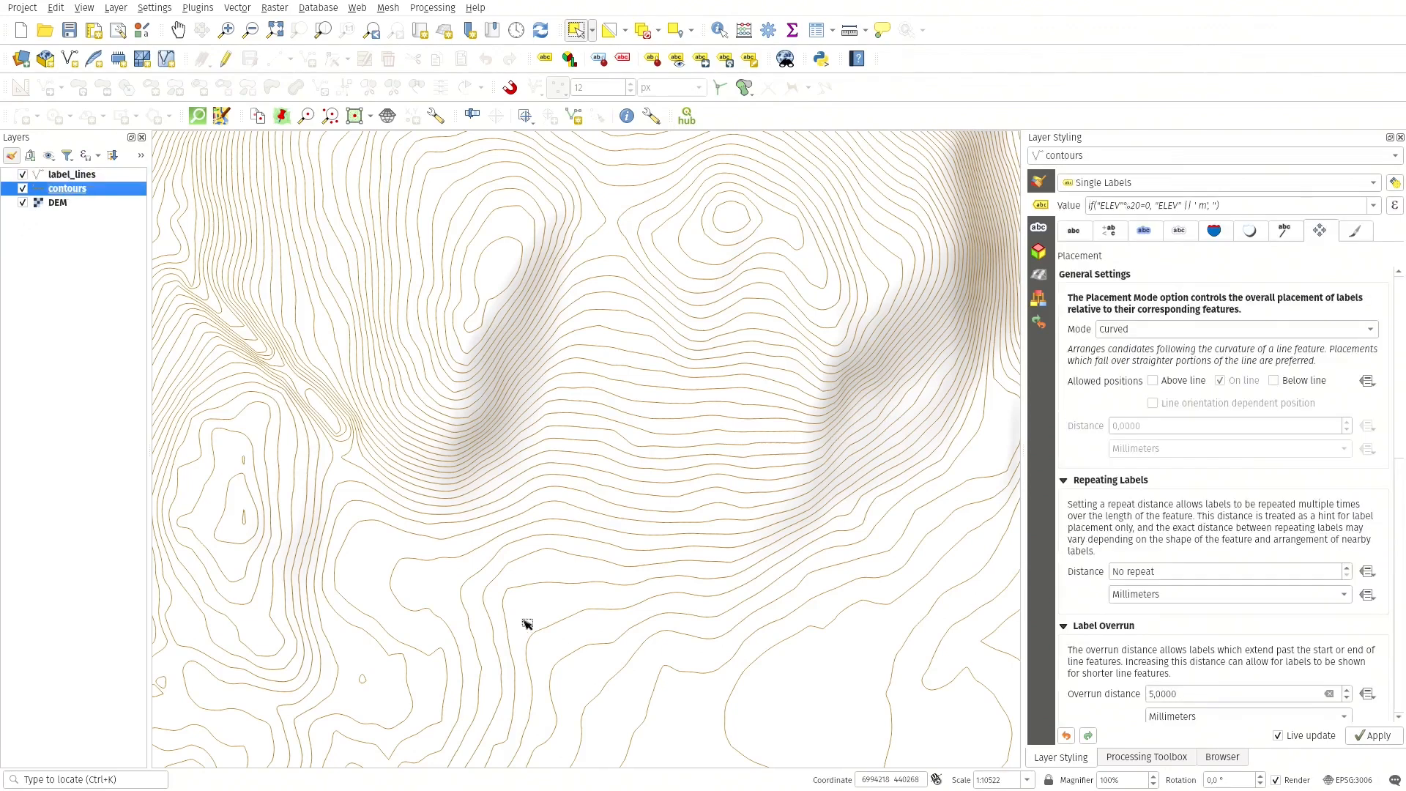
mouse_move(482, 329)
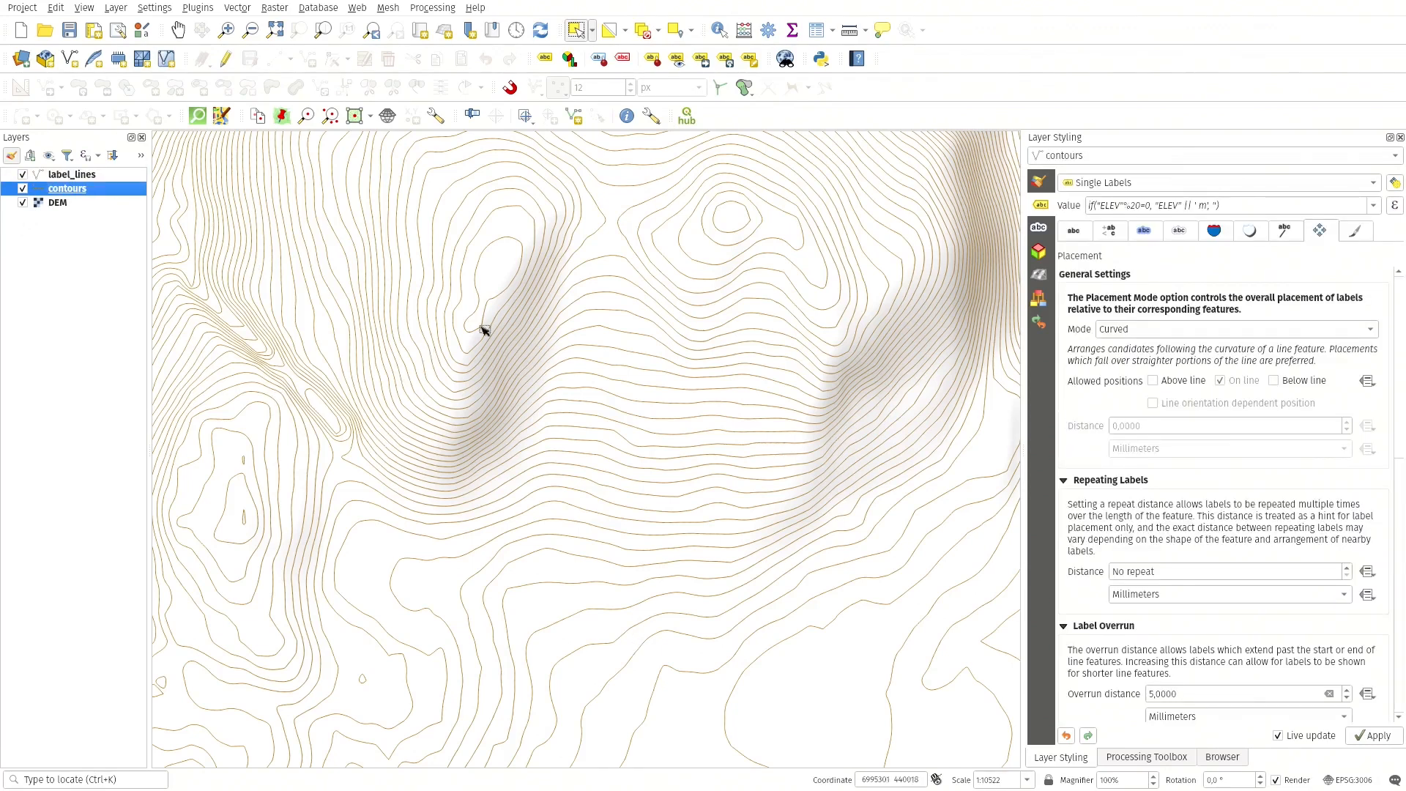
mouse_move(464, 302)
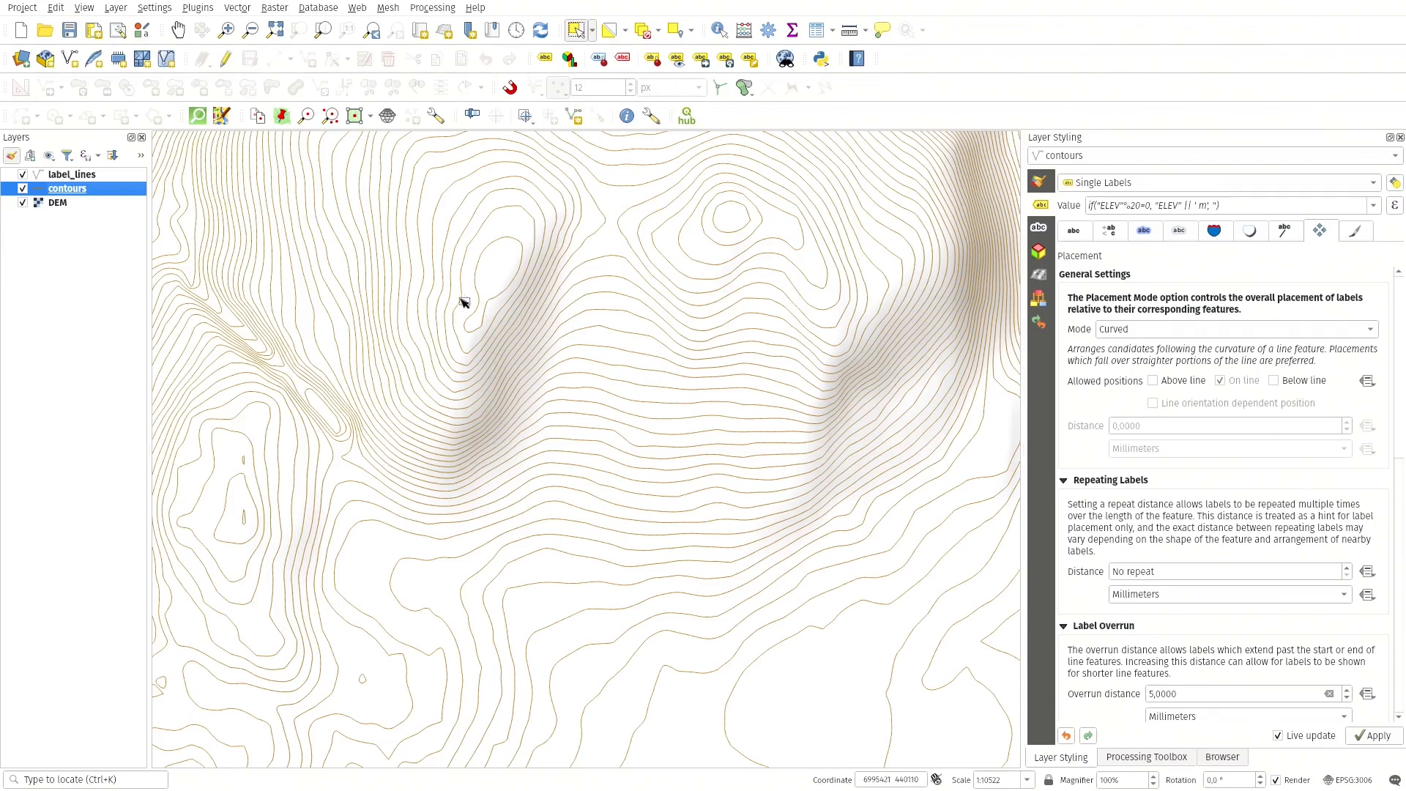
- Edit label_lines and draw a new line across the slope so elevation labels appear along it
click(70, 174)
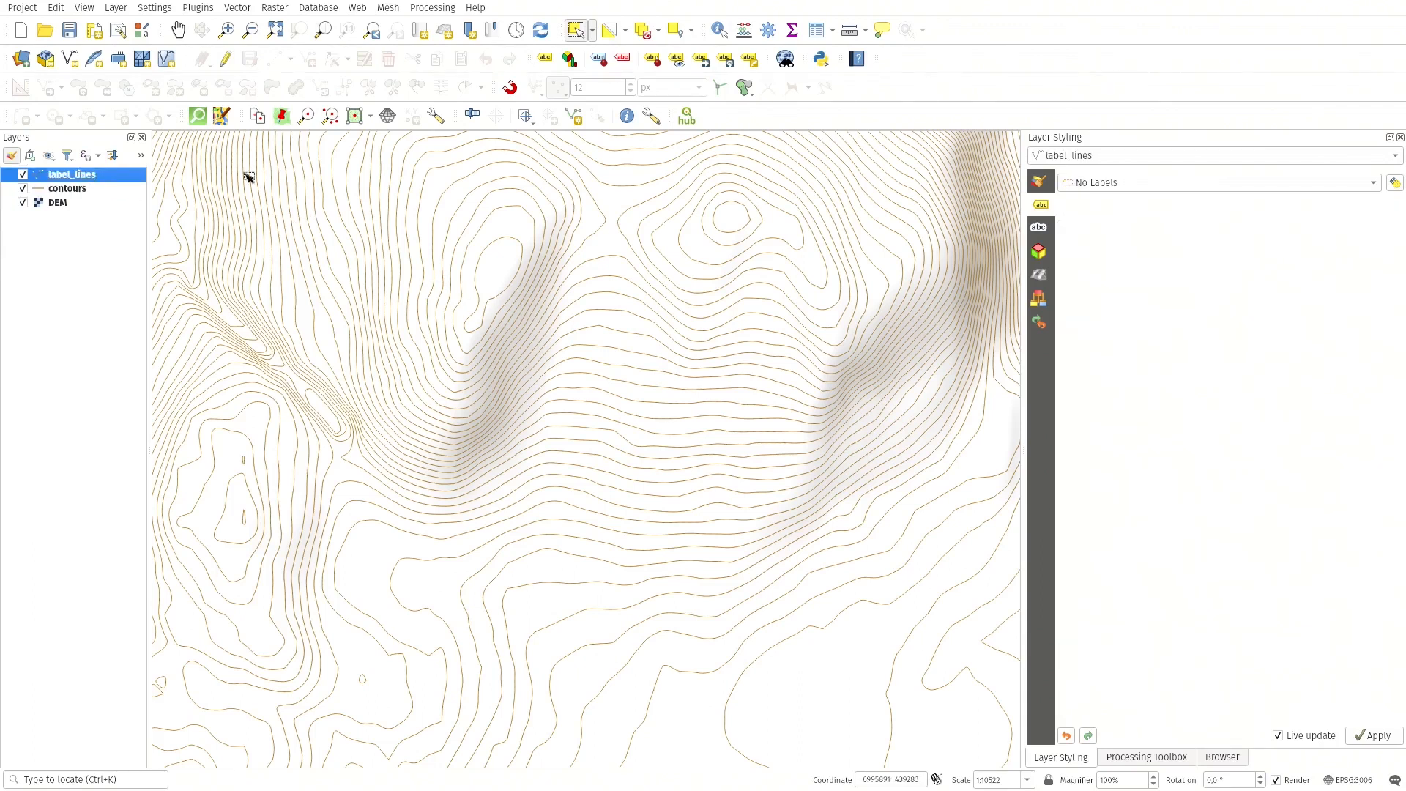
click(224, 58)
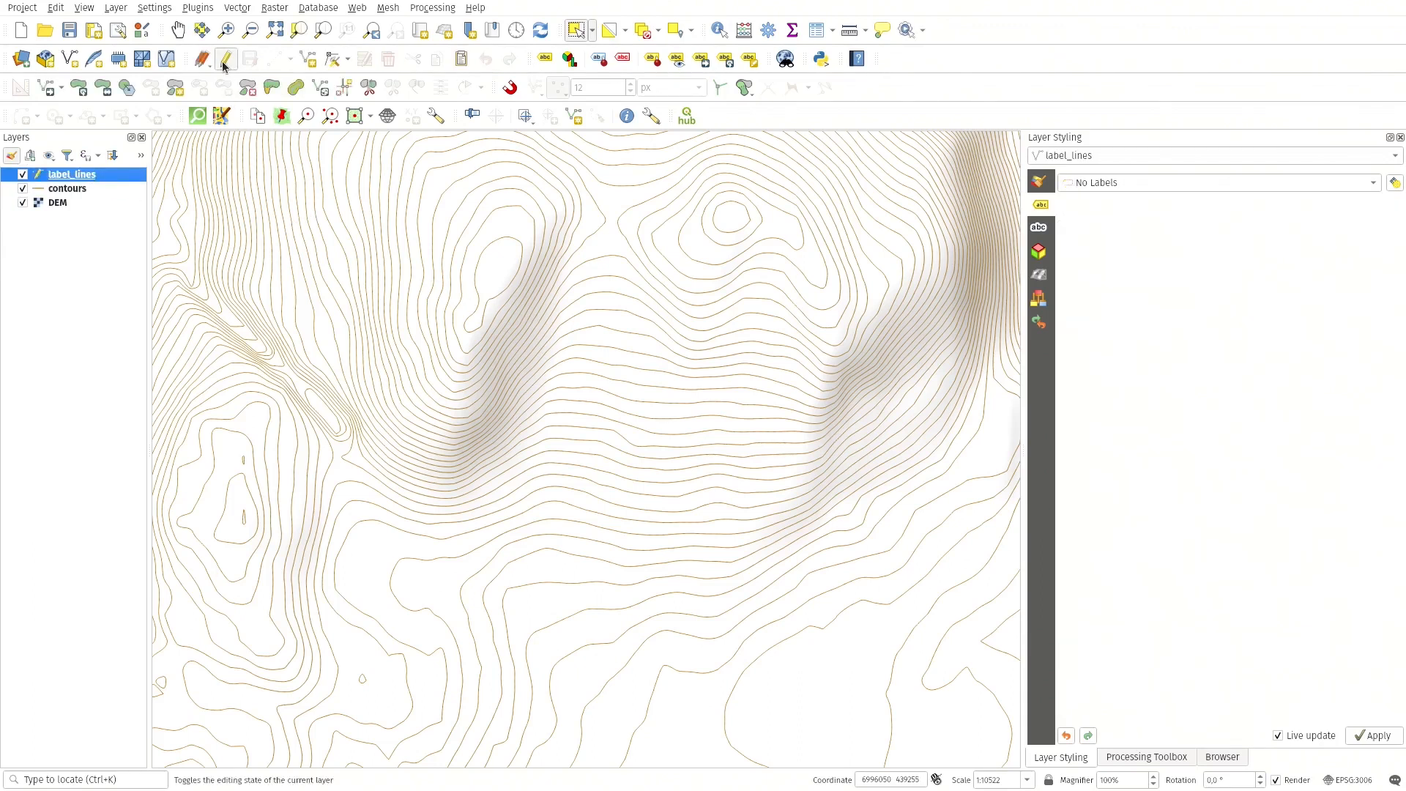
click(224, 58)
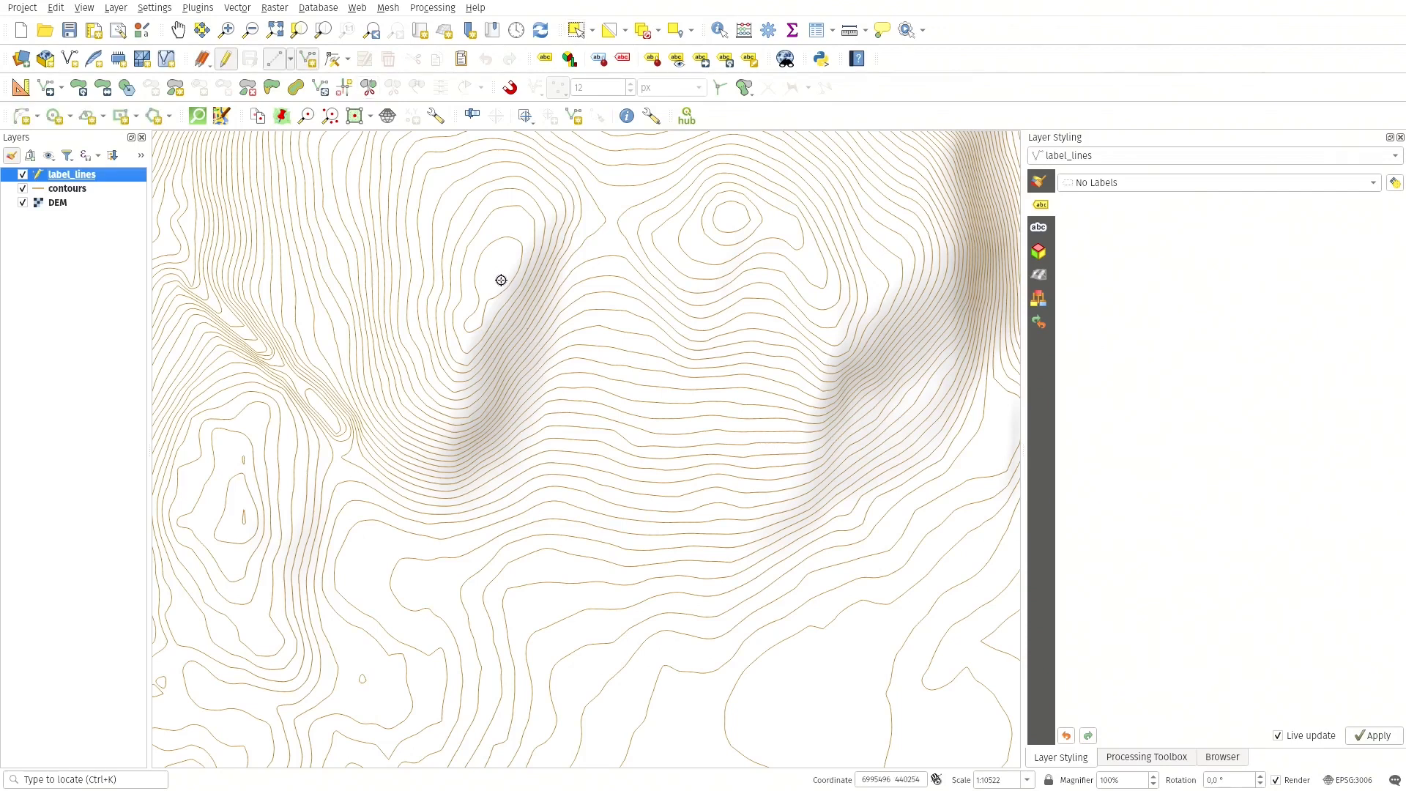
mouse_move(526, 327)
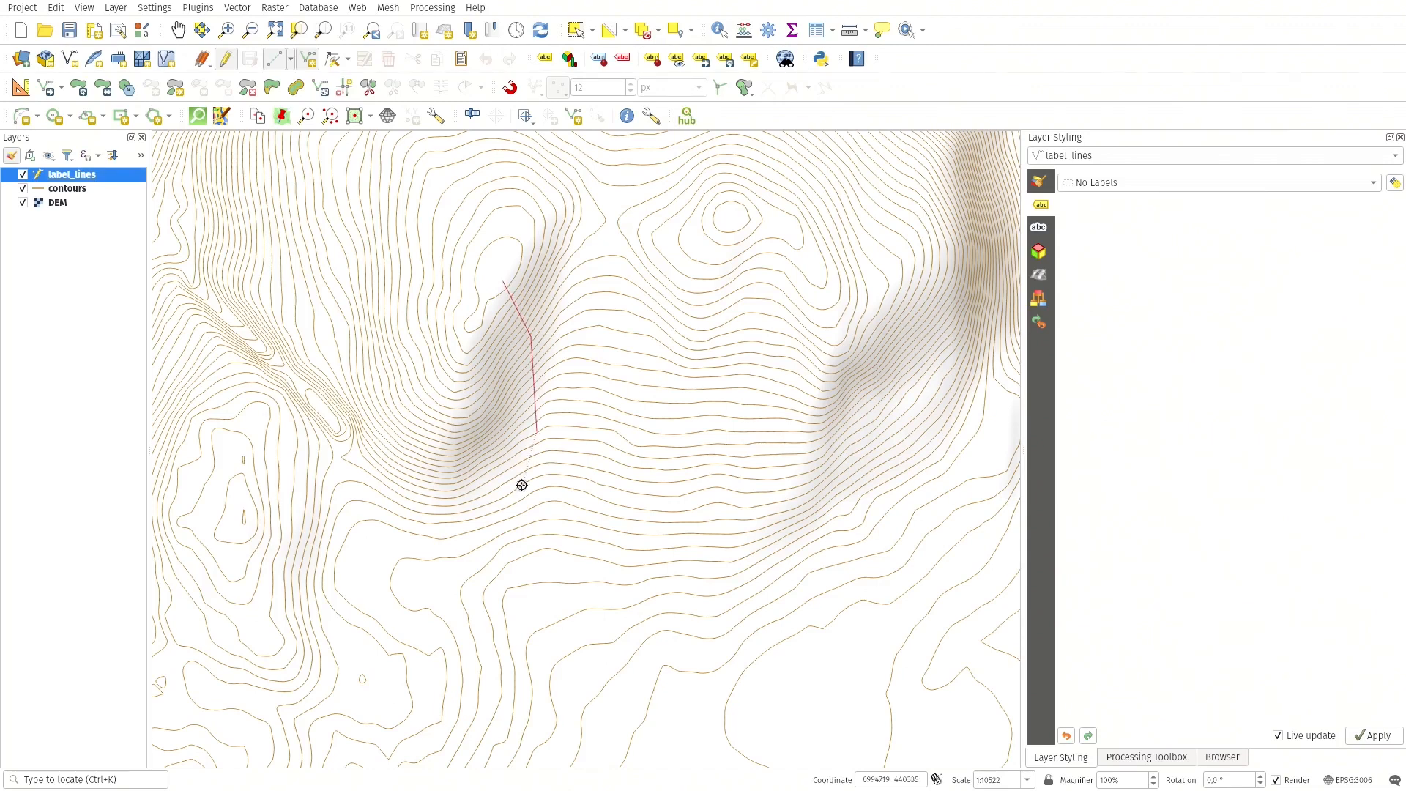
click(492, 516)
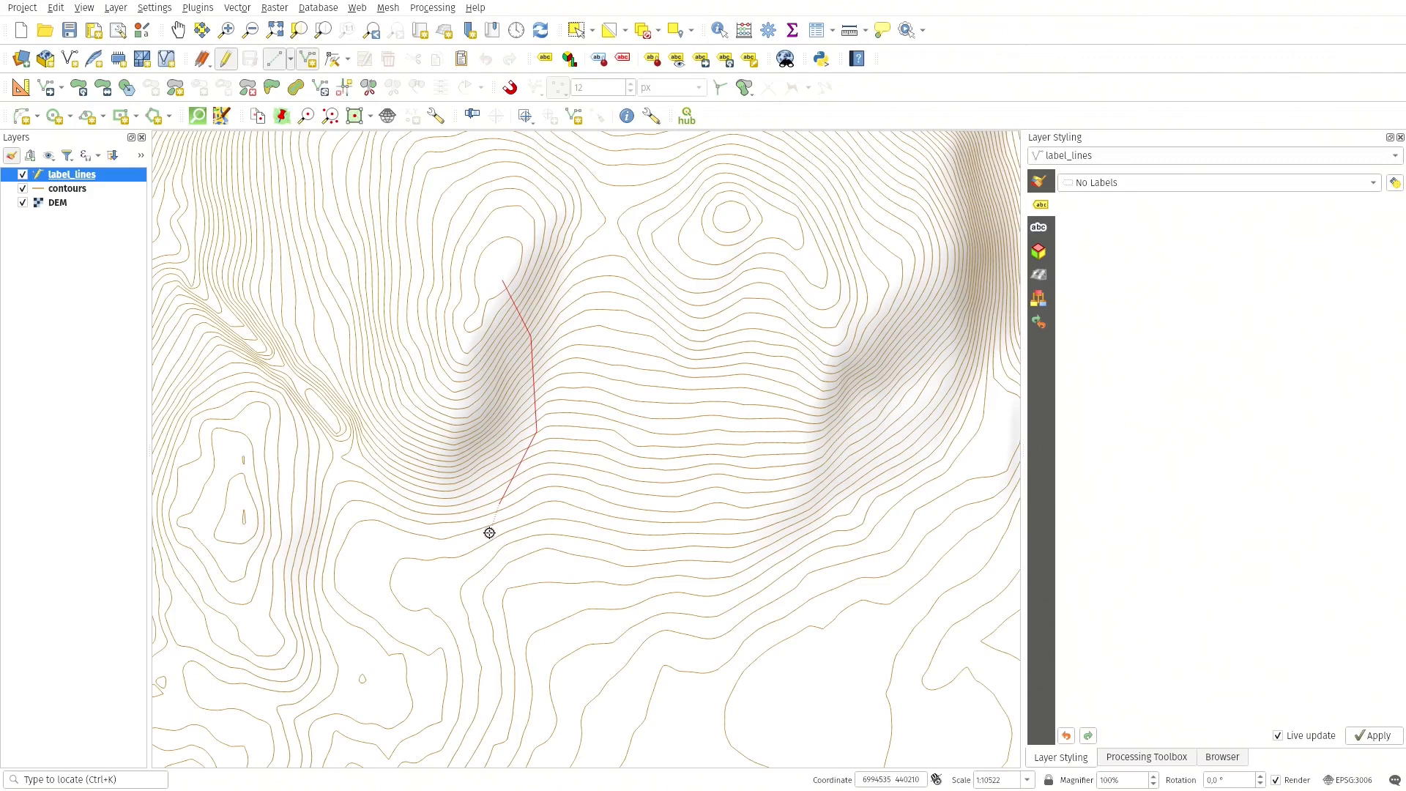
click(484, 59)
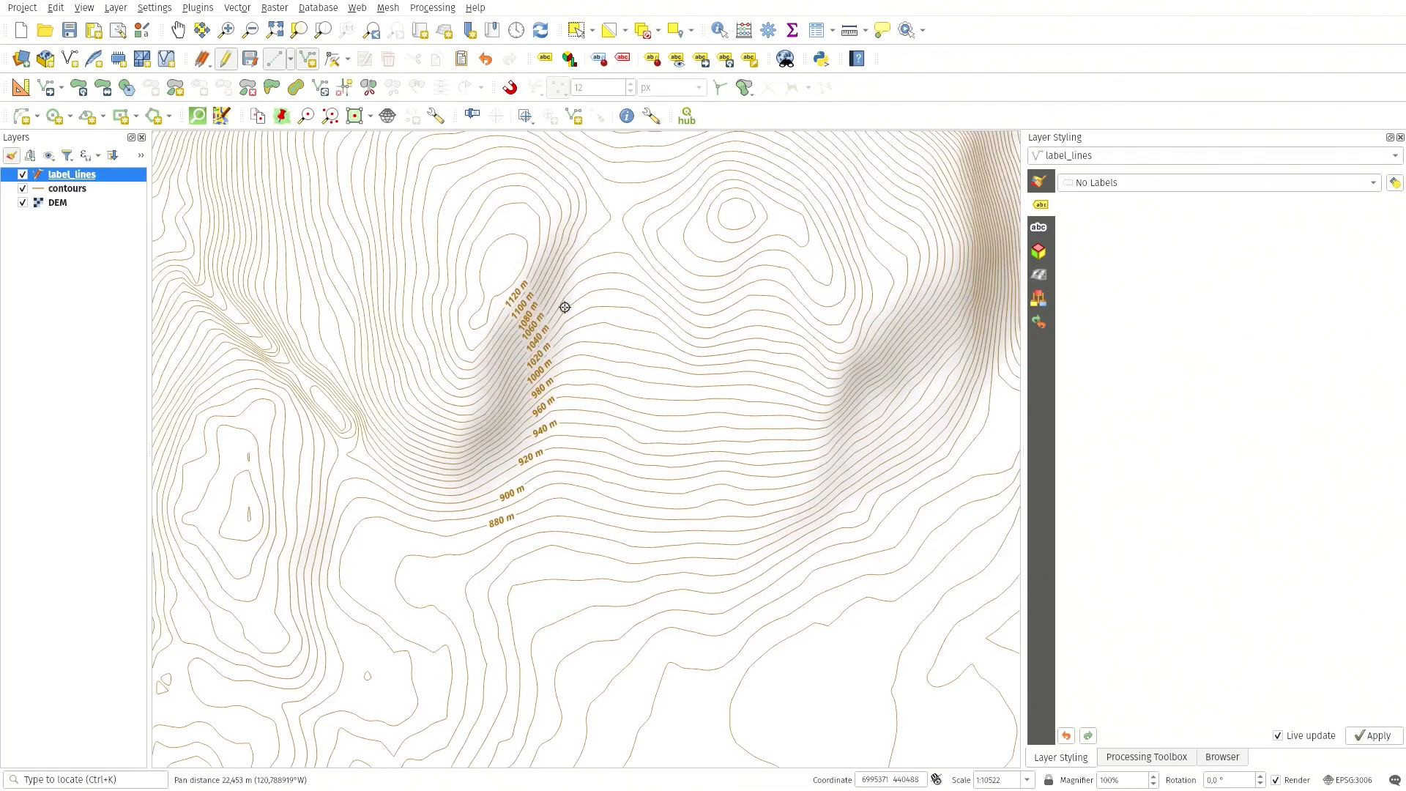
mouse_move(535, 522)
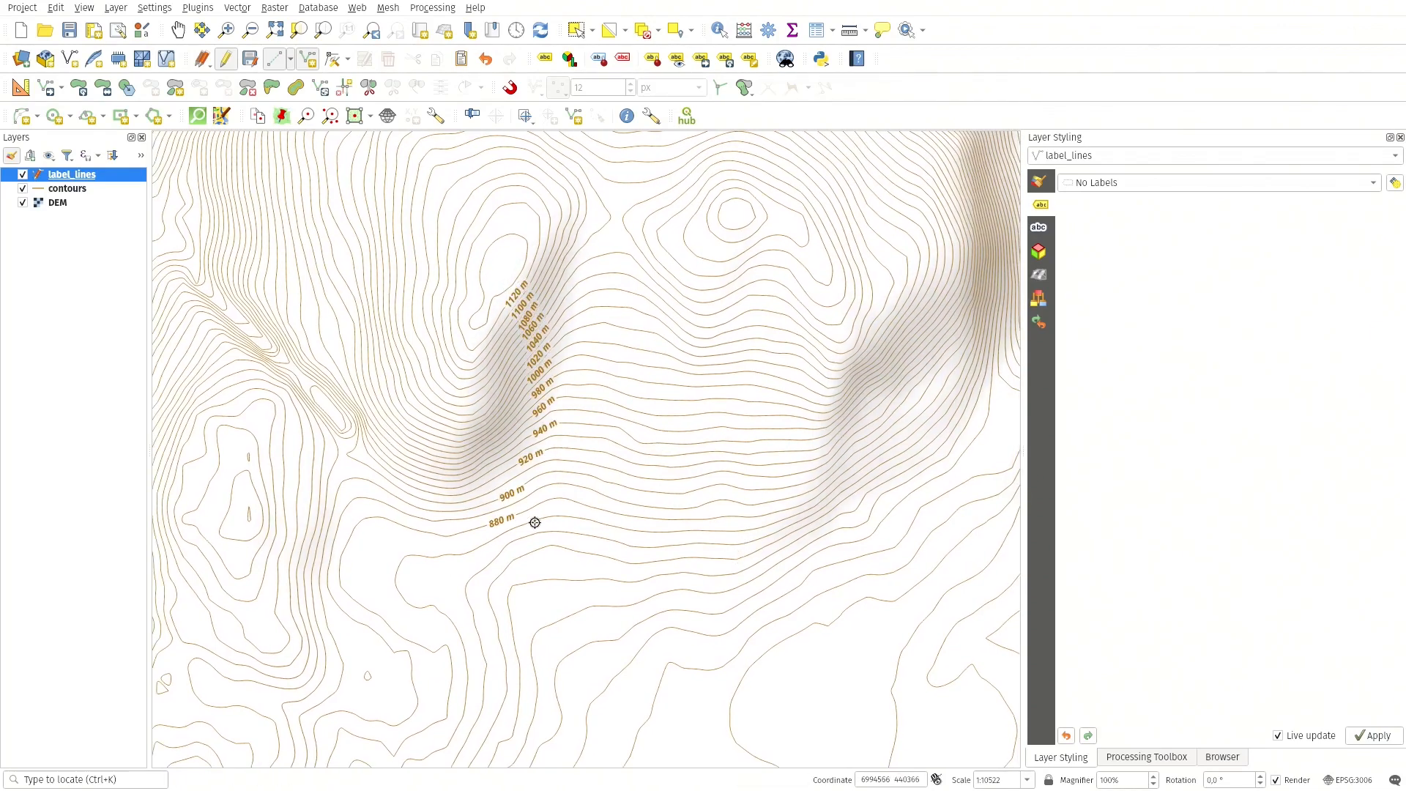
- Make the drawn label line faint by lowering its opacity to 17% in Symbology
click(1040, 182)
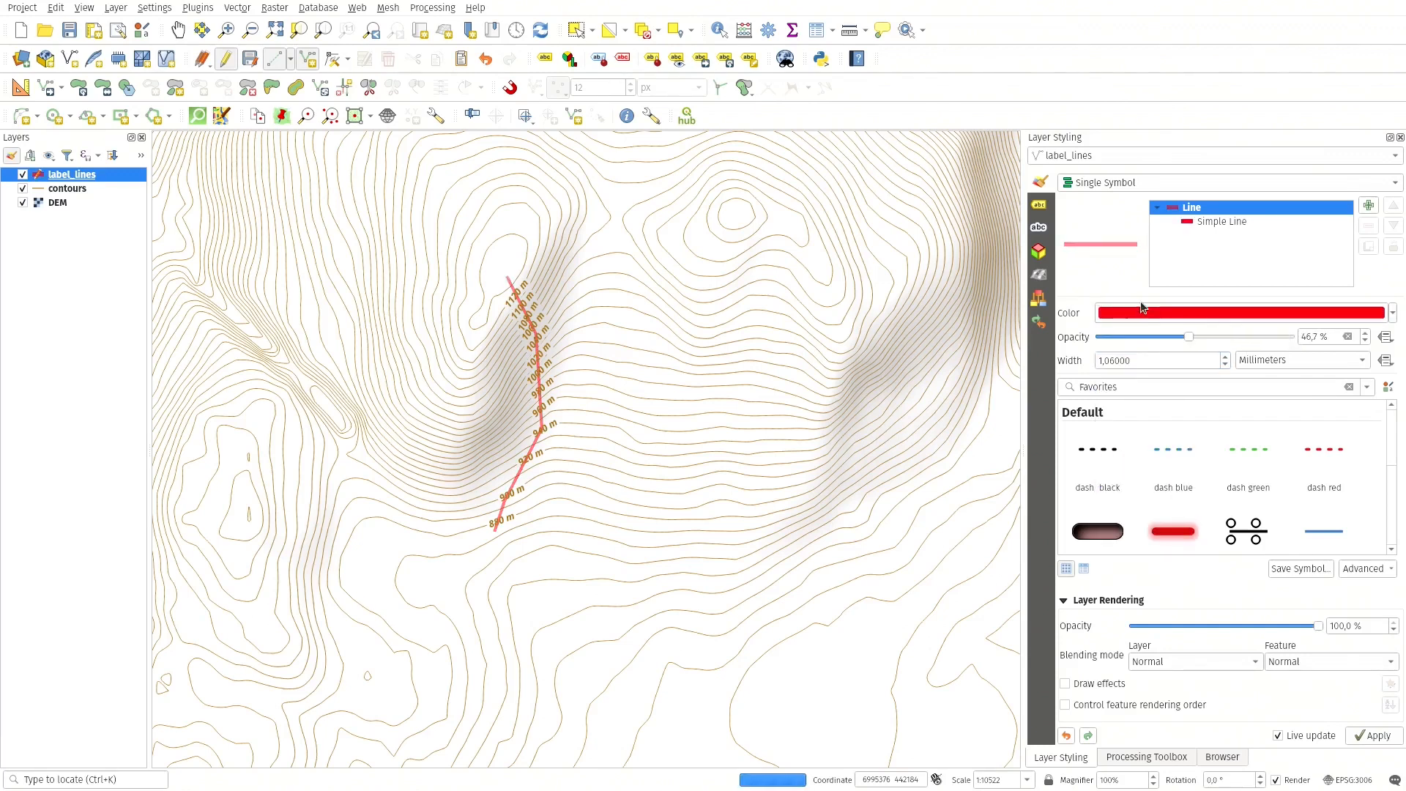
mouse_move(528, 390)
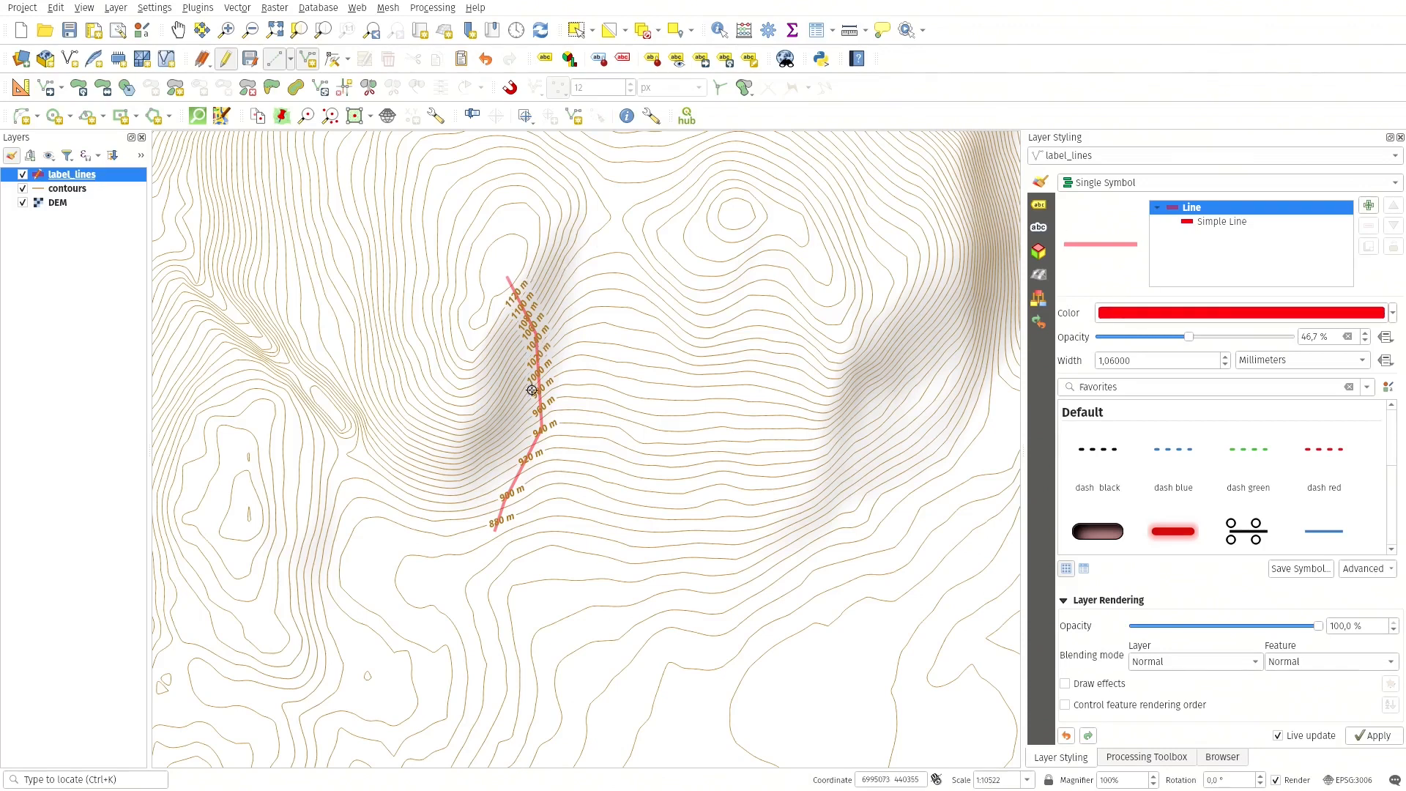
mouse_move(539, 479)
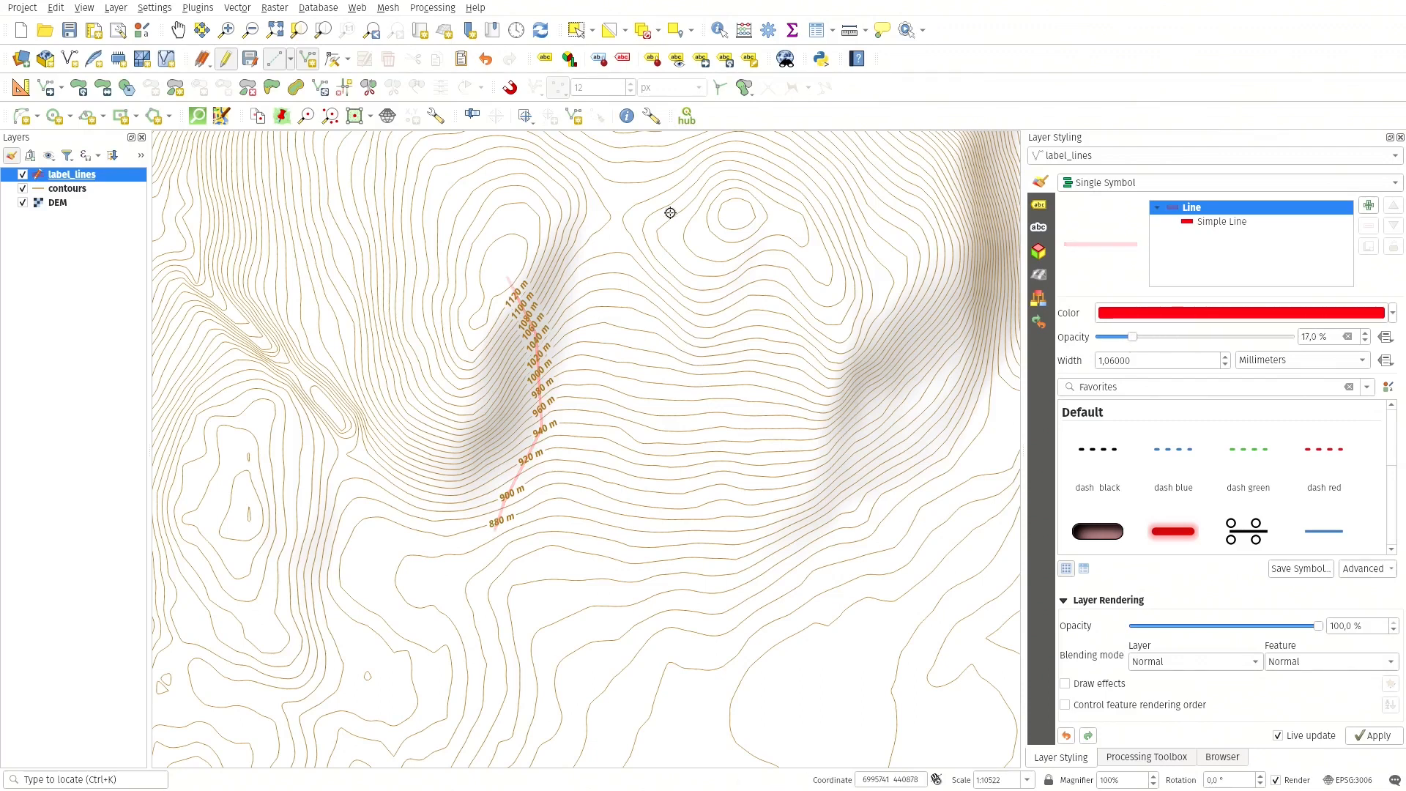
mouse_move(735, 223)
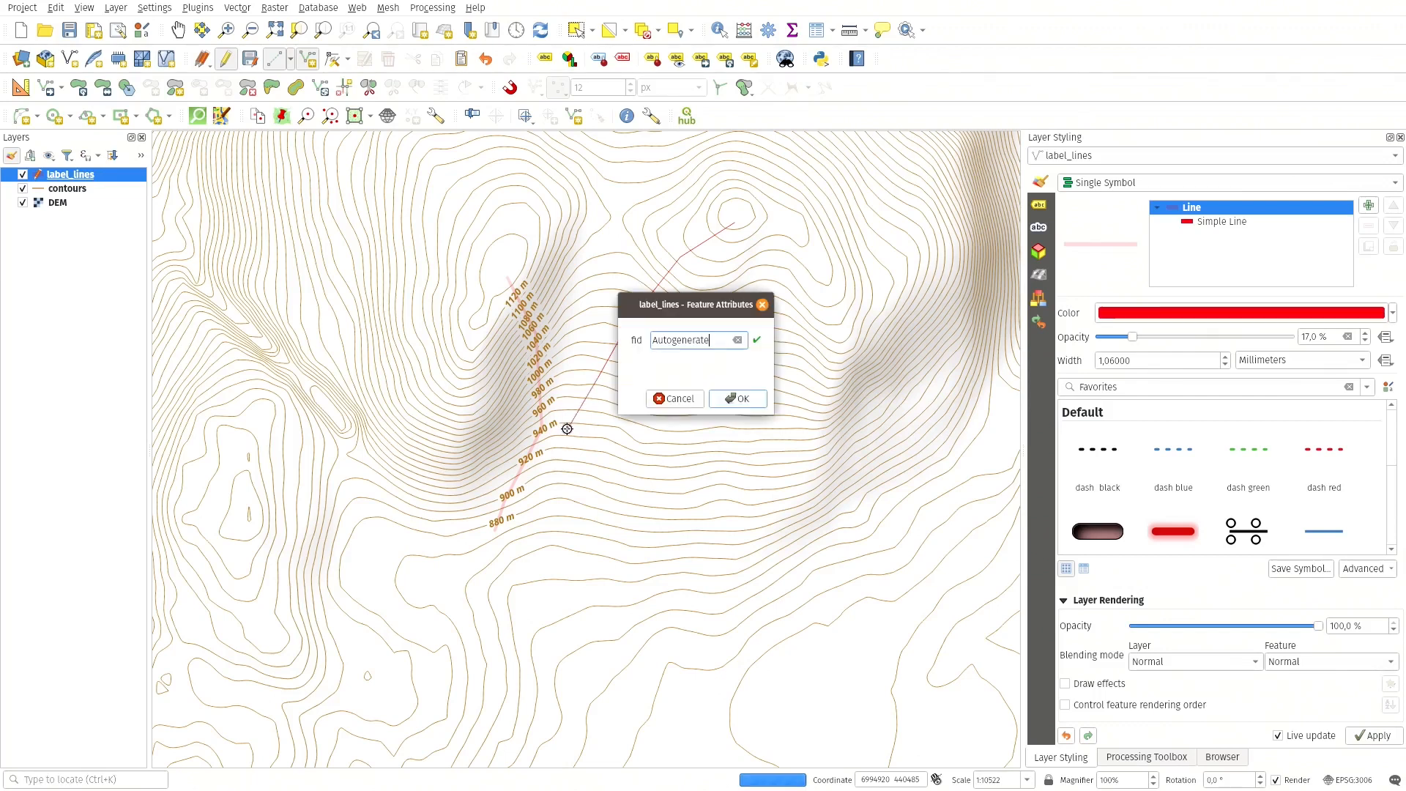
- Accept the attributes of the second label line crossing the opposite slope
click(737, 398)
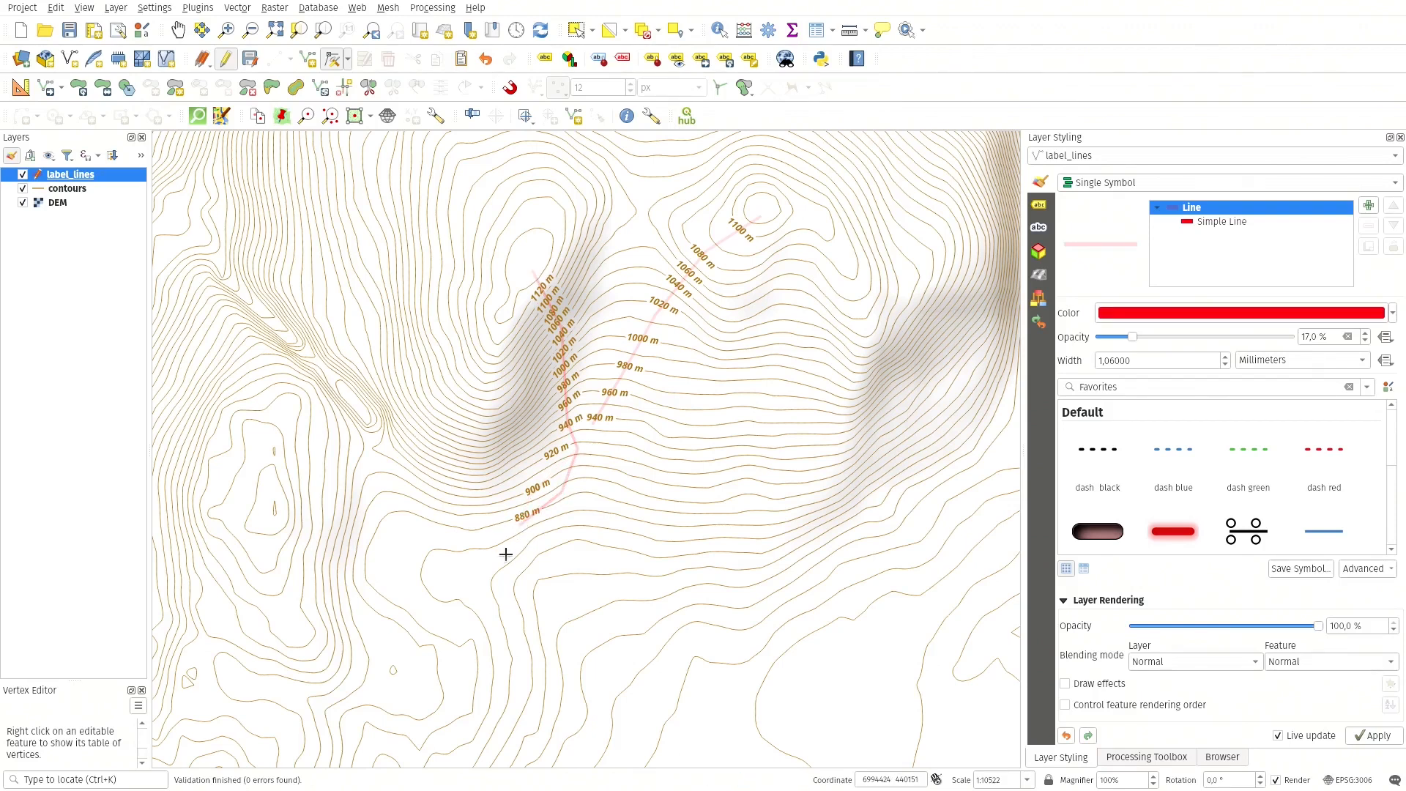
mouse_move(606, 523)
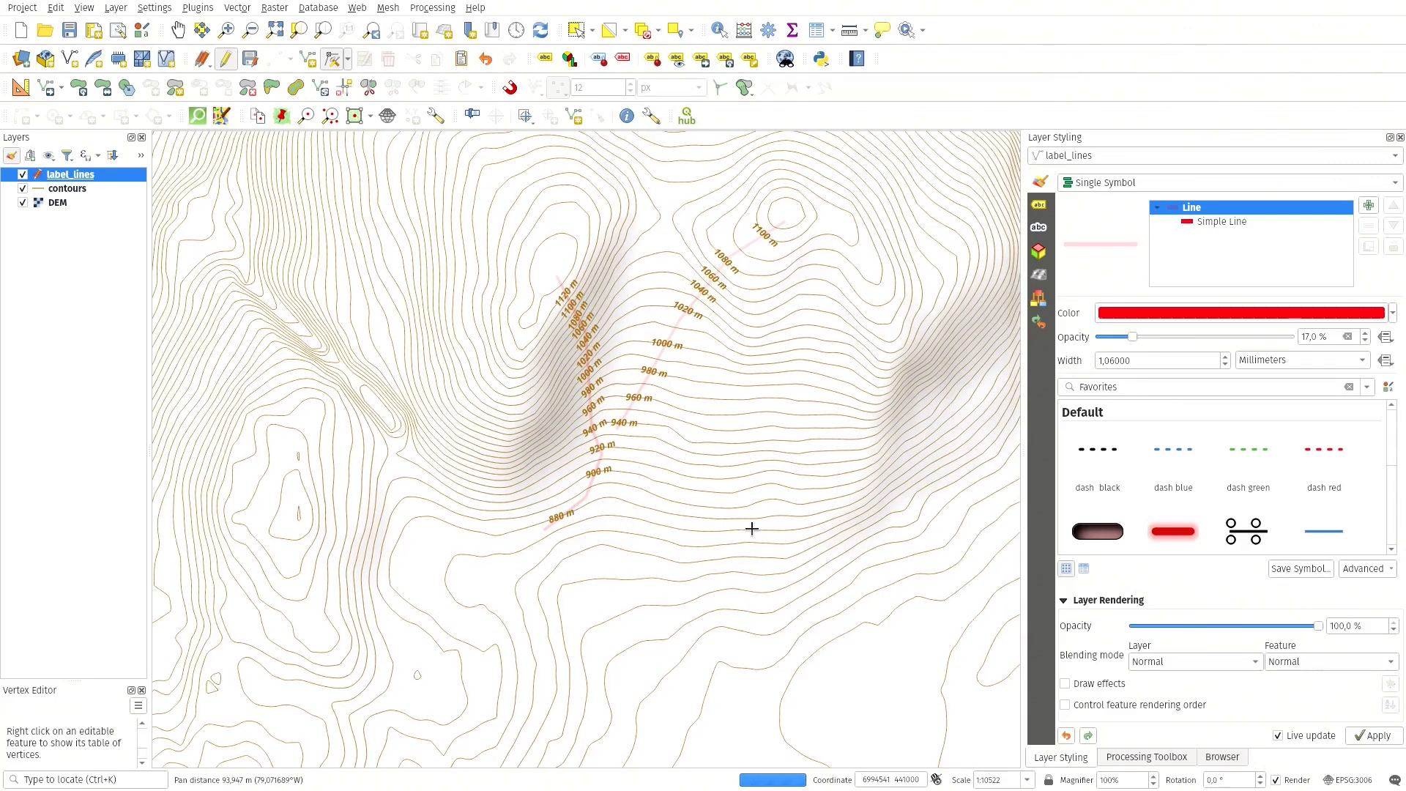
mouse_move(867, 333)
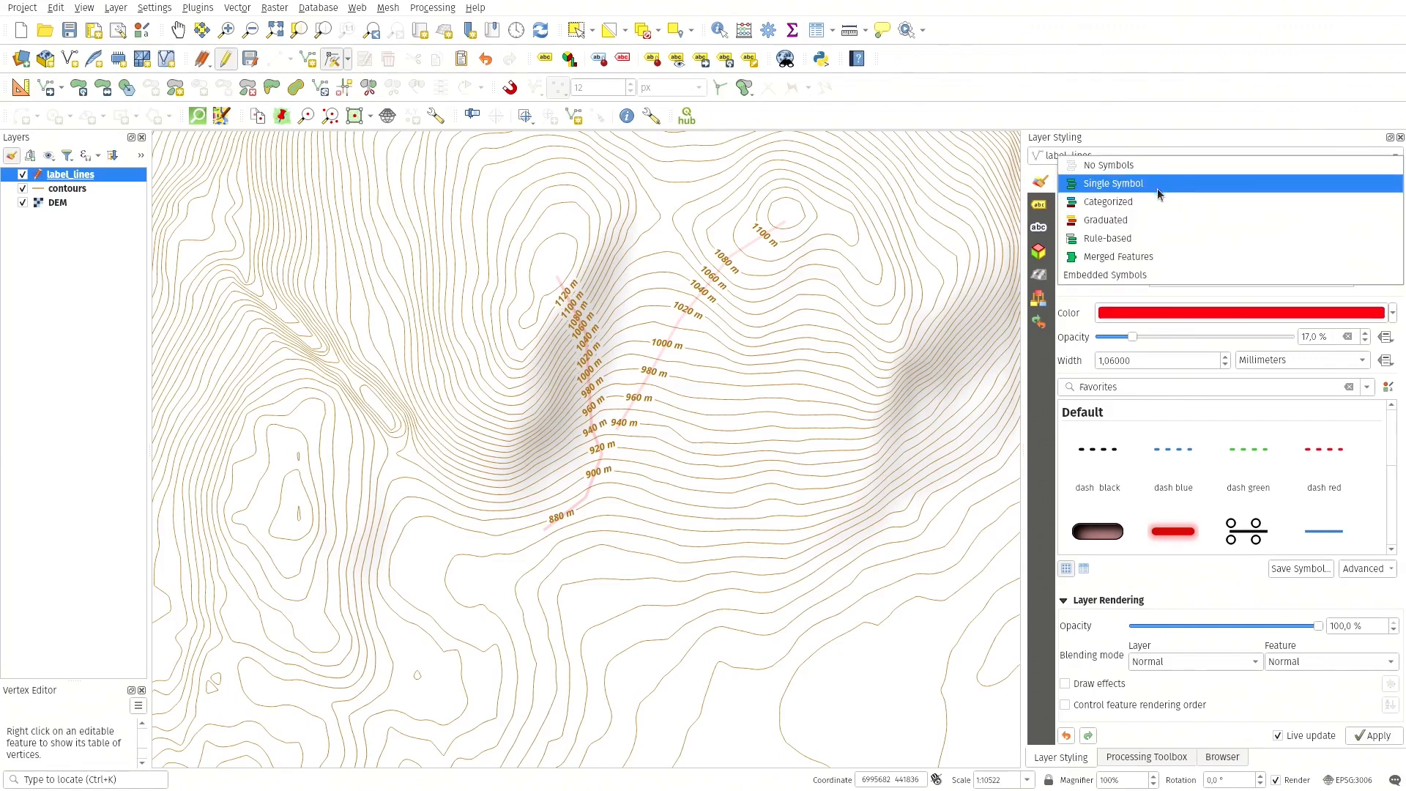
- Render label_lines with No Symbols so only the contour labels remain, then show the contours layer's styling
click(1107, 165)
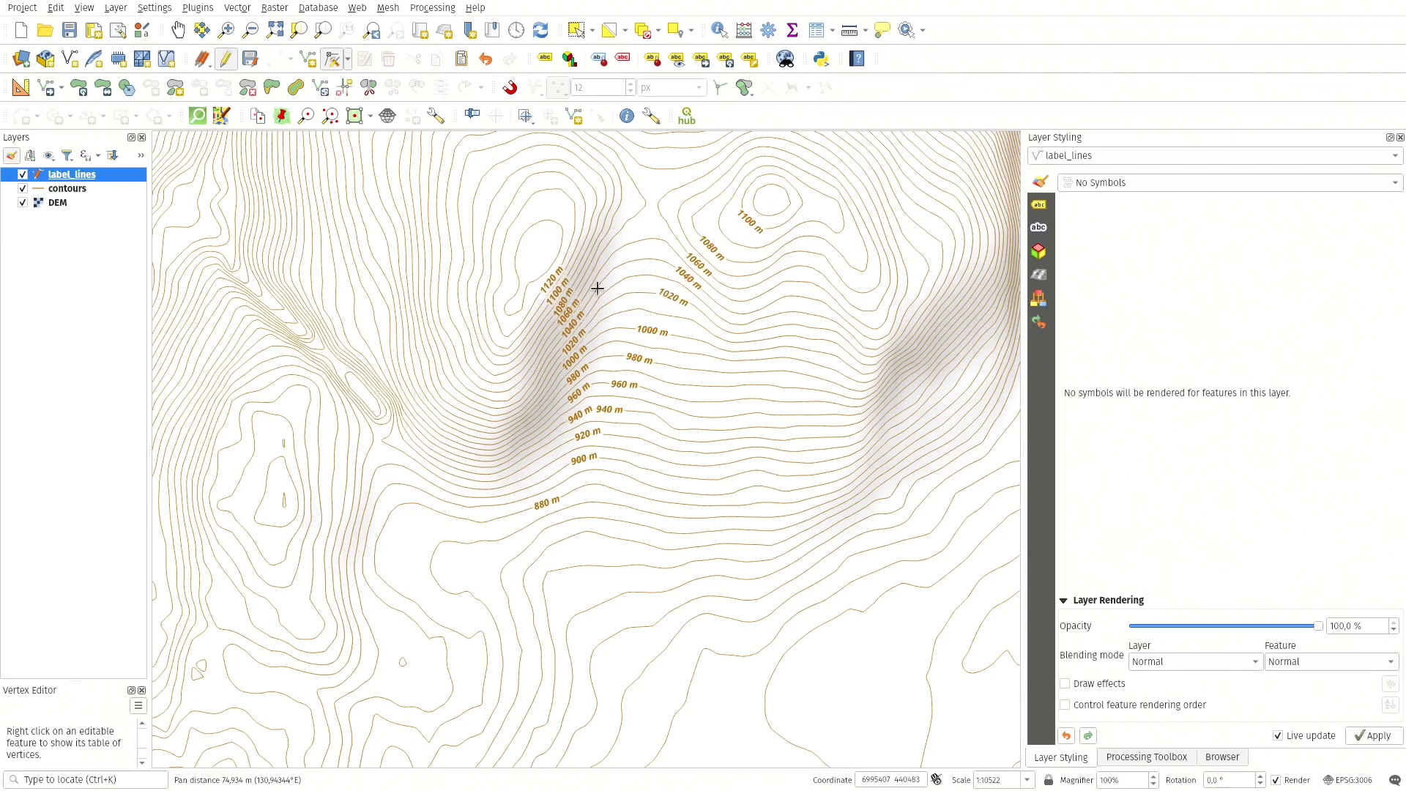
click(67, 188)
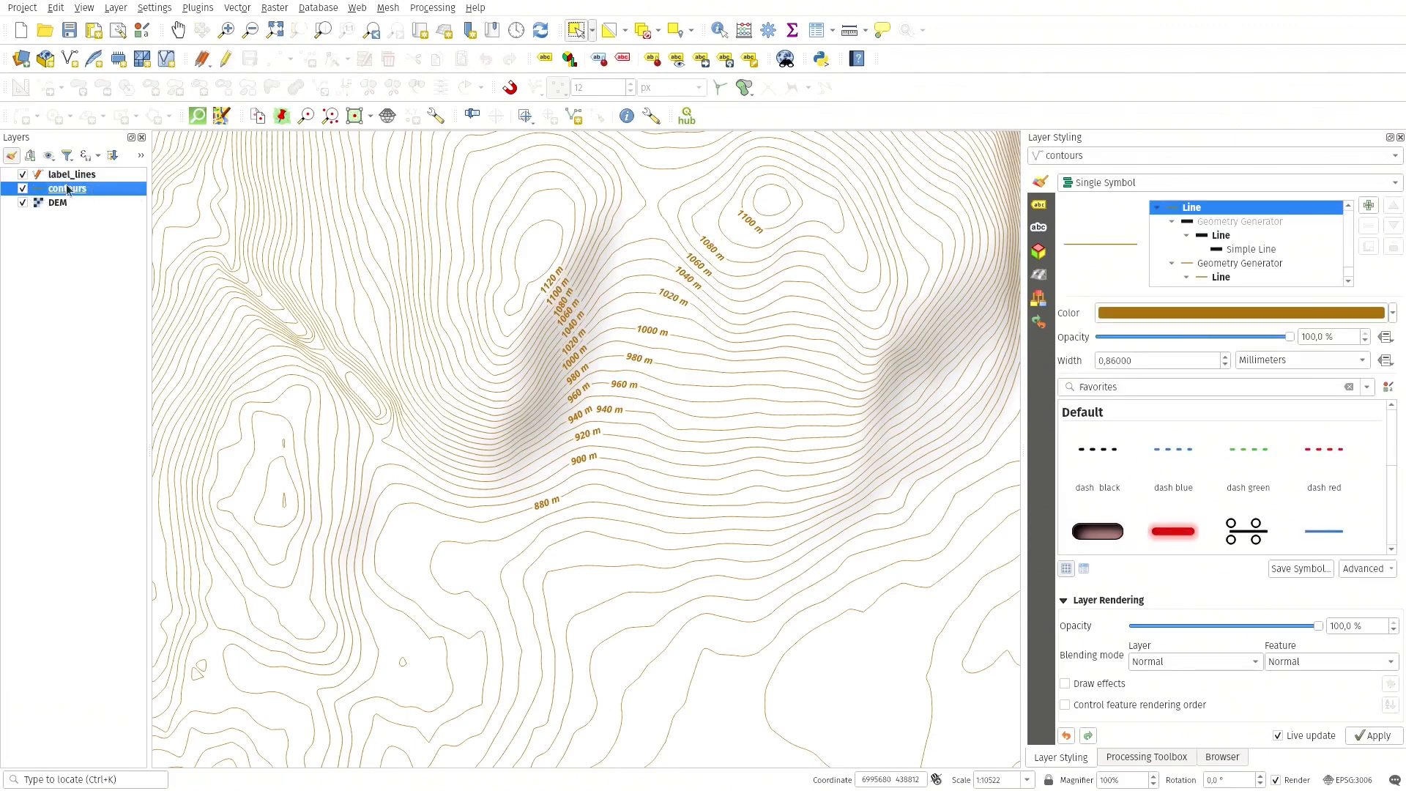
mouse_move(67, 189)
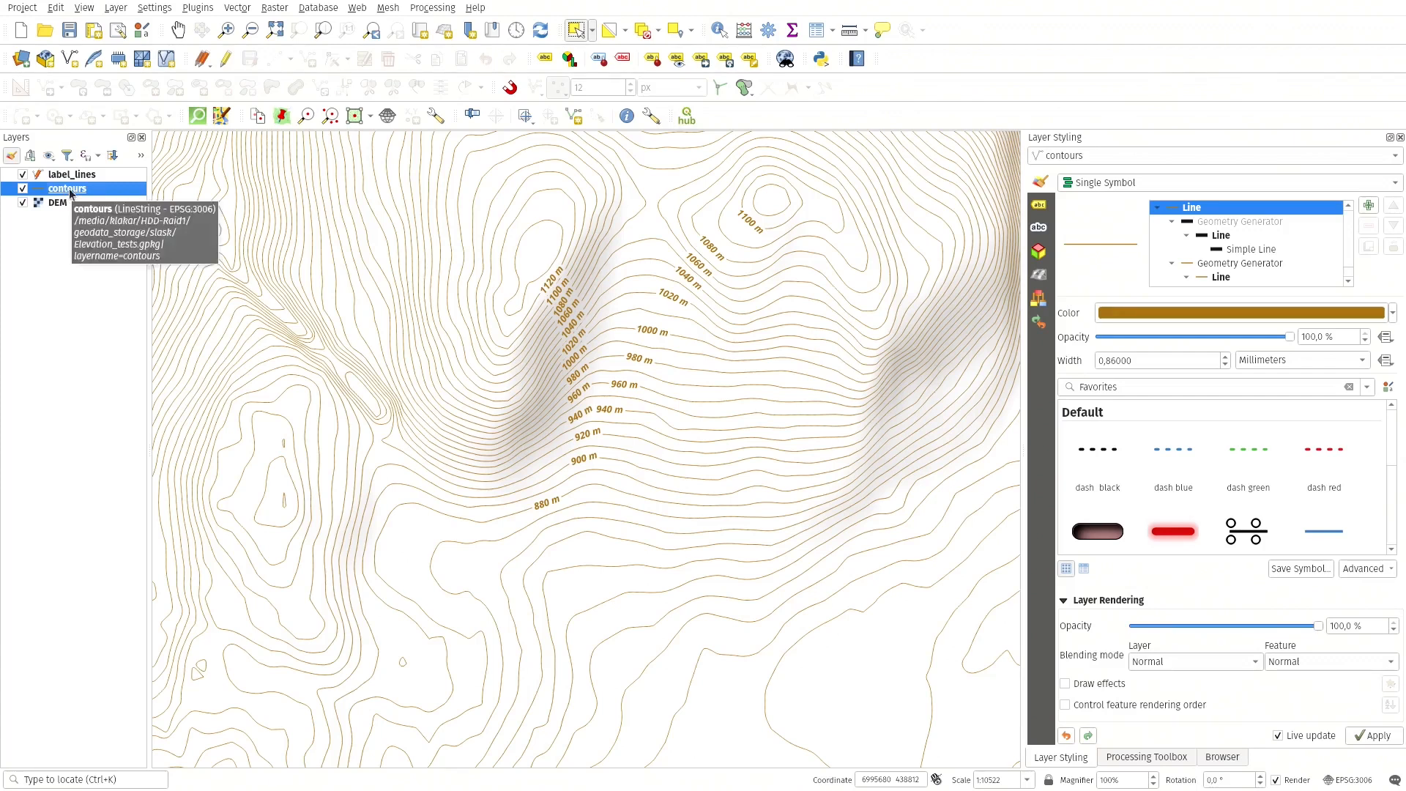
mouse_move(70, 175)
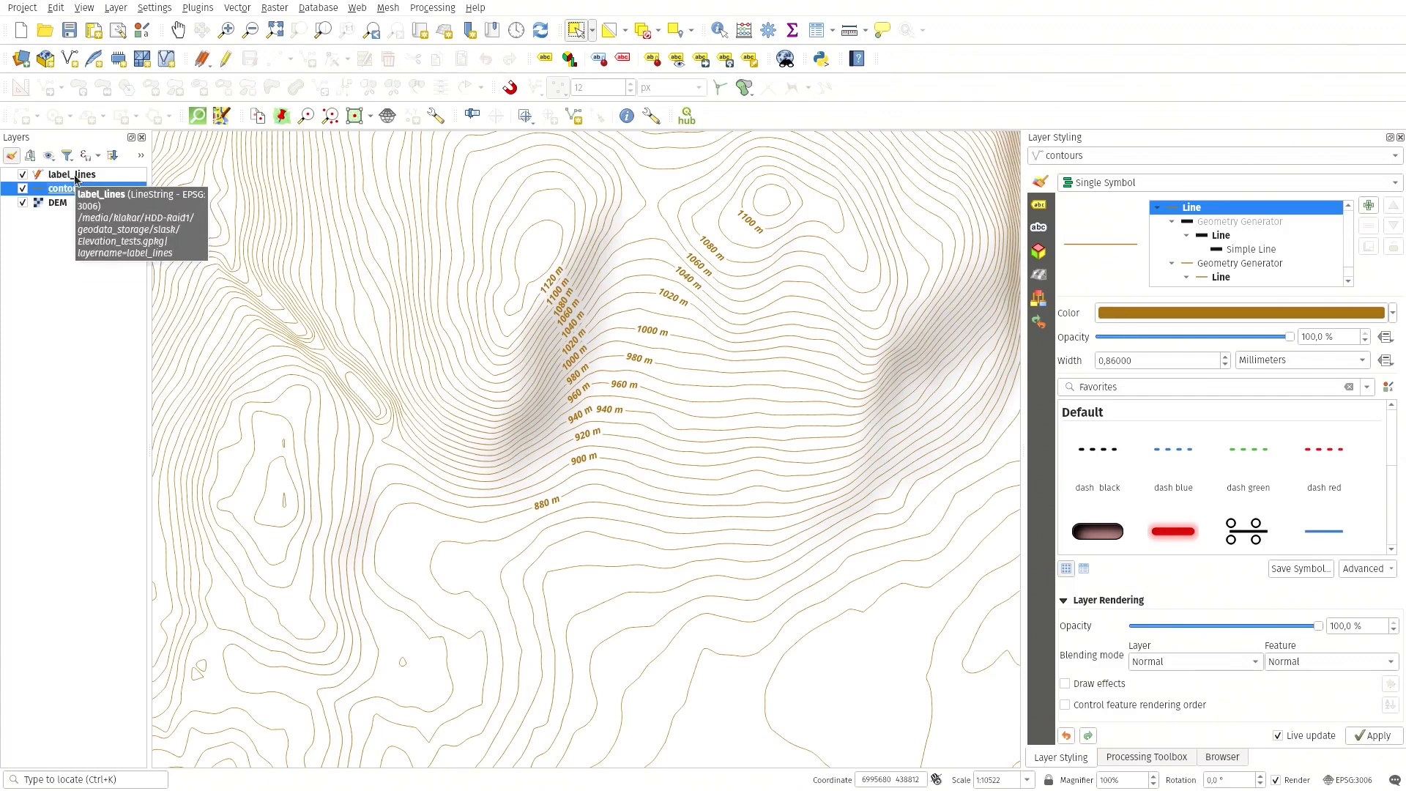
click(73, 174)
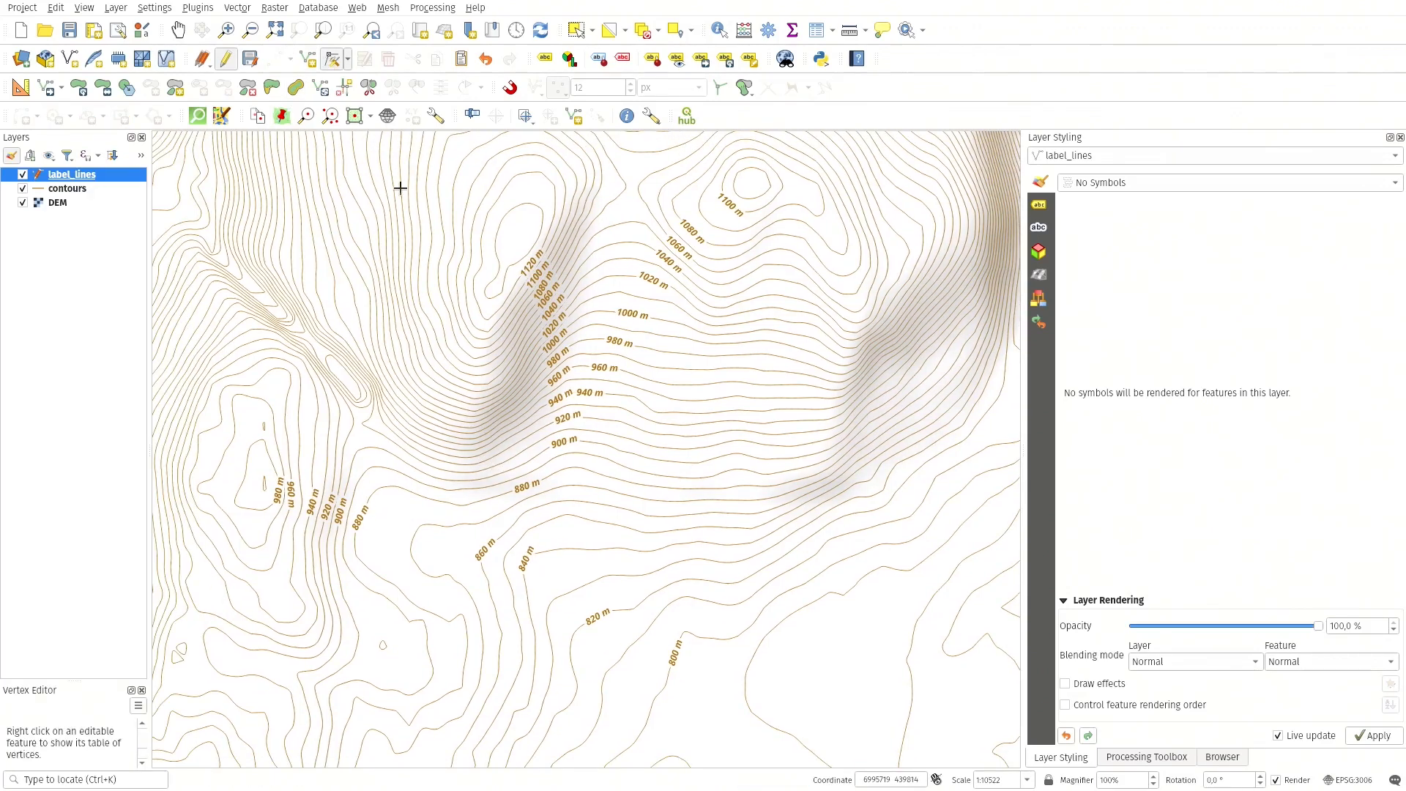
click(646, 292)
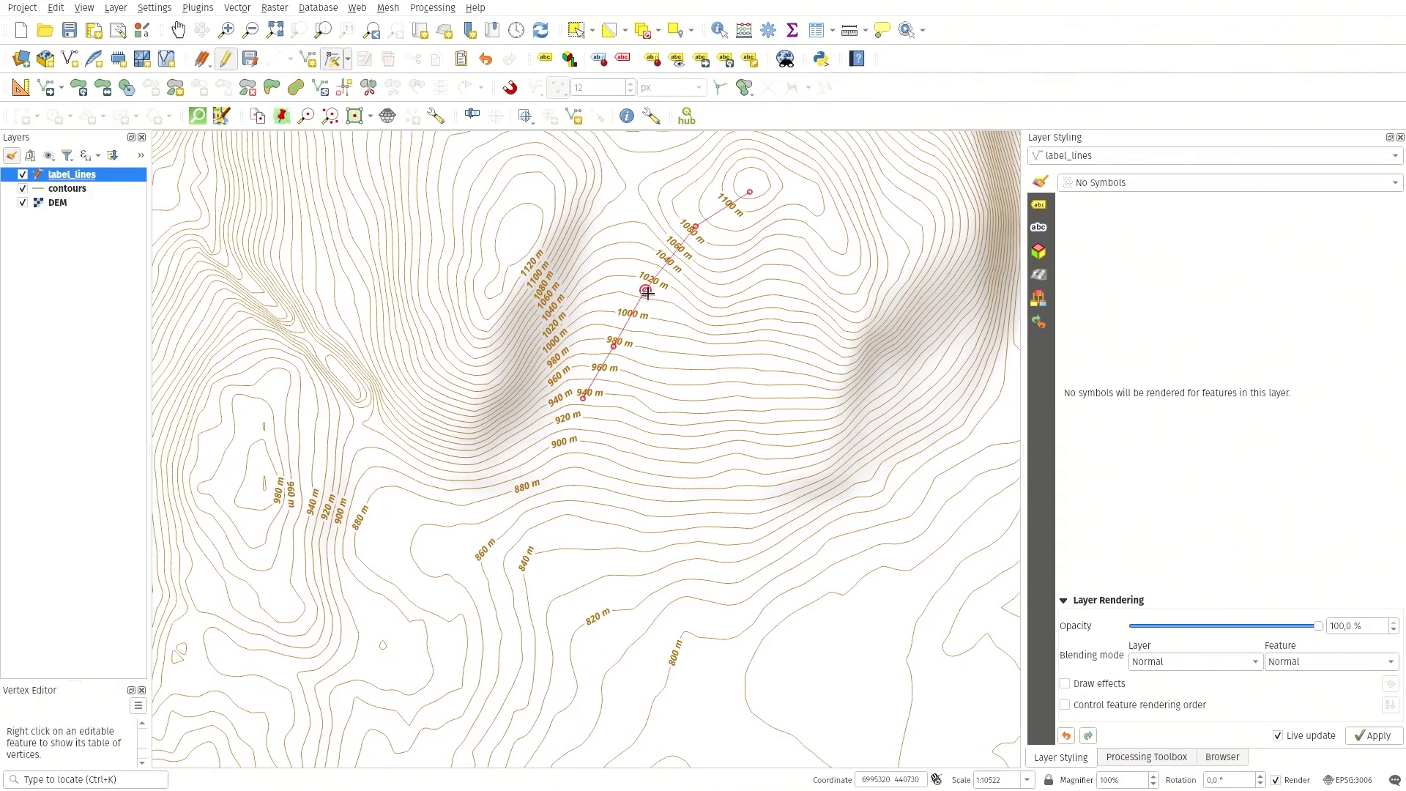
mouse_move(612, 348)
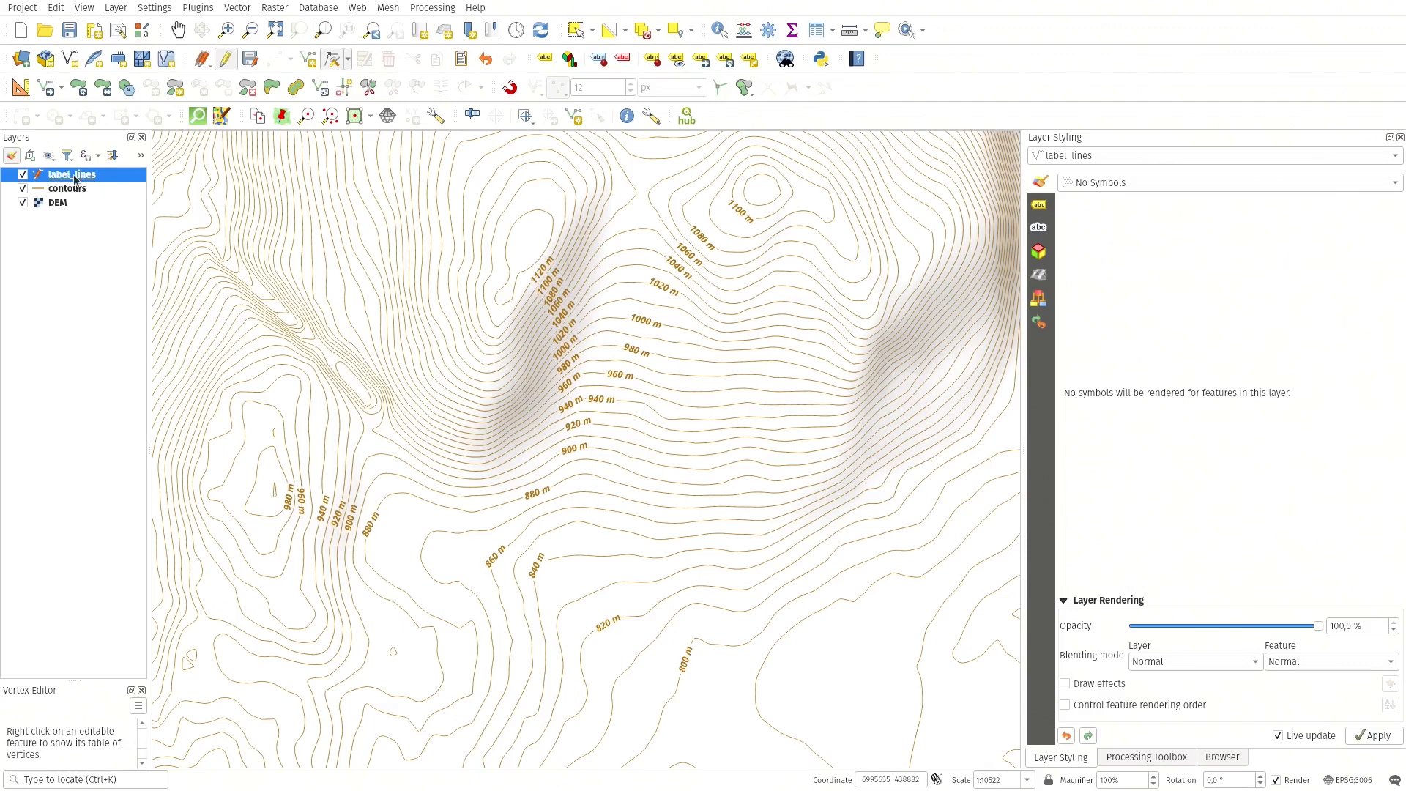
mouse_move(1045, 198)
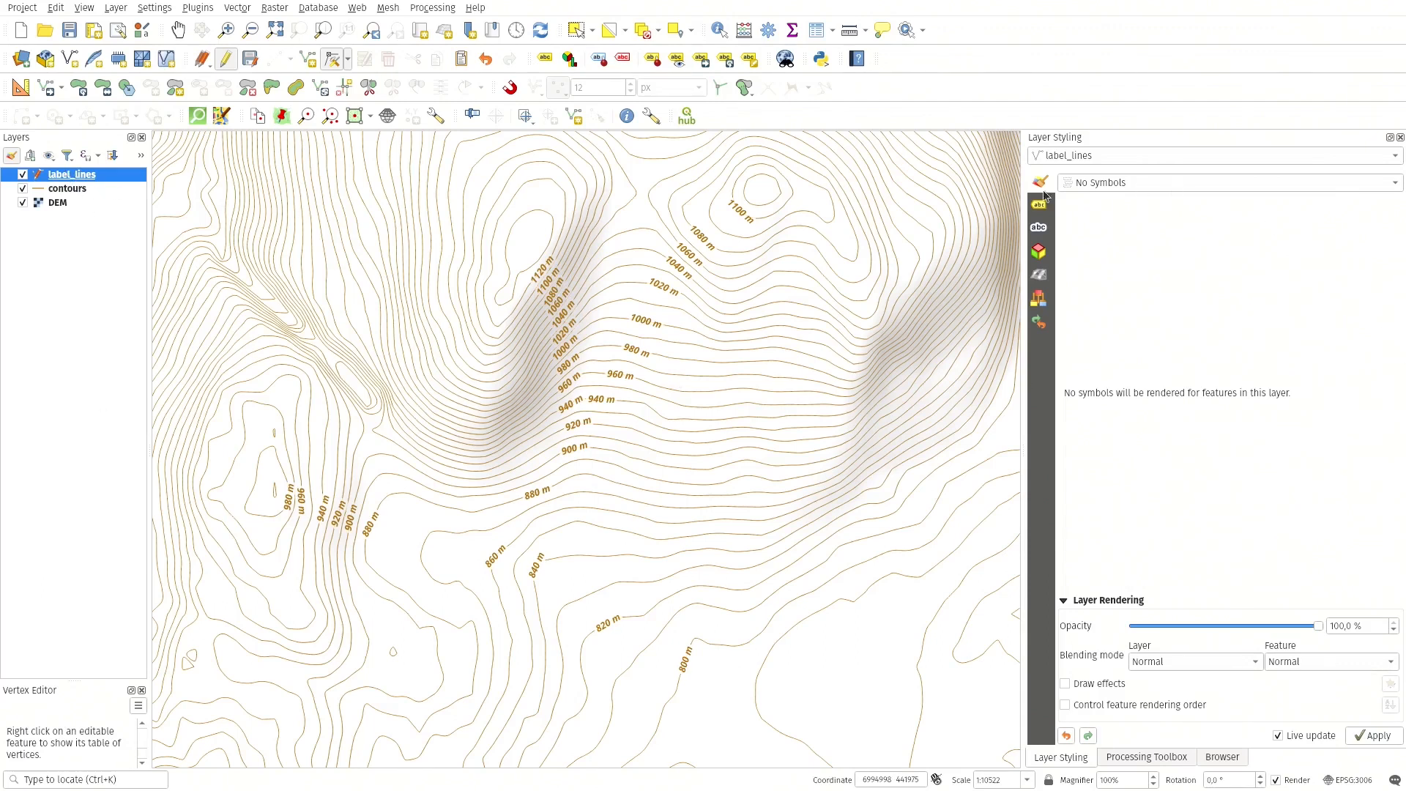
click(66, 189)
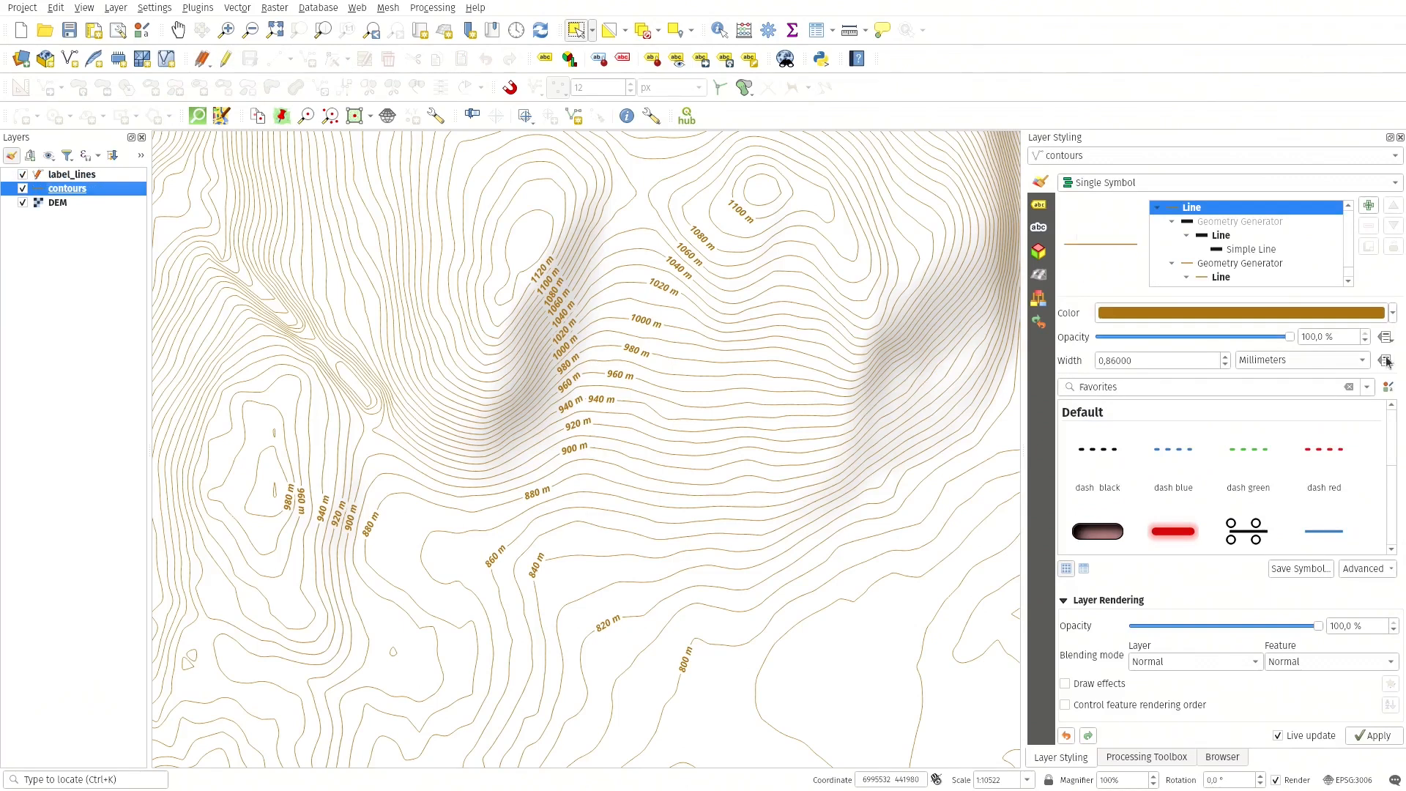
- Review the contours label placement: curved, 5 mm overrun and geometry generator with placement width 10
click(1244, 221)
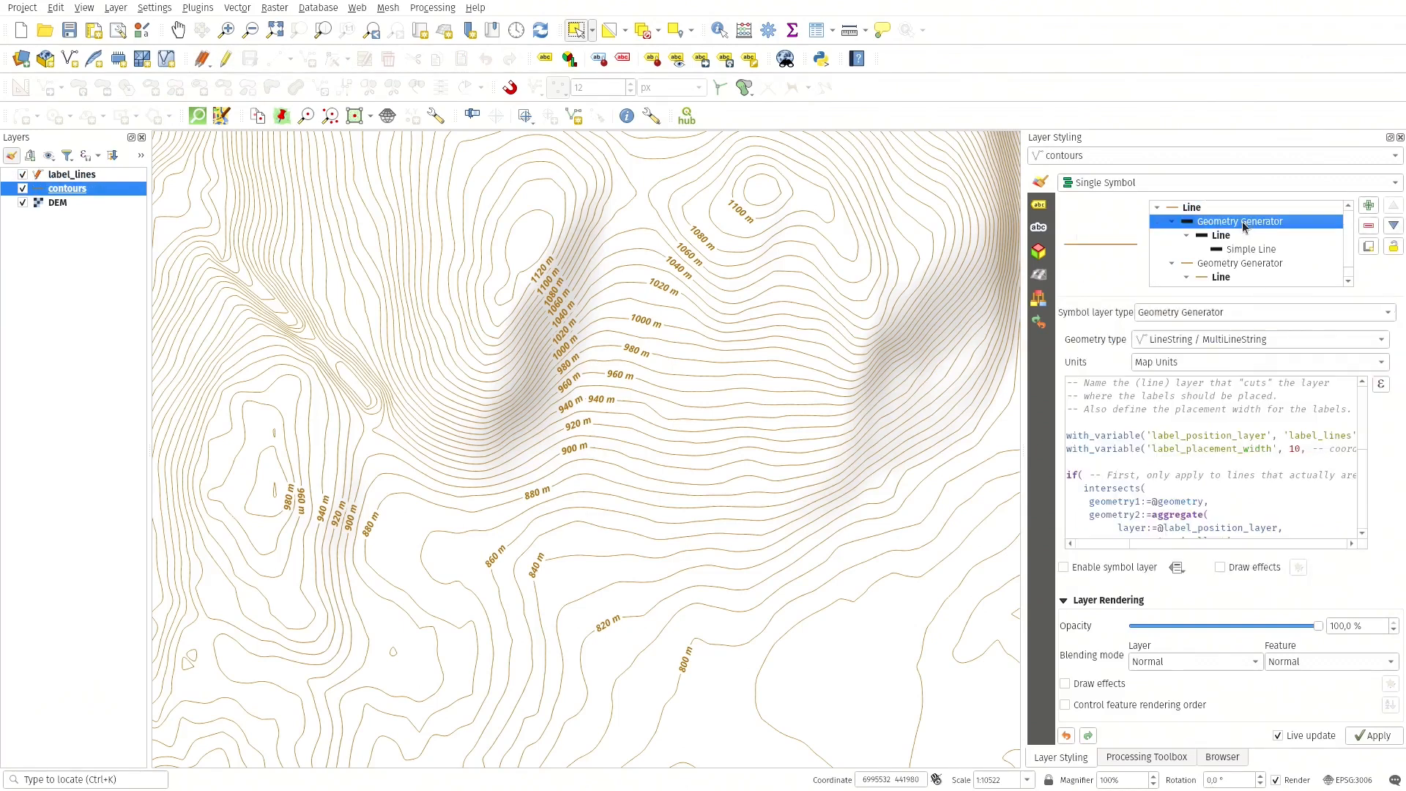
mouse_move(1044, 215)
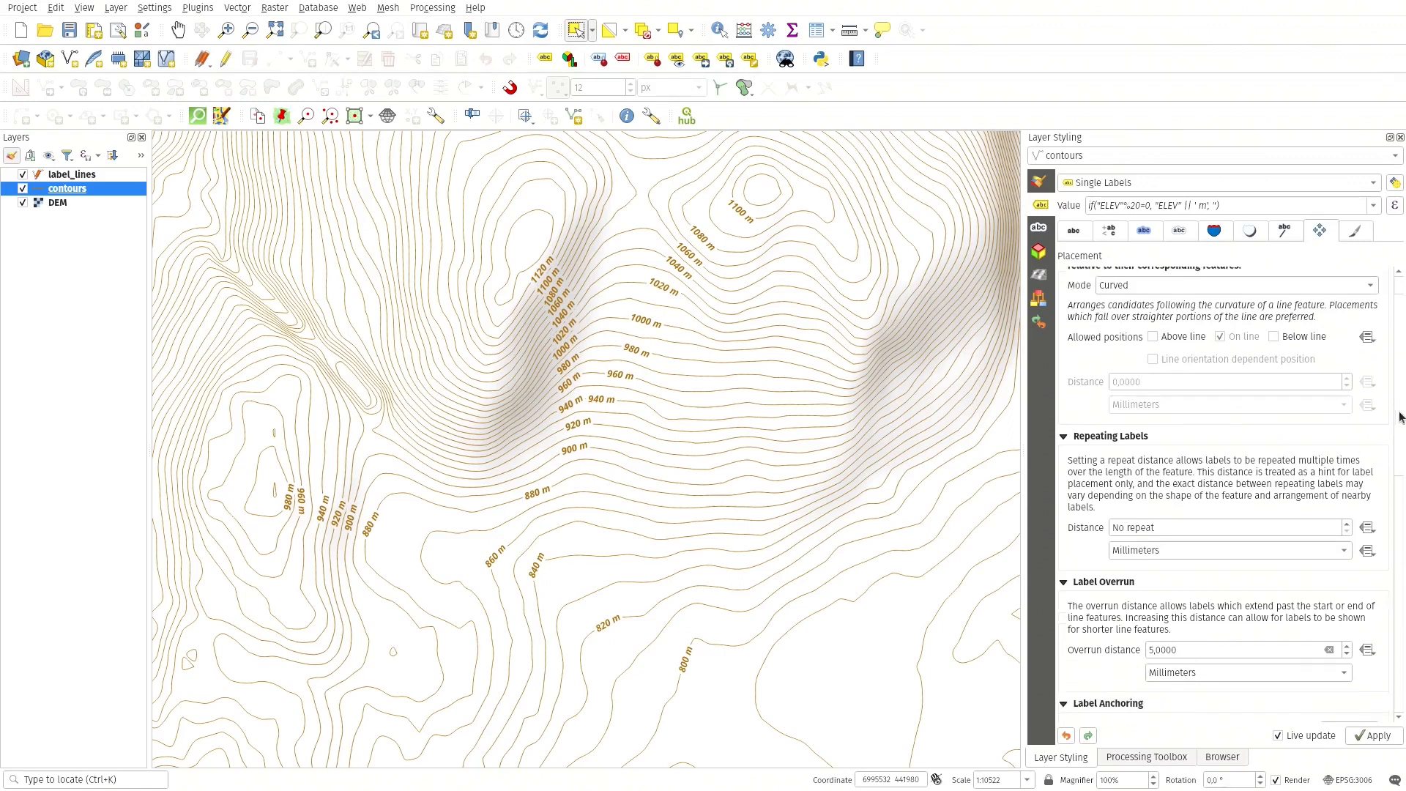
scroll(down, 3)
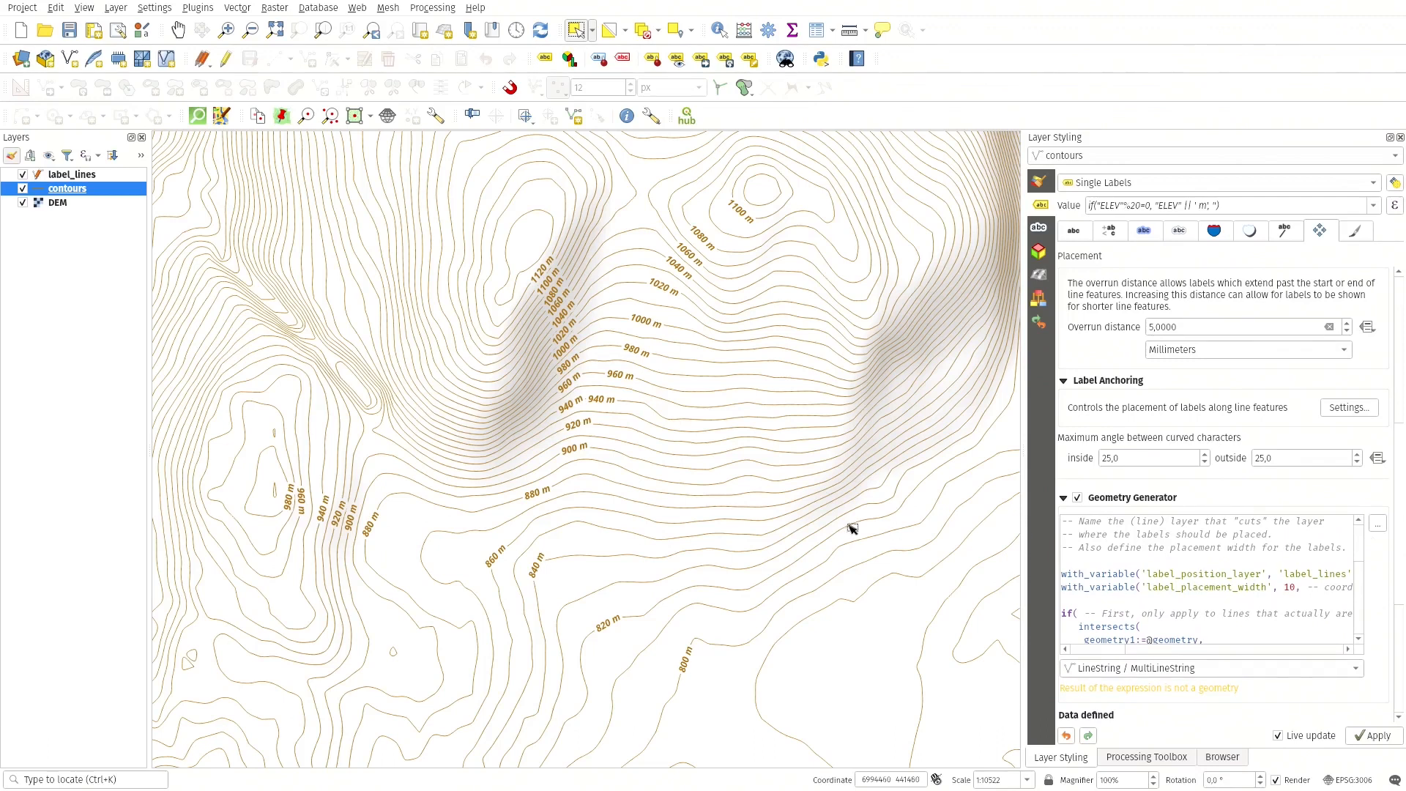
mouse_move(605, 397)
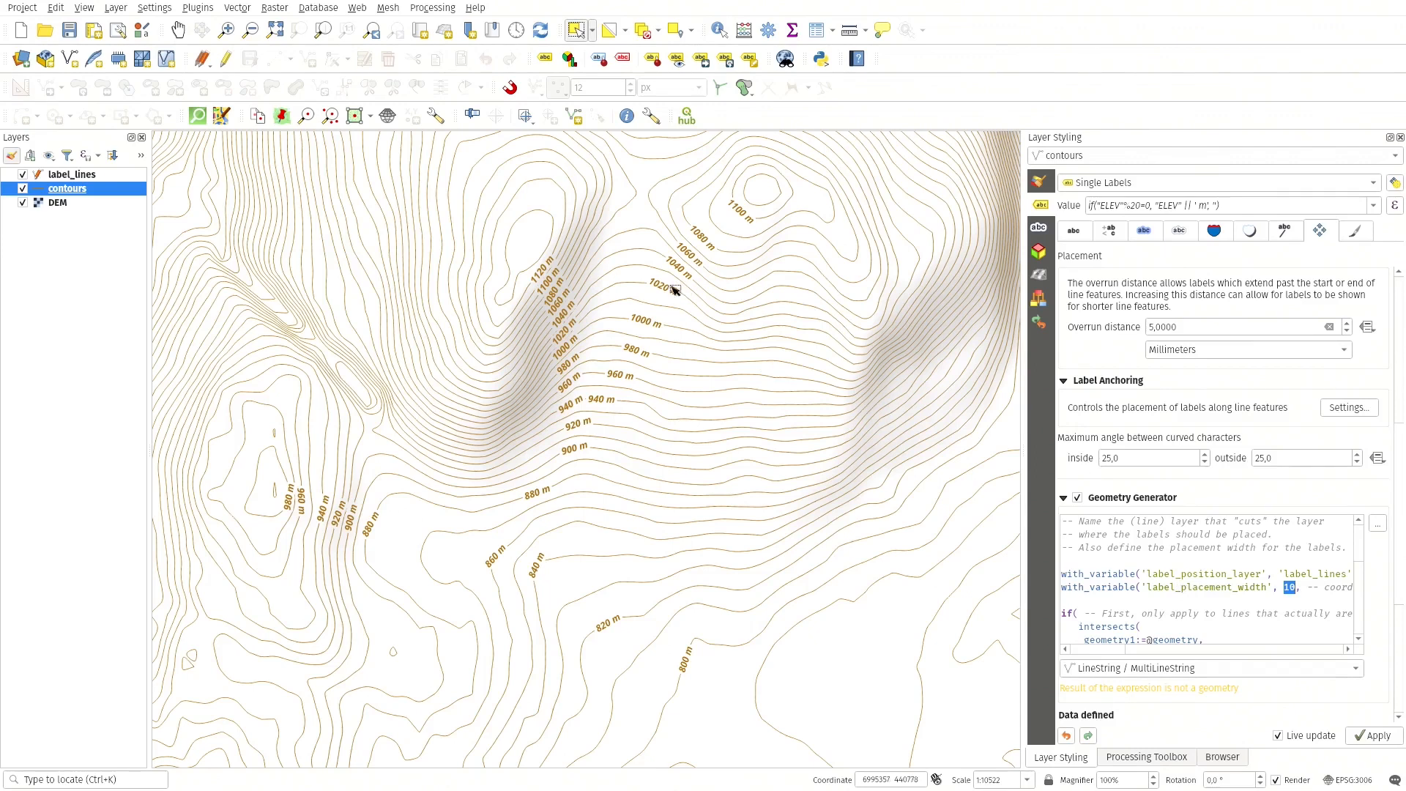
mouse_move(675, 270)
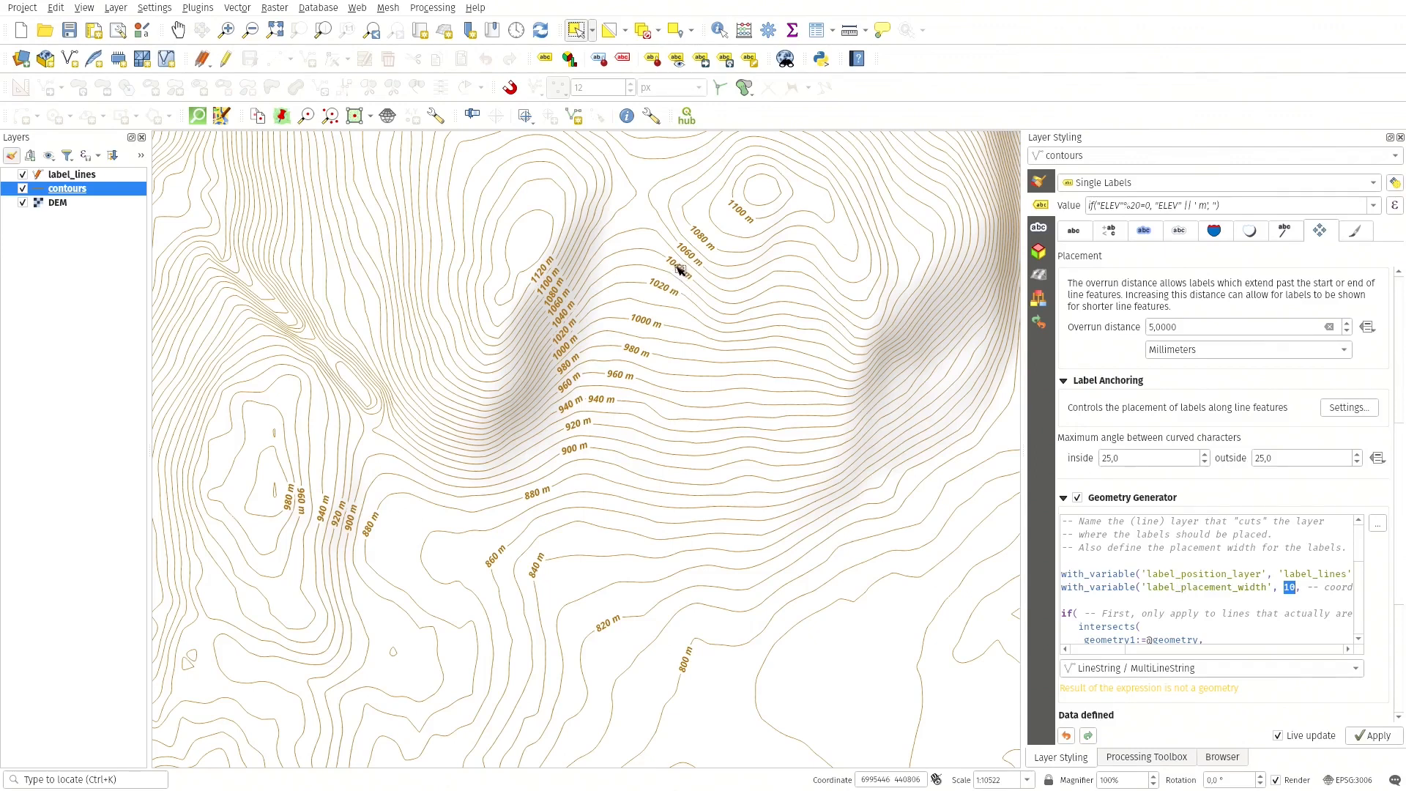
mouse_move(684, 276)
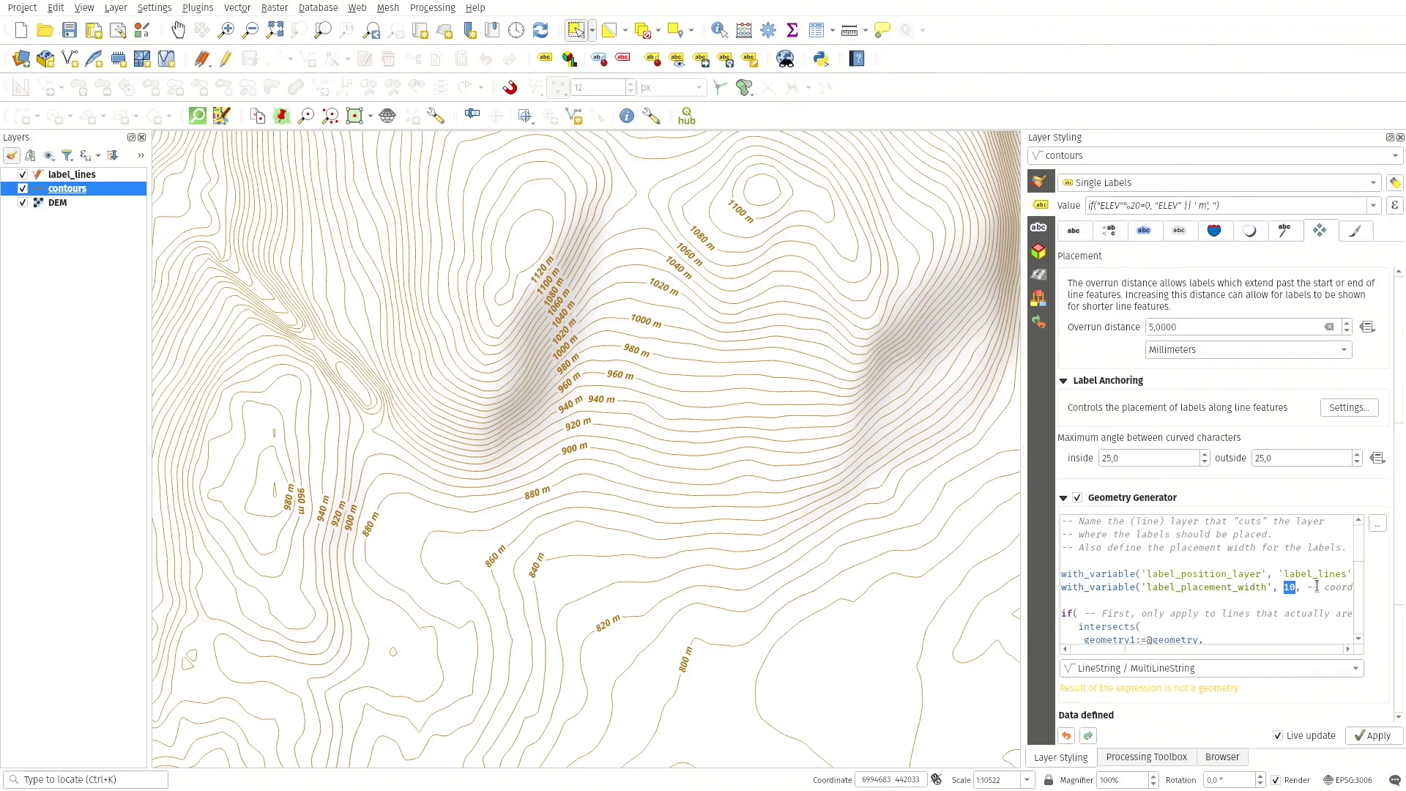
mouse_move(1291, 588)
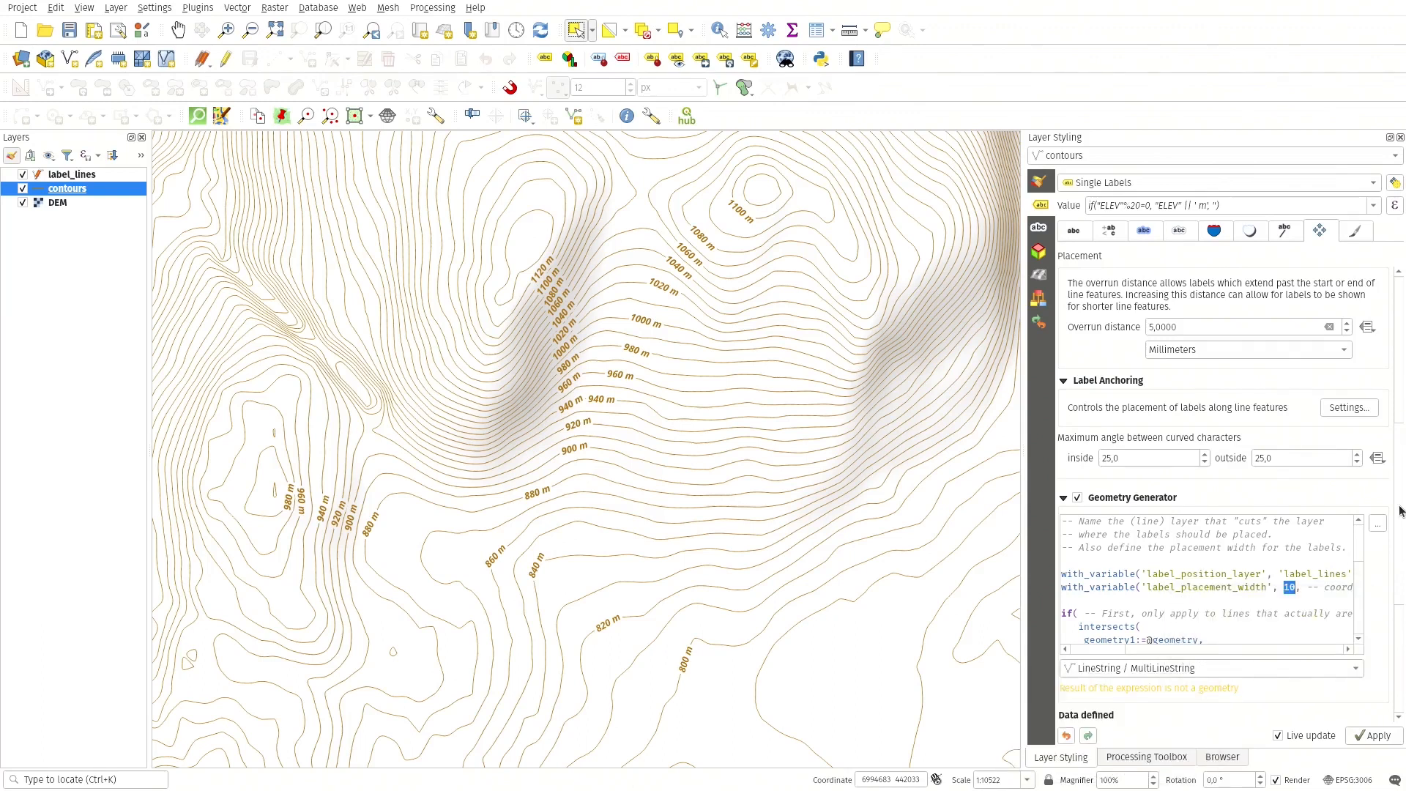
scroll(down, 3)
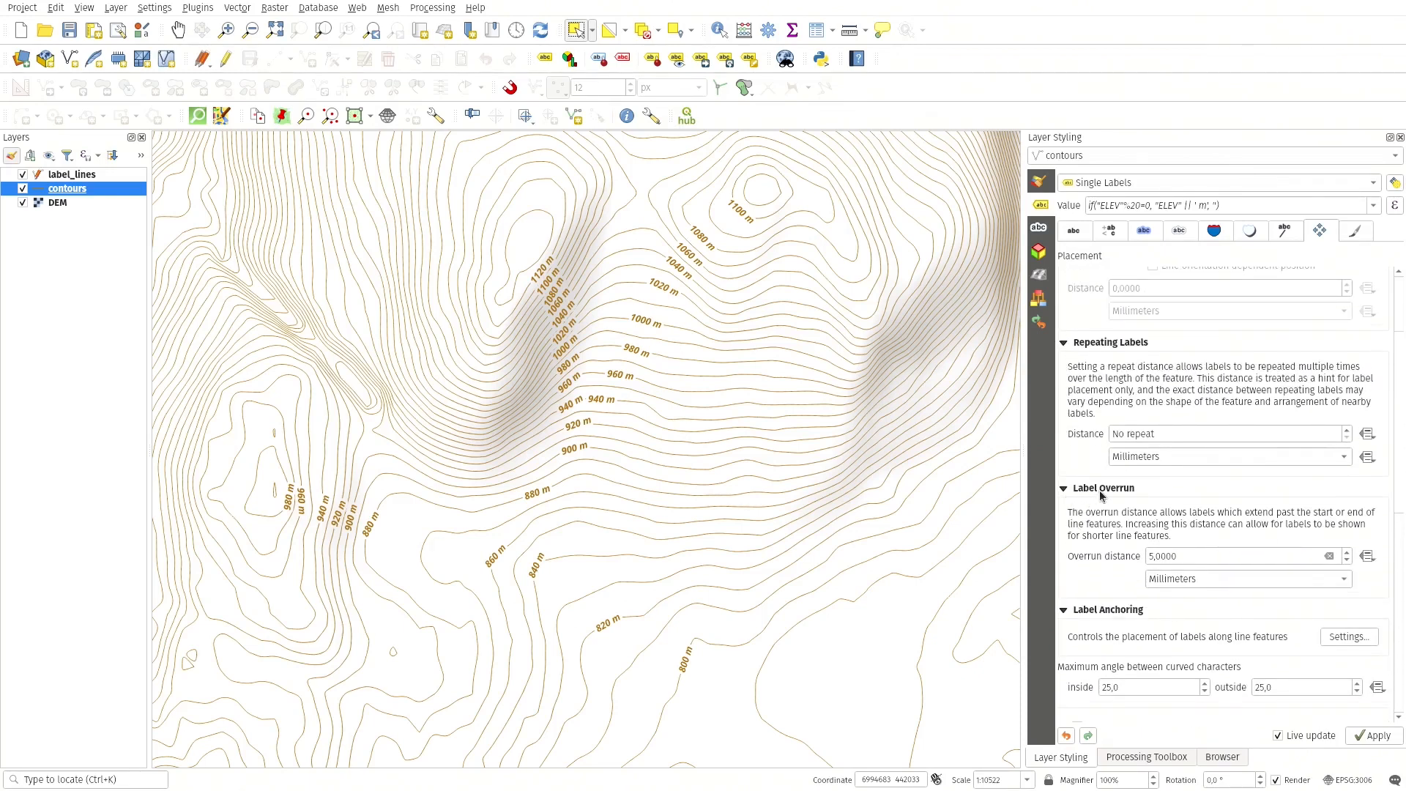
mouse_move(1344, 554)
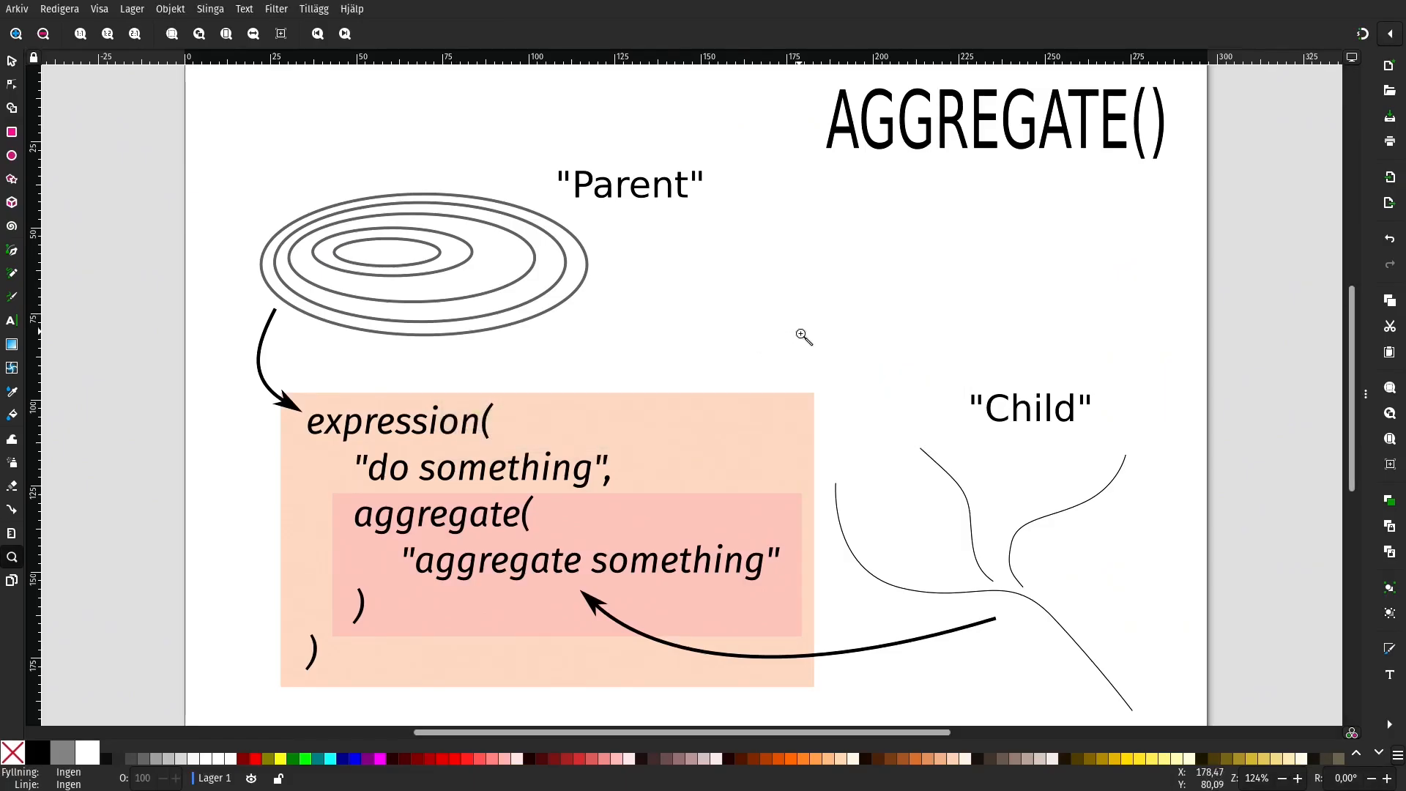
mouse_move(852, 200)
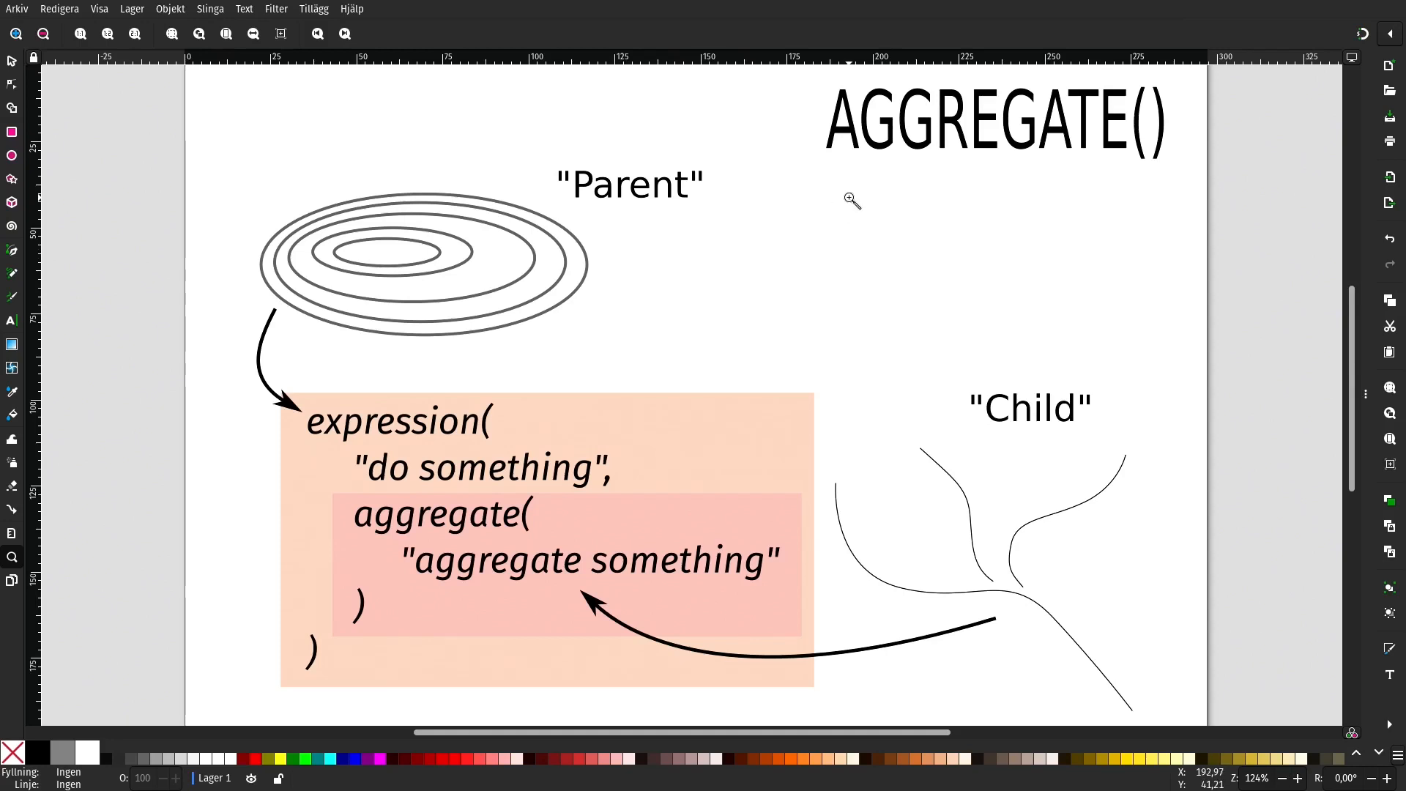
mouse_move(898, 201)
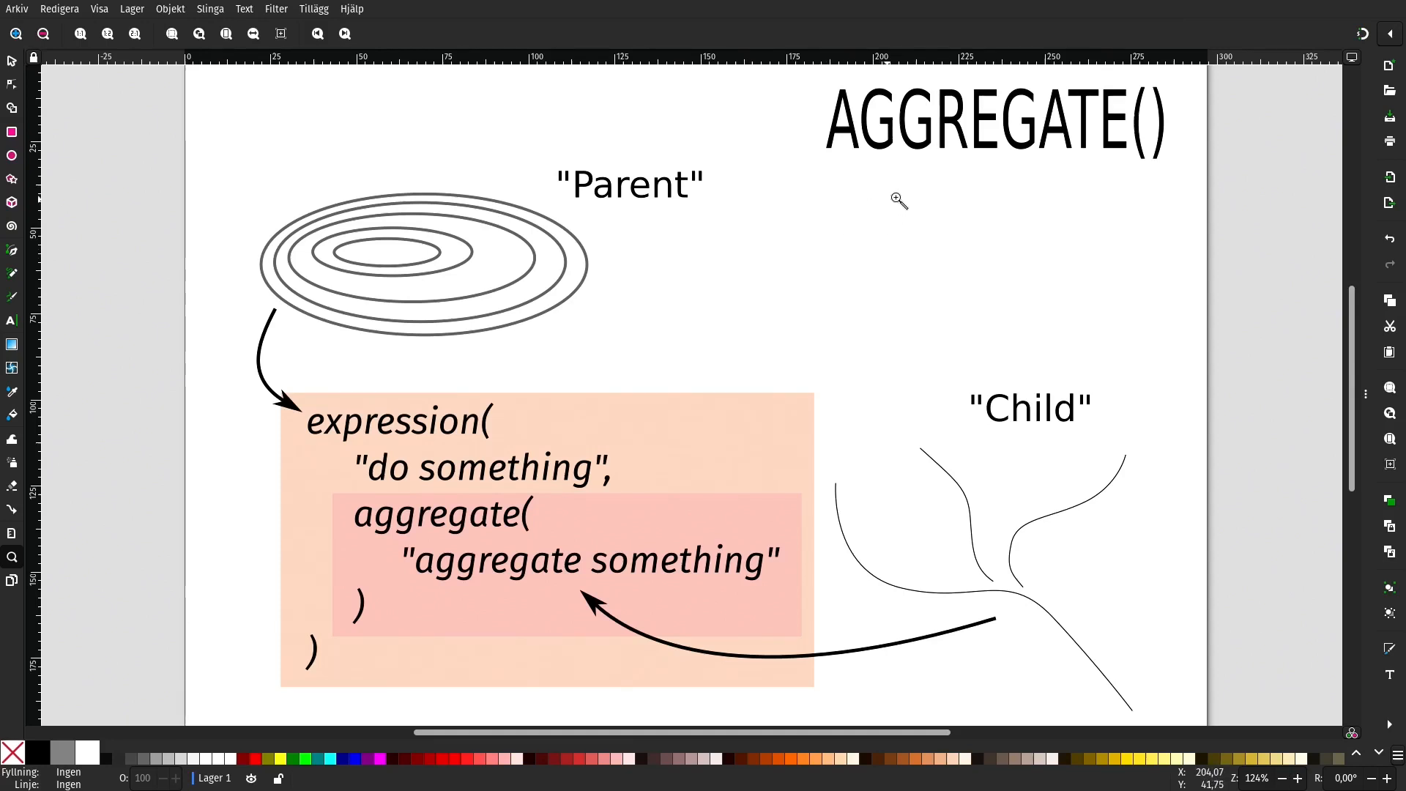
mouse_move(1181, 174)
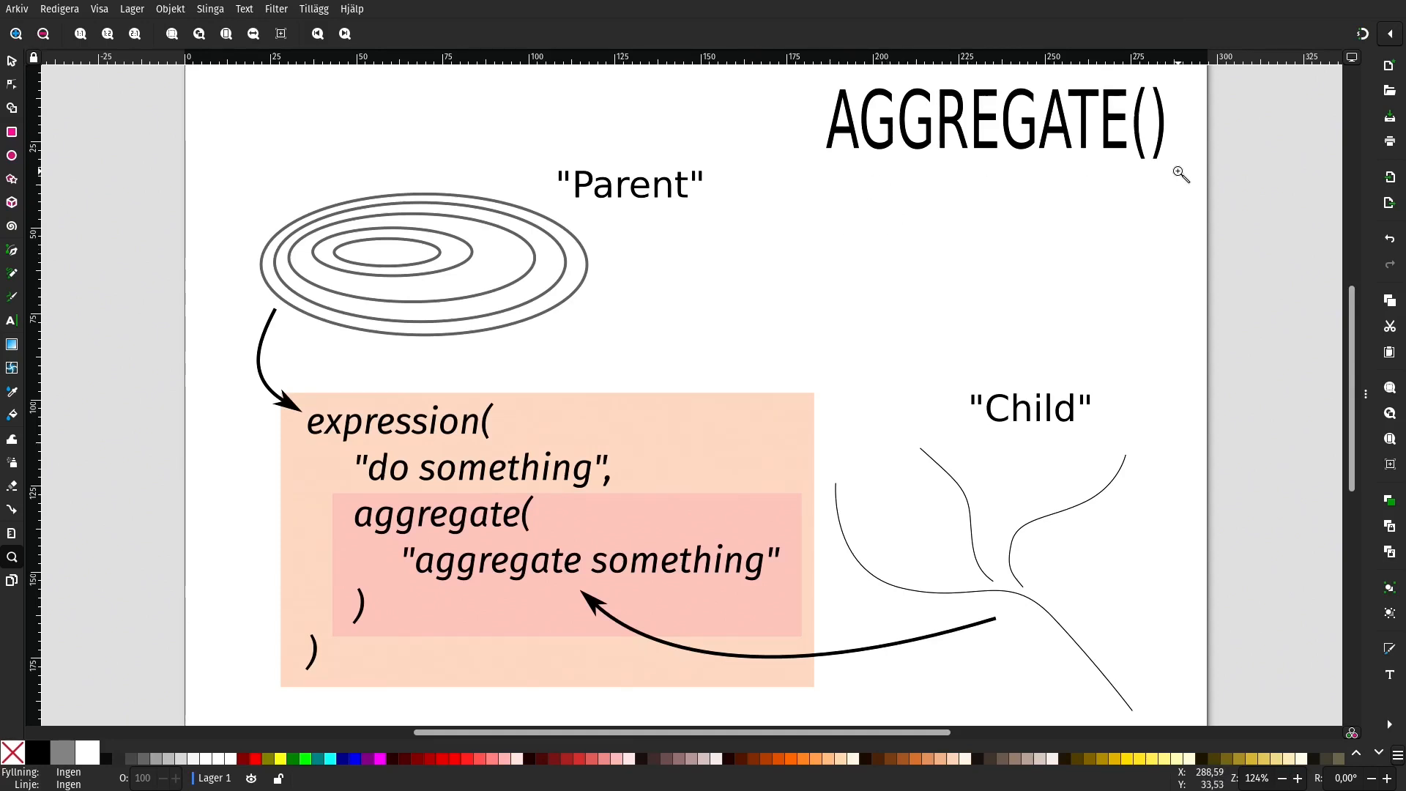
mouse_move(1111, 418)
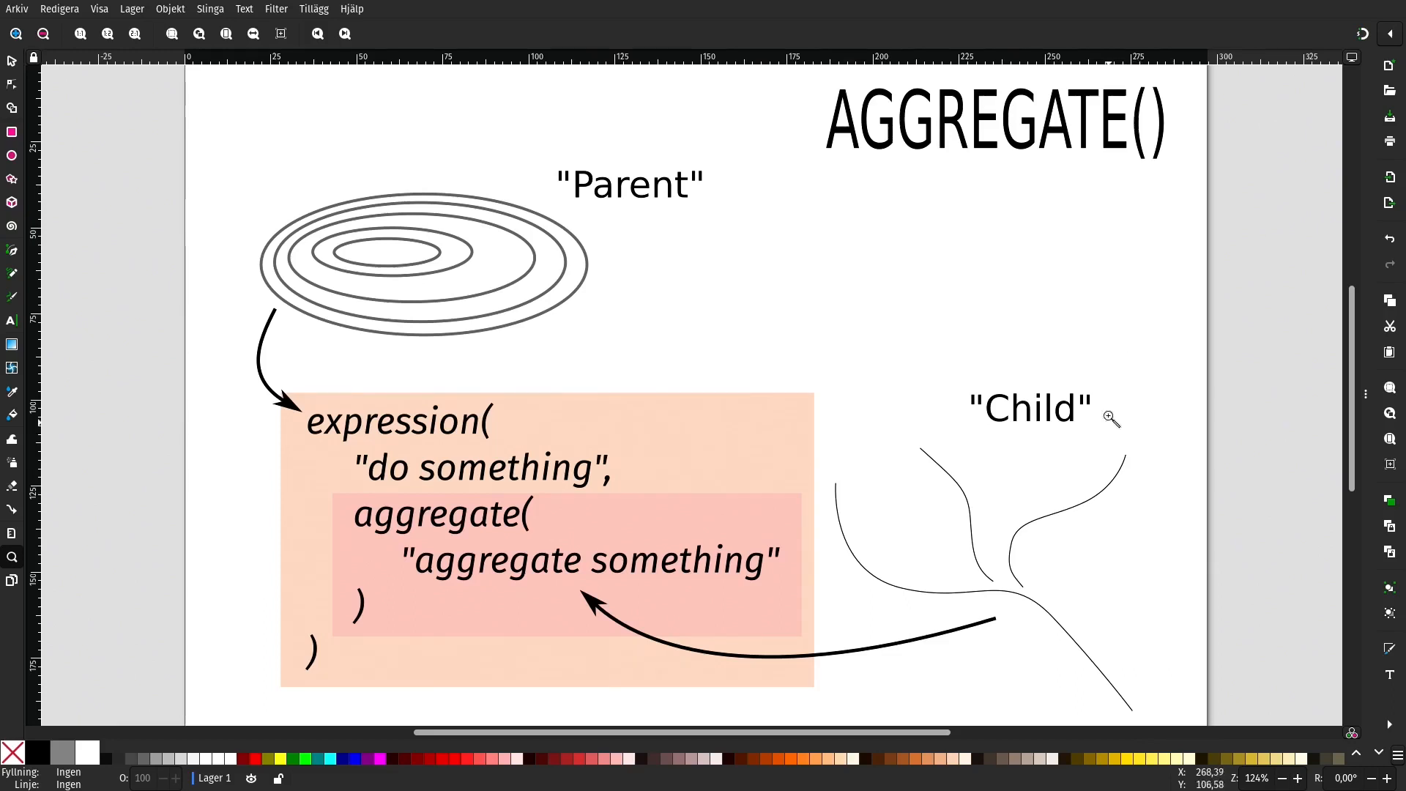
mouse_move(1157, 571)
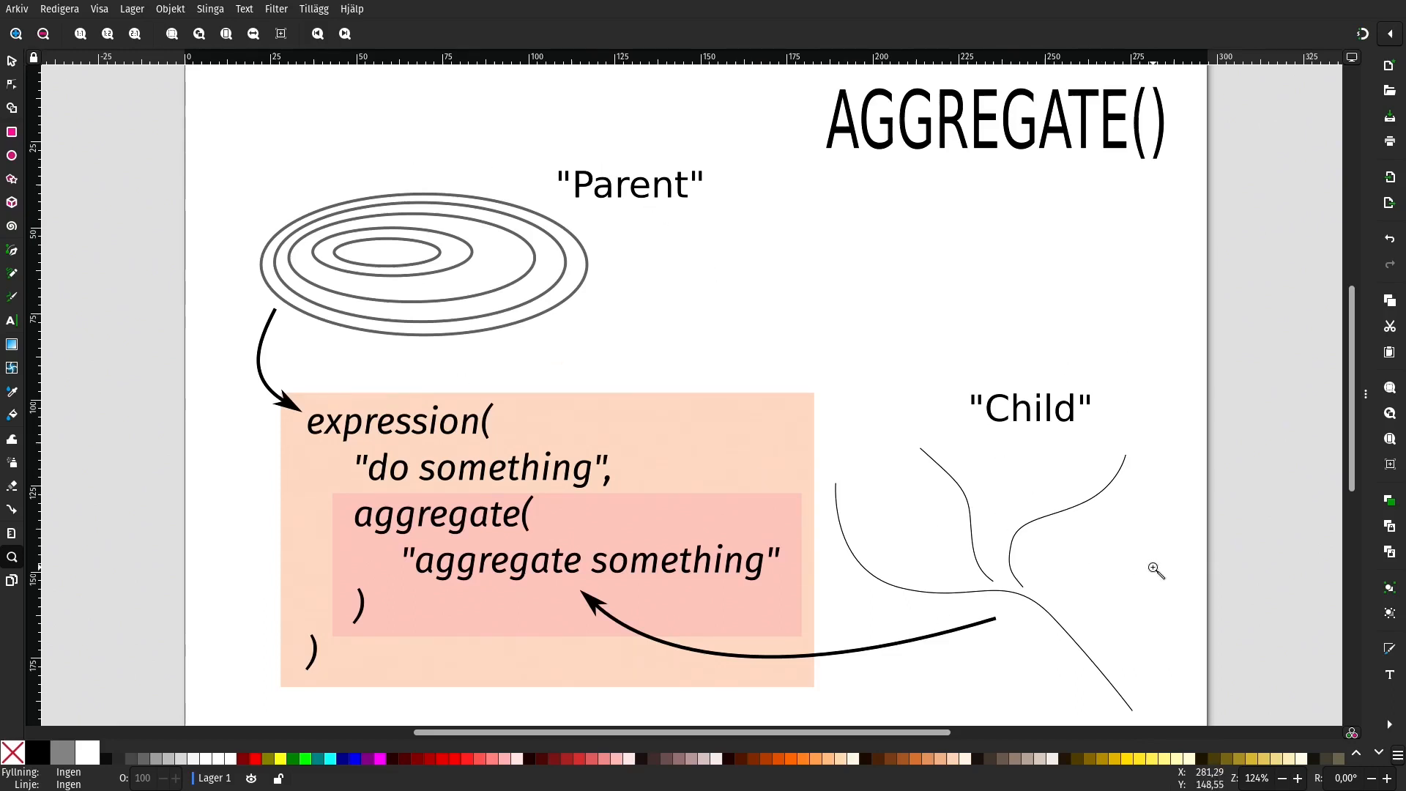
mouse_move(498, 182)
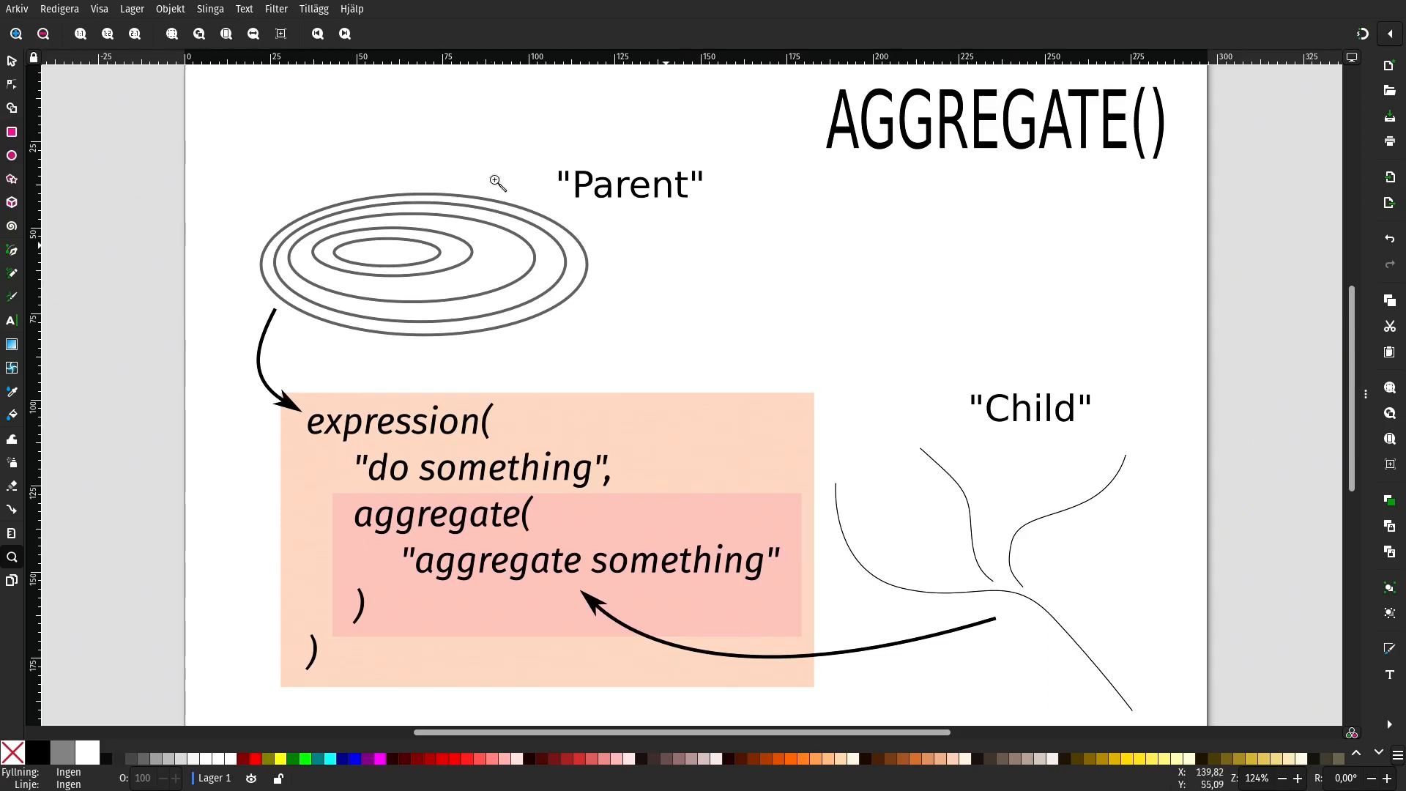
mouse_move(802, 405)
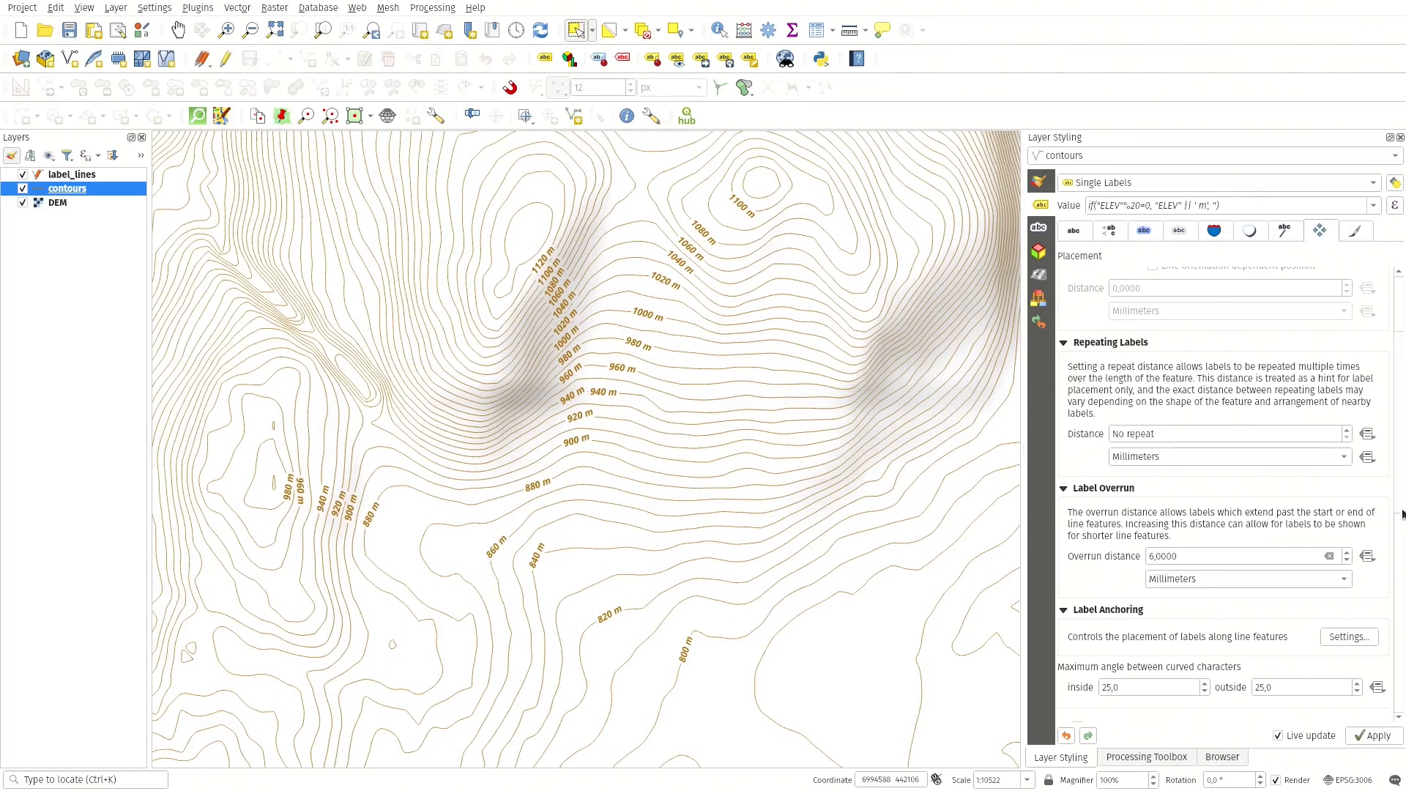
- Scroll the Placement settings to the geometry generator expression using label_lines with width 10
scroll(down, 3)
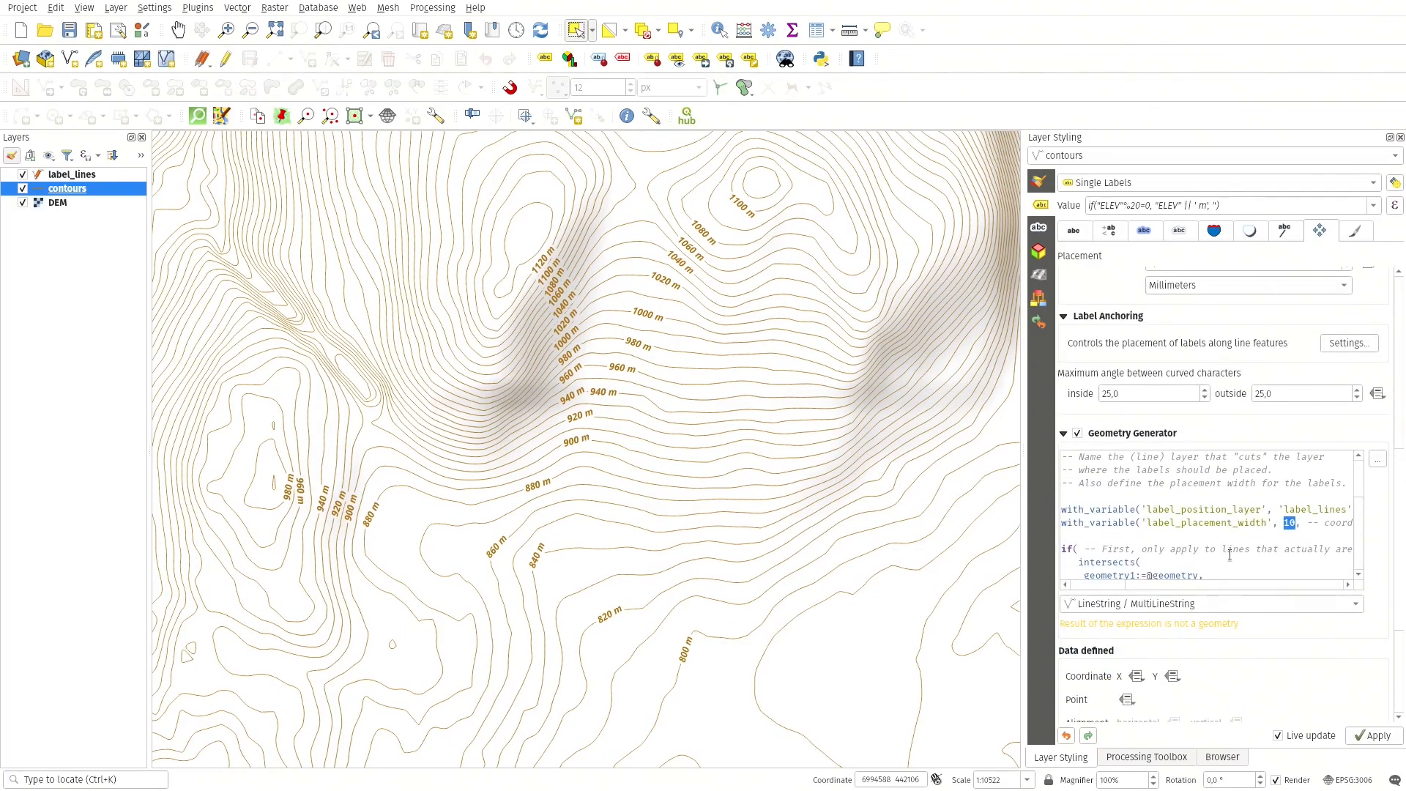